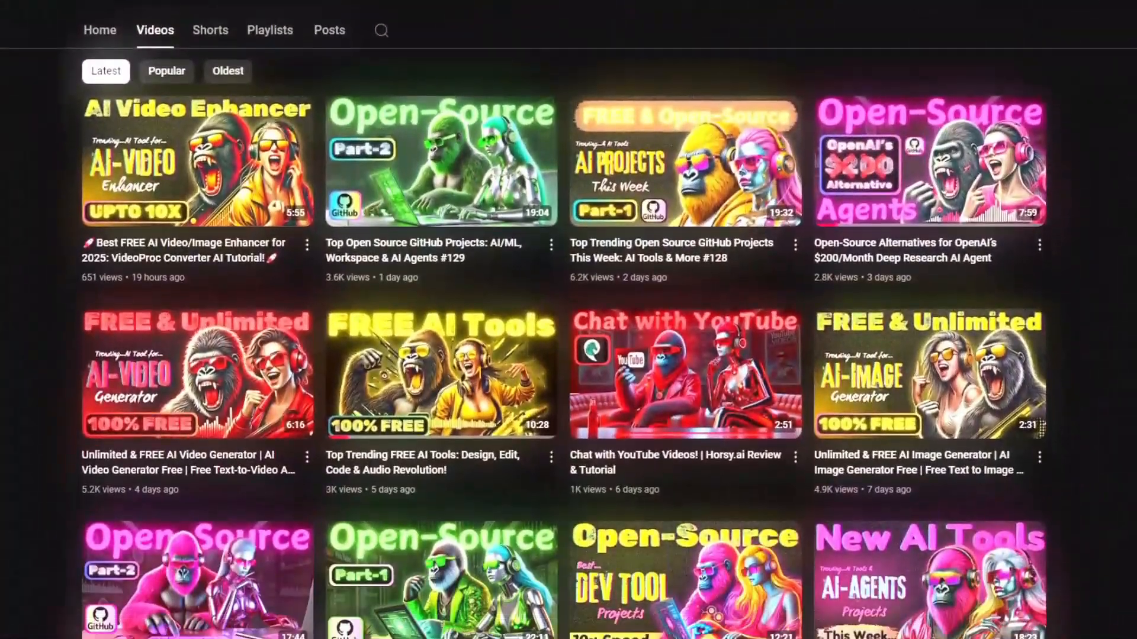
Subscribe to the ManuAGI - AutoGPT Tutorials channel from its channel page
scroll(down, 3)
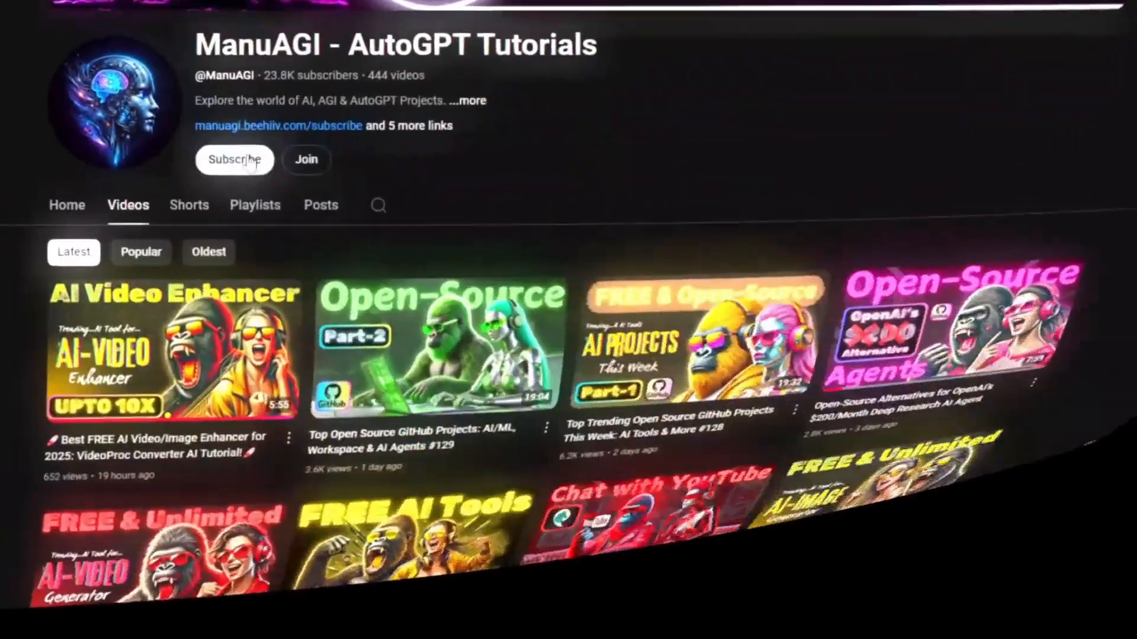
click(234, 159)
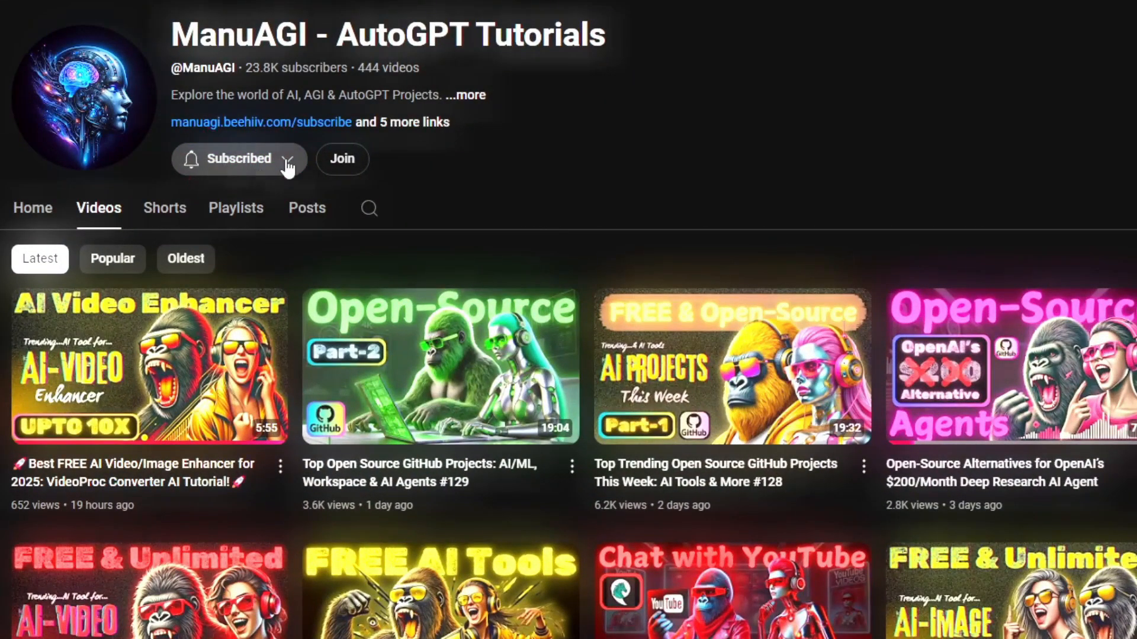
mouse_move(248, 202)
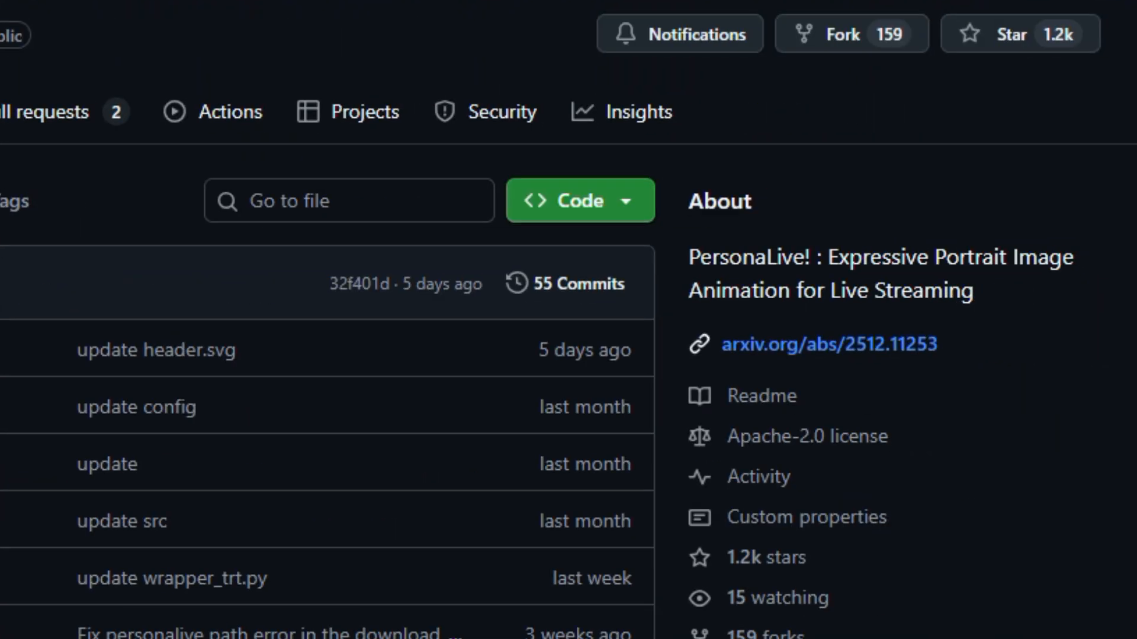
Scroll the PersonaLive README down through the TODO and Disclaimer to the Framework diagram
scroll(down, 3)
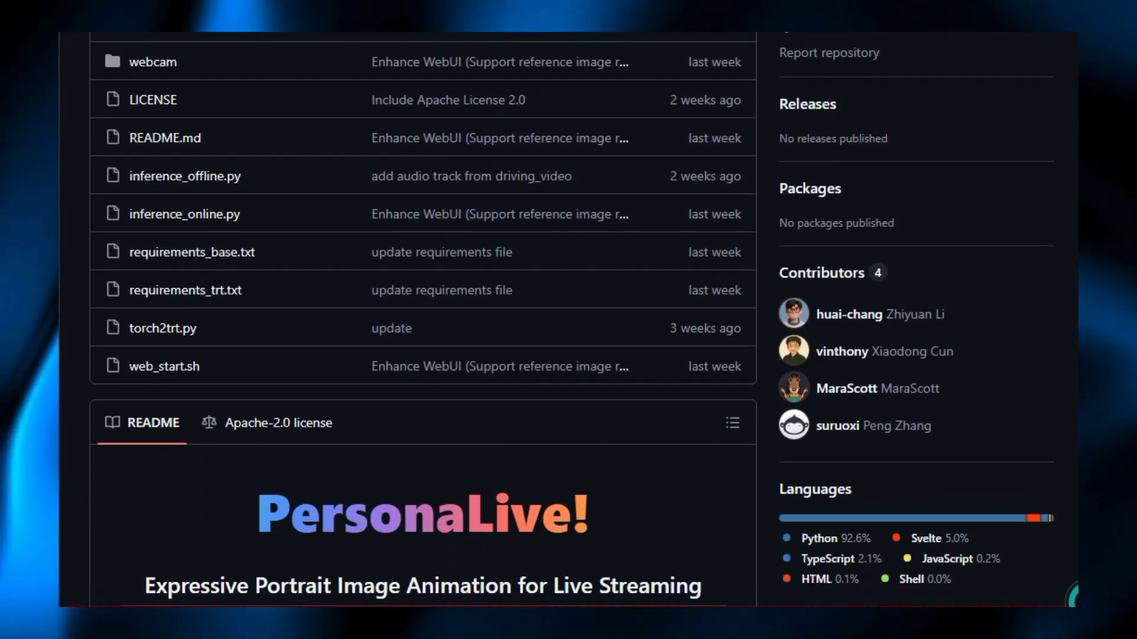
scroll(down, 3)
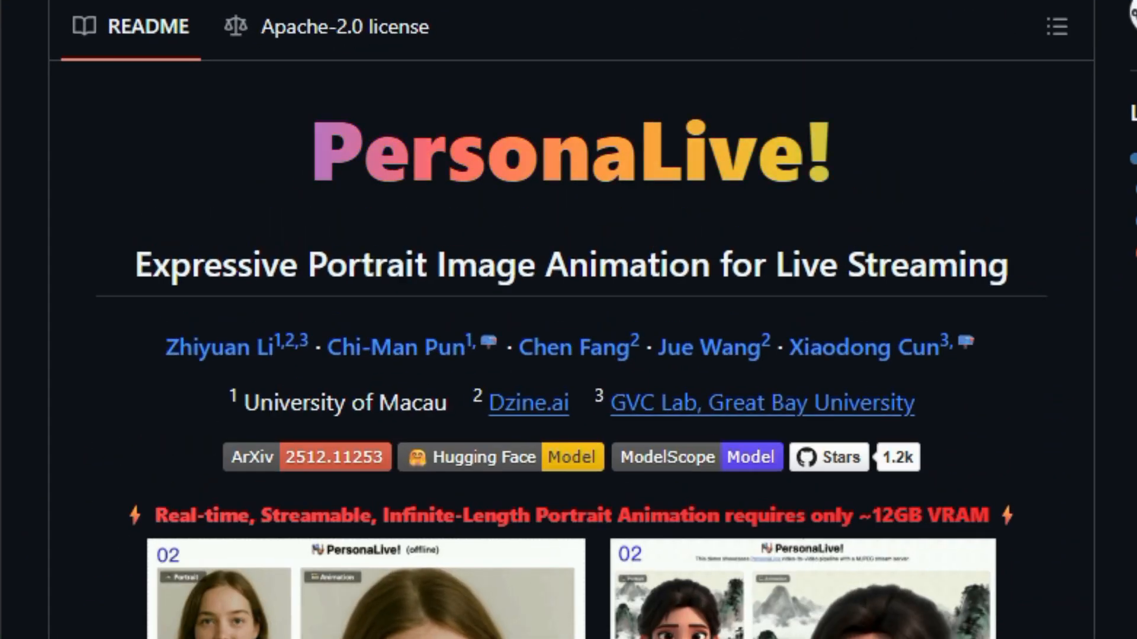
scroll(down, 3)
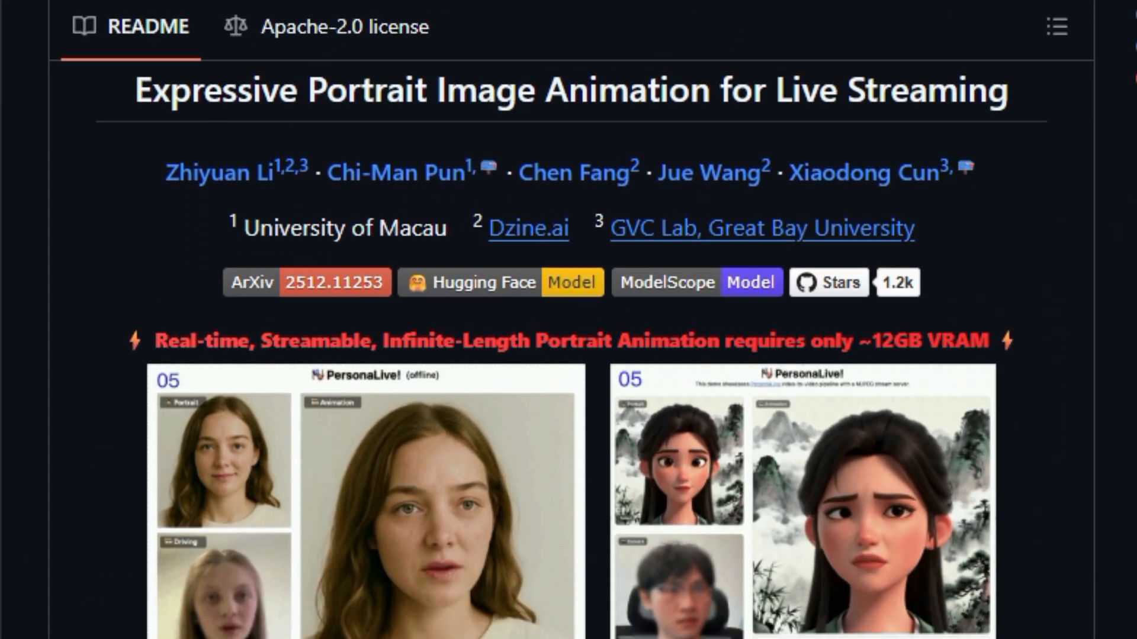
scroll(down, 3)
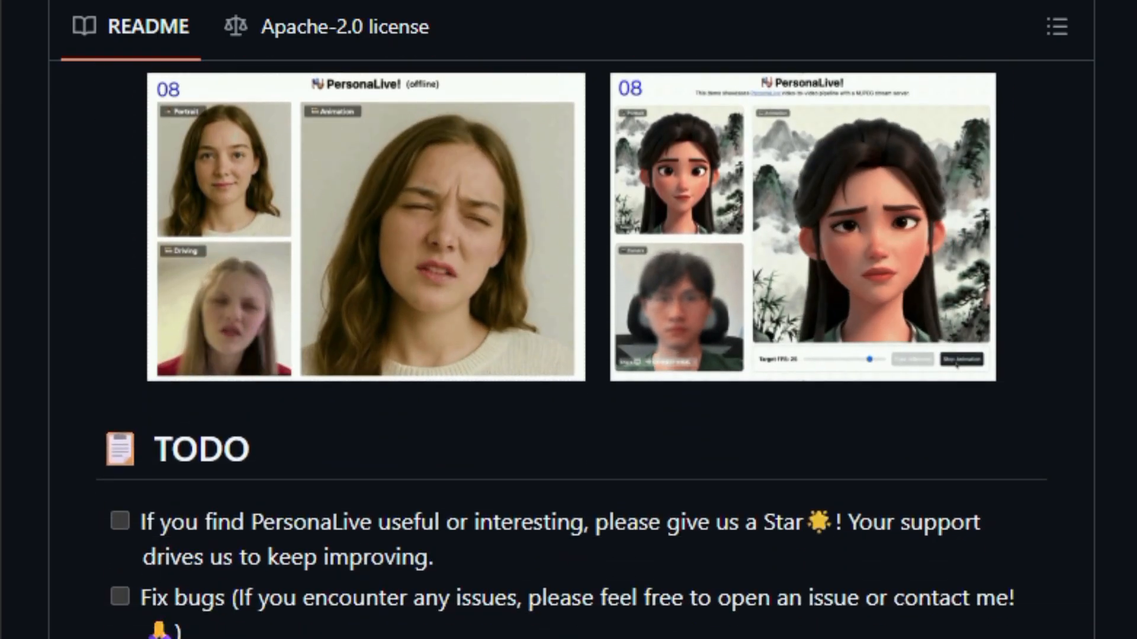
scroll(down, 3)
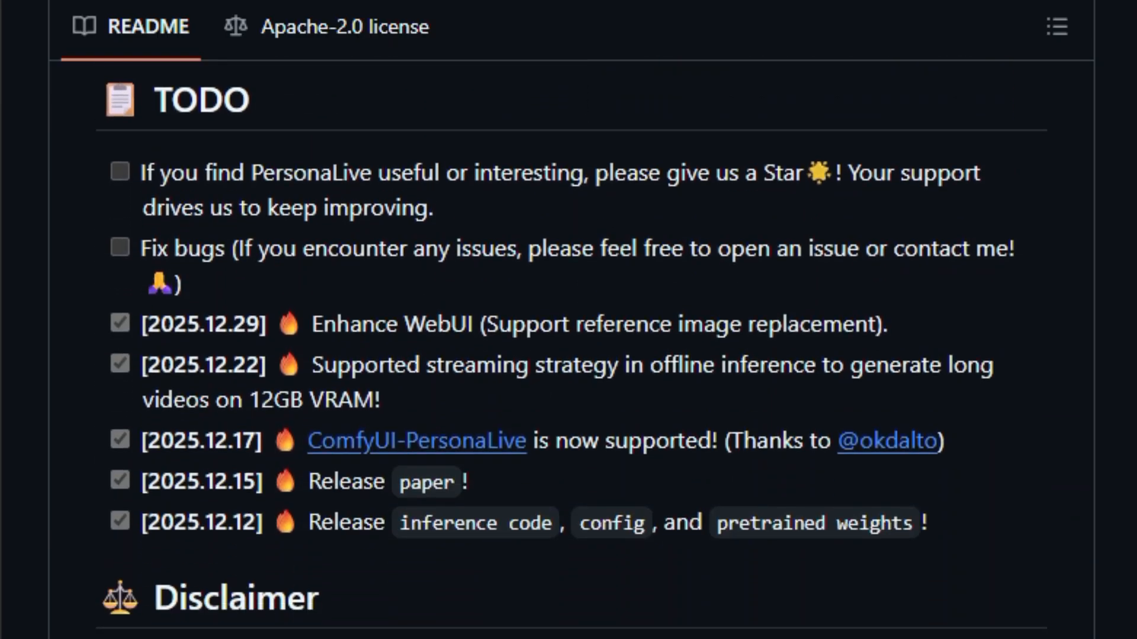
scroll(down, 3)
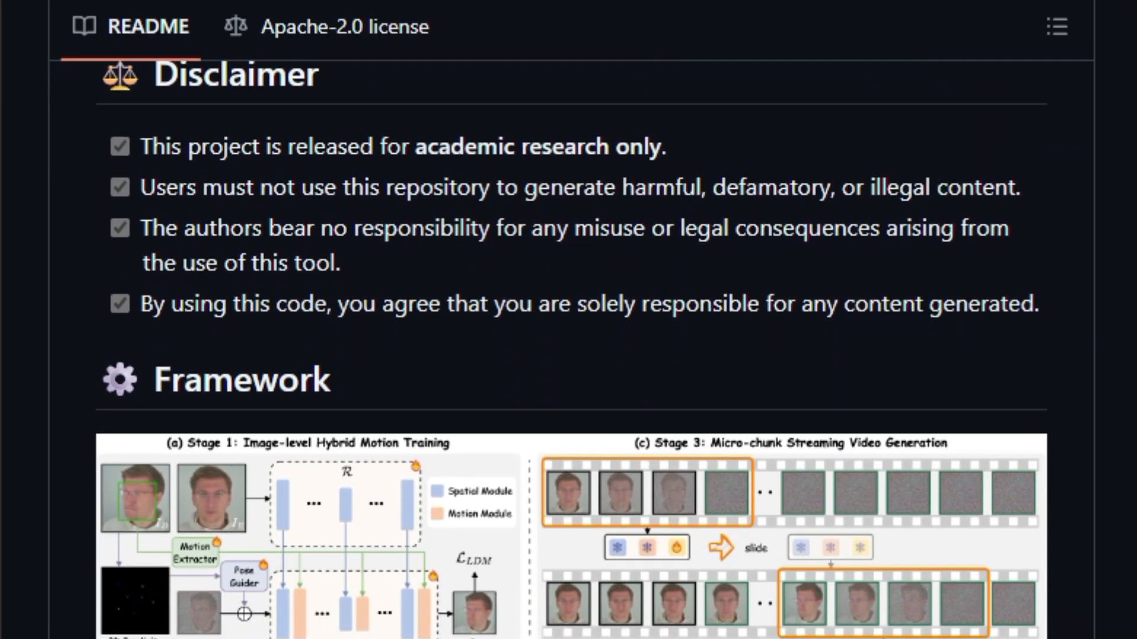
scroll(down, 3)
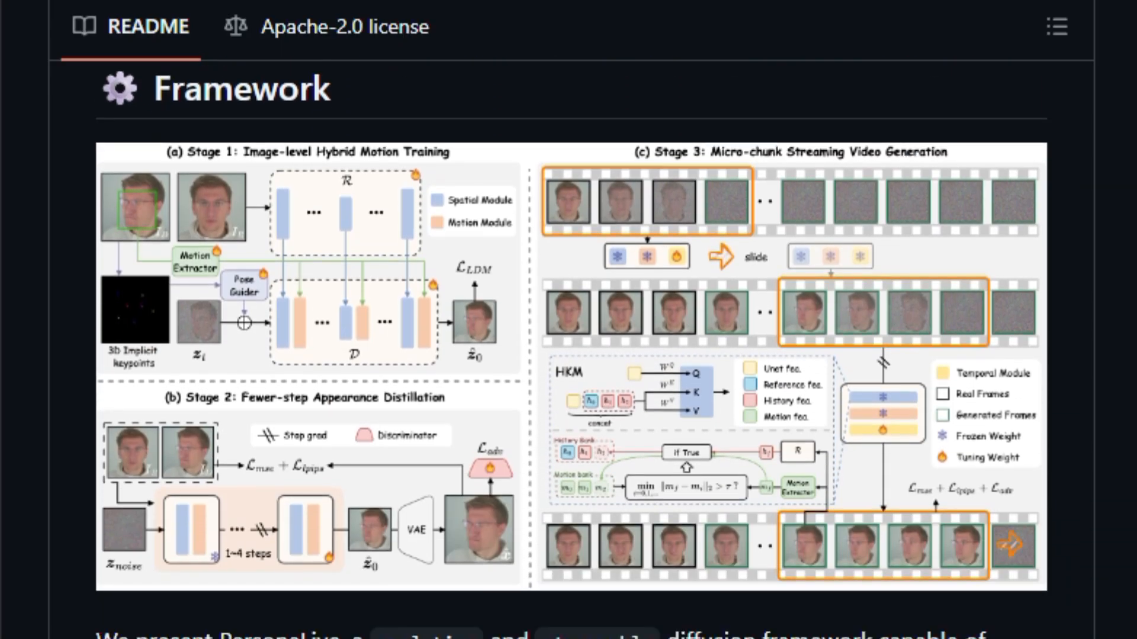
Scroll the PersonaLive README past Getting Started, Offline/Online Inference and latency tips to Community Contribution
scroll(down, 3)
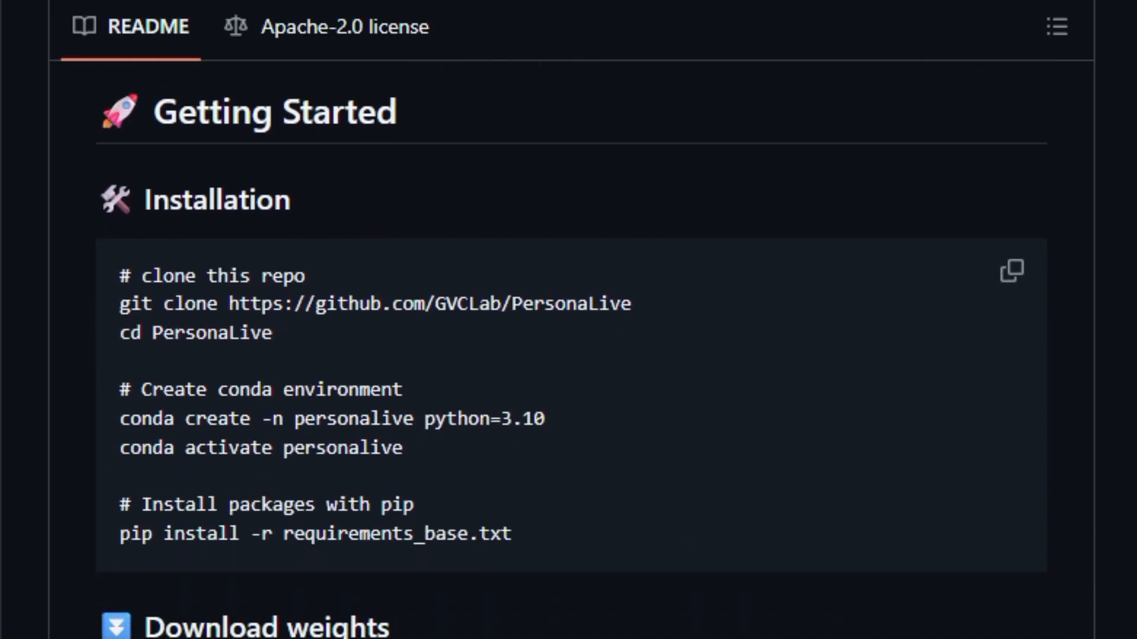
scroll(down, 3)
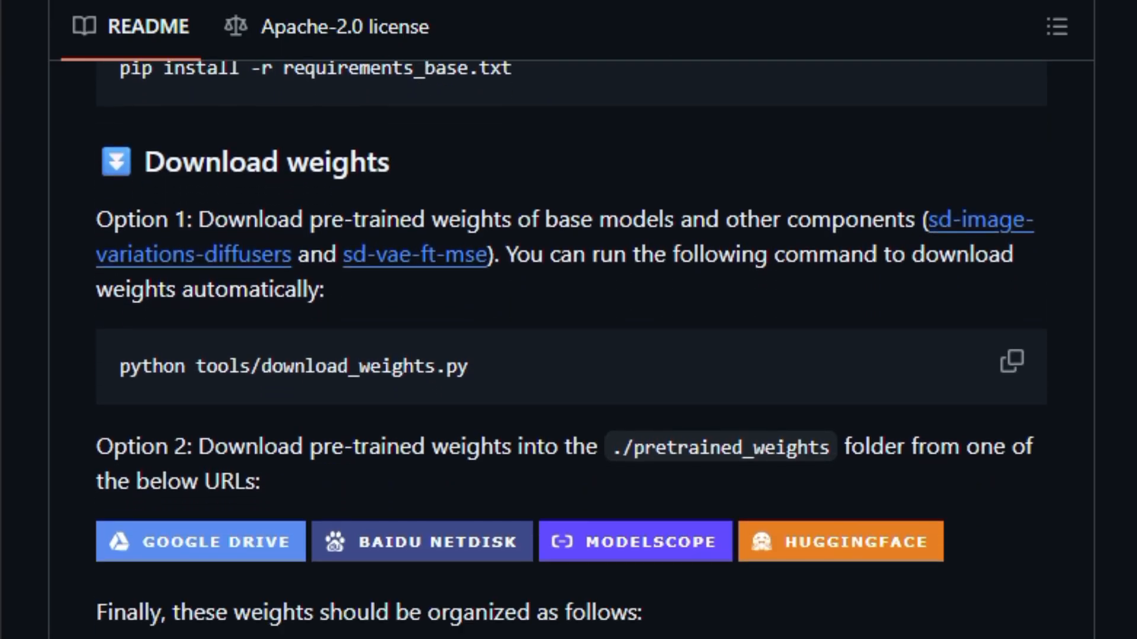
scroll(down, 3)
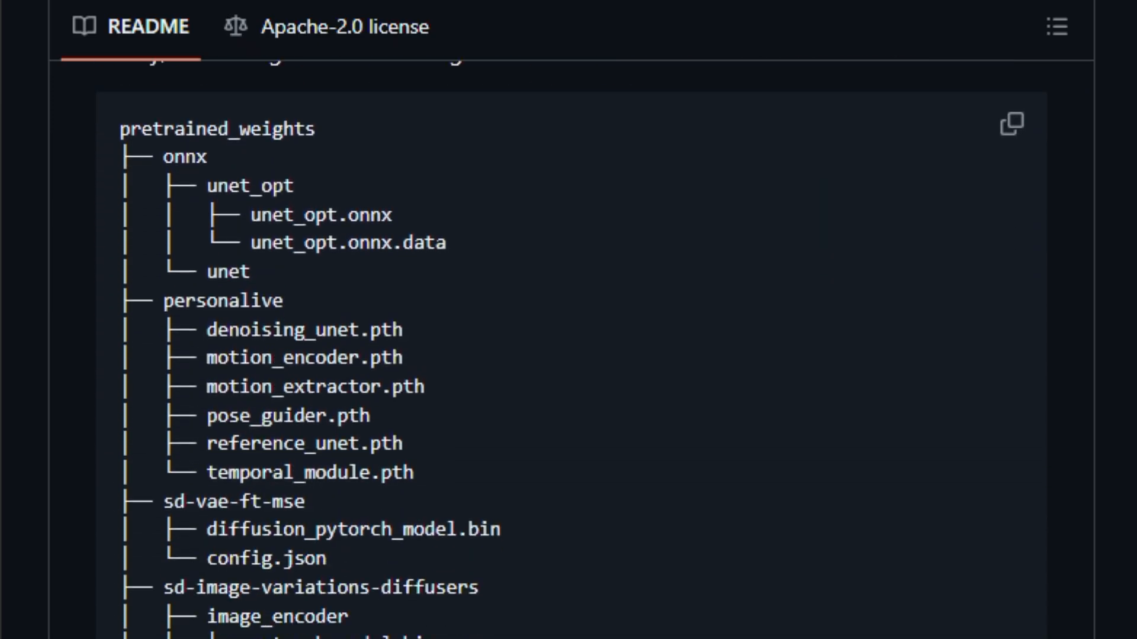
scroll(down, 3)
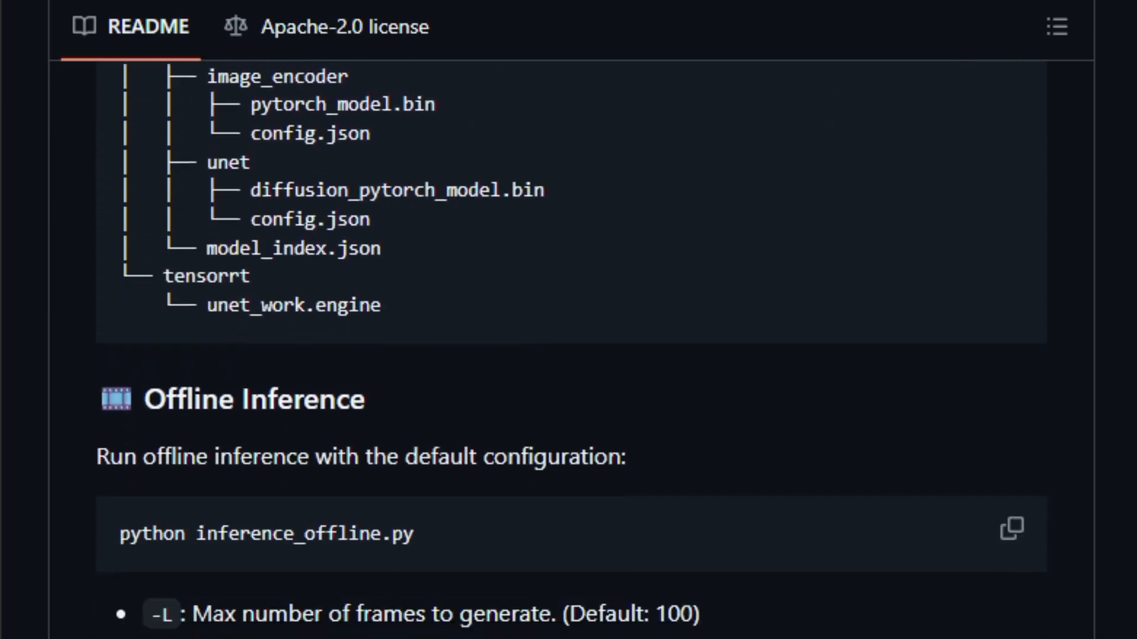
scroll(down, 3)
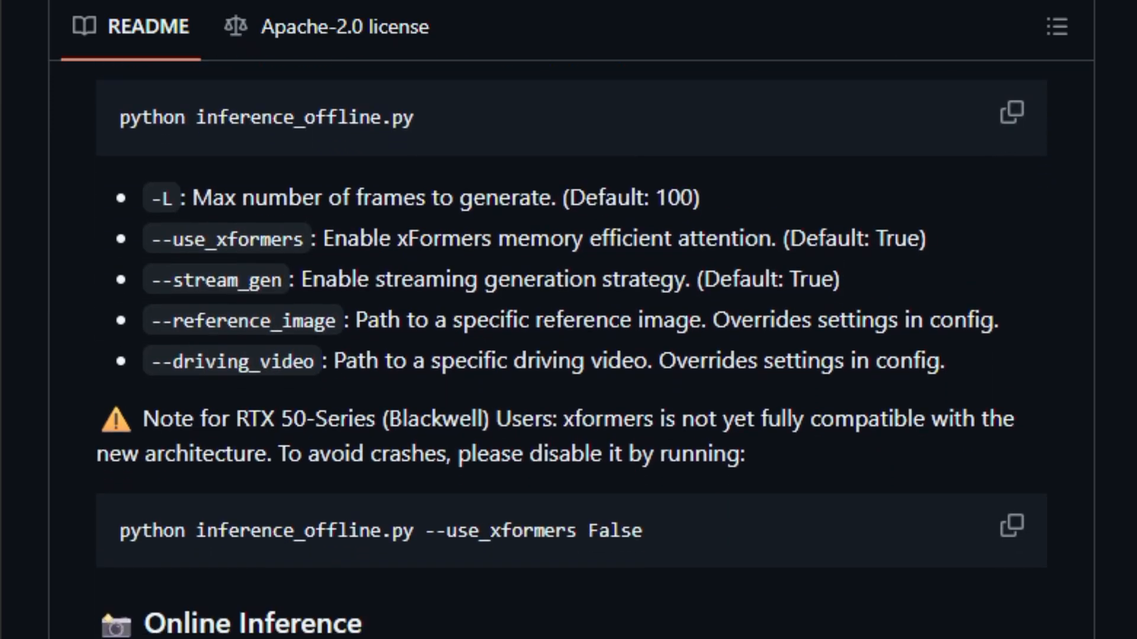
scroll(down, 3)
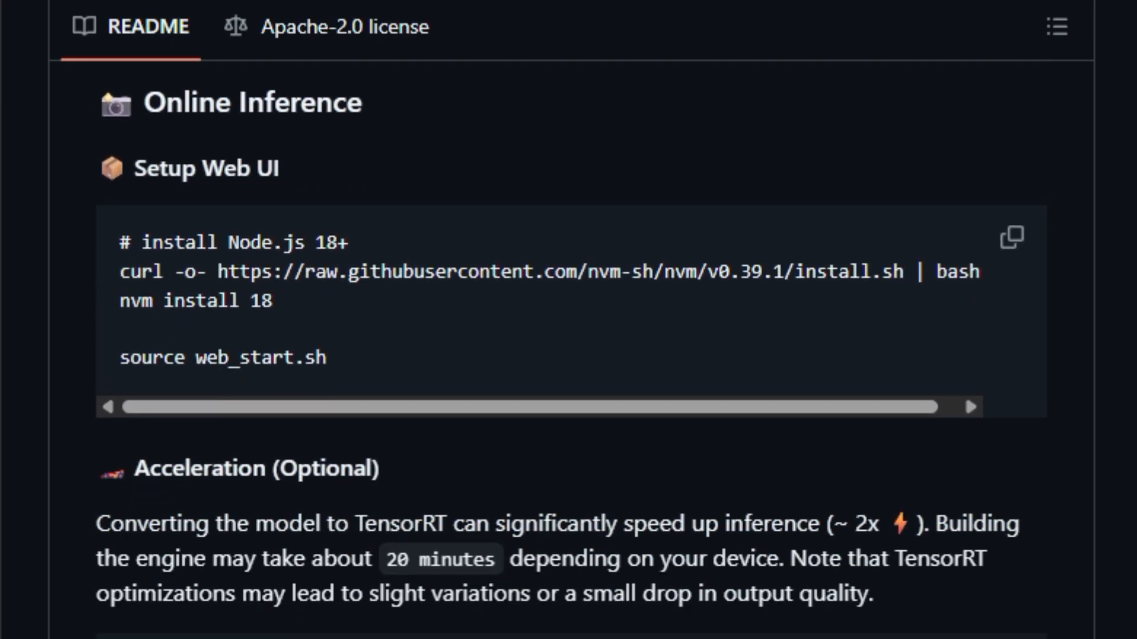
scroll(down, 3)
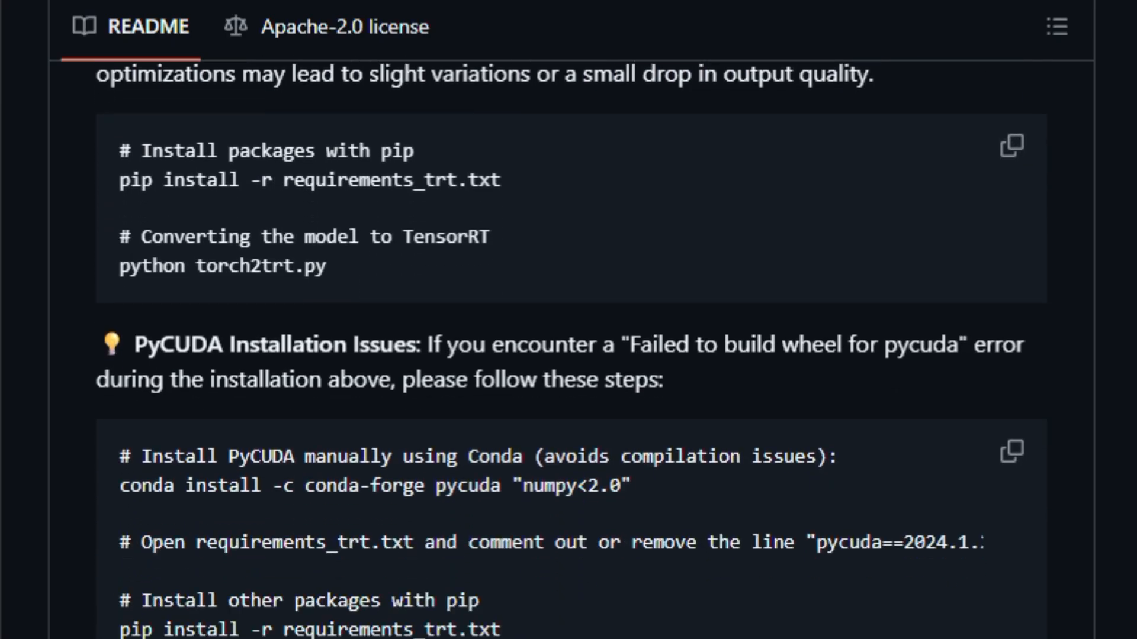
scroll(down, 3)
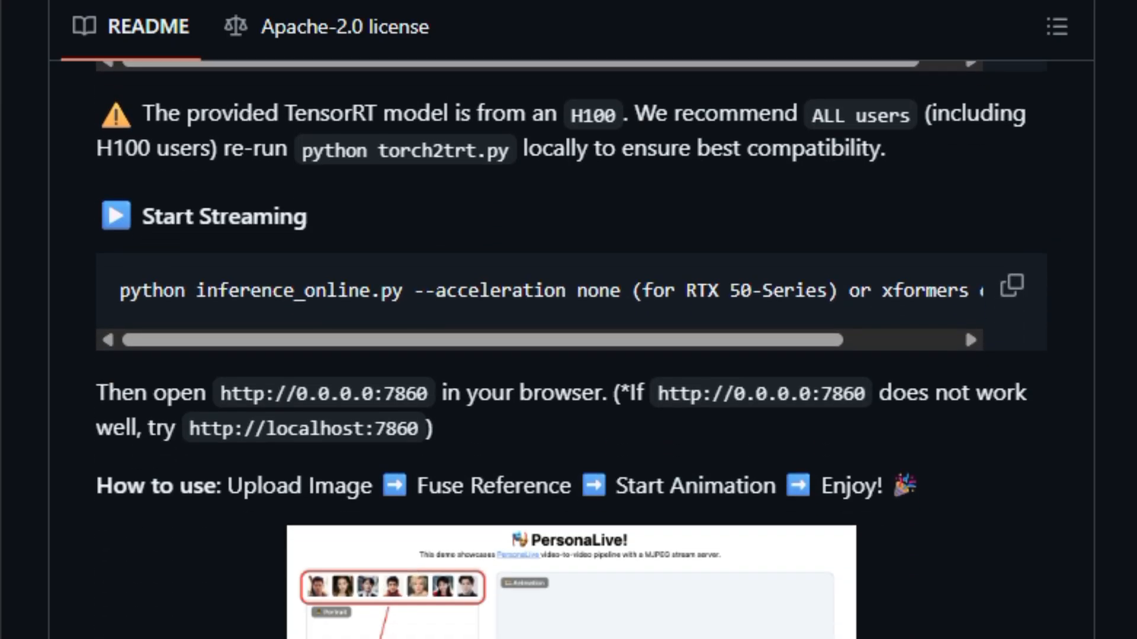
scroll(down, 3)
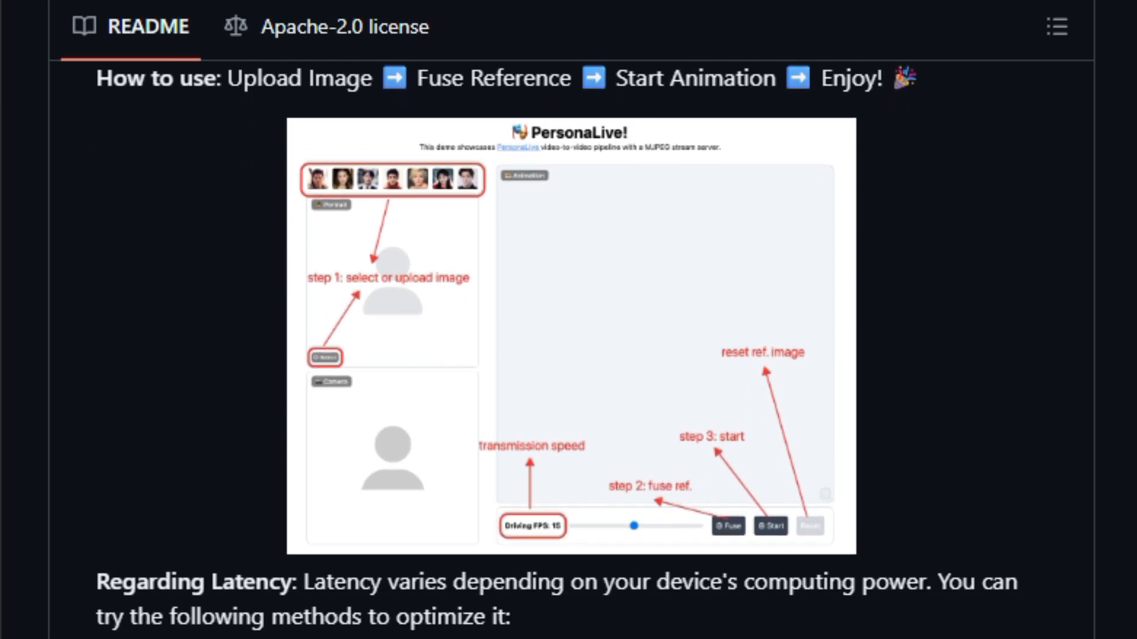
scroll(down, 3)
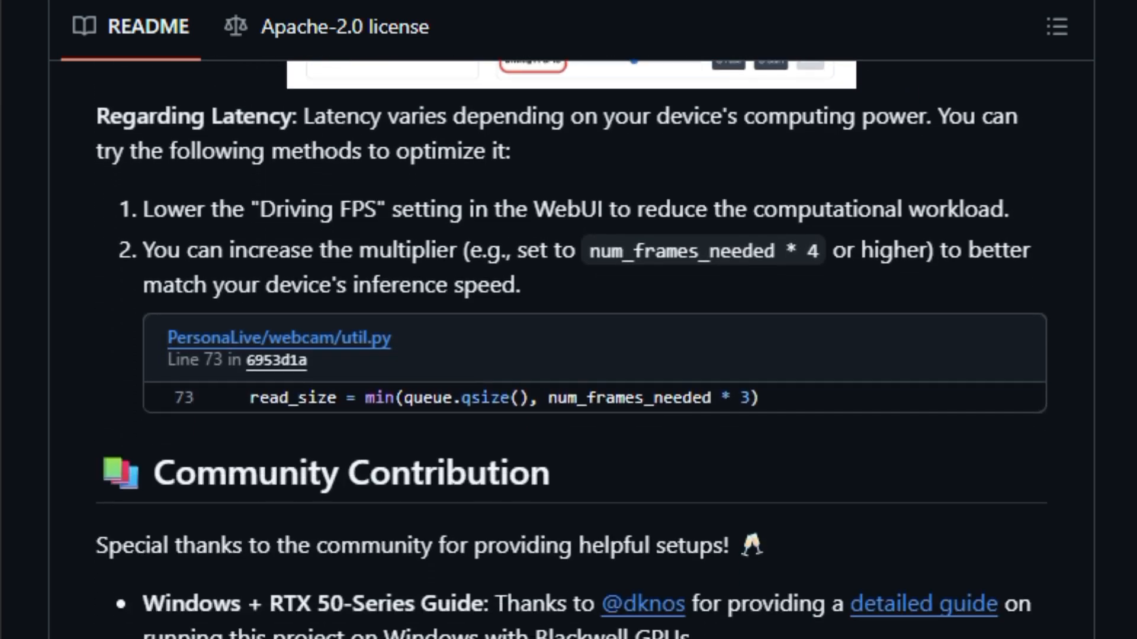
scroll(down, 3)
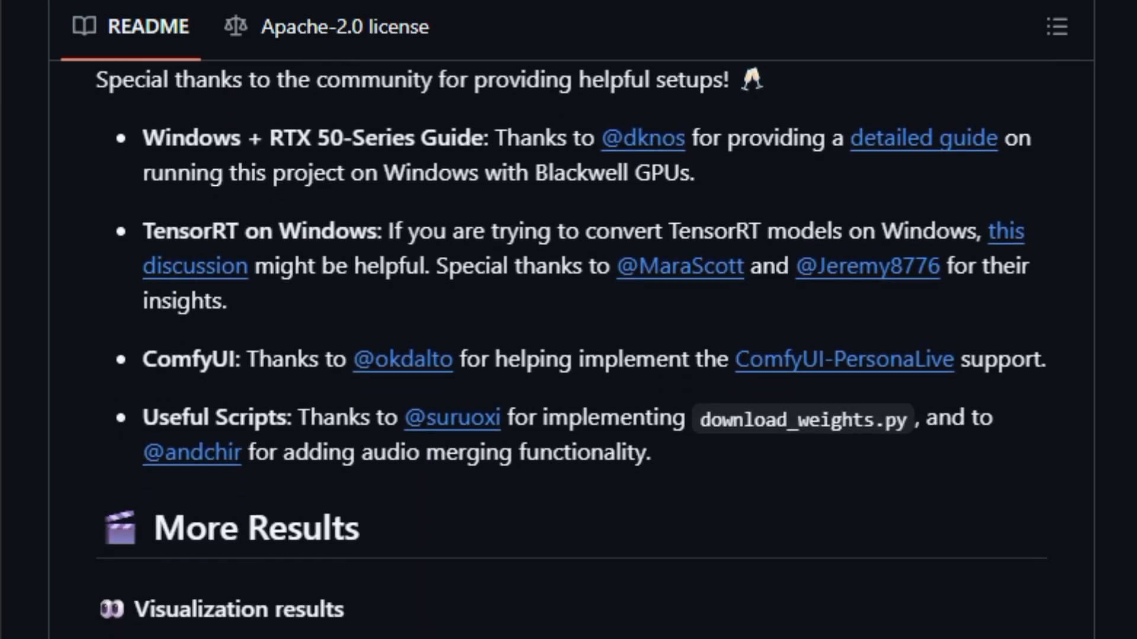
scroll(down, 3)
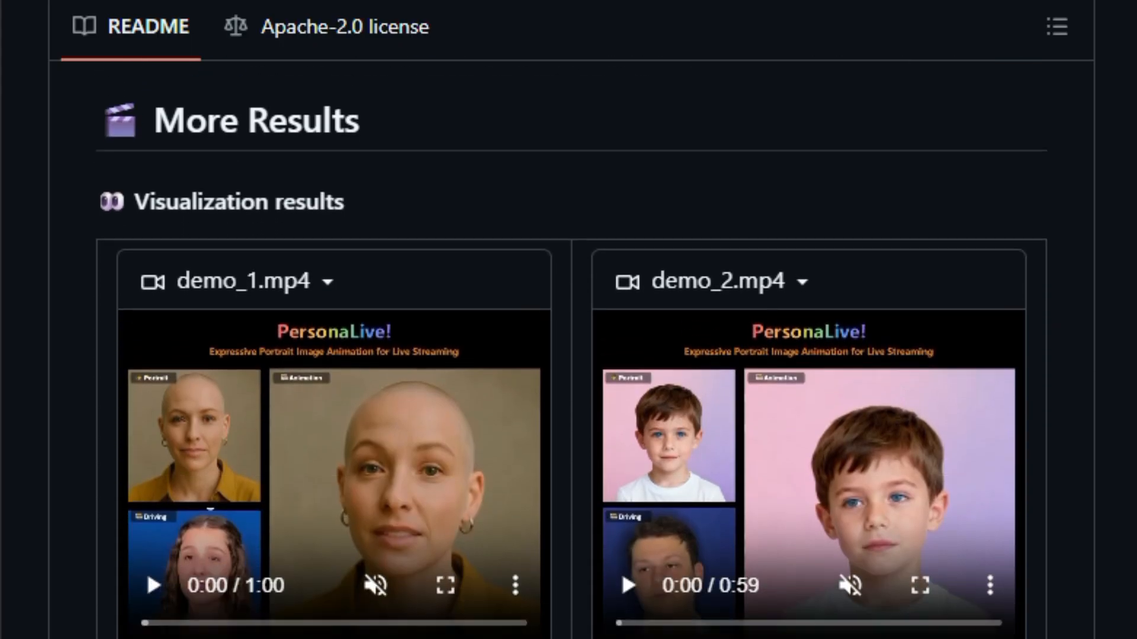
scroll(down, 3)
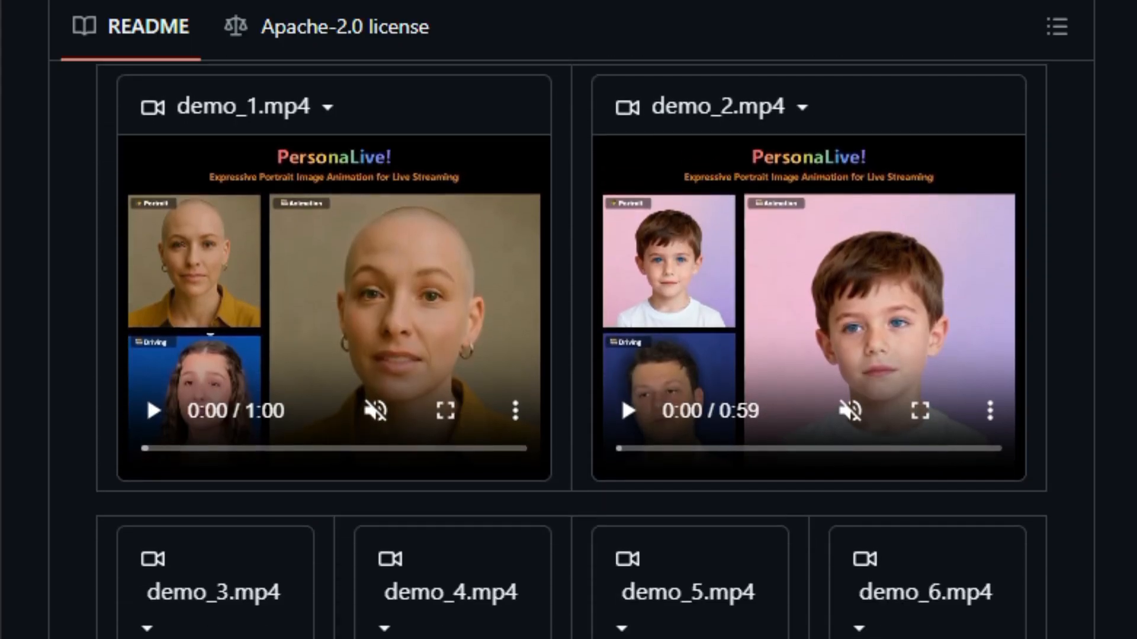
mouse_move(153, 415)
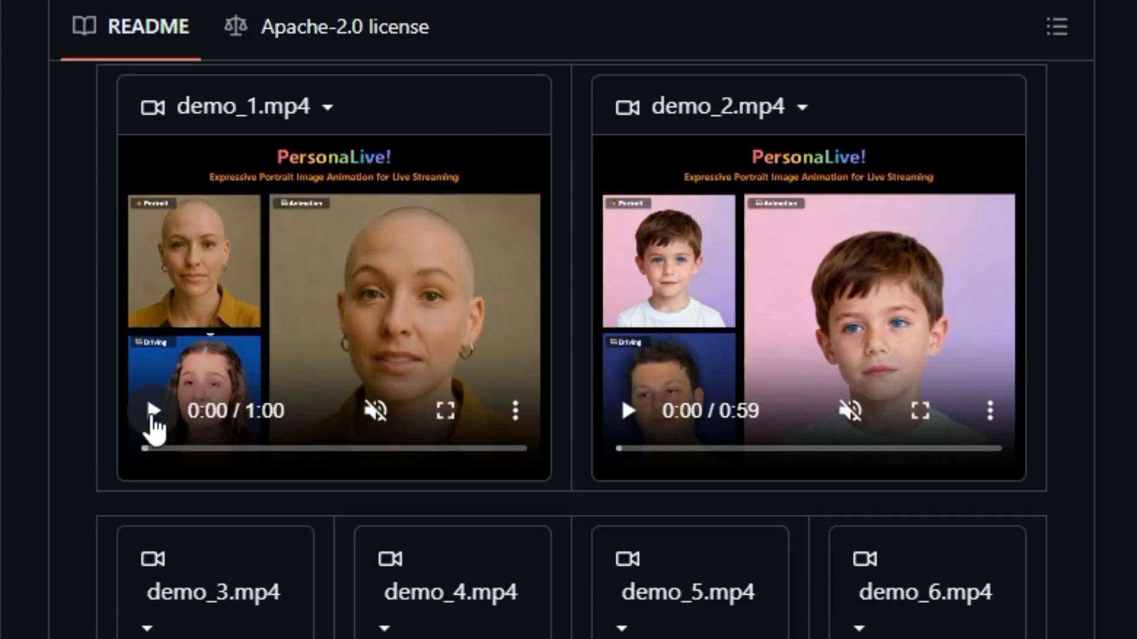
mouse_move(629, 424)
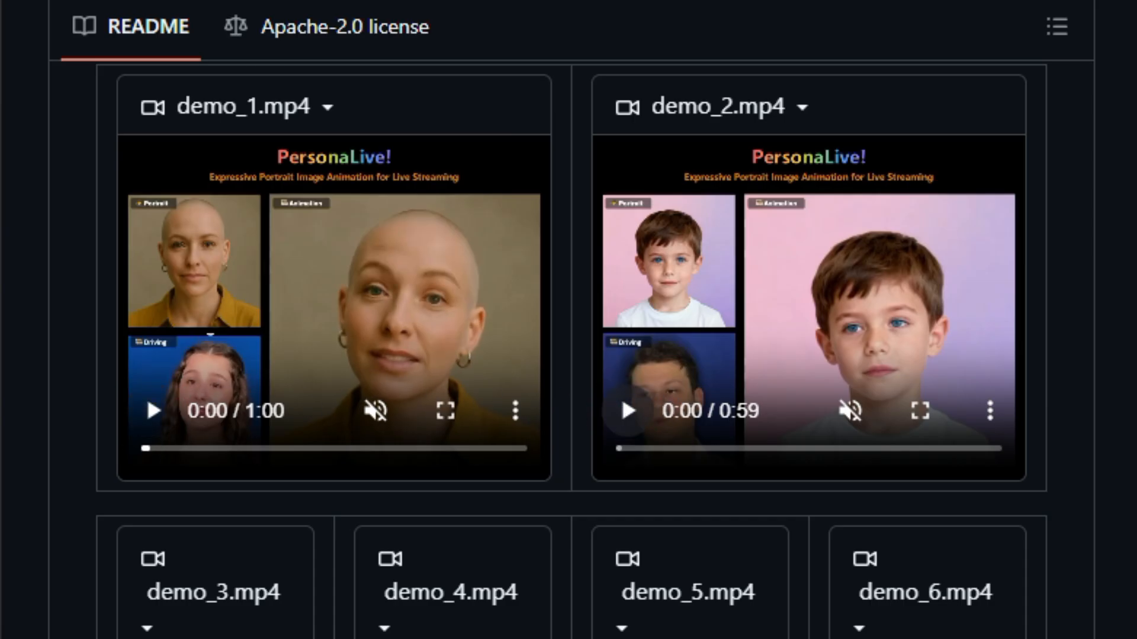
scroll(down, 3)
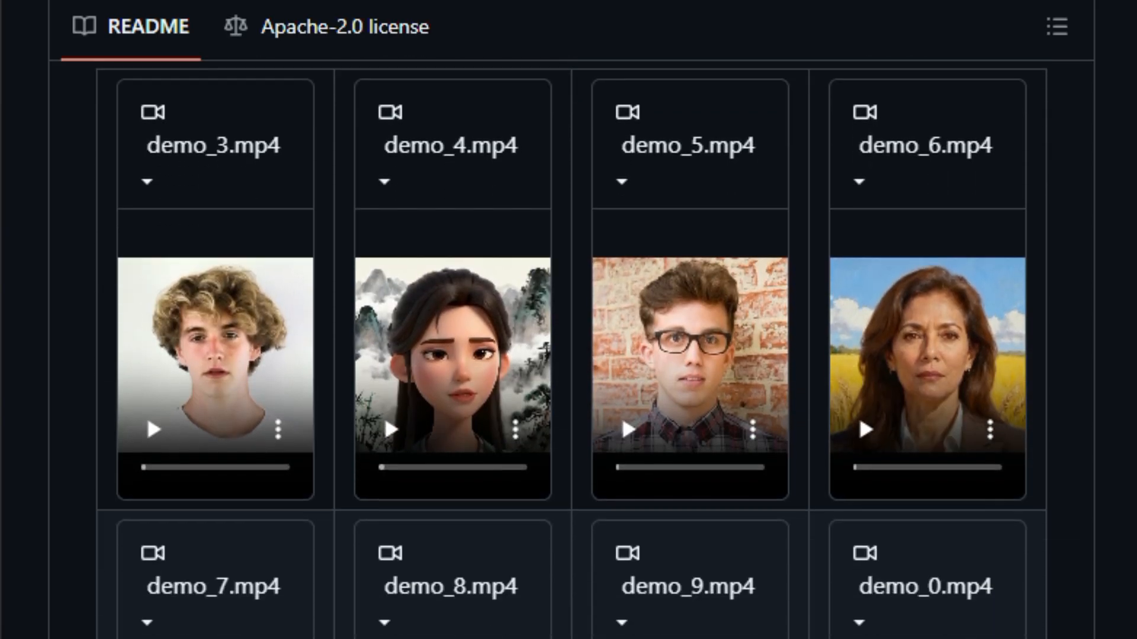
scroll(down, 3)
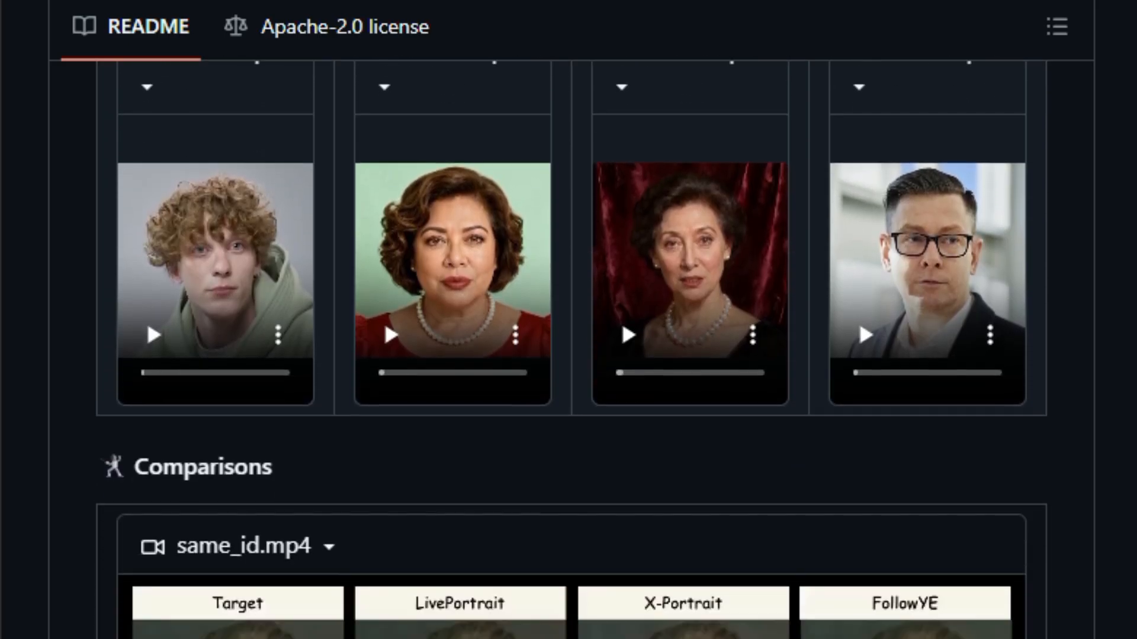
scroll(down, 3)
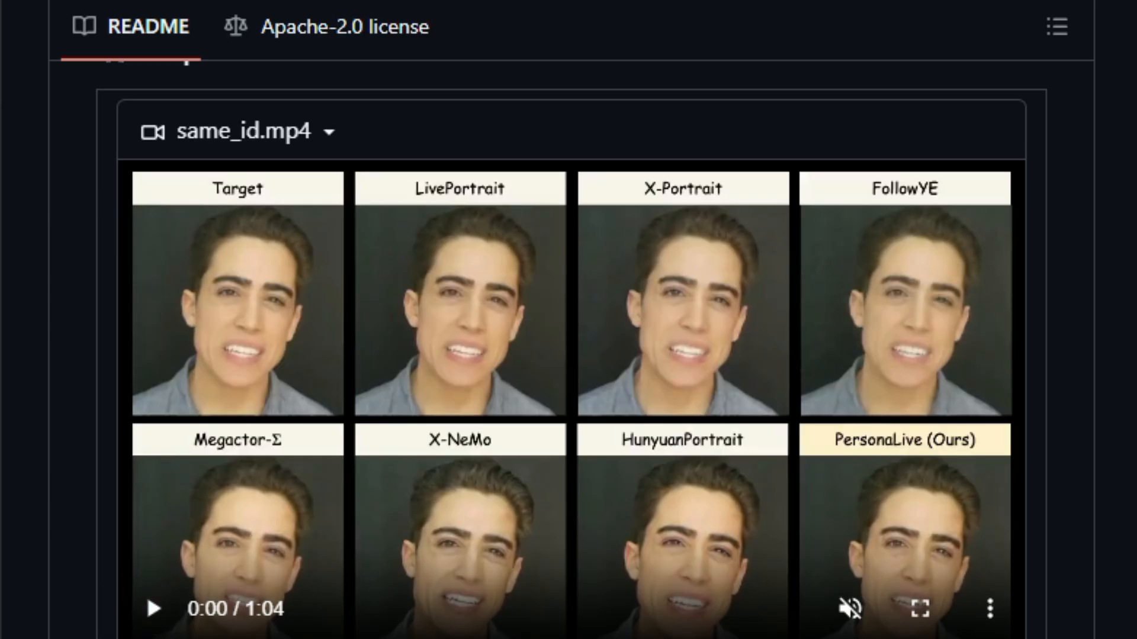
scroll(down, 3)
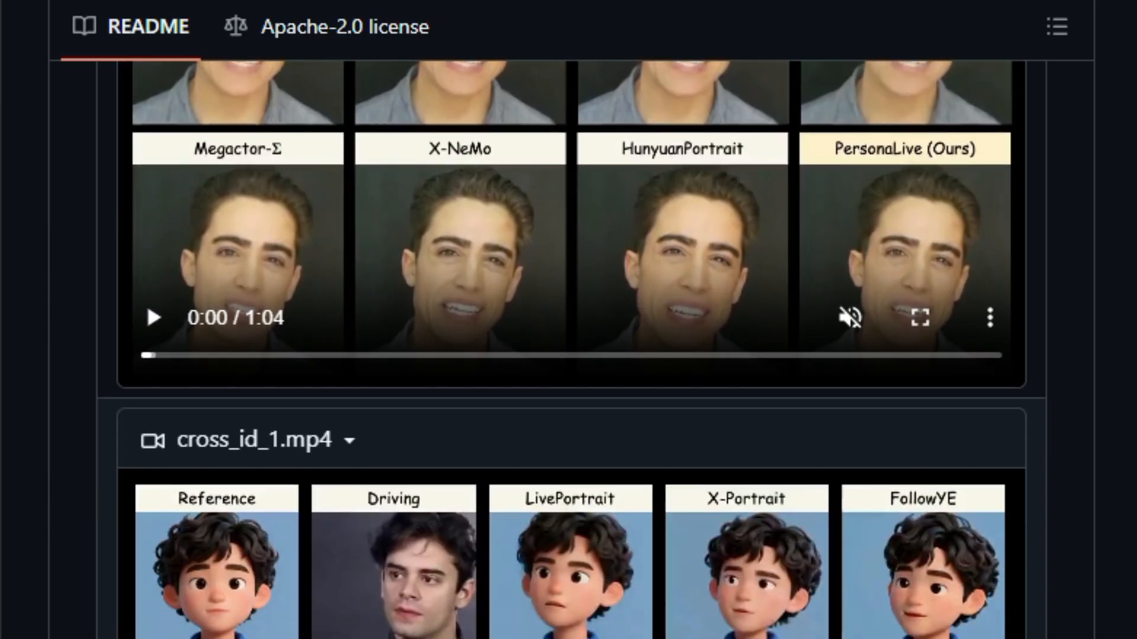
scroll(down, 3)
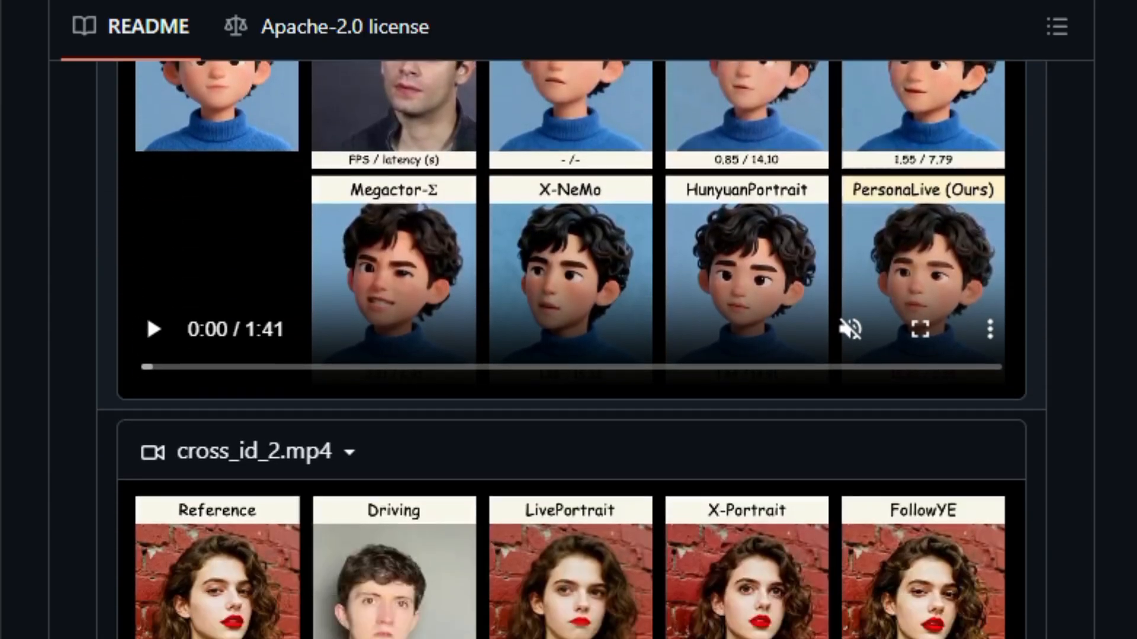
scroll(down, 3)
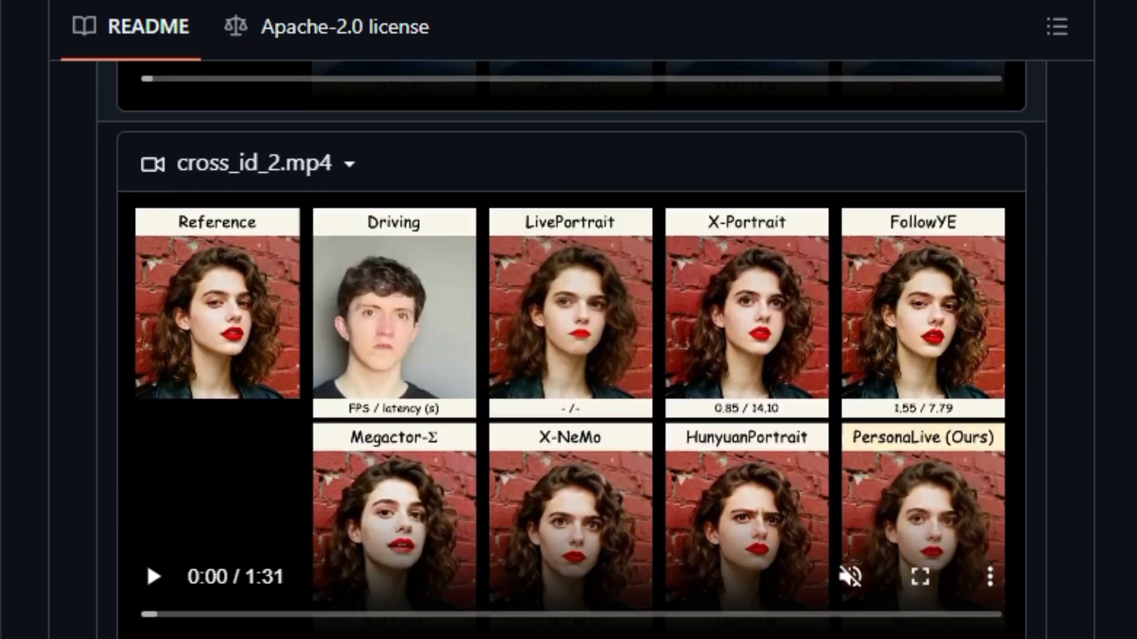
scroll(down, 3)
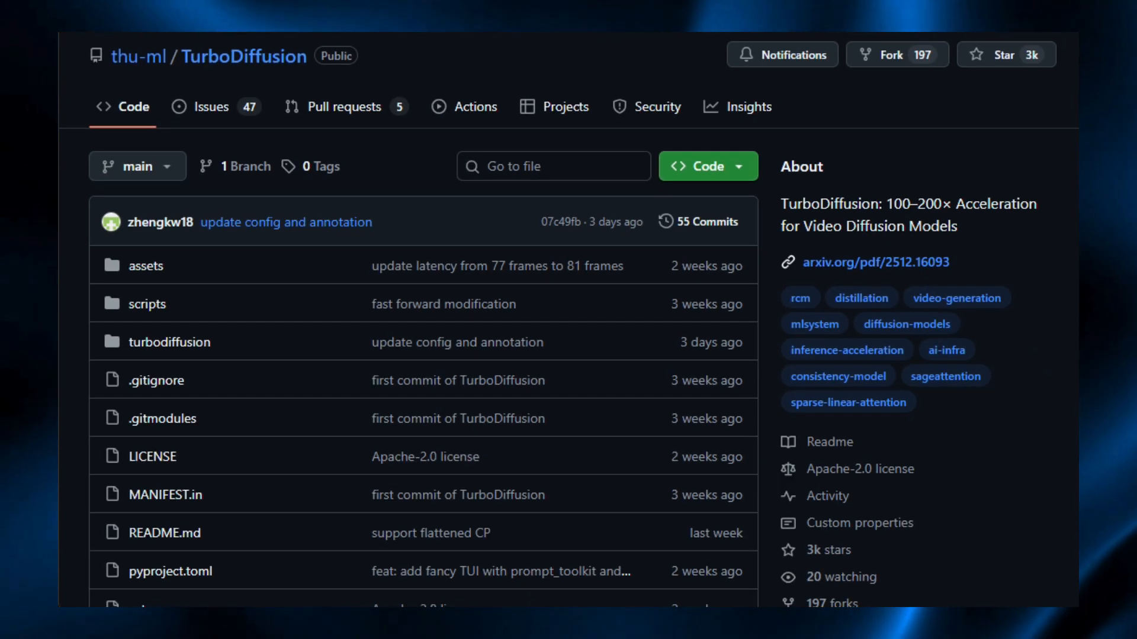
scroll(down, 3)
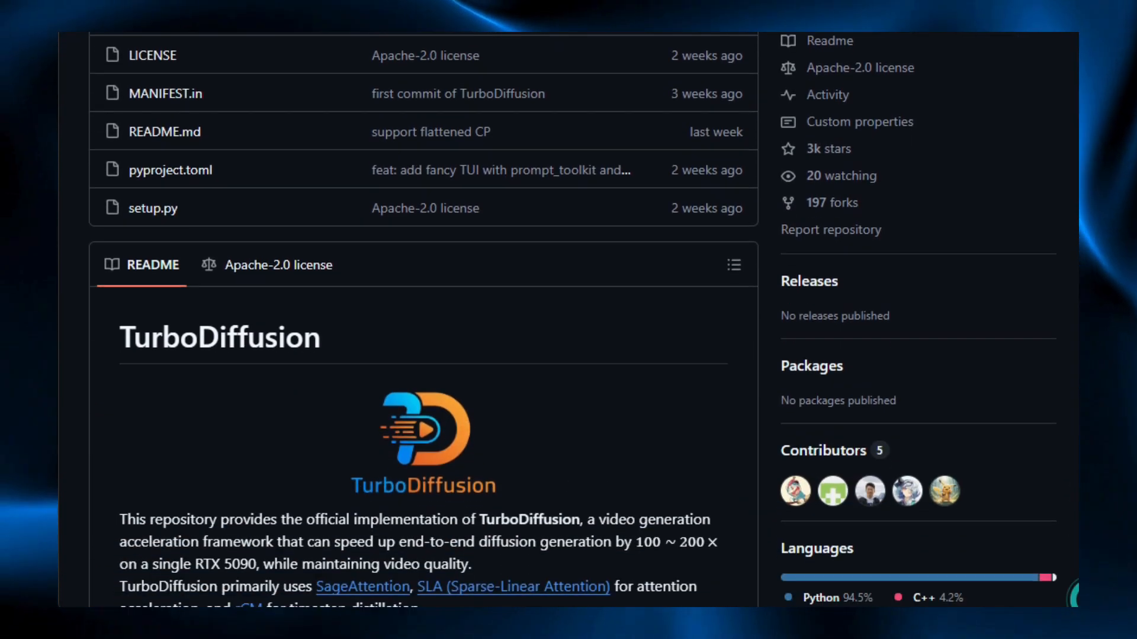
scroll(down, 3)
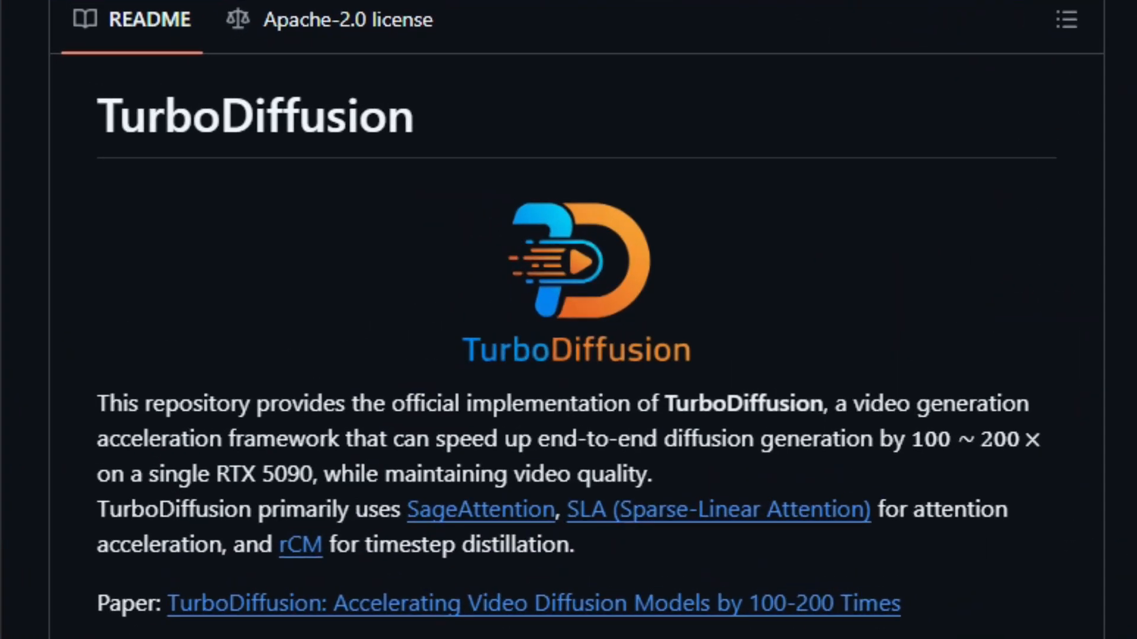
scroll(down, 3)
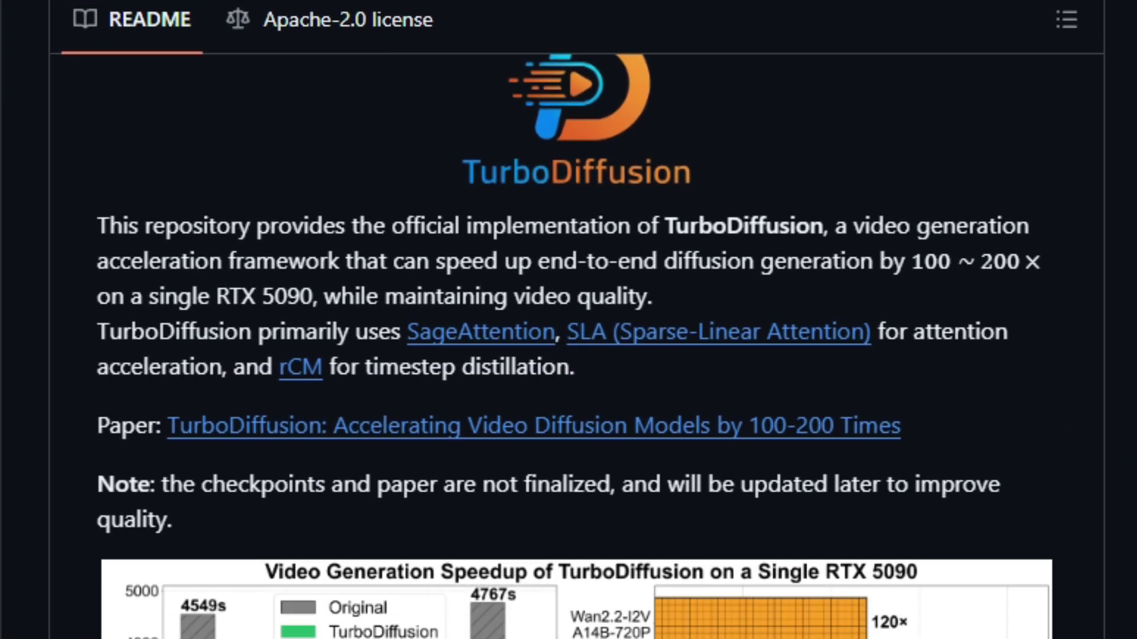
scroll(down, 3)
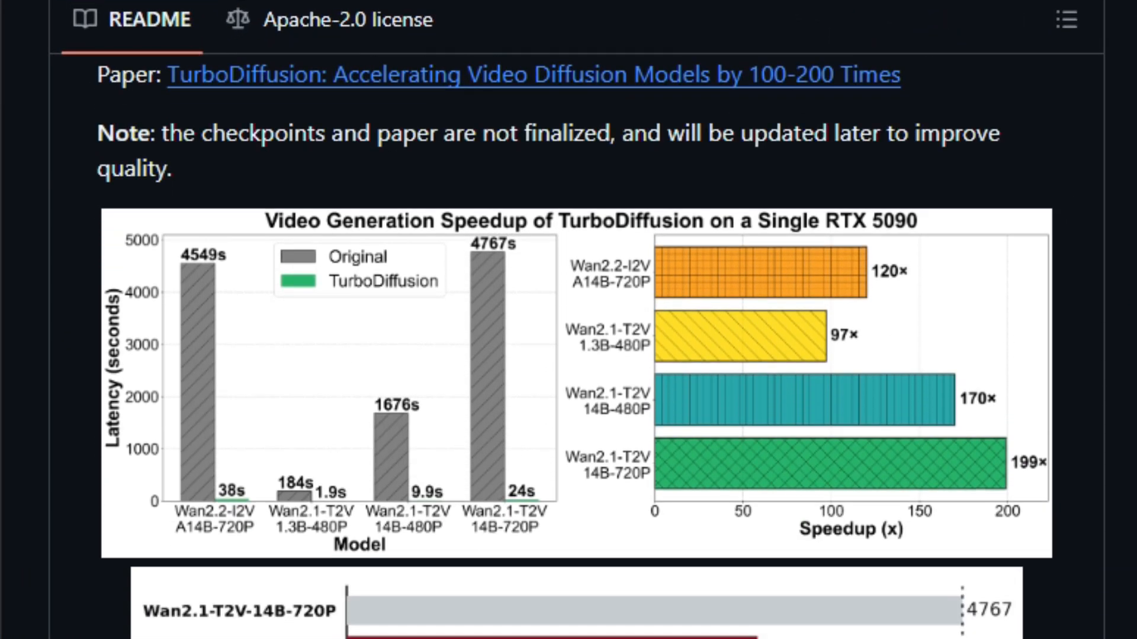
scroll(down, 3)
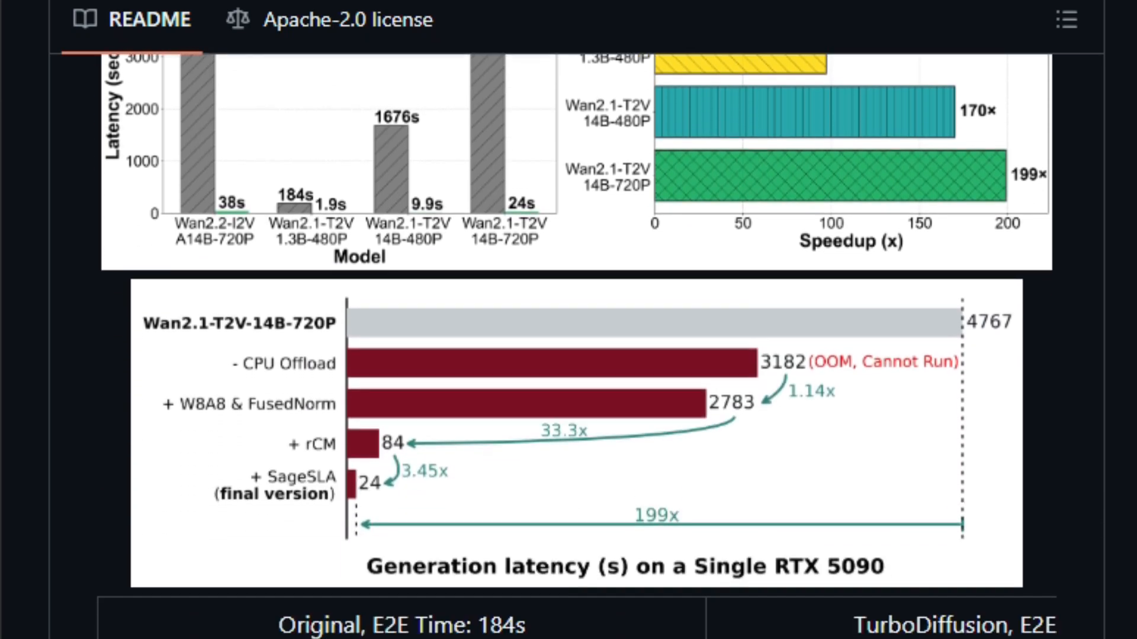
scroll(down, 3)
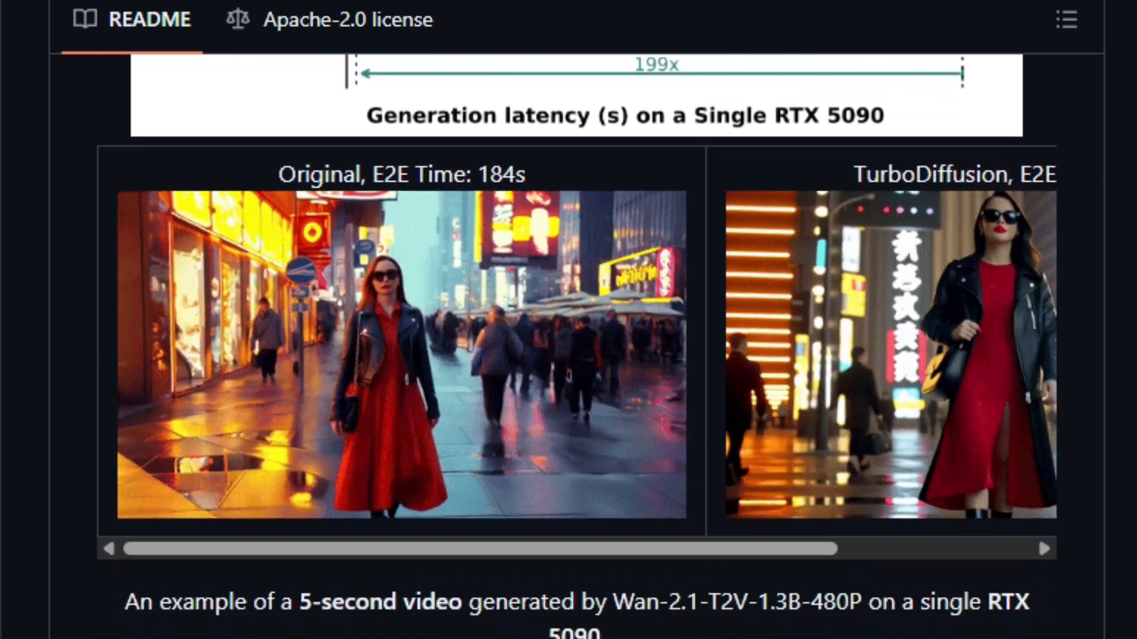
scroll(down, 3)
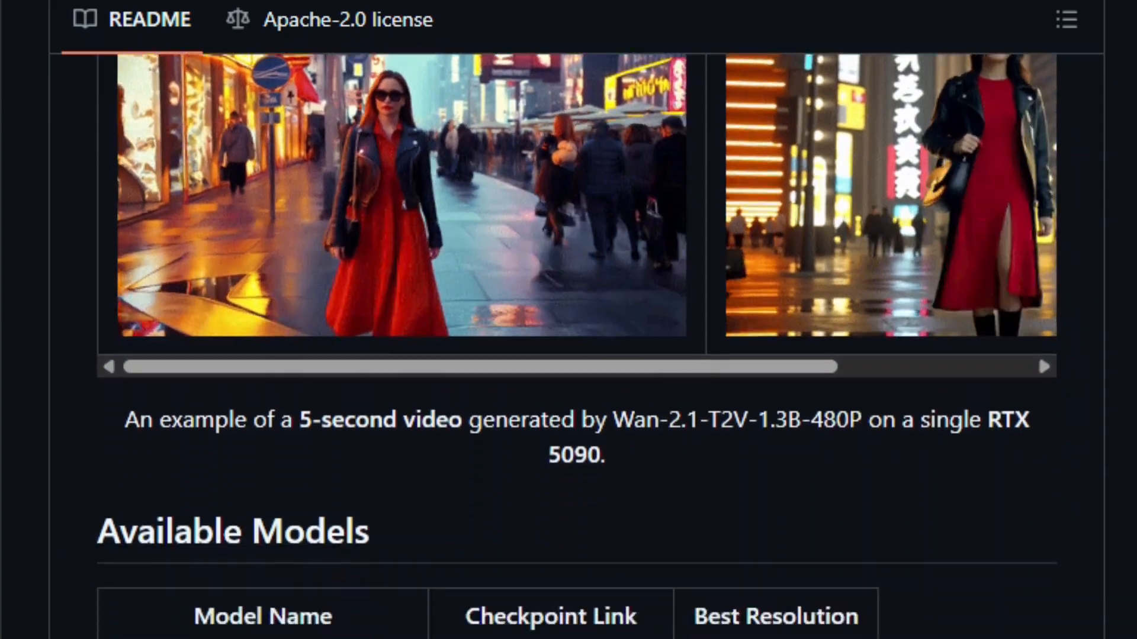
scroll(down, 3)
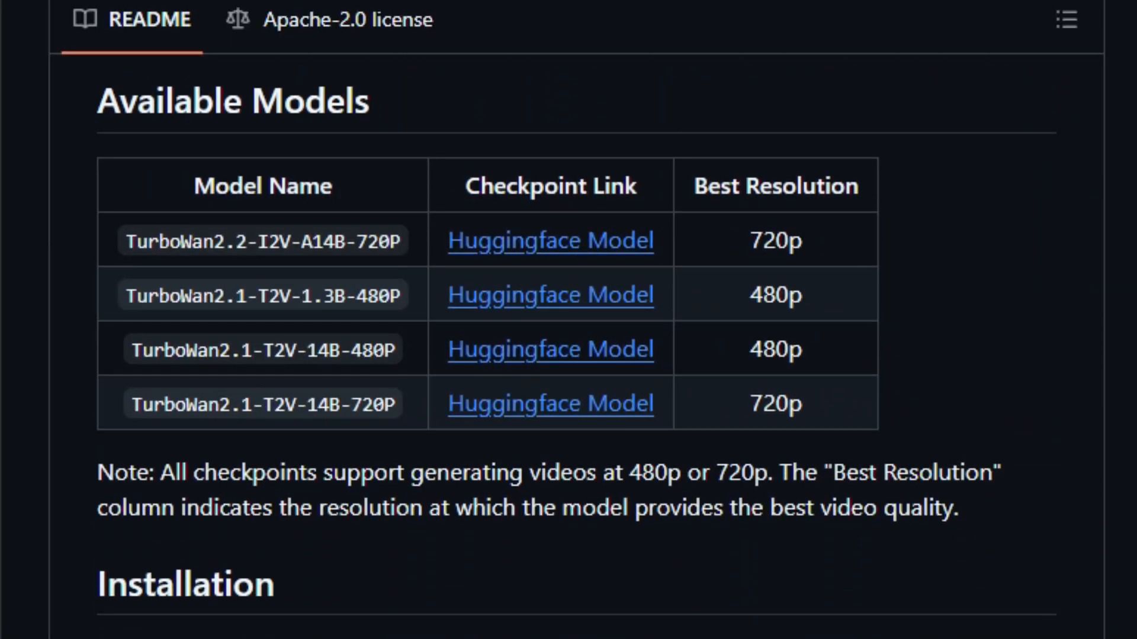
scroll(down, 3)
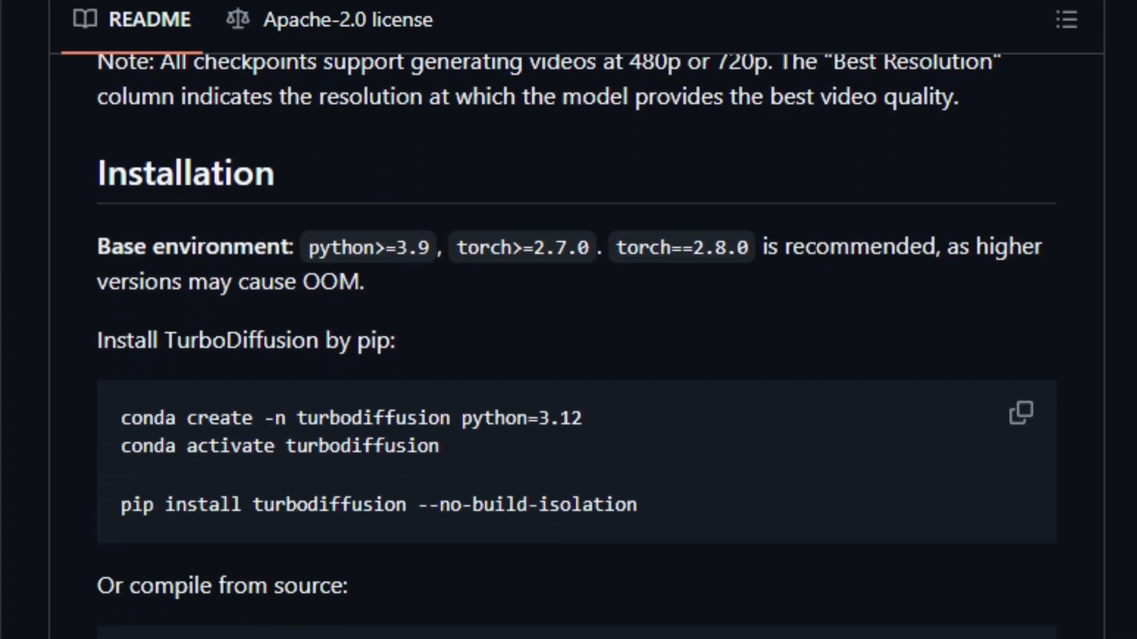
scroll(down, 3)
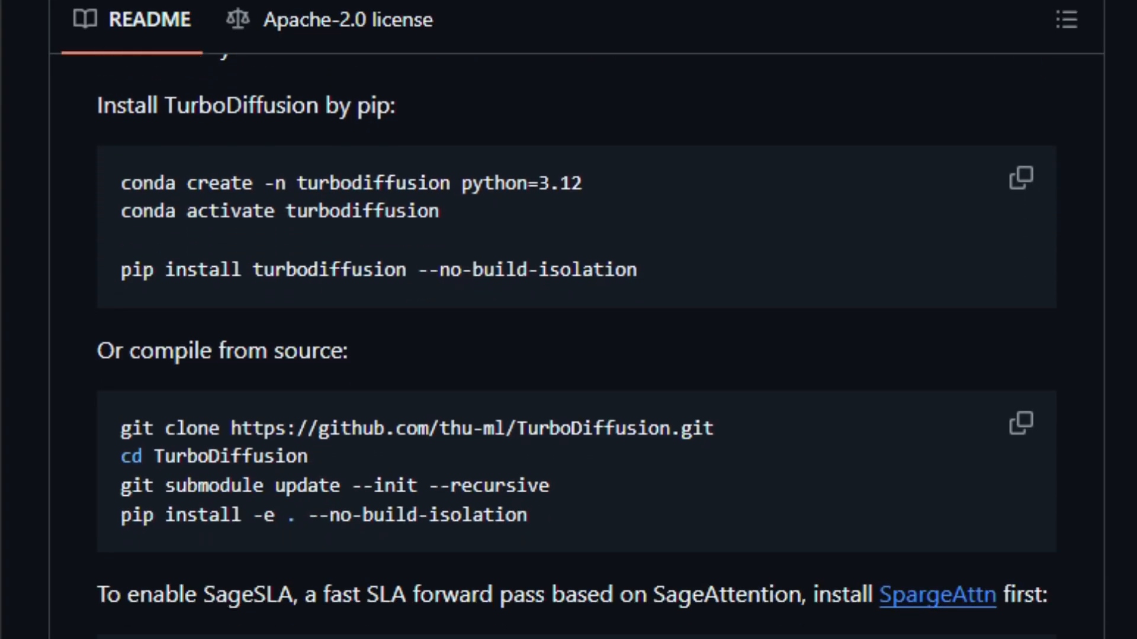
scroll(down, 3)
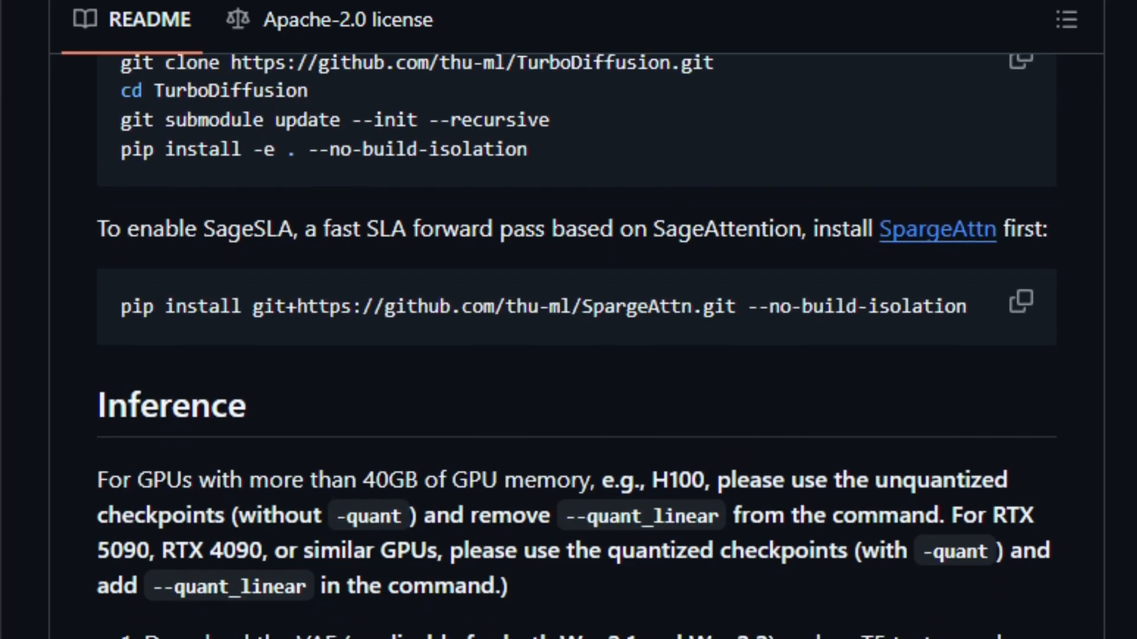
scroll(down, 3)
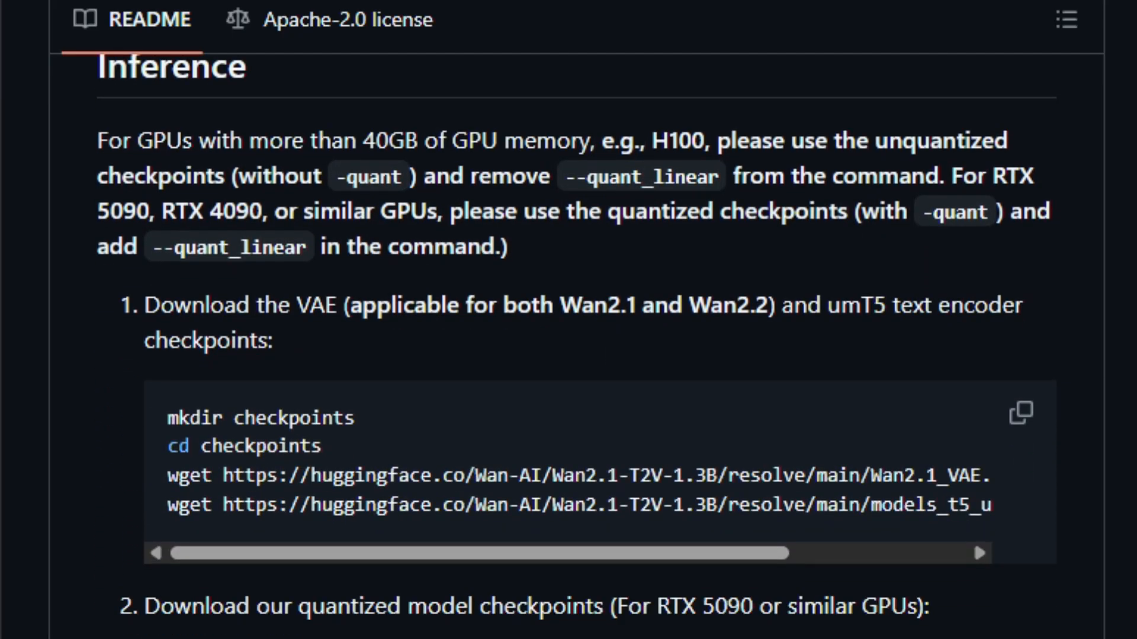
scroll(down, 3)
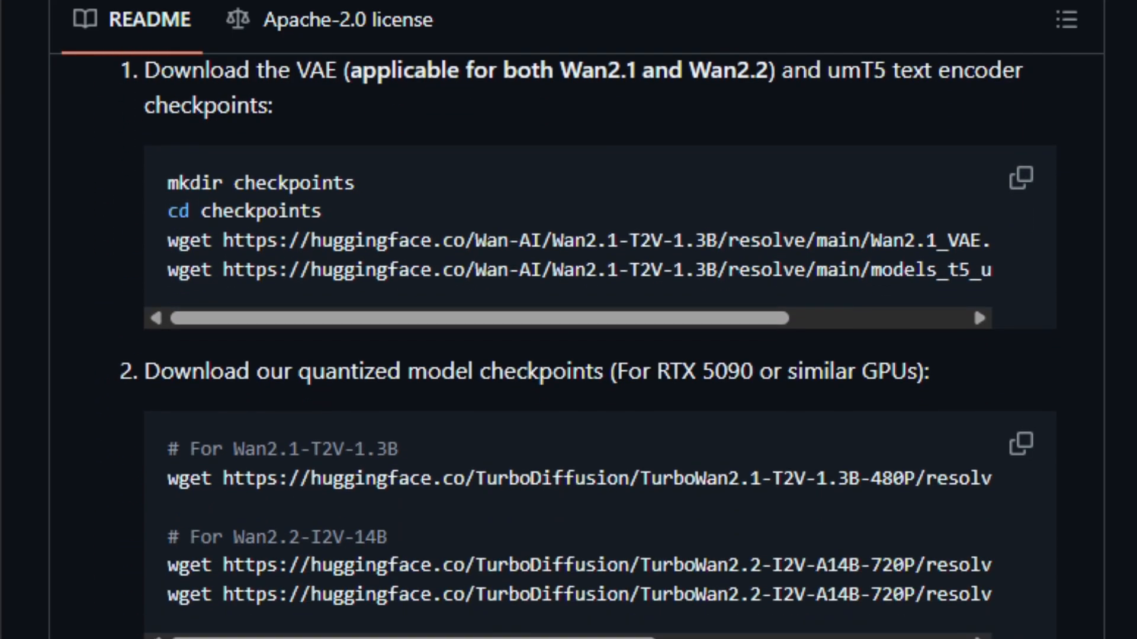
scroll(down, 3)
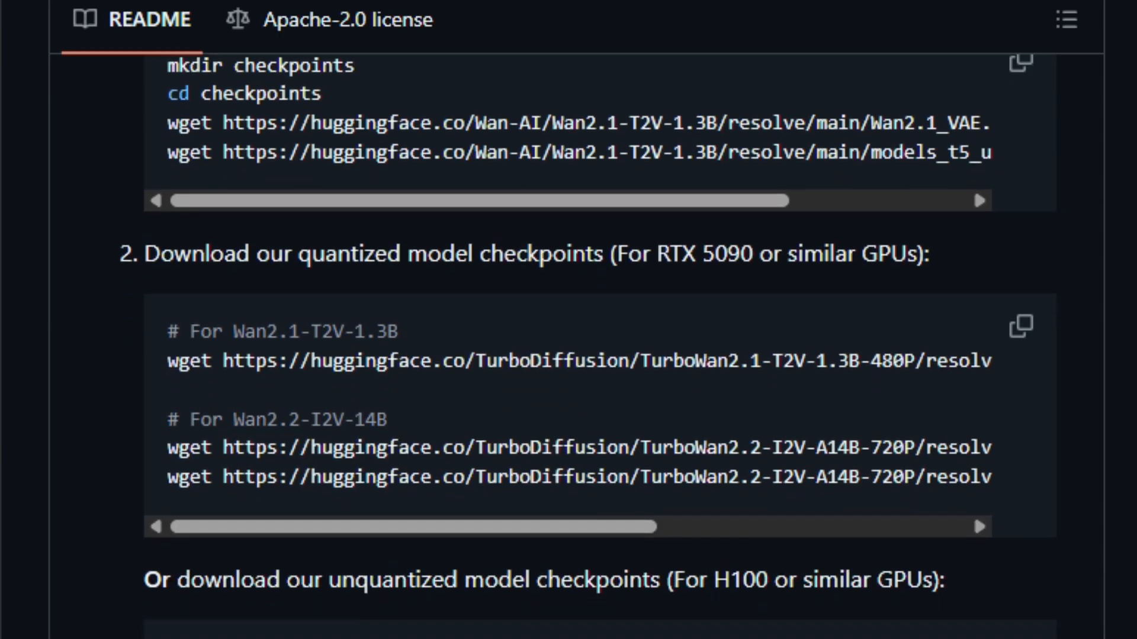
scroll(down, 3)
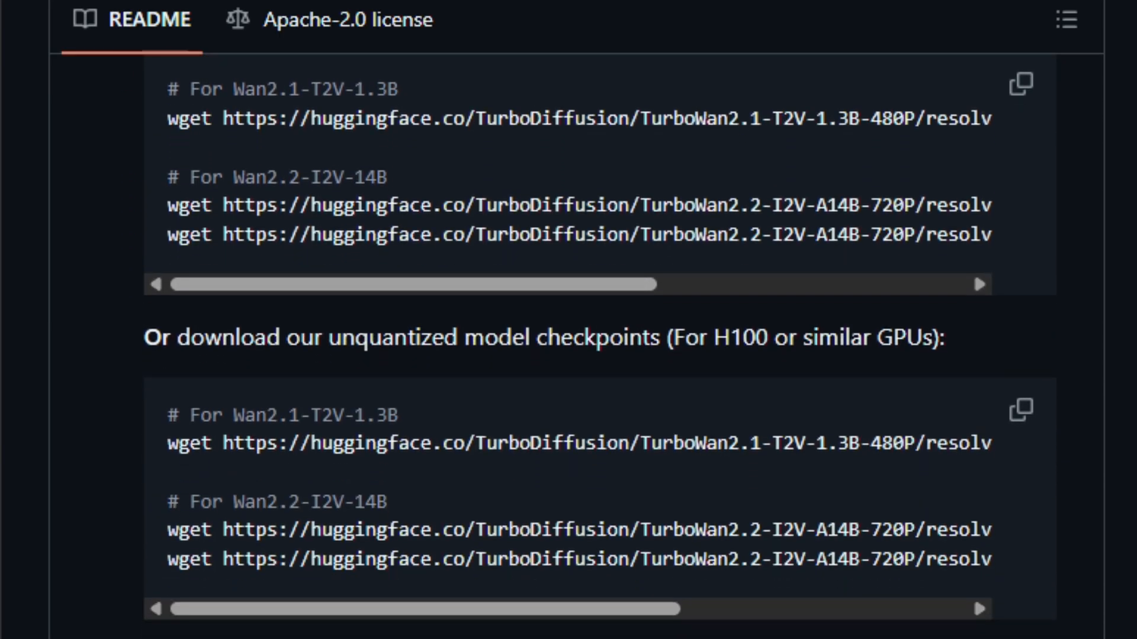
scroll(down, 3)
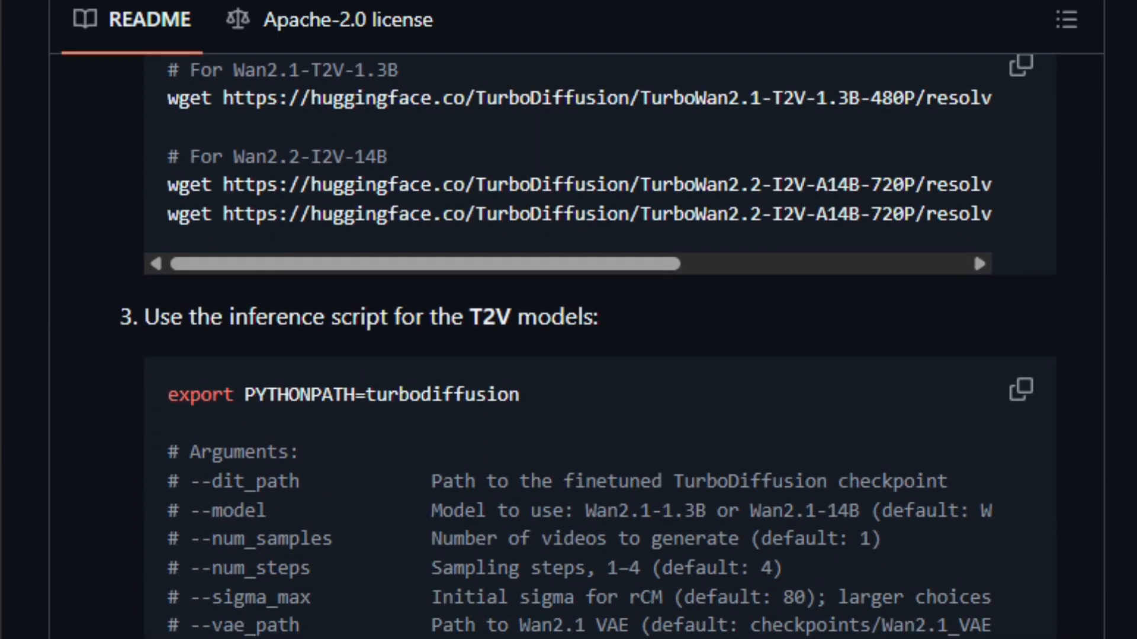
scroll(down, 3)
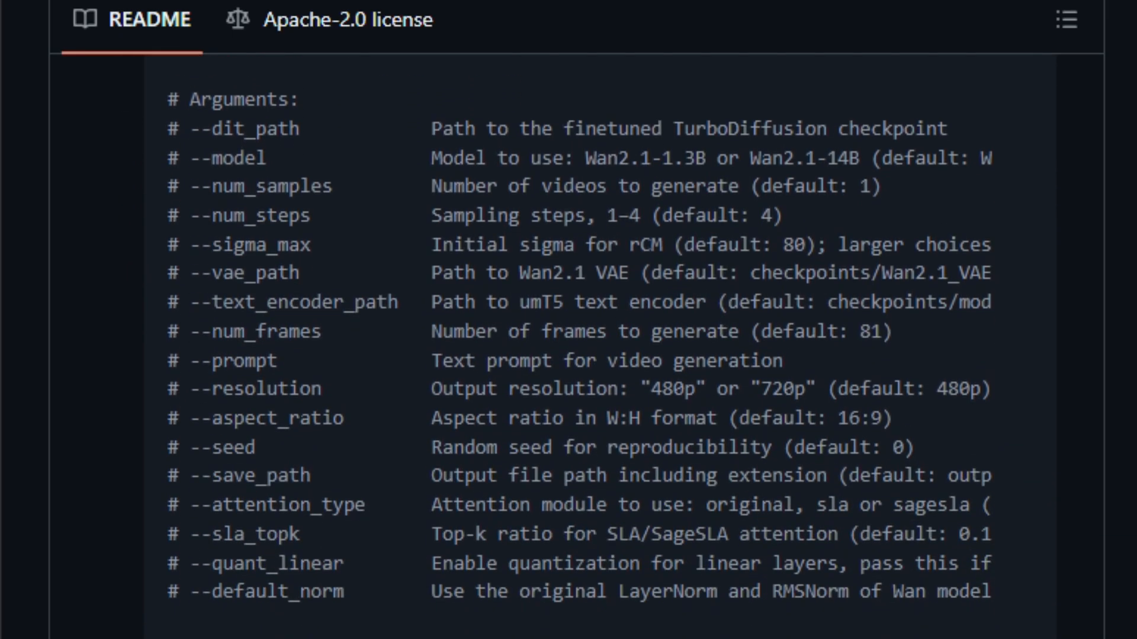
scroll(down, 3)
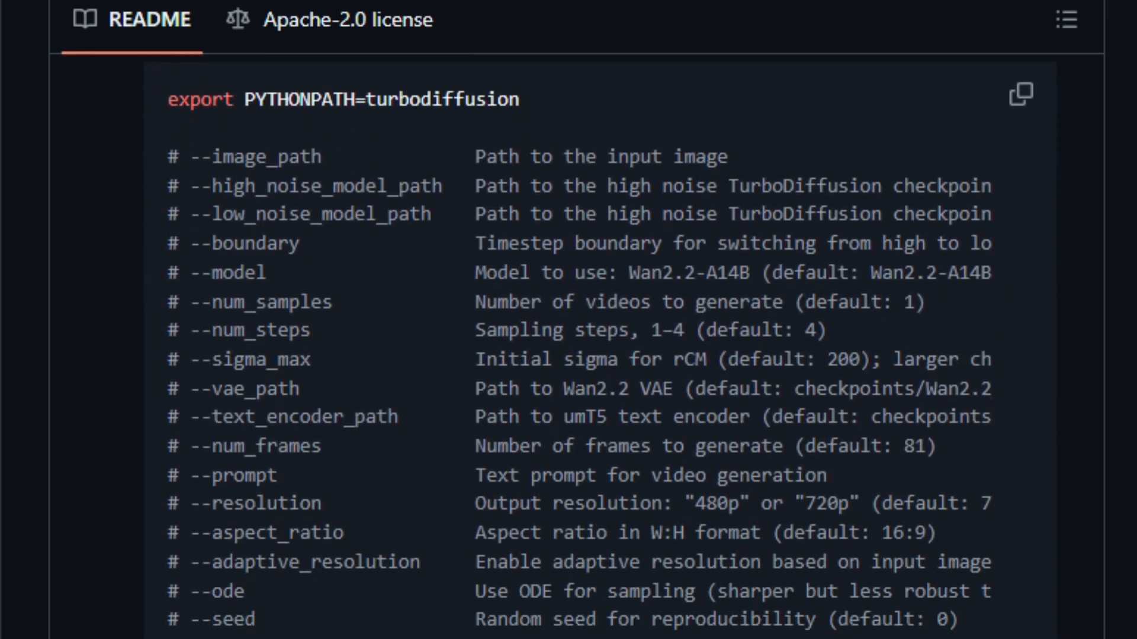
scroll(down, 3)
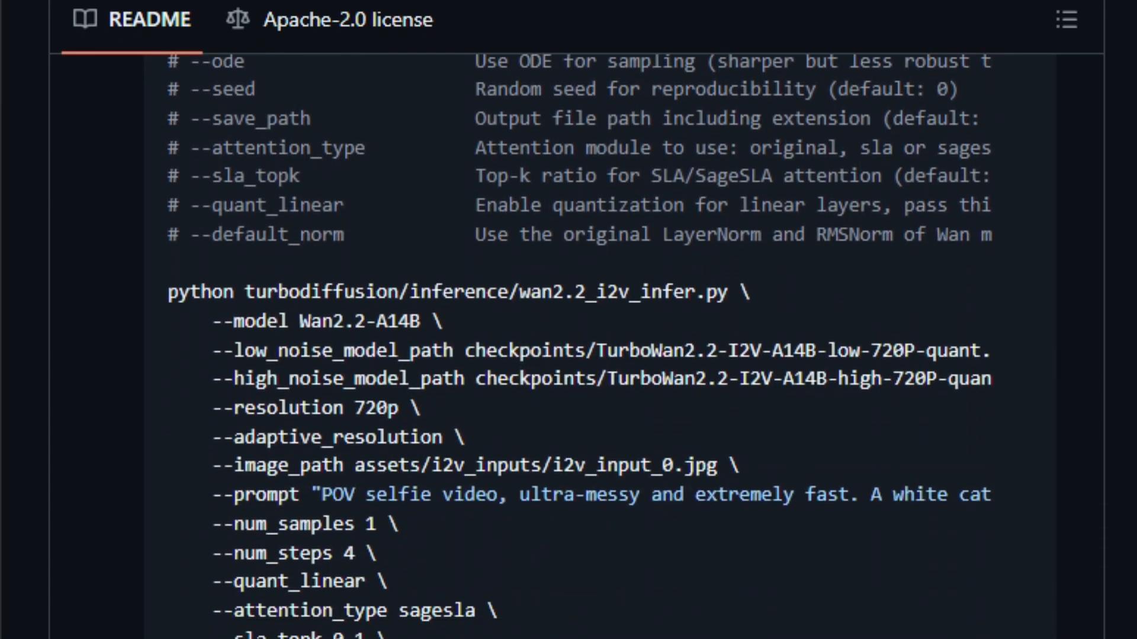
scroll(down, 3)
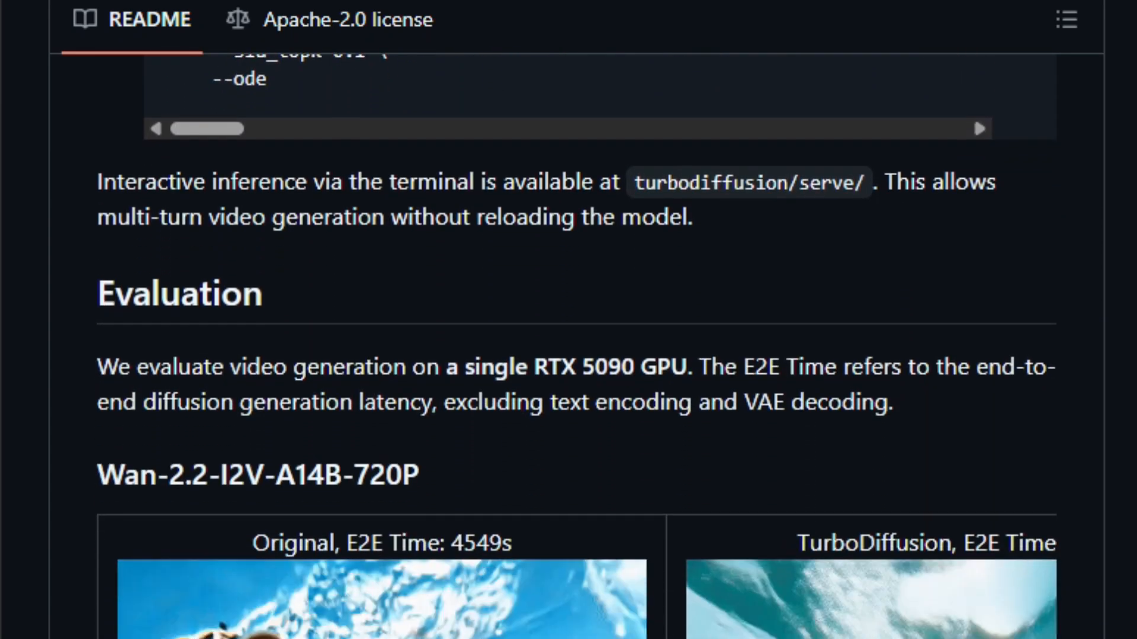
scroll(down, 3)
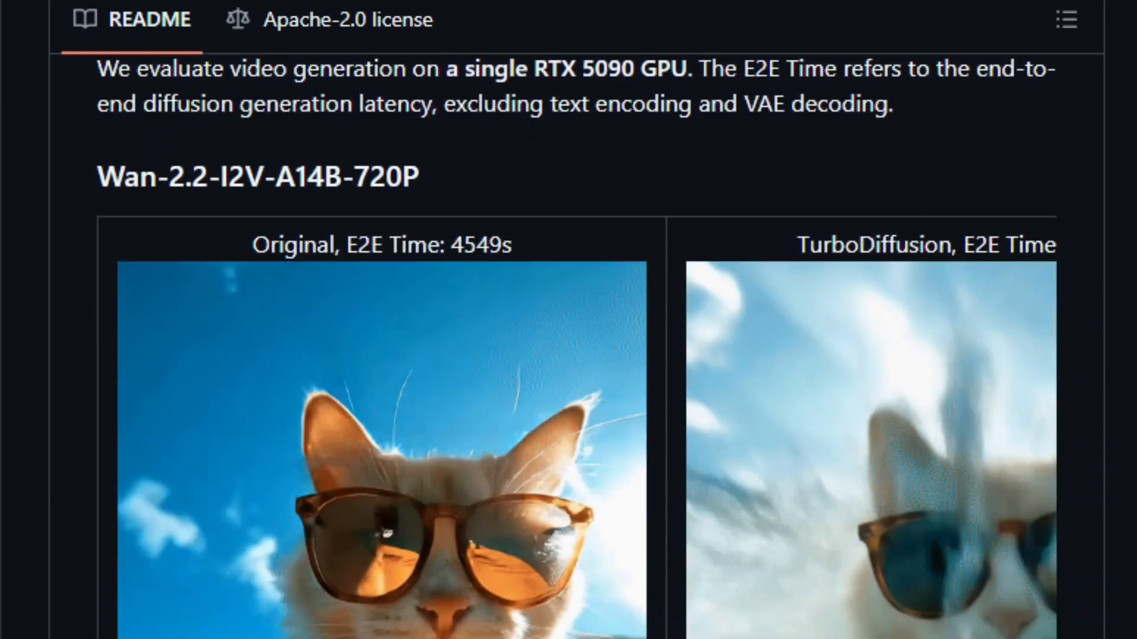
scroll(down, 3)
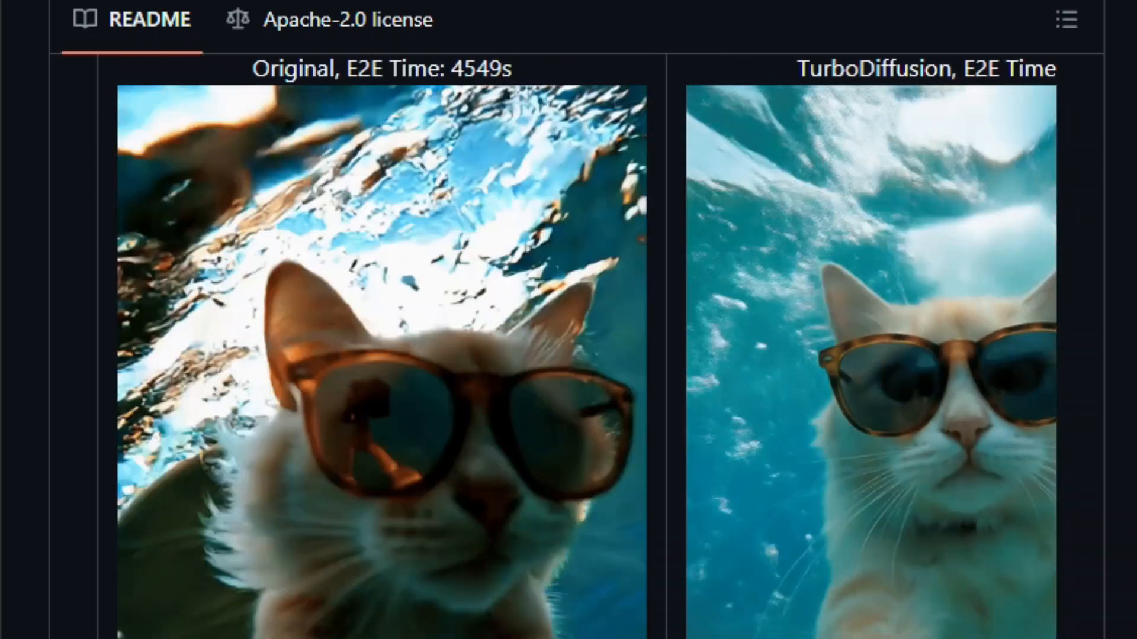
scroll(down, 3)
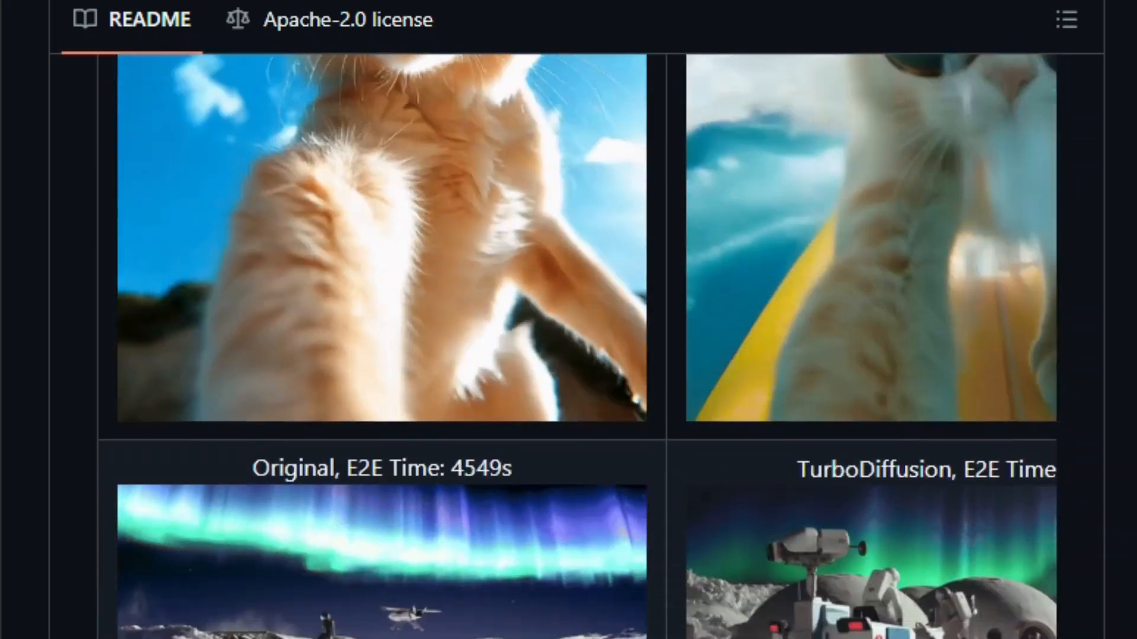
scroll(down, 3)
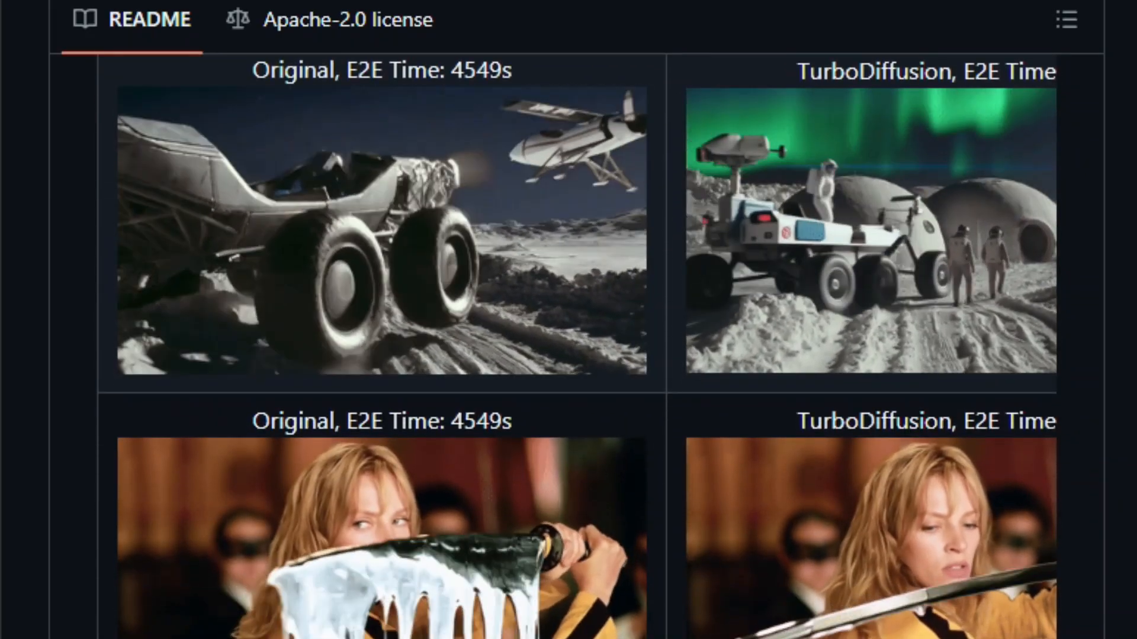
scroll(down, 3)
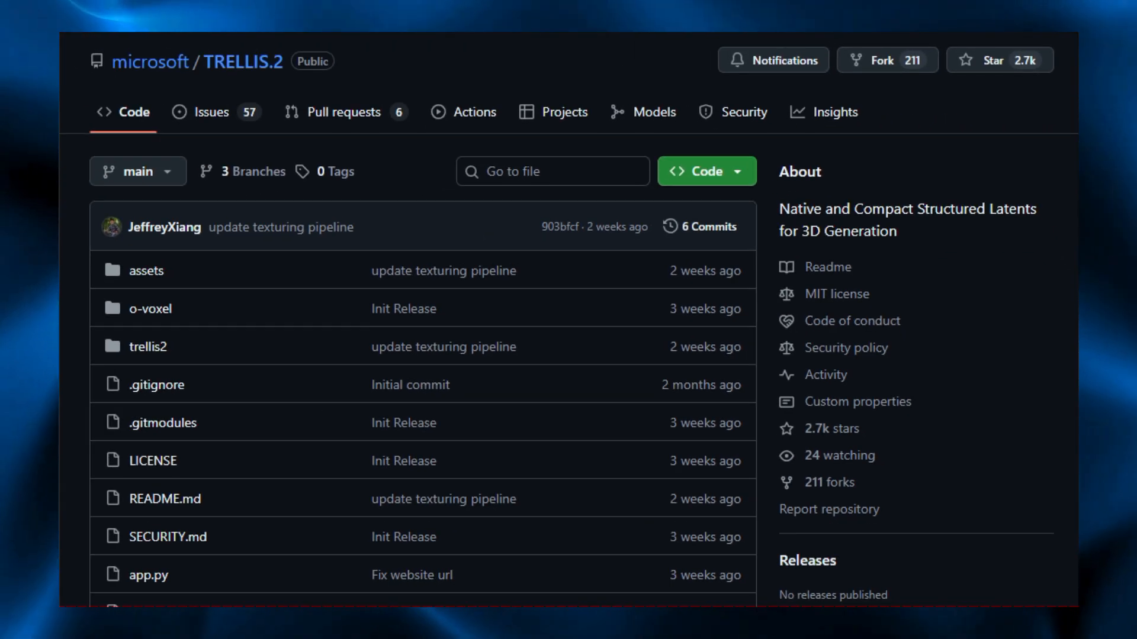
Scroll to the trellis2.mp4 demo in the TRELLIS.2 README and start playing it
scroll(down, 3)
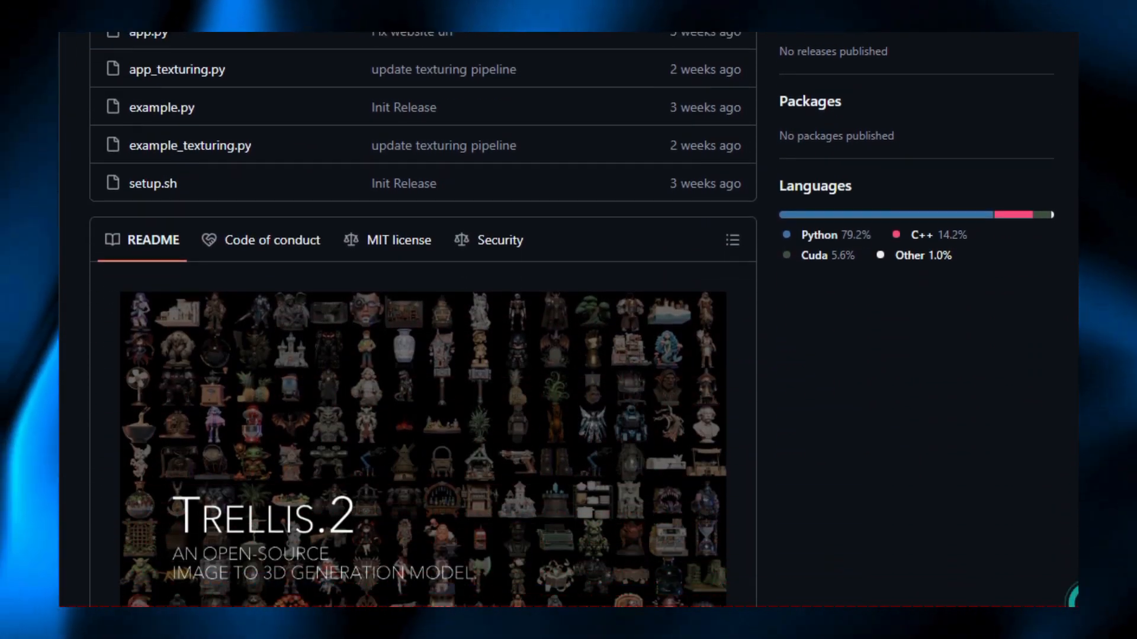
scroll(down, 3)
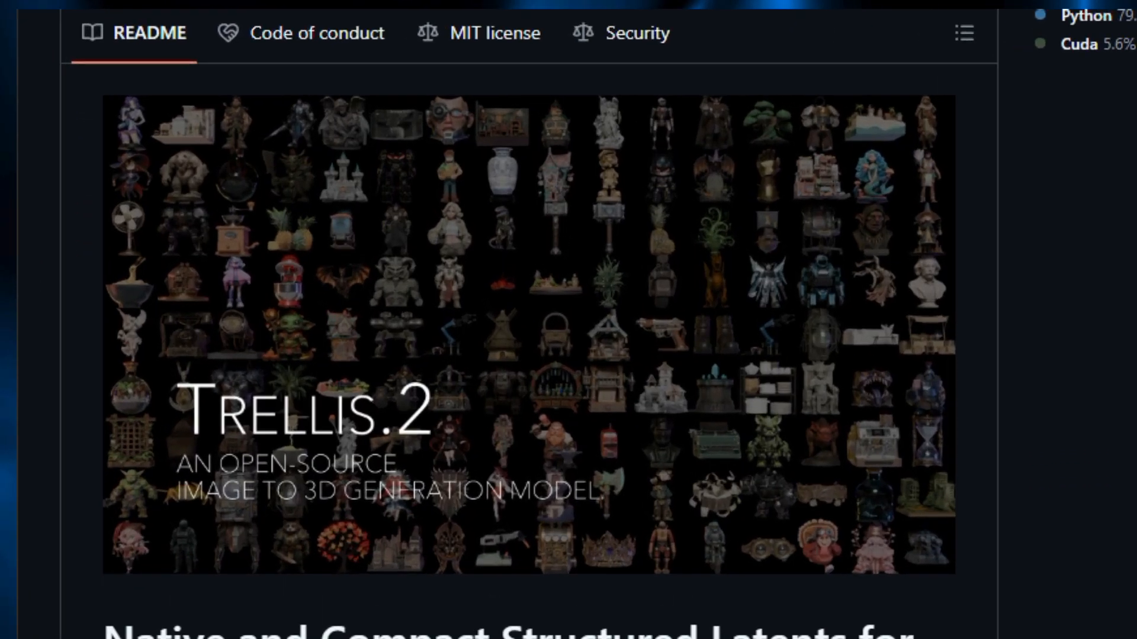
scroll(down, 3)
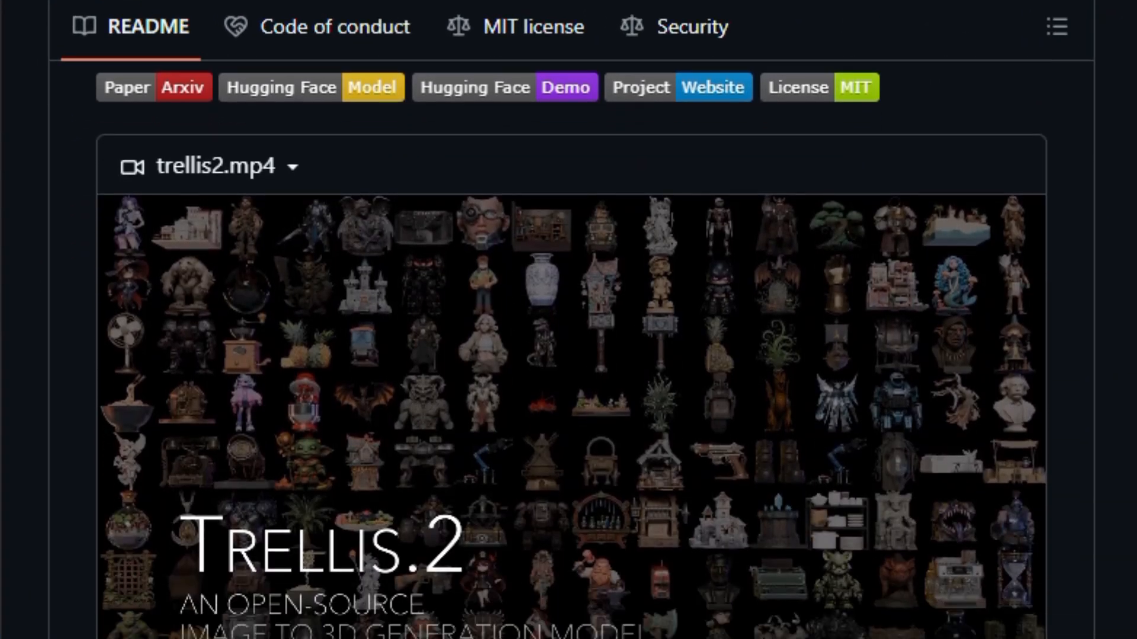
scroll(down, 3)
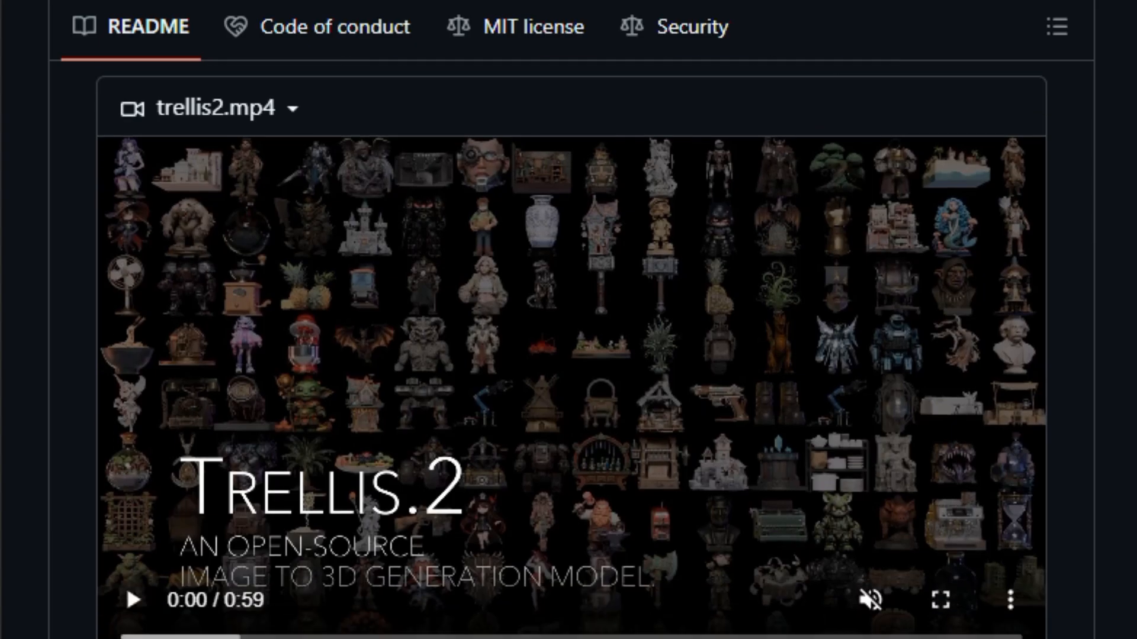
click(135, 601)
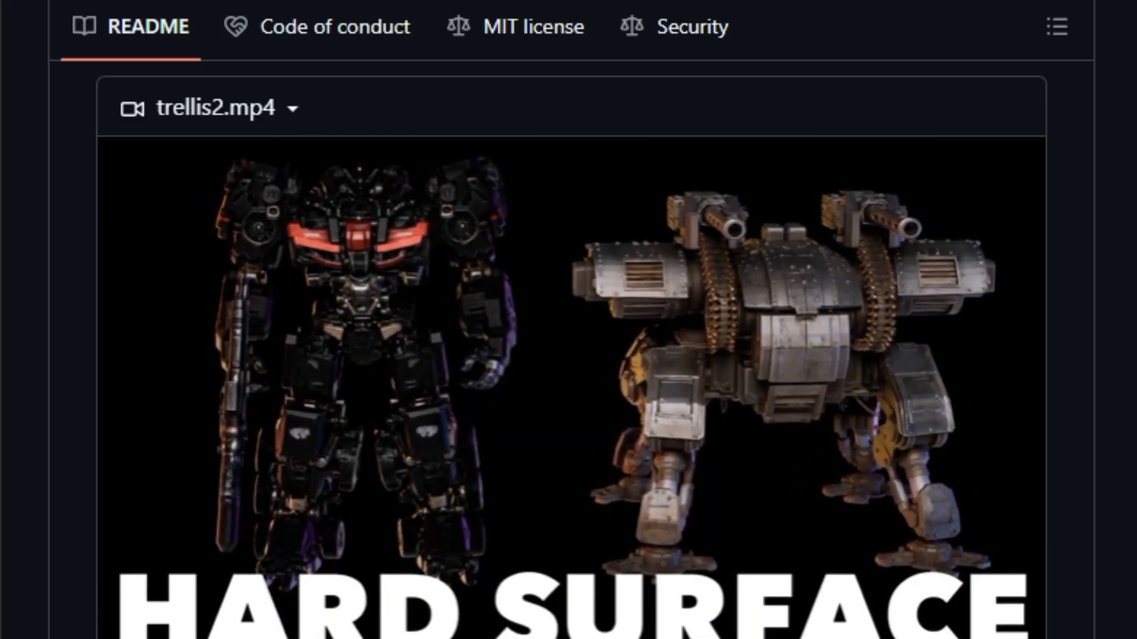
Scroll on past the Features list to the Roadmap and Installation prerequisites
scroll(down, 3)
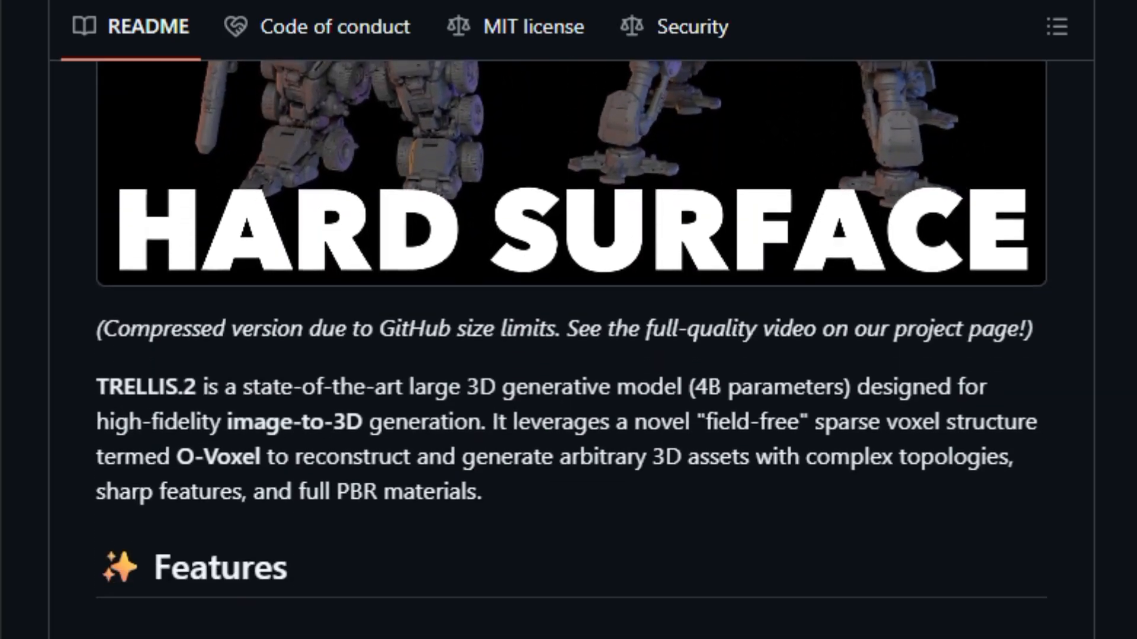
scroll(down, 3)
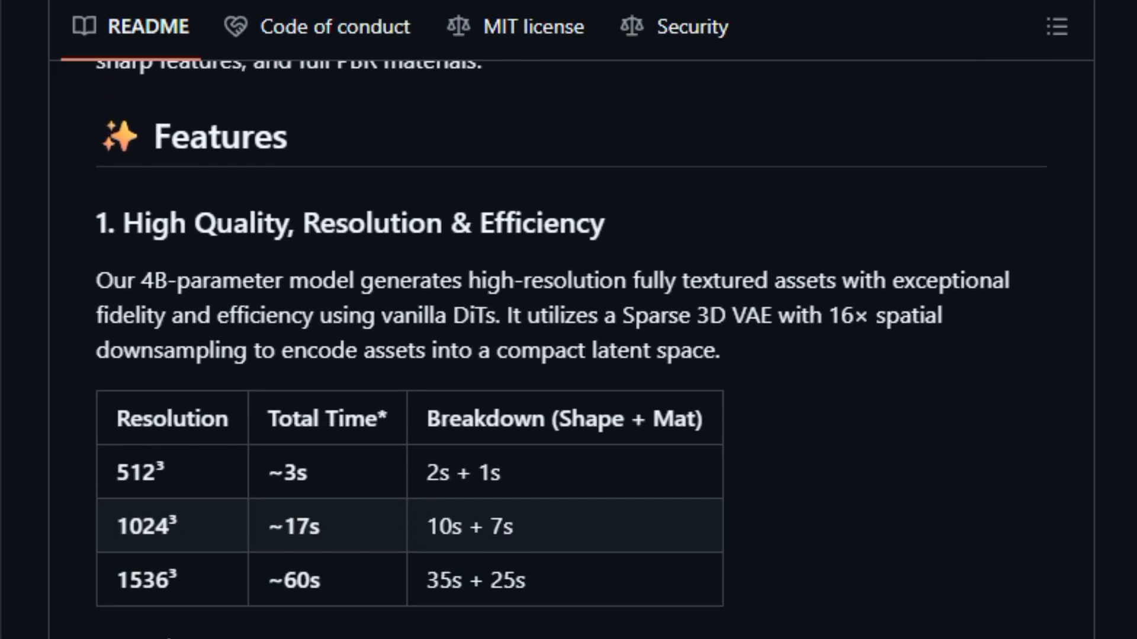
scroll(down, 3)
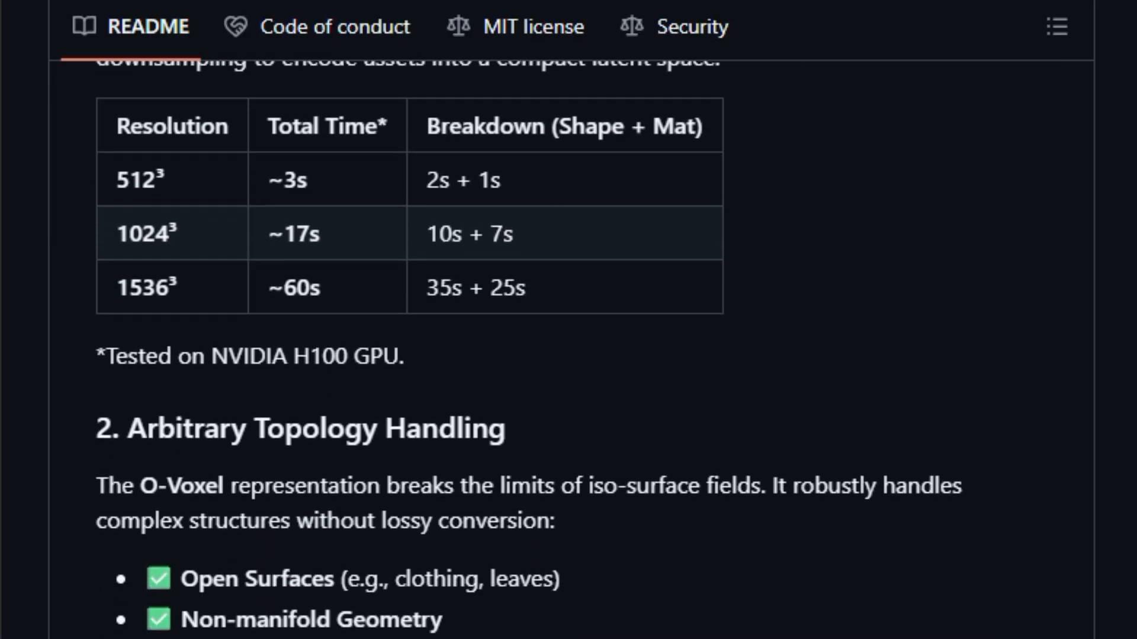
scroll(down, 3)
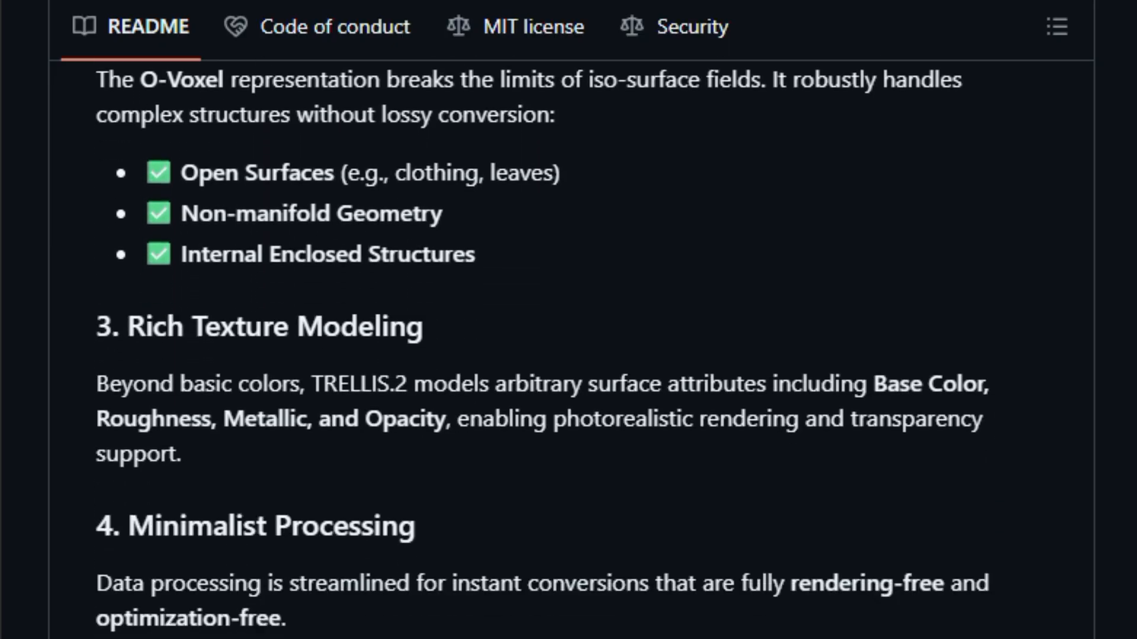
scroll(down, 3)
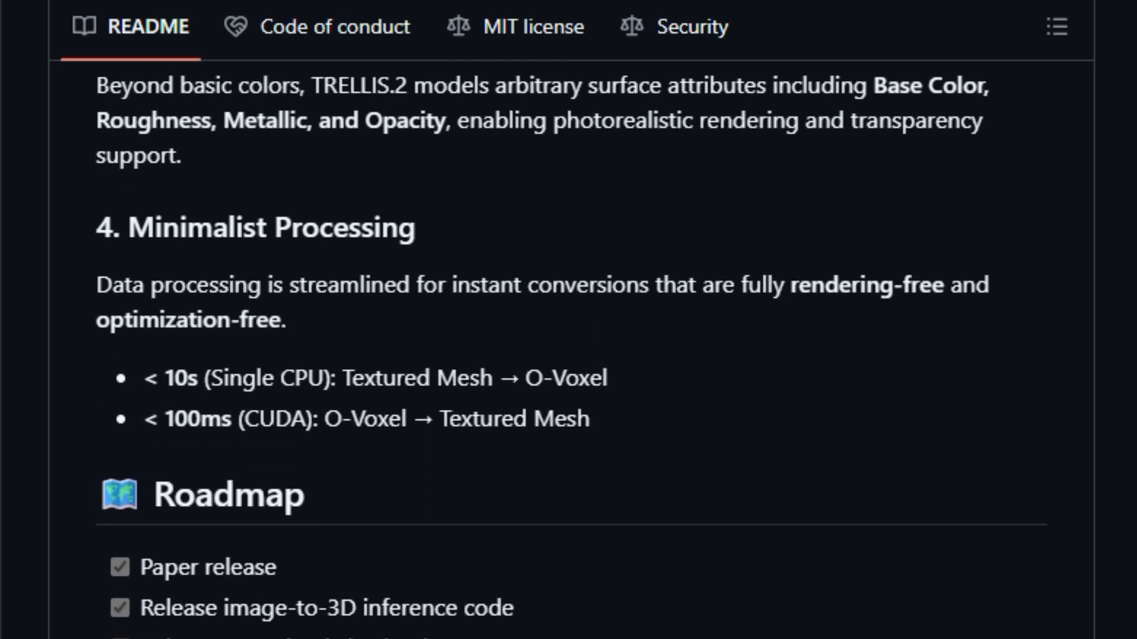
scroll(down, 3)
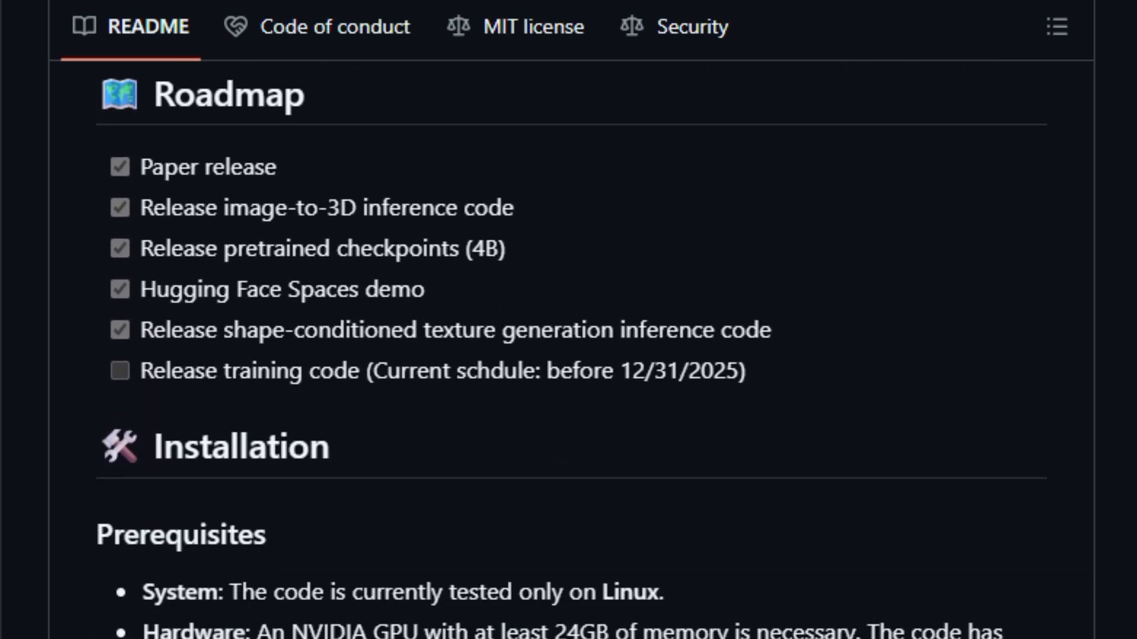
Scroll the TRELLIS.2 README through Installation, Pretrained Weights and the Usage example to Related Packages
scroll(down, 3)
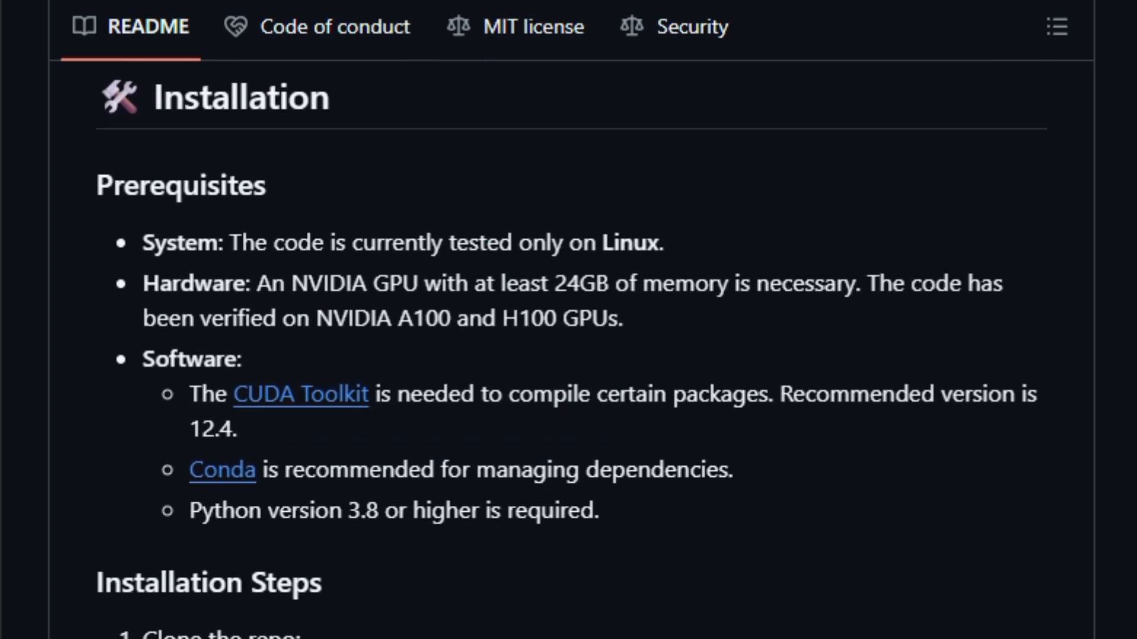
scroll(down, 3)
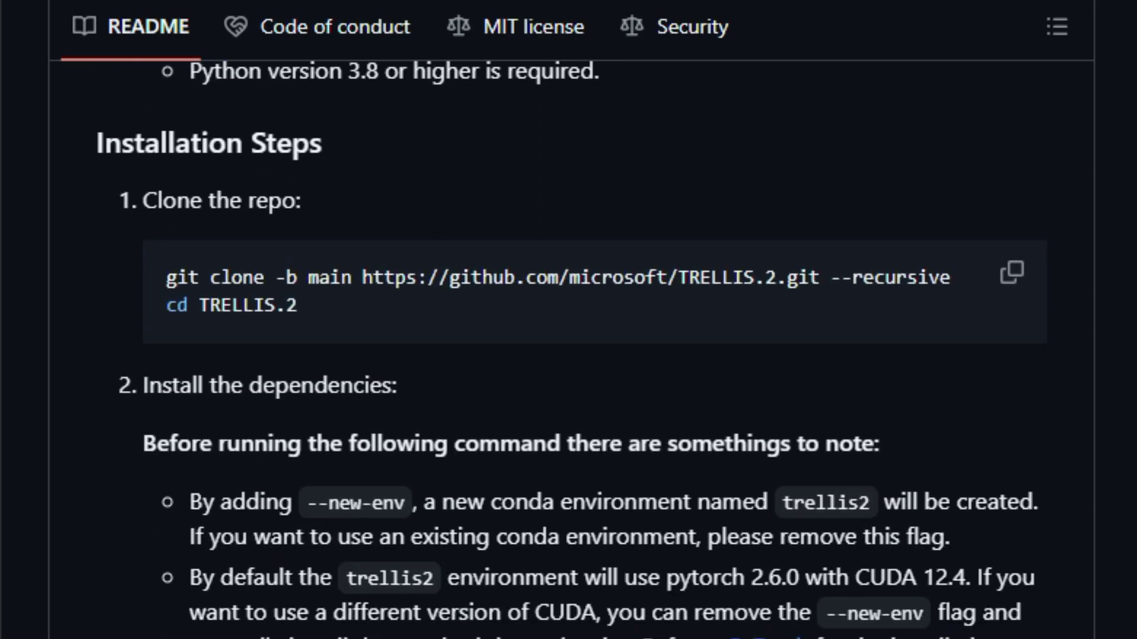
scroll(down, 3)
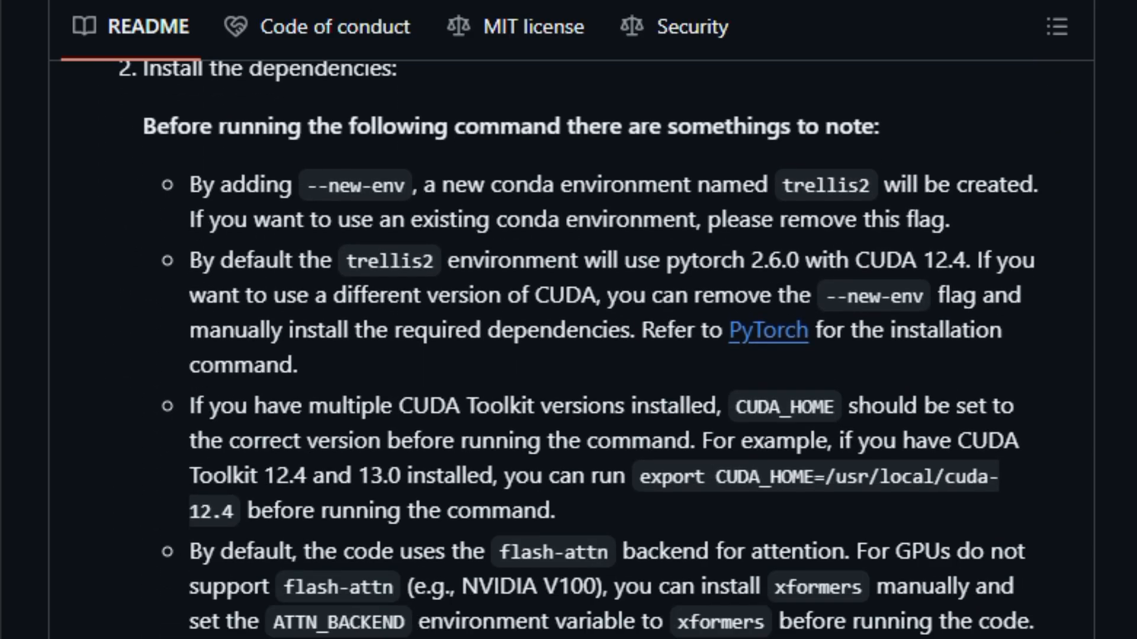
scroll(down, 3)
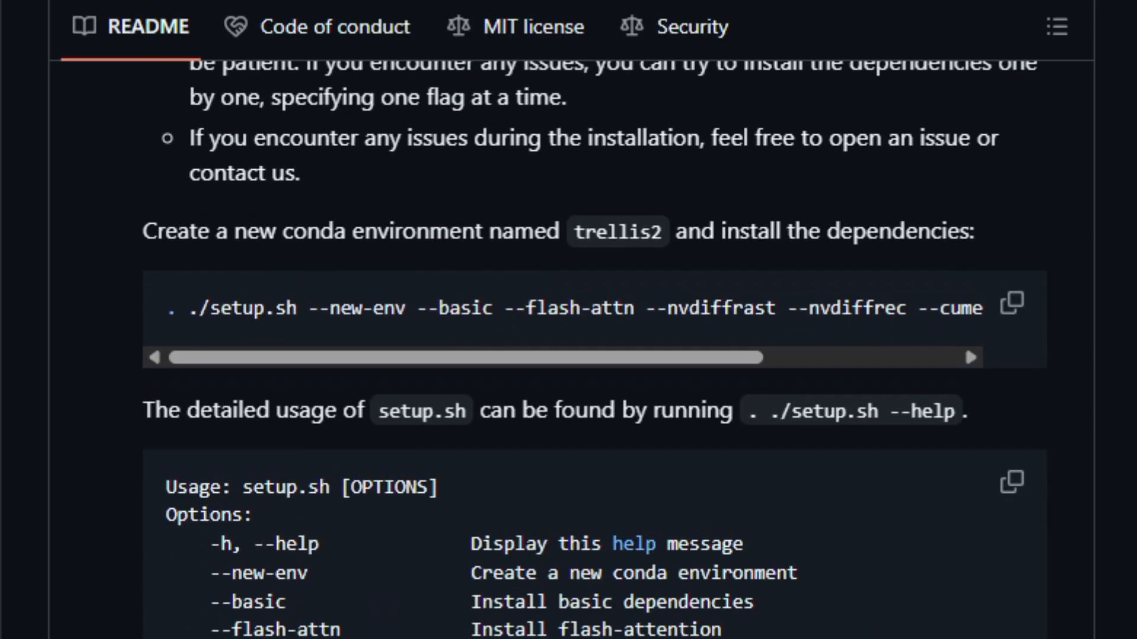
scroll(down, 3)
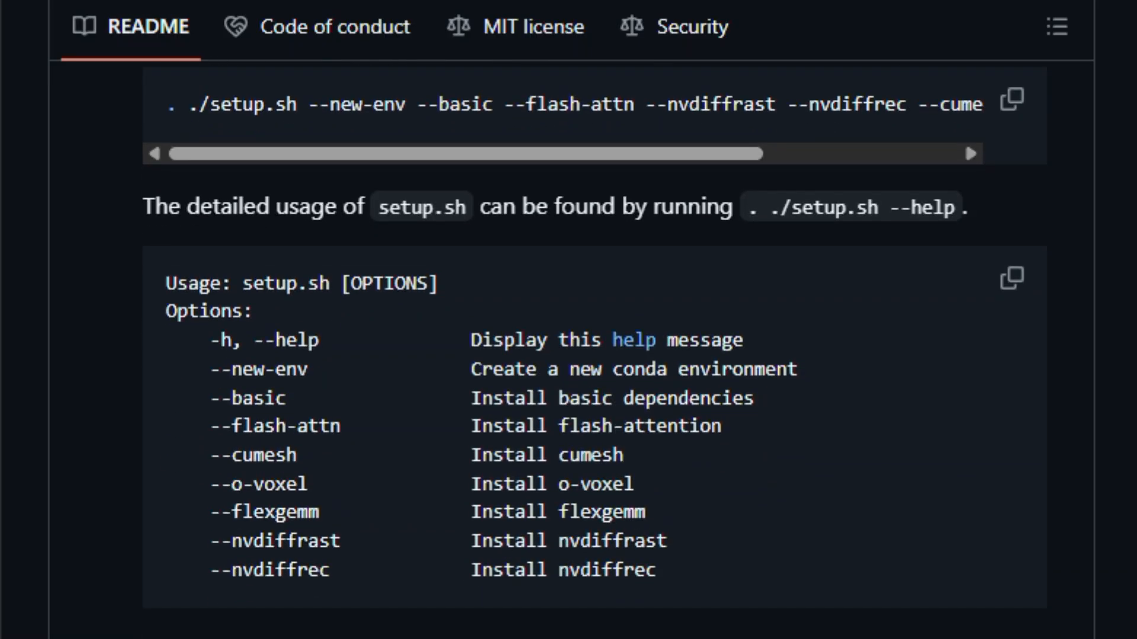
scroll(down, 3)
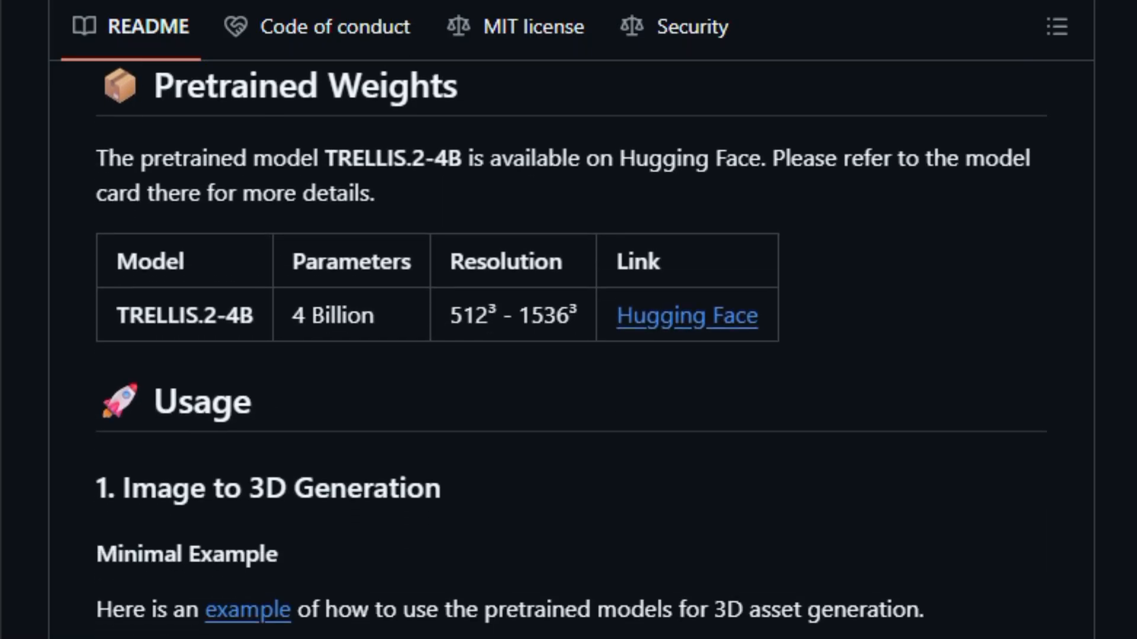
scroll(down, 3)
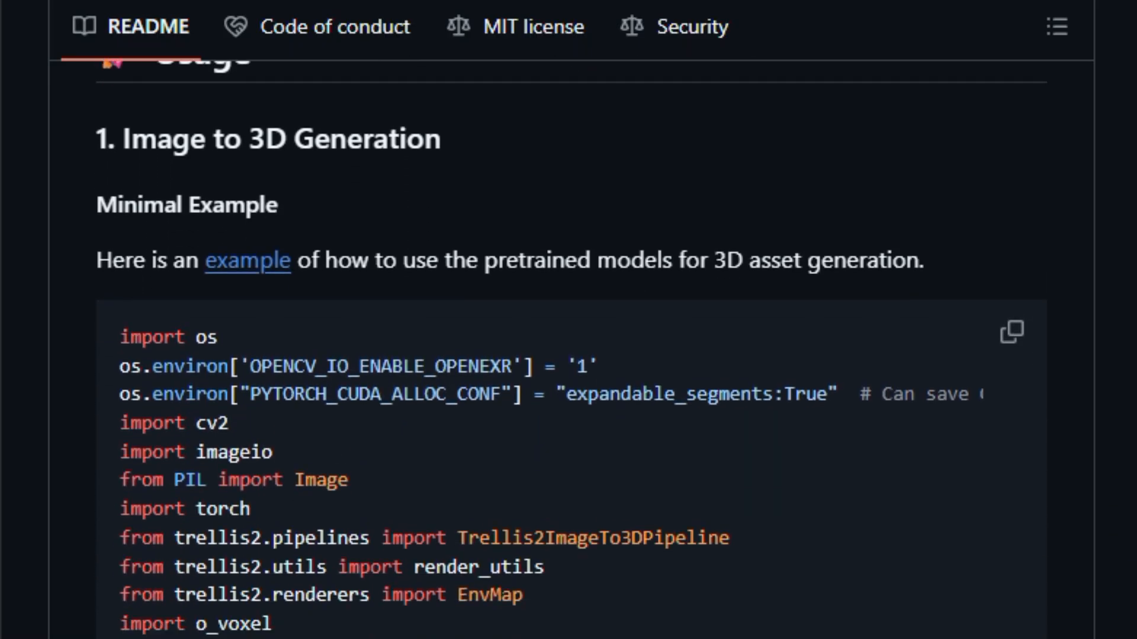
scroll(down, 3)
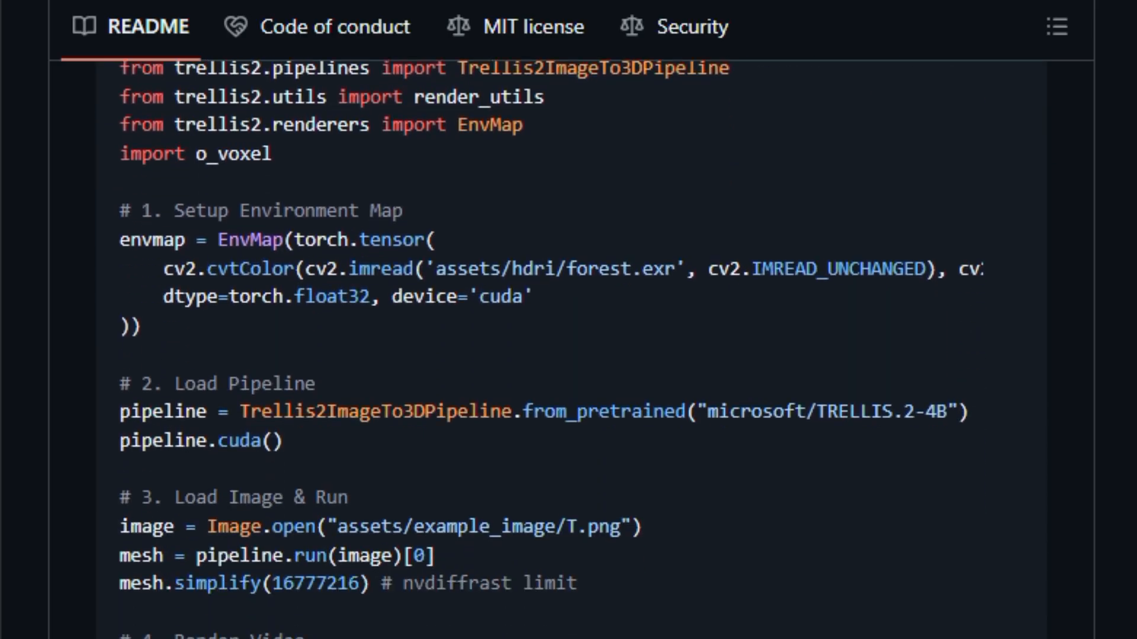
scroll(down, 3)
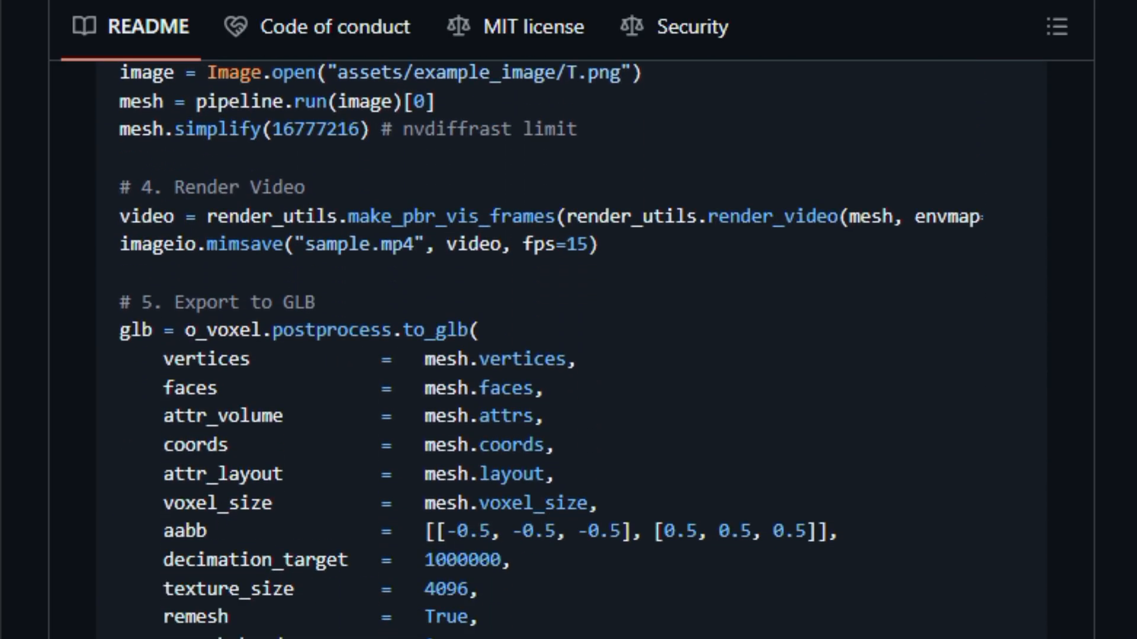
scroll(down, 3)
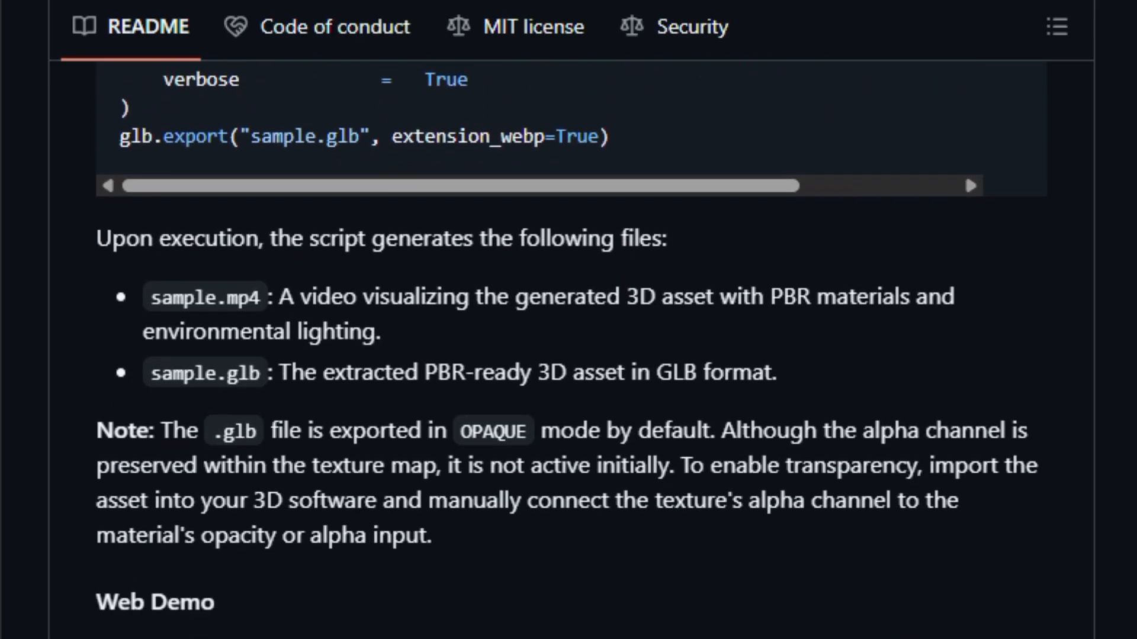
scroll(down, 3)
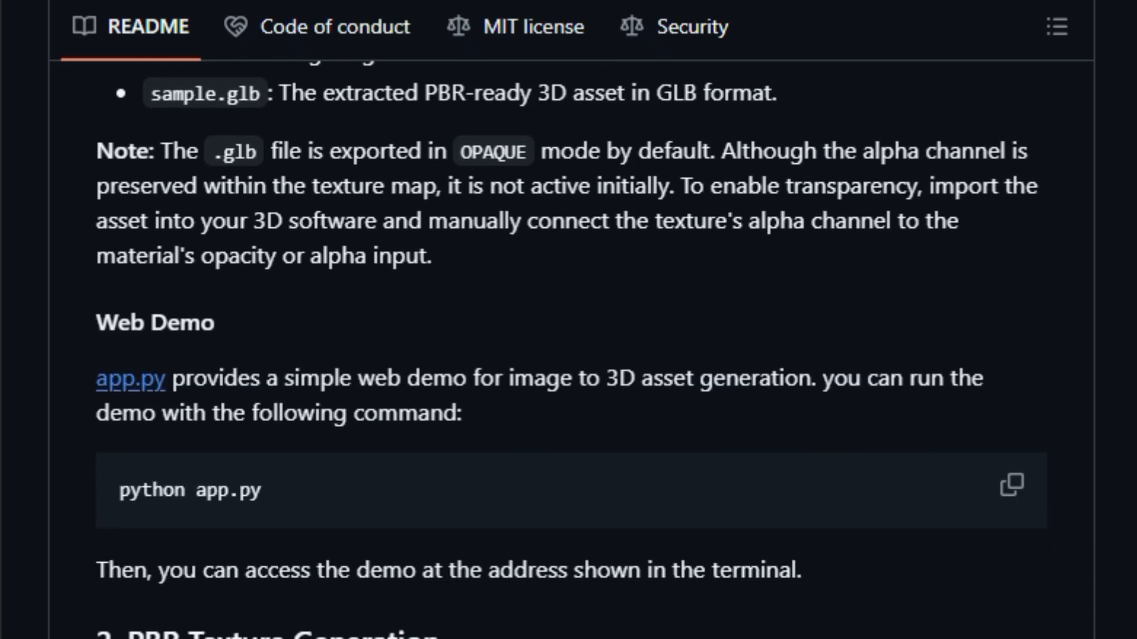
scroll(down, 3)
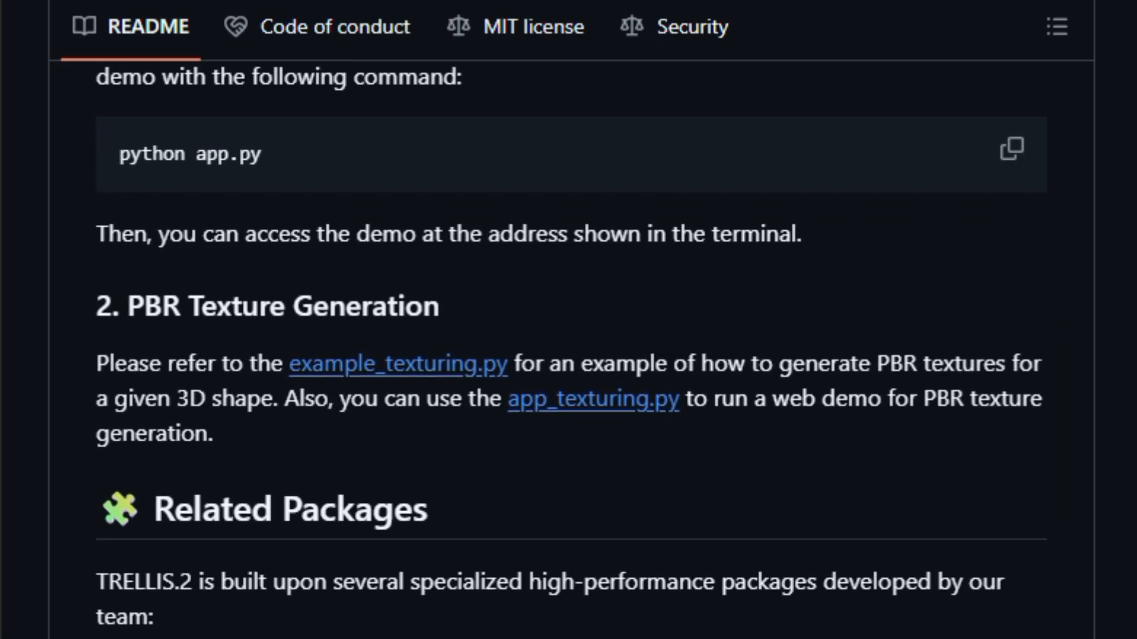
scroll(down, 3)
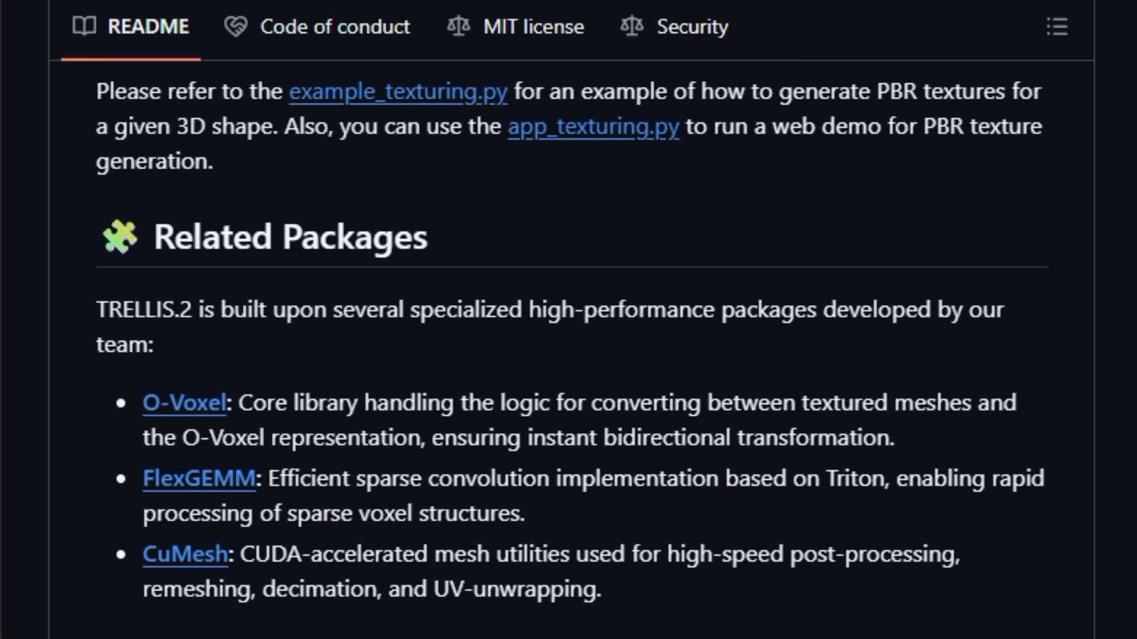
scroll(down, 3)
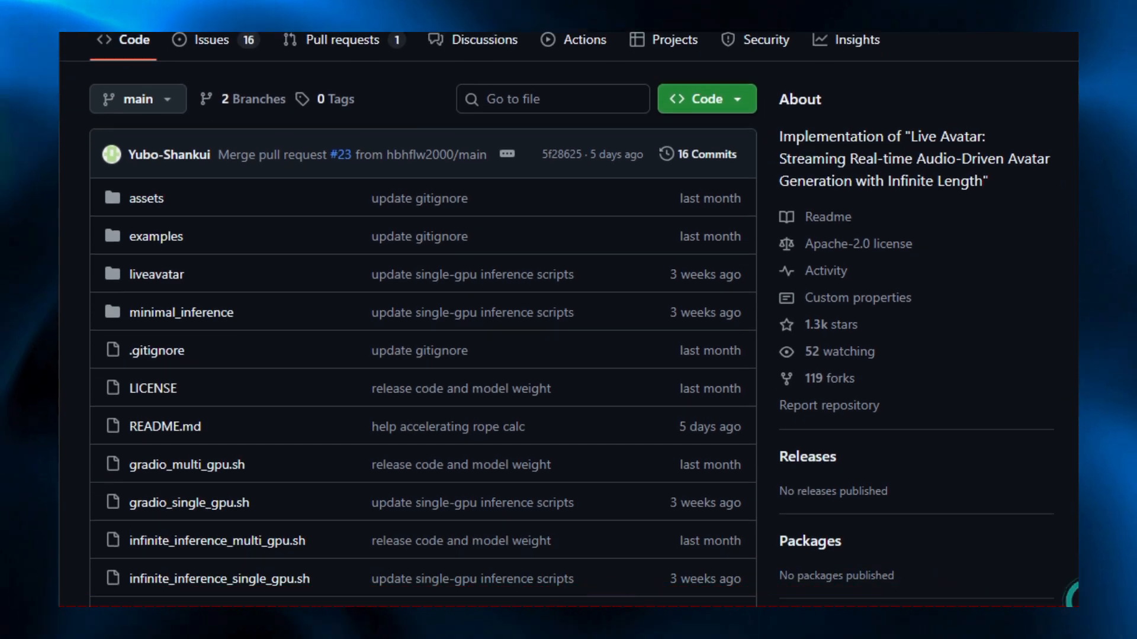
Scroll the LiveAvatar README from Later updates through Installation and Download Models
scroll(down, 3)
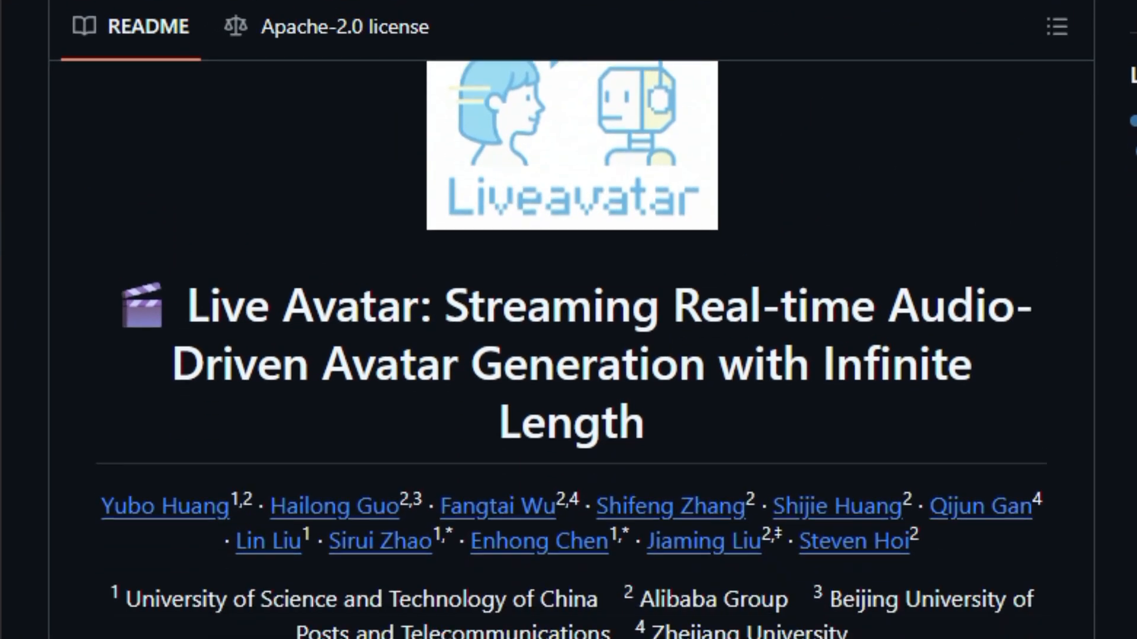
scroll(down, 3)
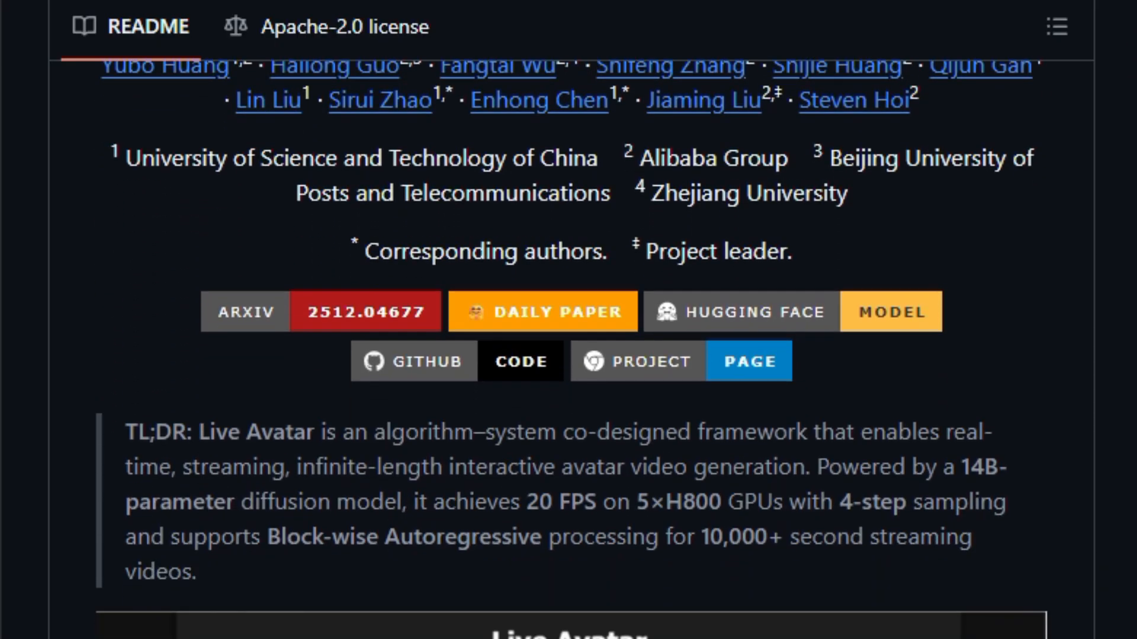
scroll(down, 3)
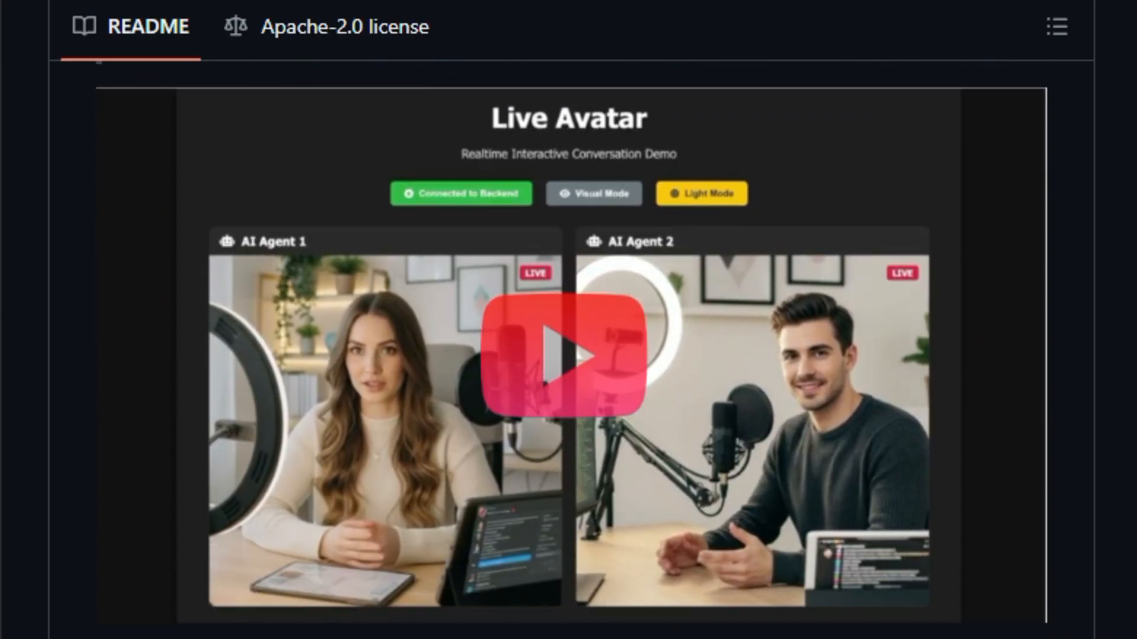
scroll(down, 3)
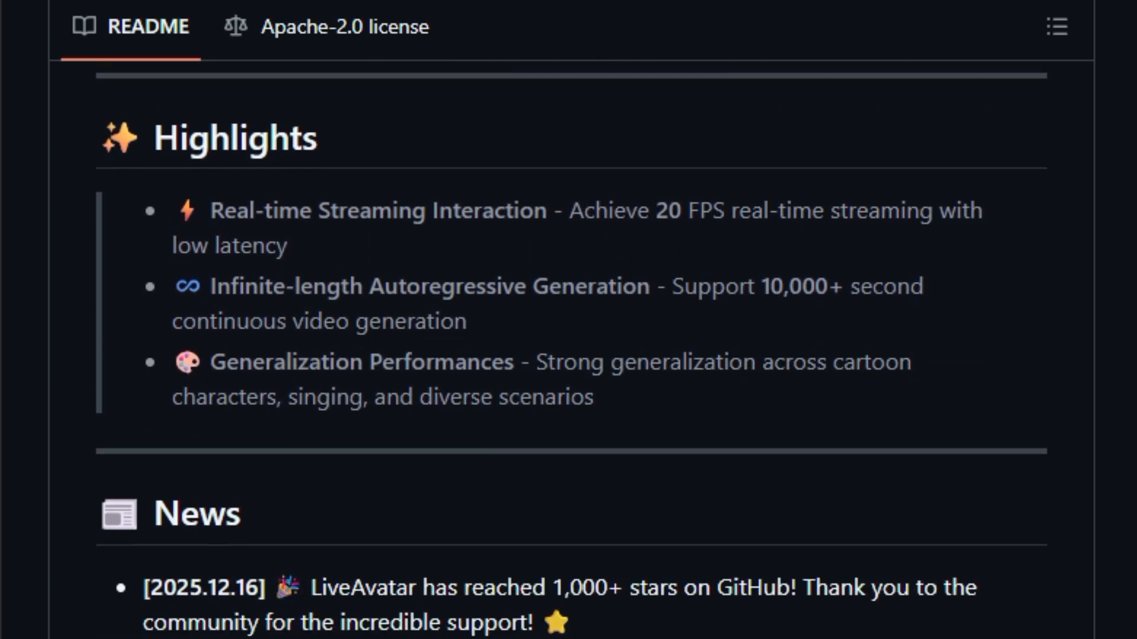
scroll(down, 3)
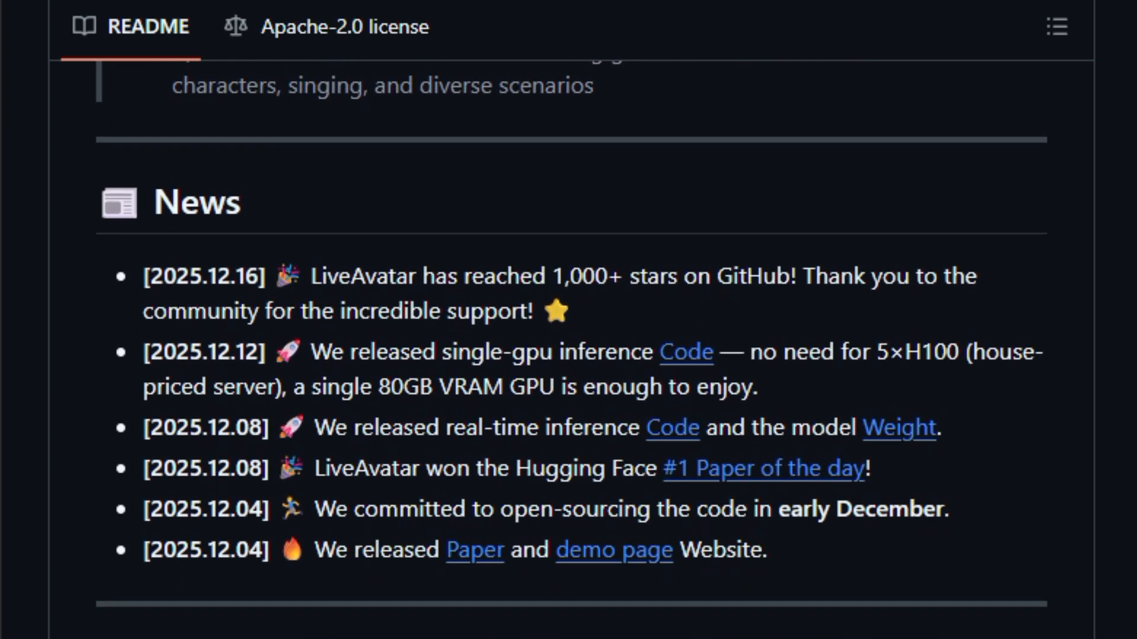
scroll(down, 3)
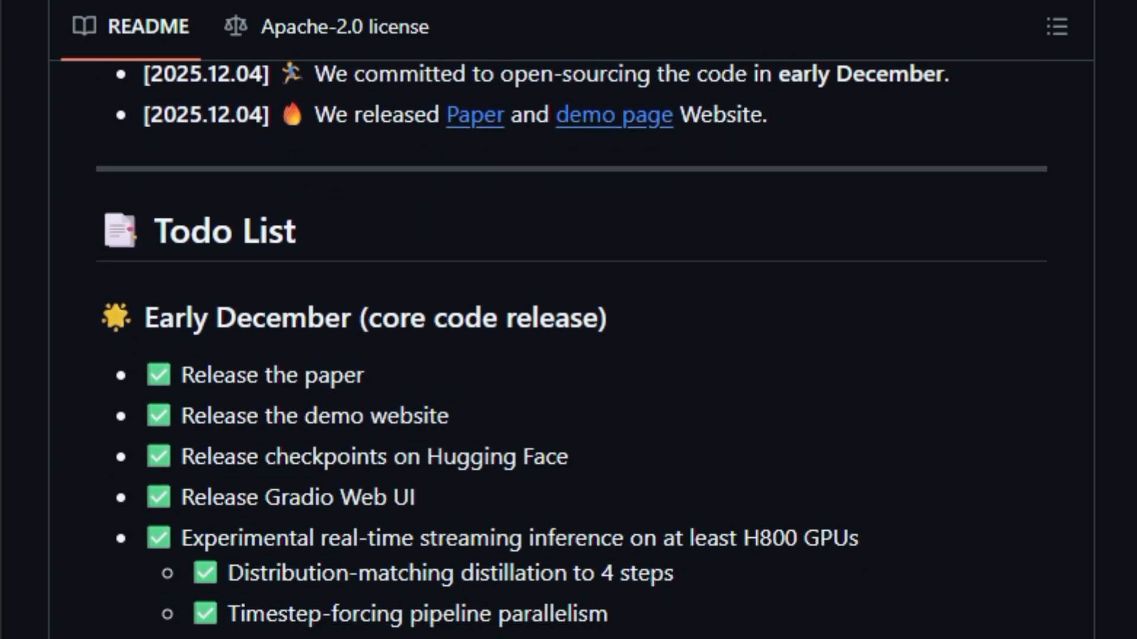
scroll(down, 3)
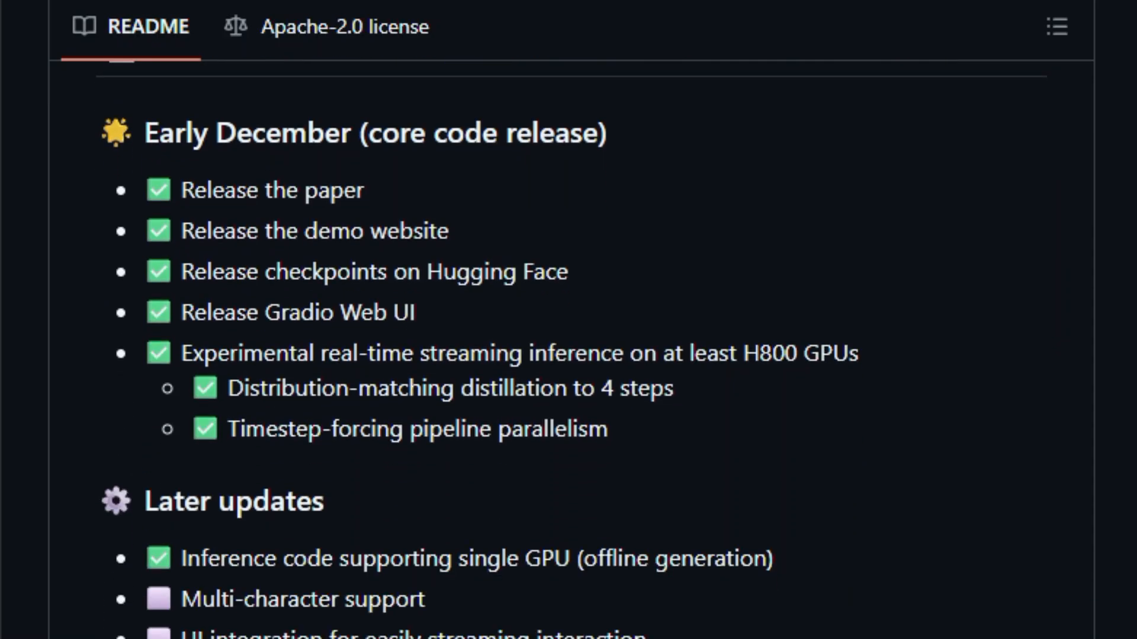
scroll(down, 3)
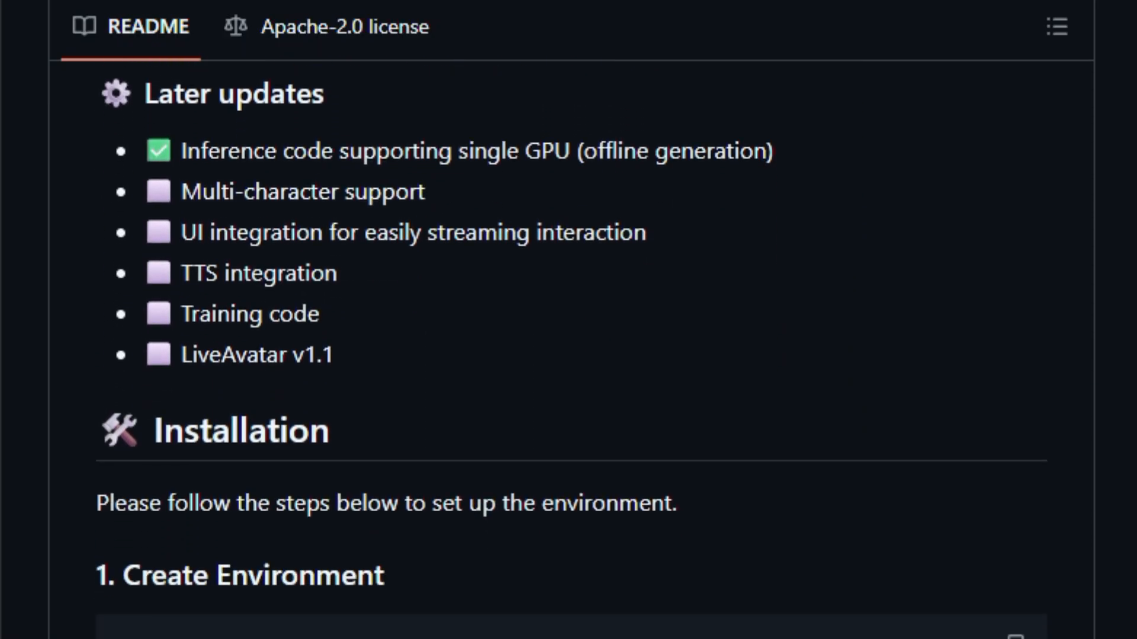
scroll(down, 3)
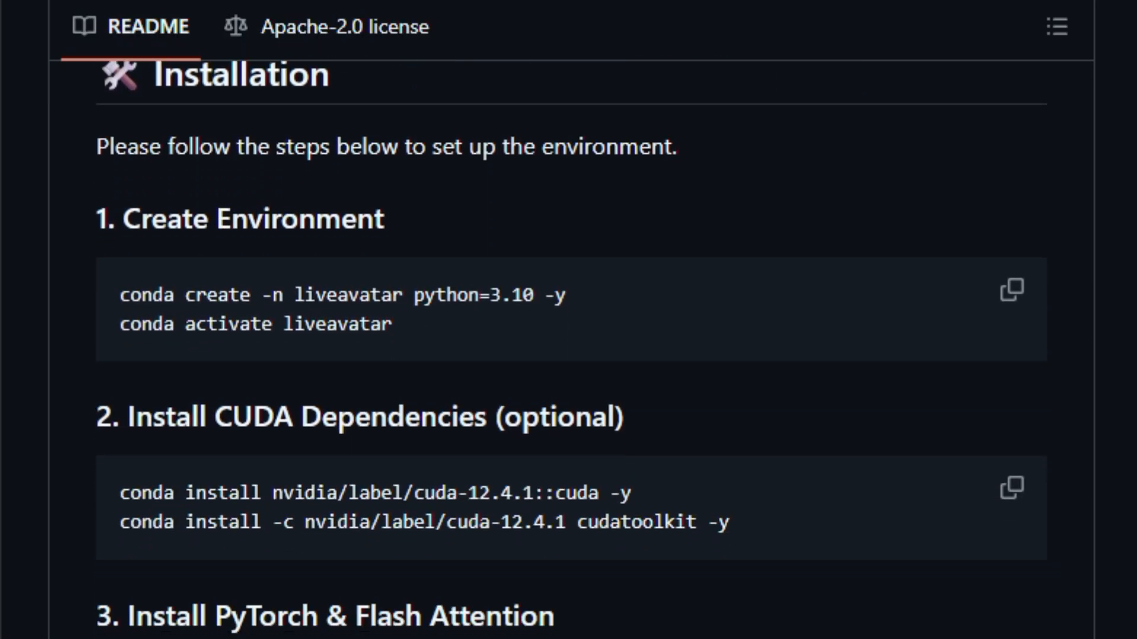
scroll(down, 3)
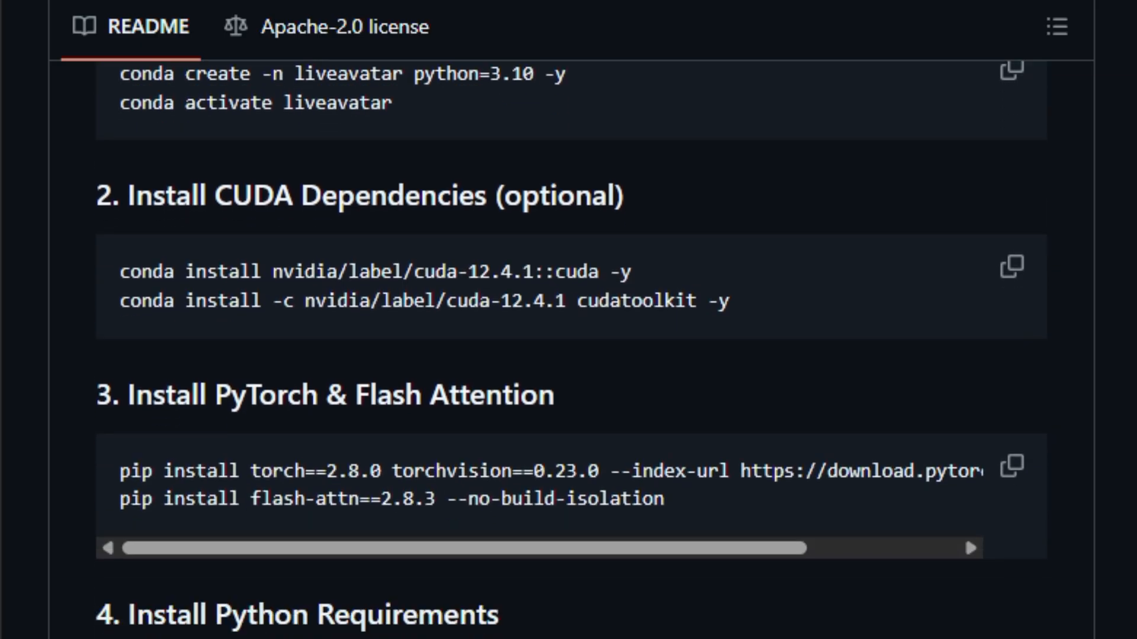
scroll(down, 3)
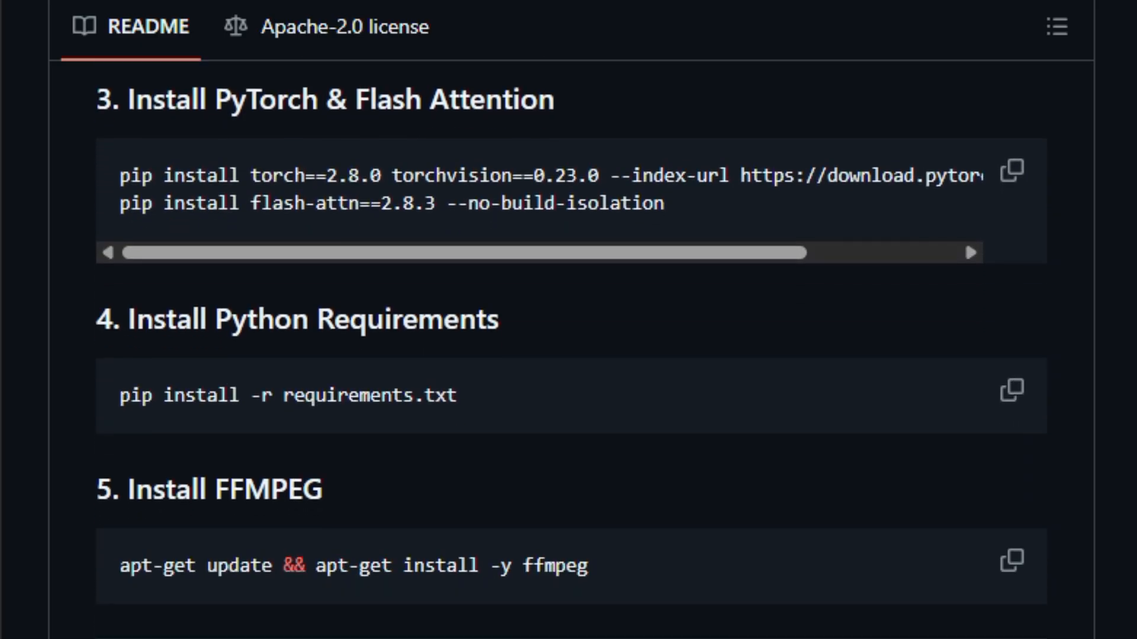
Continue down through Inference, Citation and Star History to the License Agreement
scroll(down, 3)
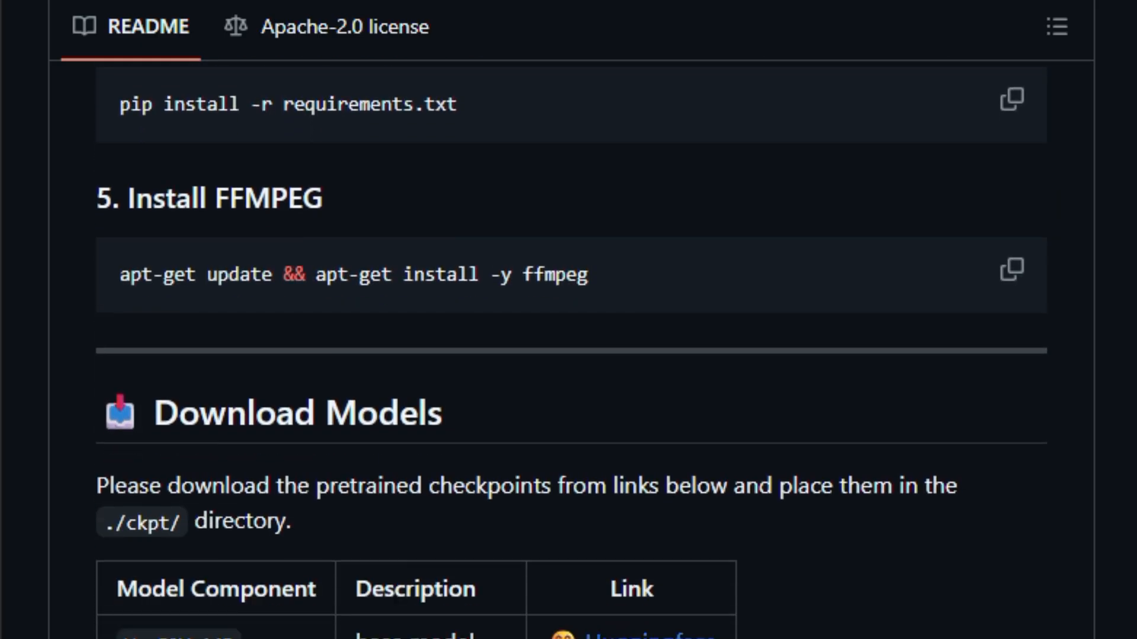
scroll(down, 3)
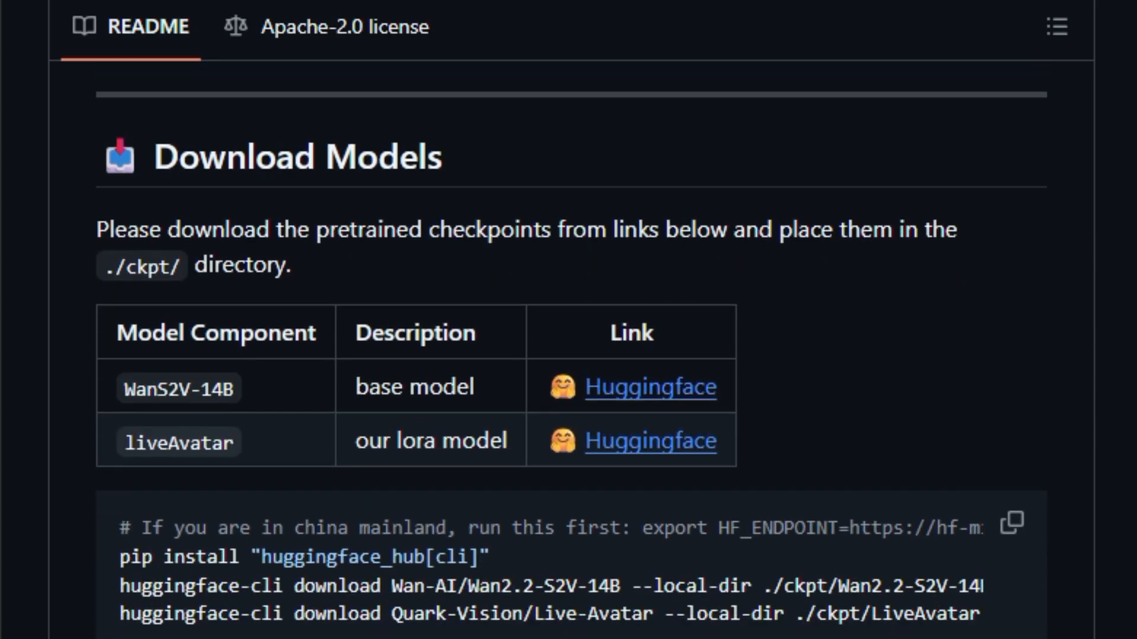
scroll(down, 3)
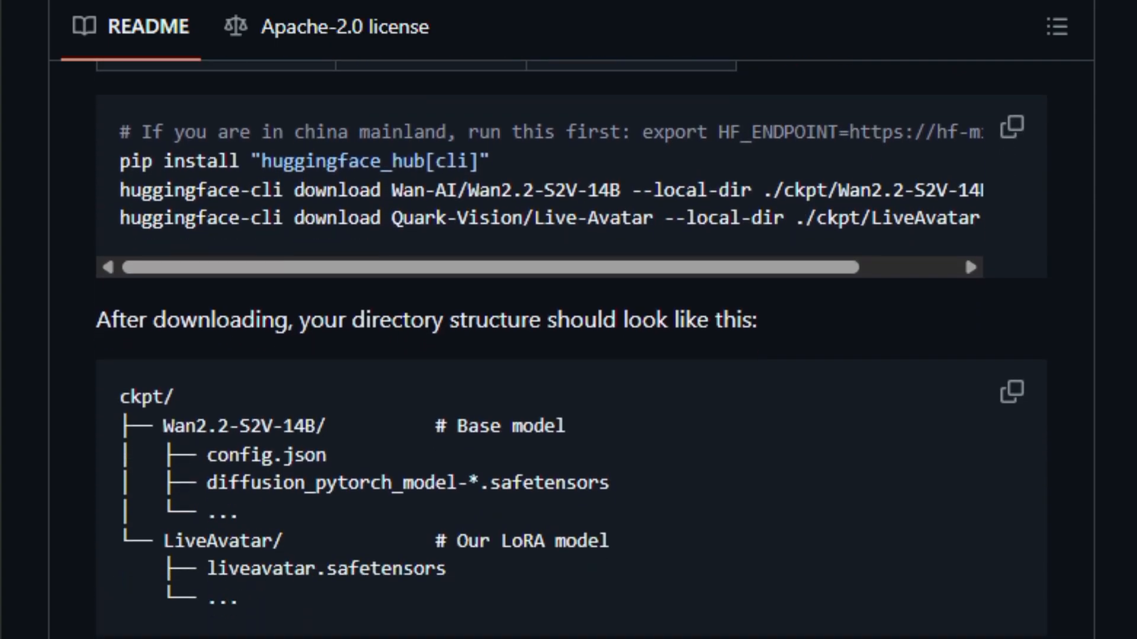
scroll(down, 3)
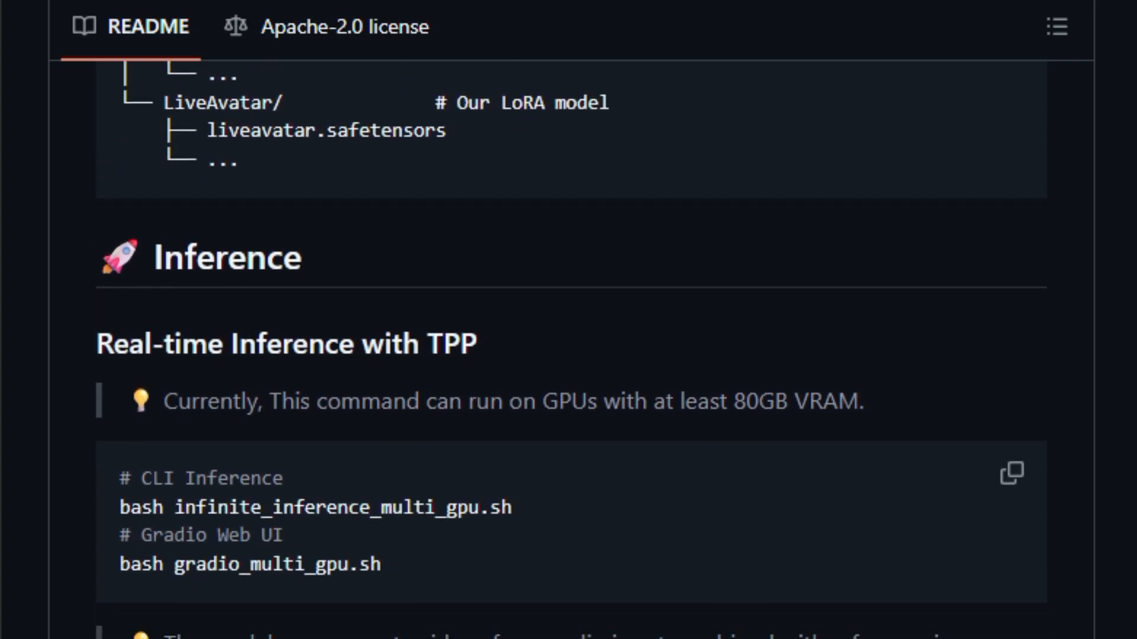
scroll(down, 3)
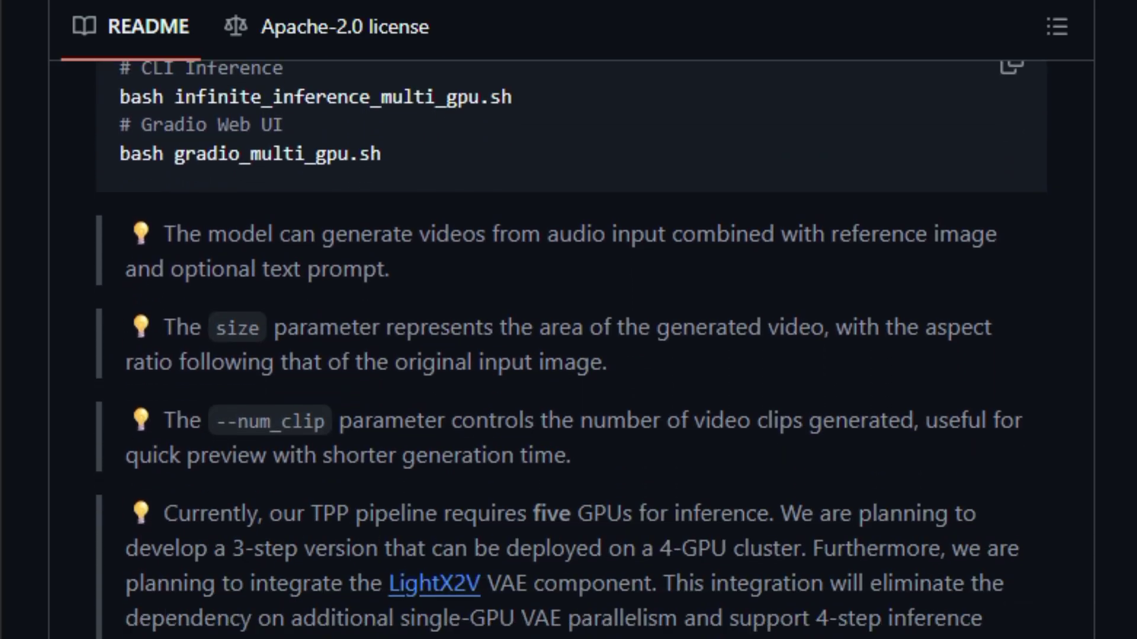
scroll(down, 3)
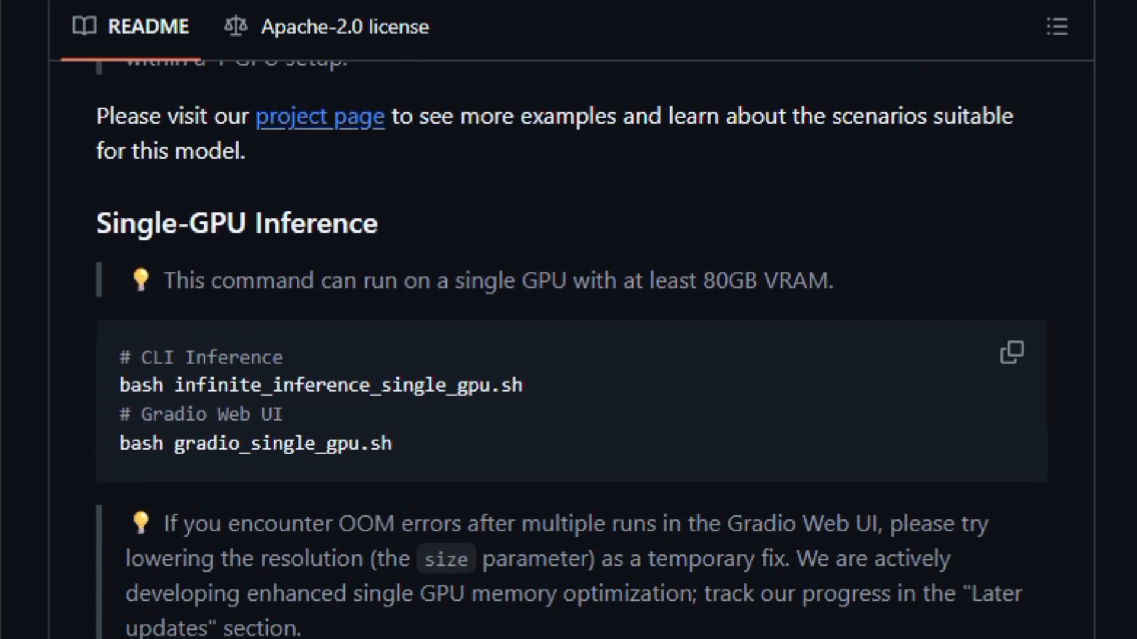
scroll(down, 3)
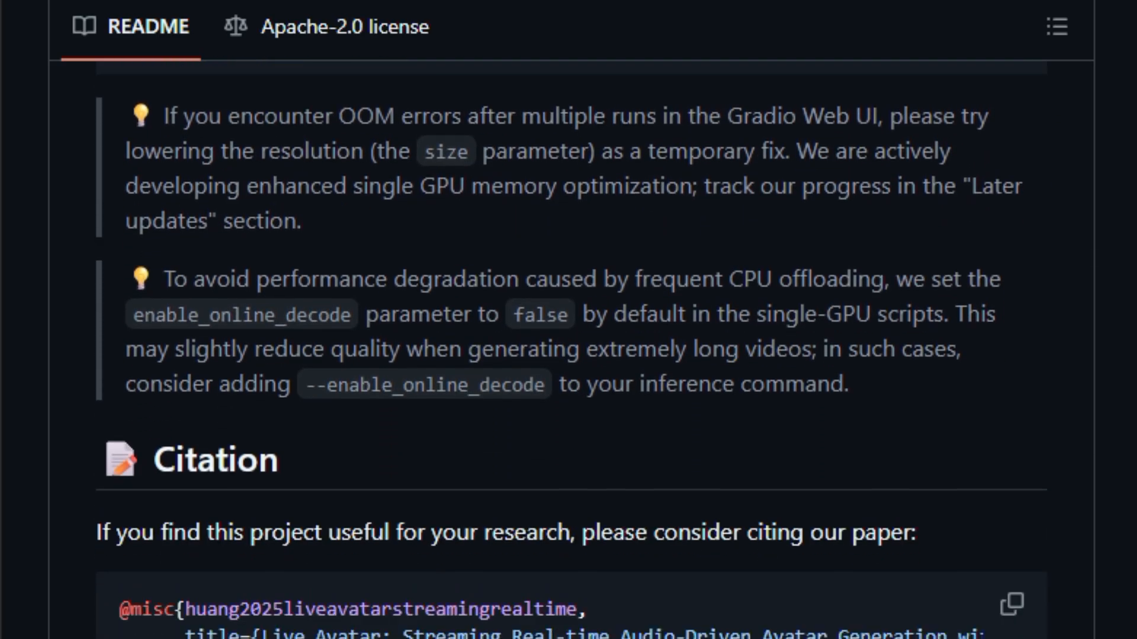
scroll(down, 3)
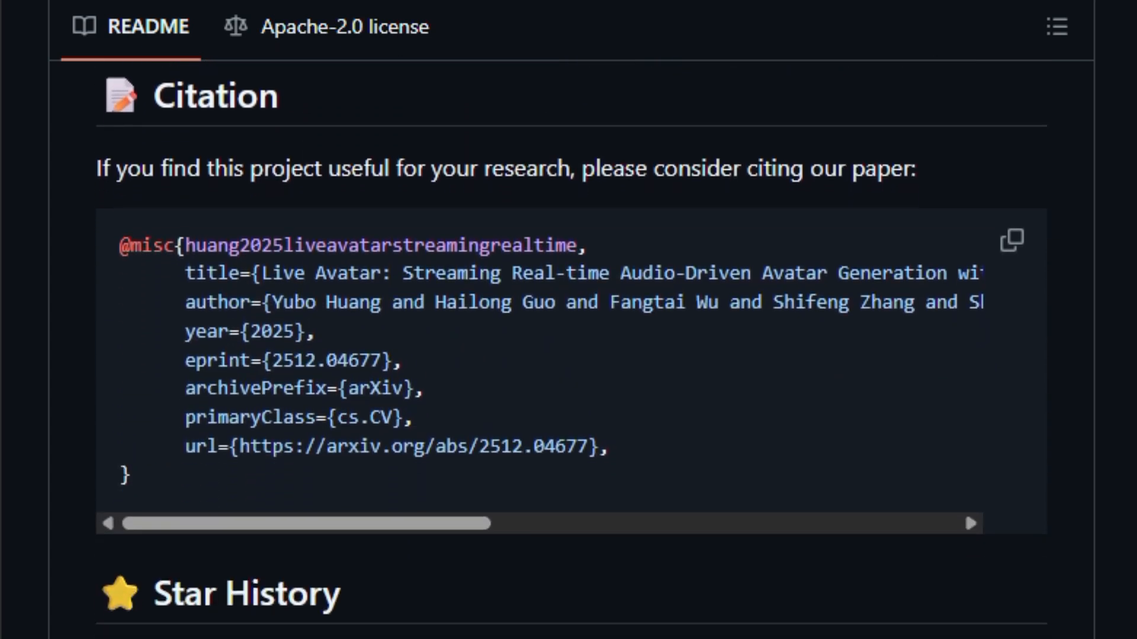
scroll(down, 3)
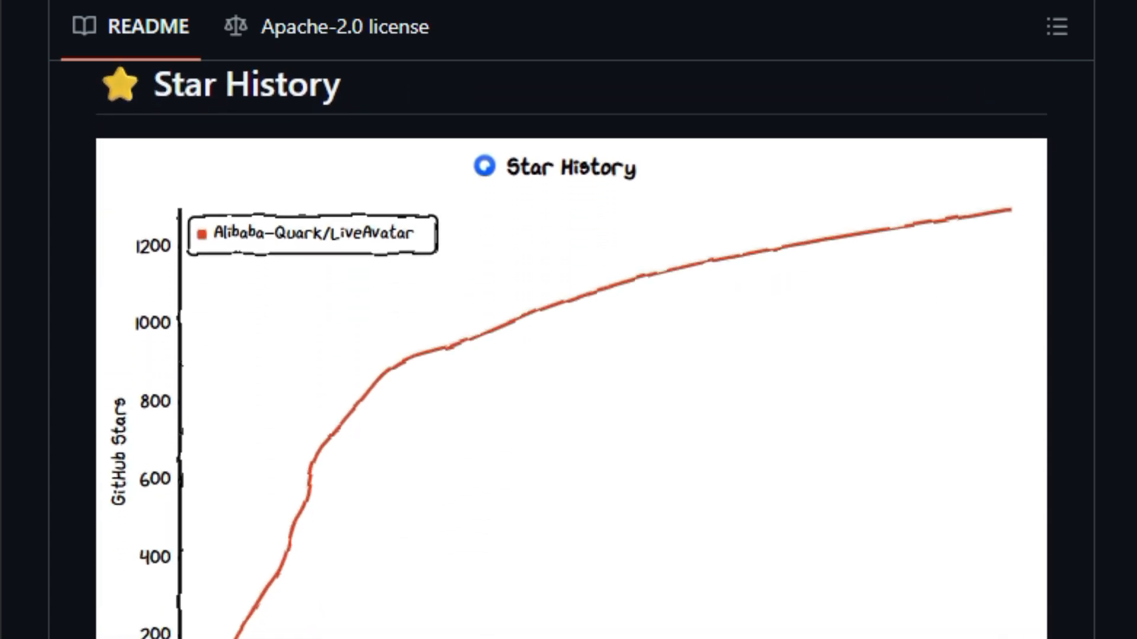
scroll(down, 3)
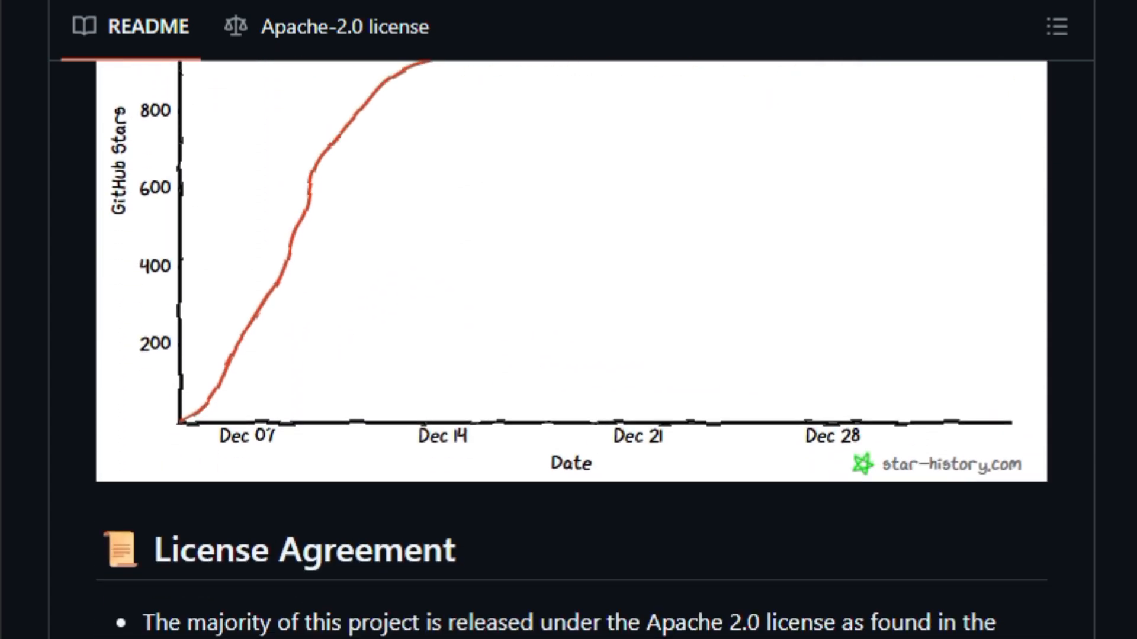
scroll(down, 3)
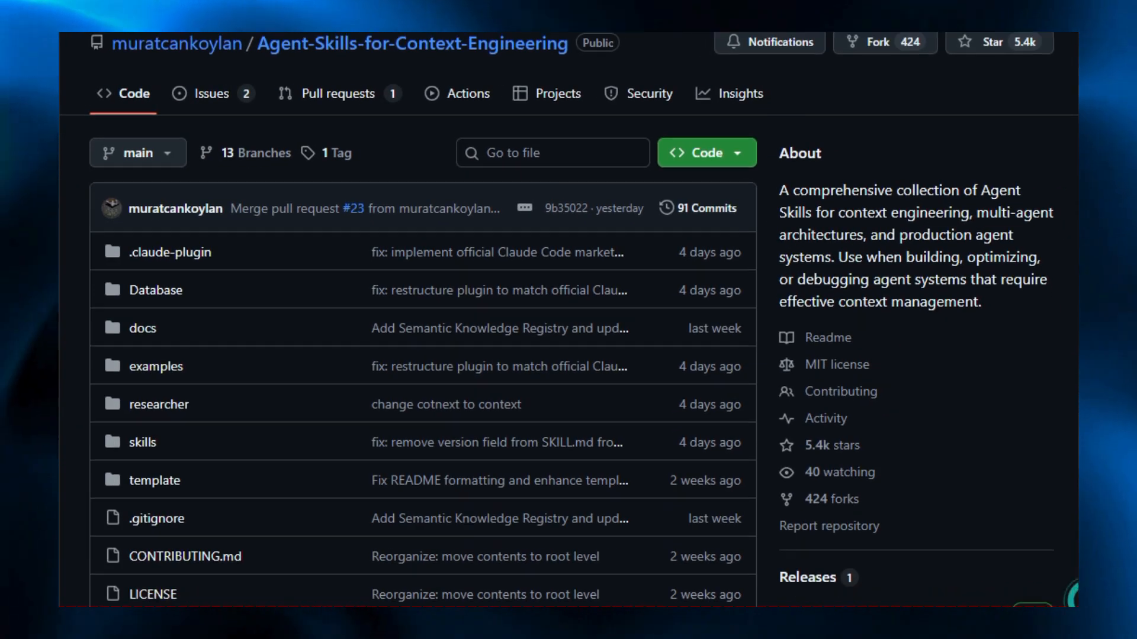
Scroll the Agent-Skills README through Skills Overview and Design Philosophy to Usage
scroll(down, 3)
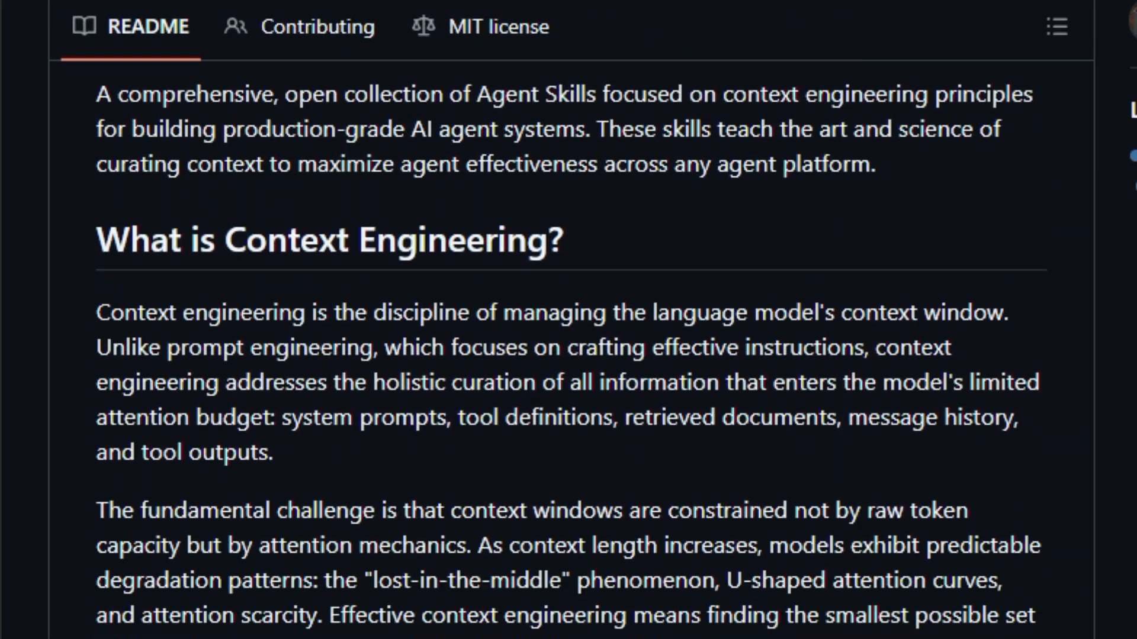
scroll(down, 3)
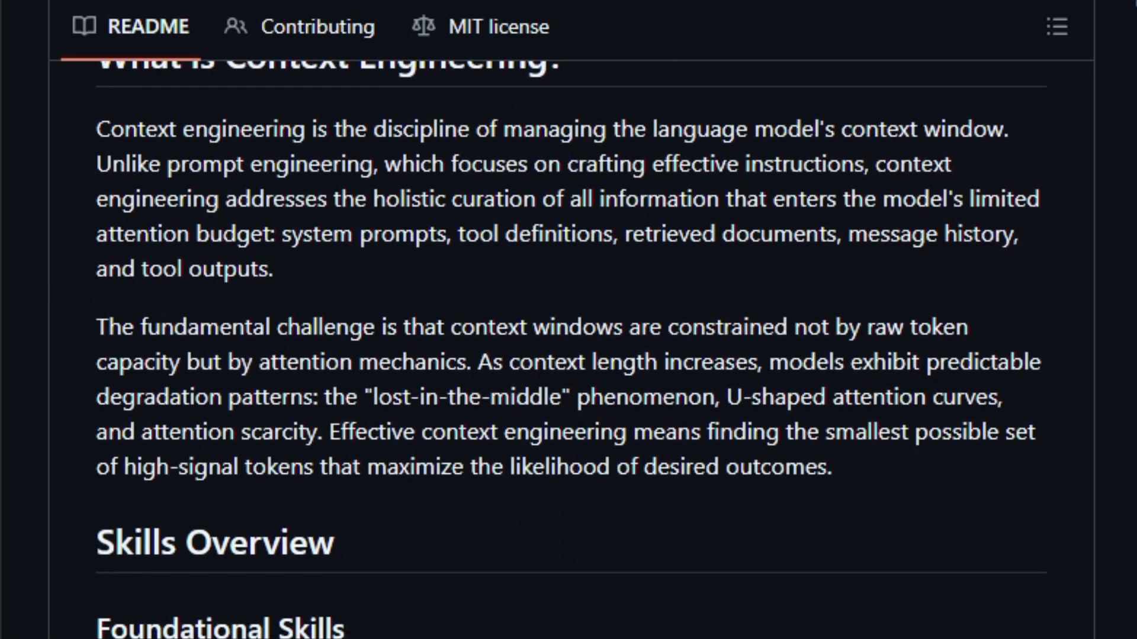
scroll(down, 3)
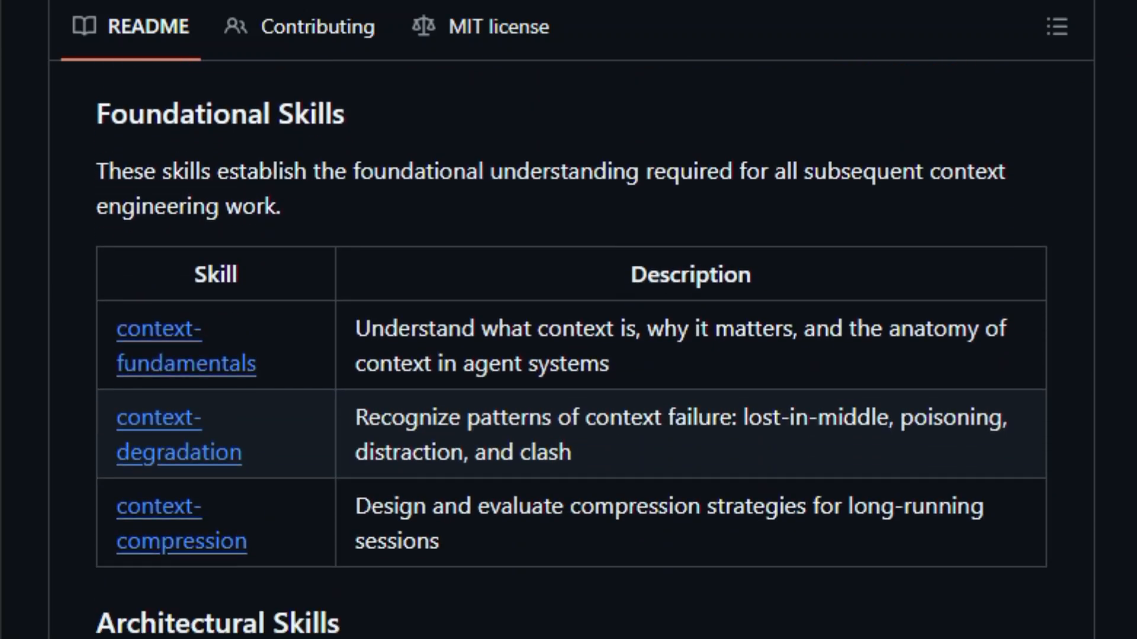
scroll(down, 3)
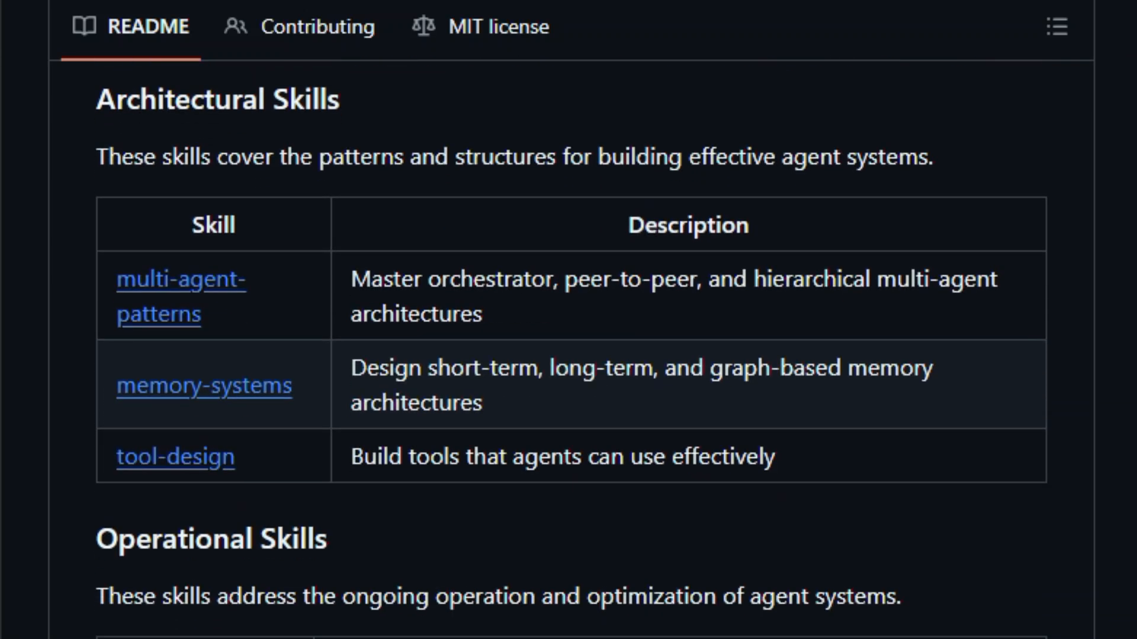
scroll(down, 3)
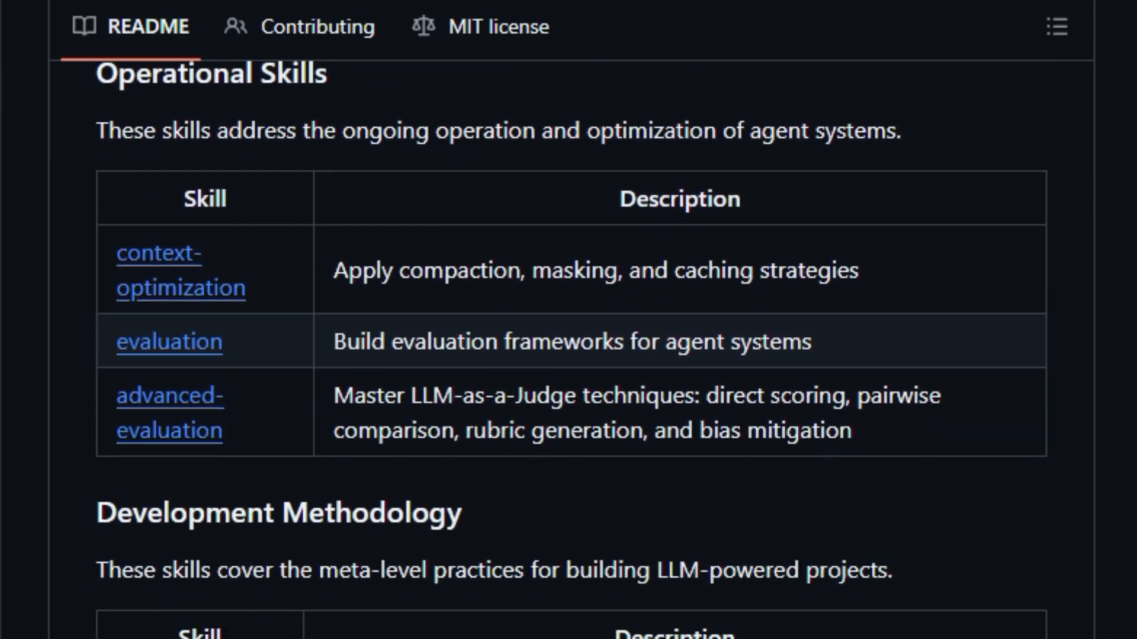
scroll(down, 3)
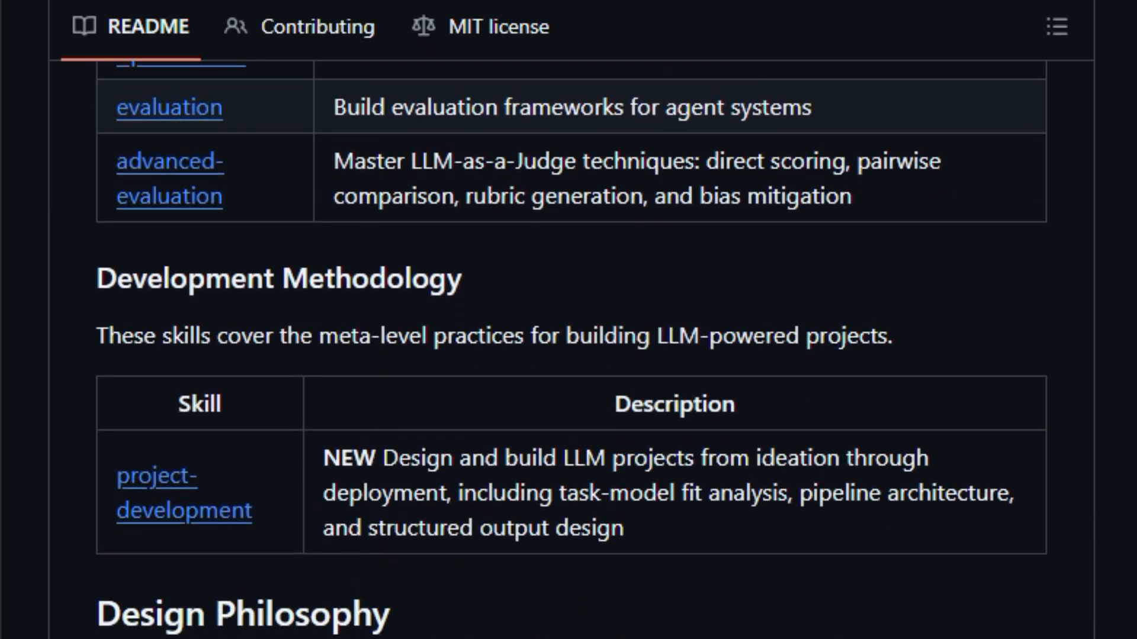
scroll(down, 3)
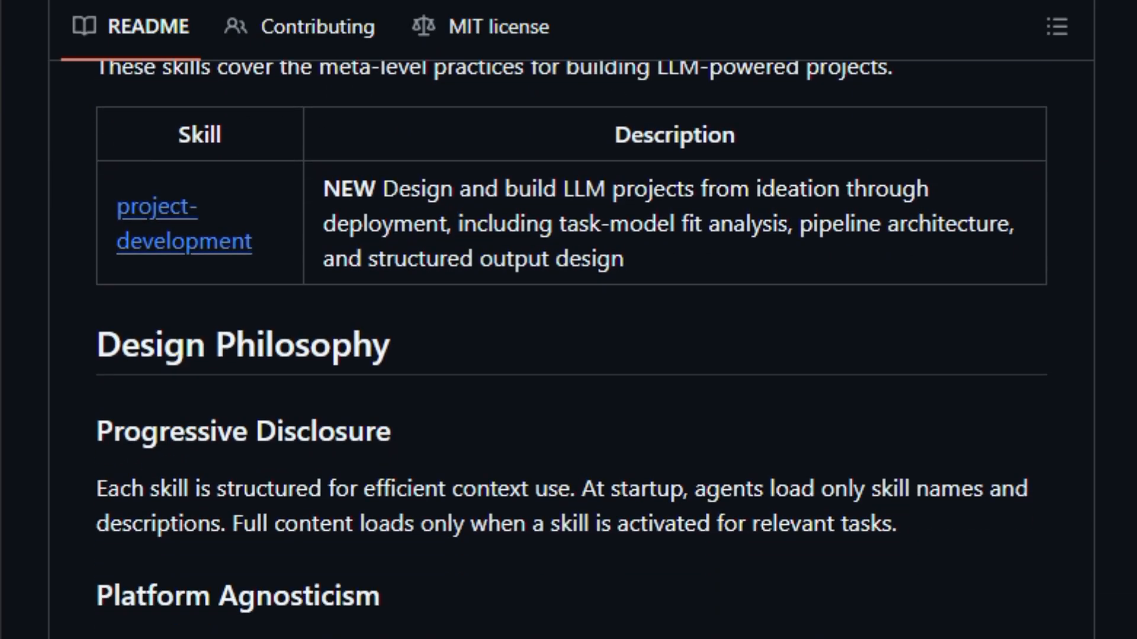
scroll(down, 3)
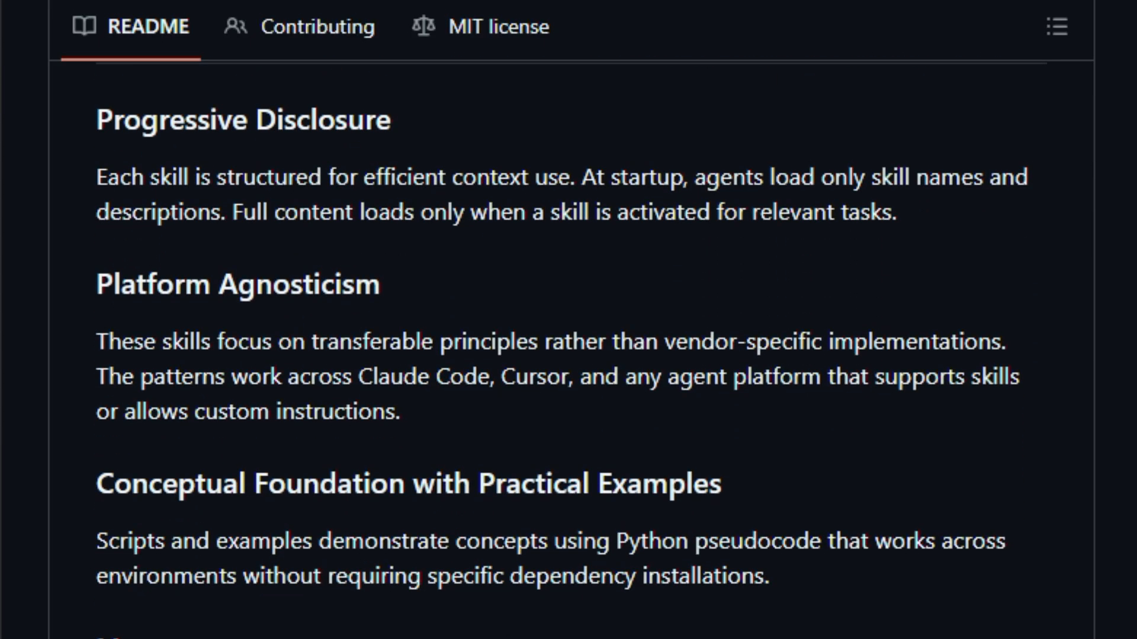
Continue down through Installation and Available Plugins to the Skill Triggers table
scroll(down, 3)
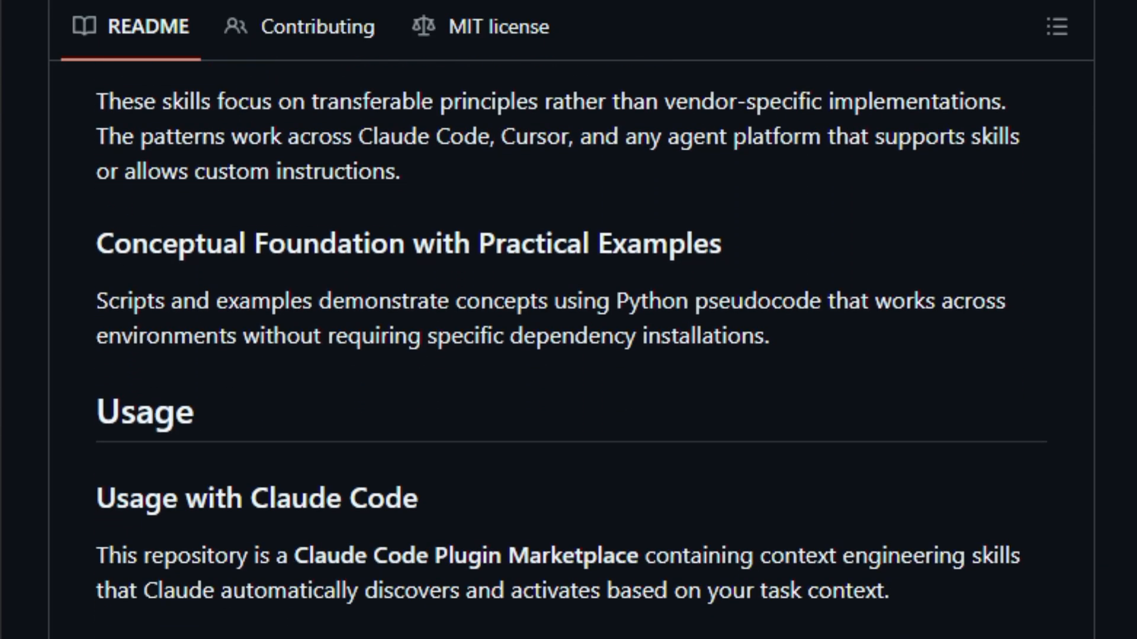
scroll(down, 3)
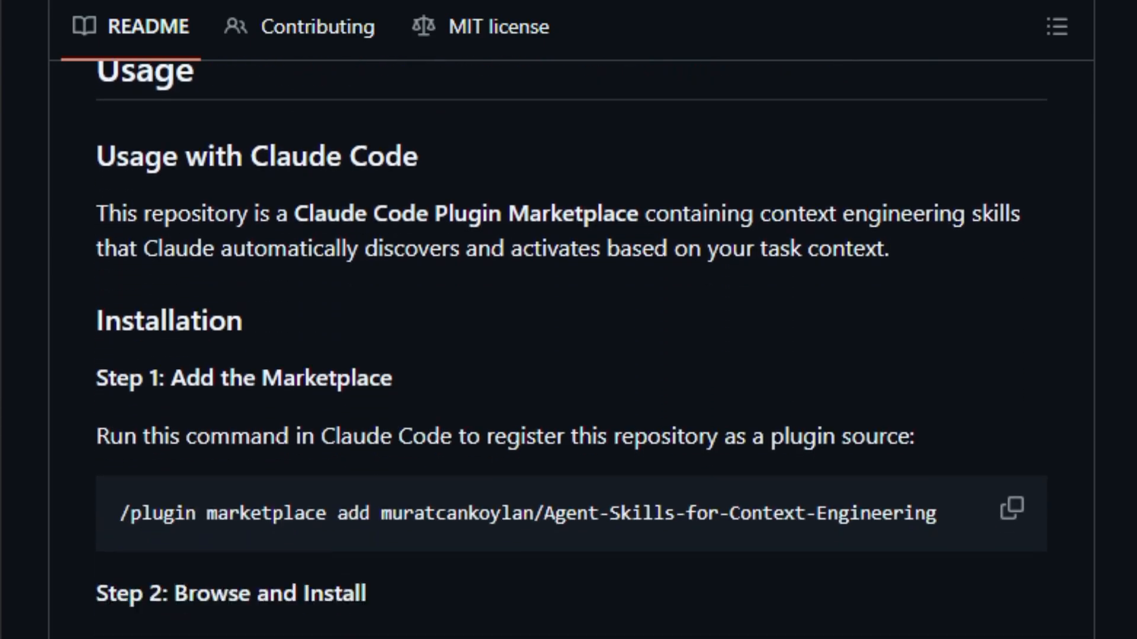
scroll(down, 3)
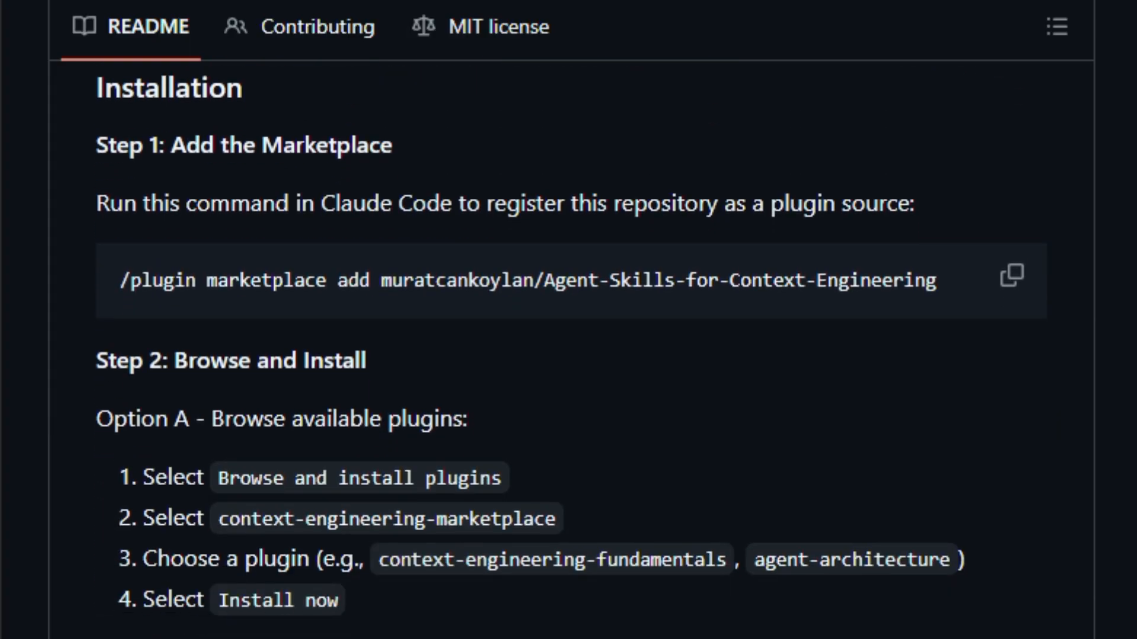
scroll(down, 3)
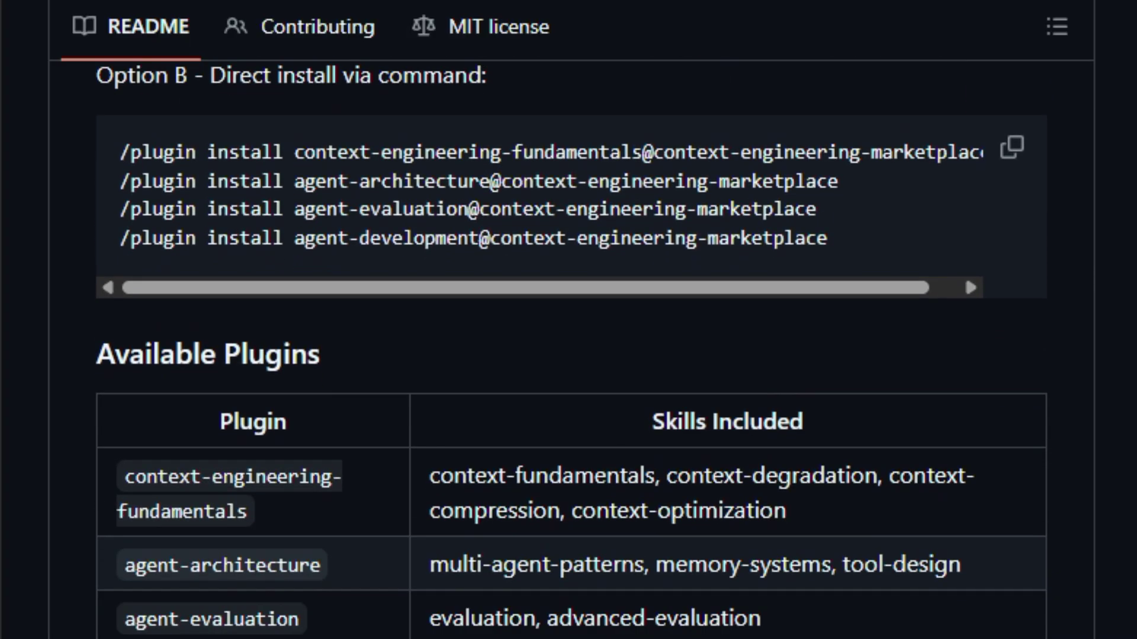
scroll(down, 3)
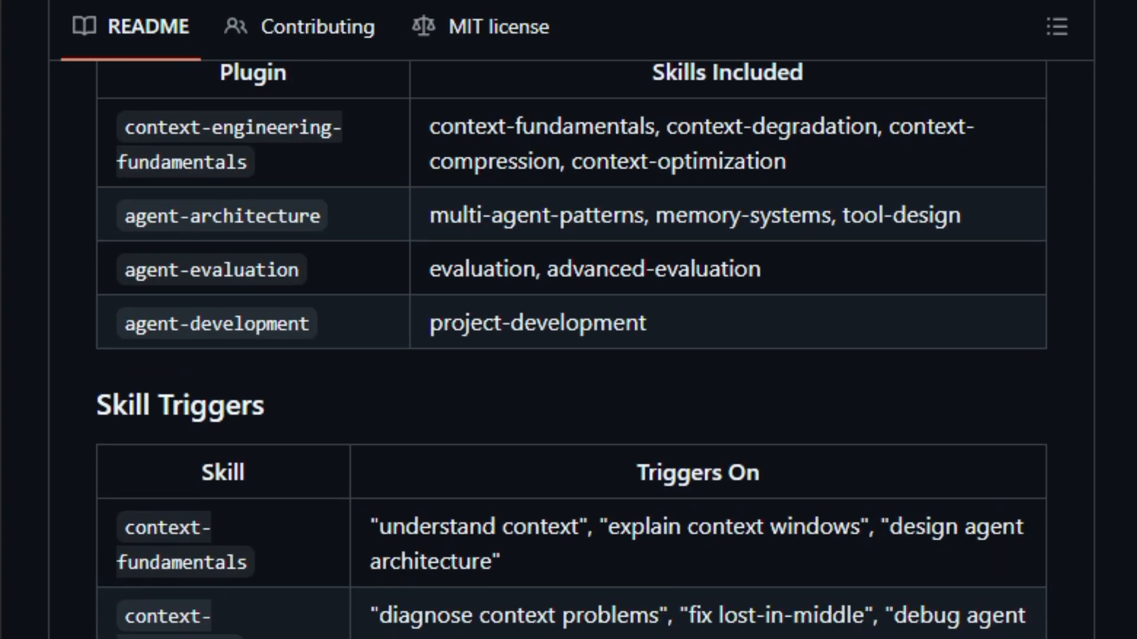
scroll(down, 3)
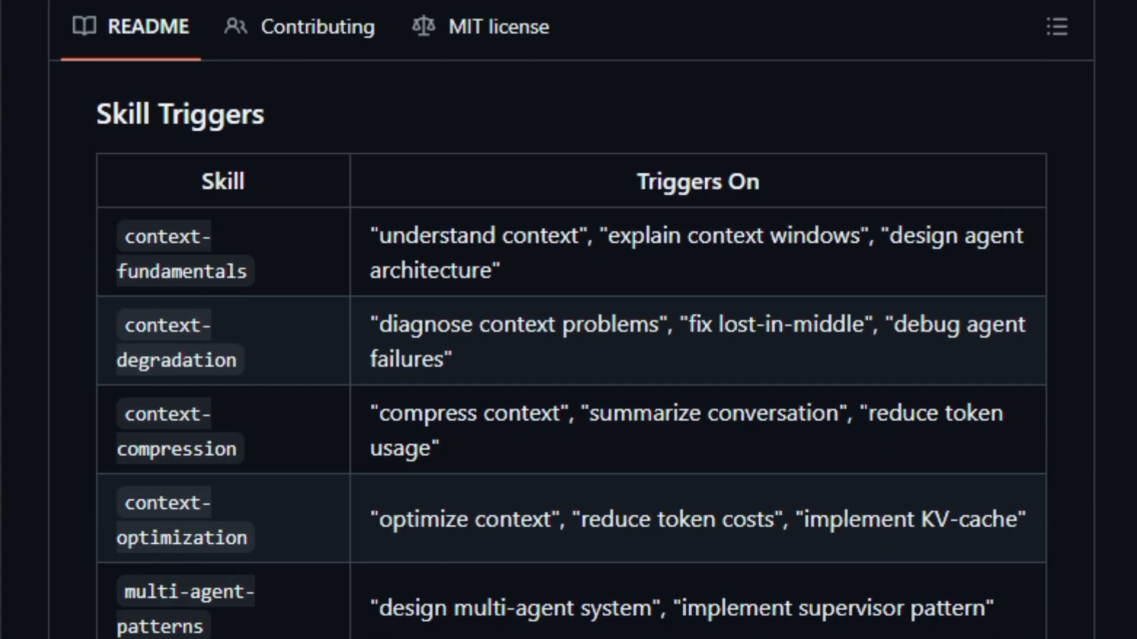
scroll(down, 3)
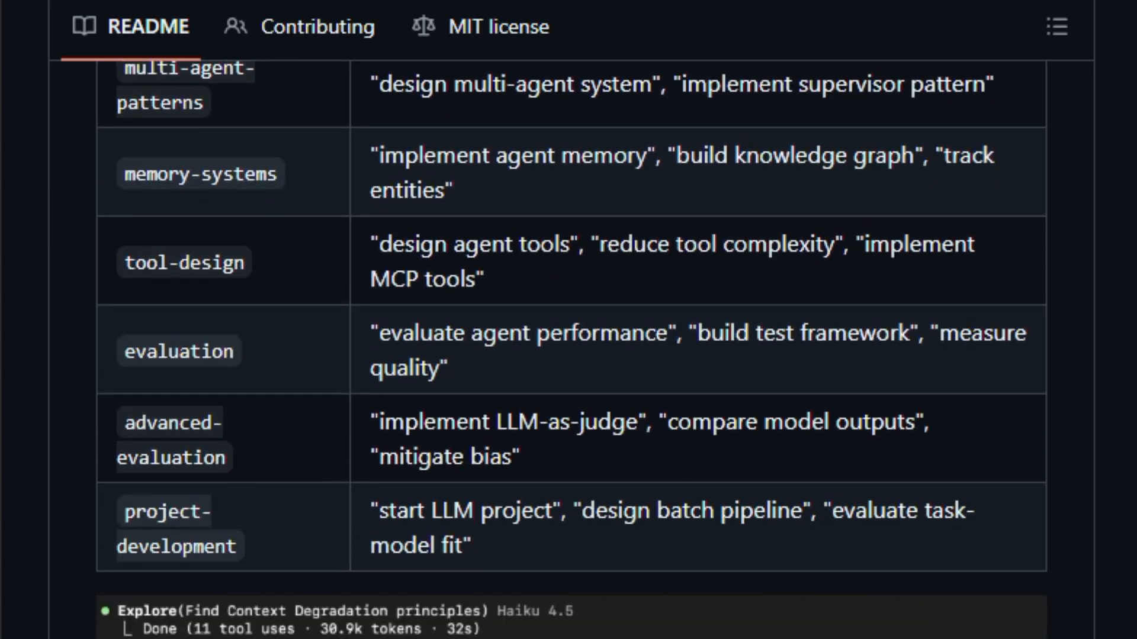
Scroll from the Context Degradation output through Examples and Star History to Structure and Contributing
scroll(down, 3)
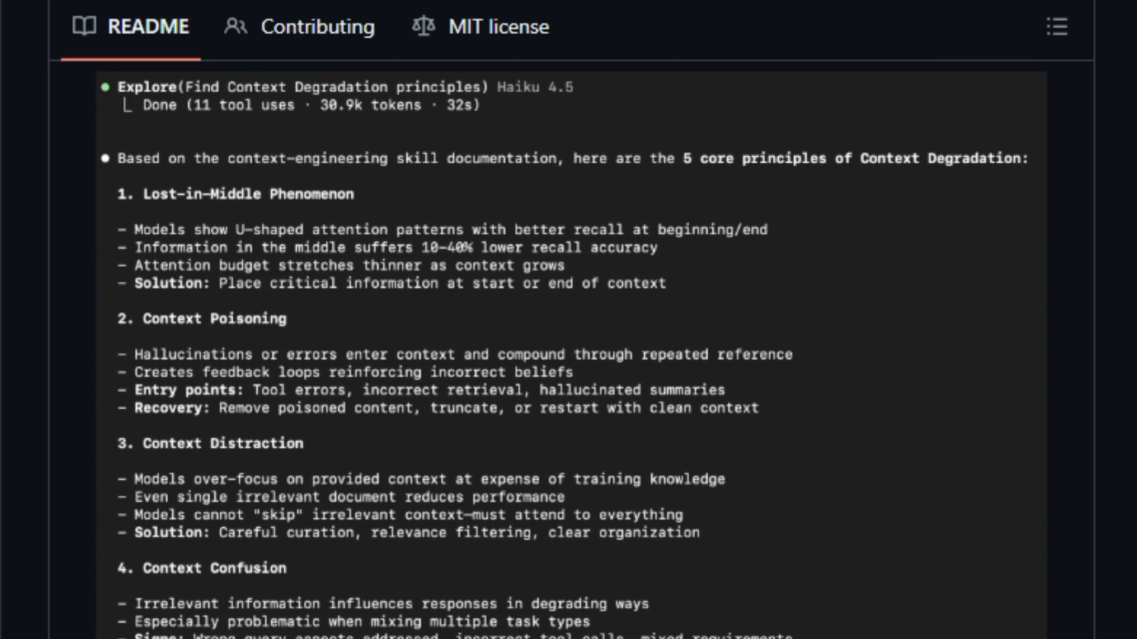
scroll(down, 3)
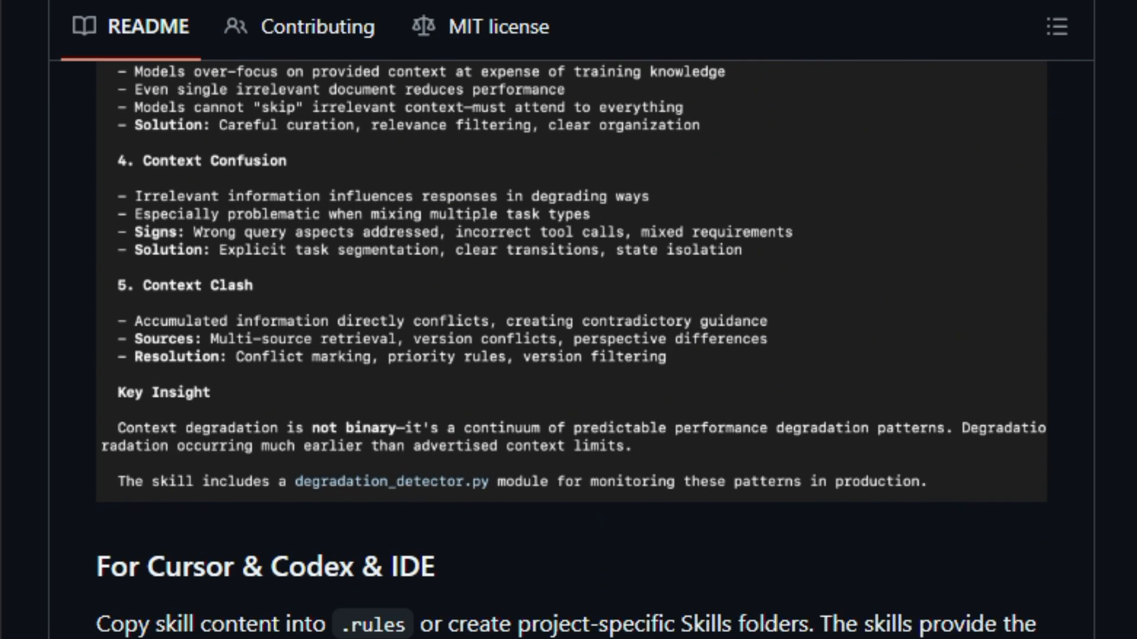
scroll(down, 3)
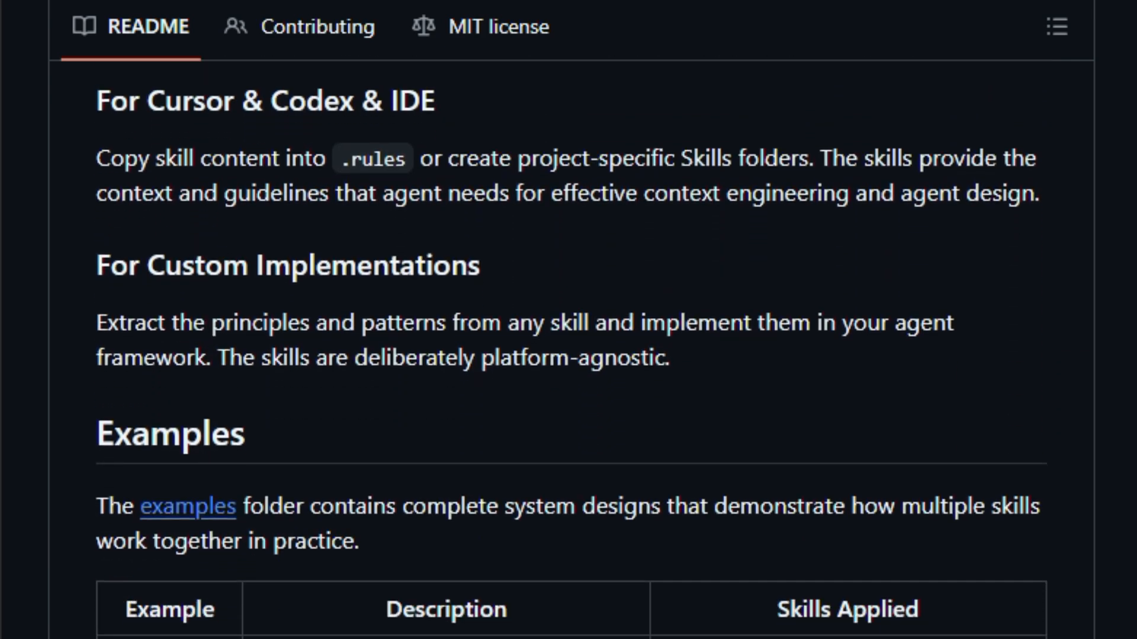
scroll(down, 3)
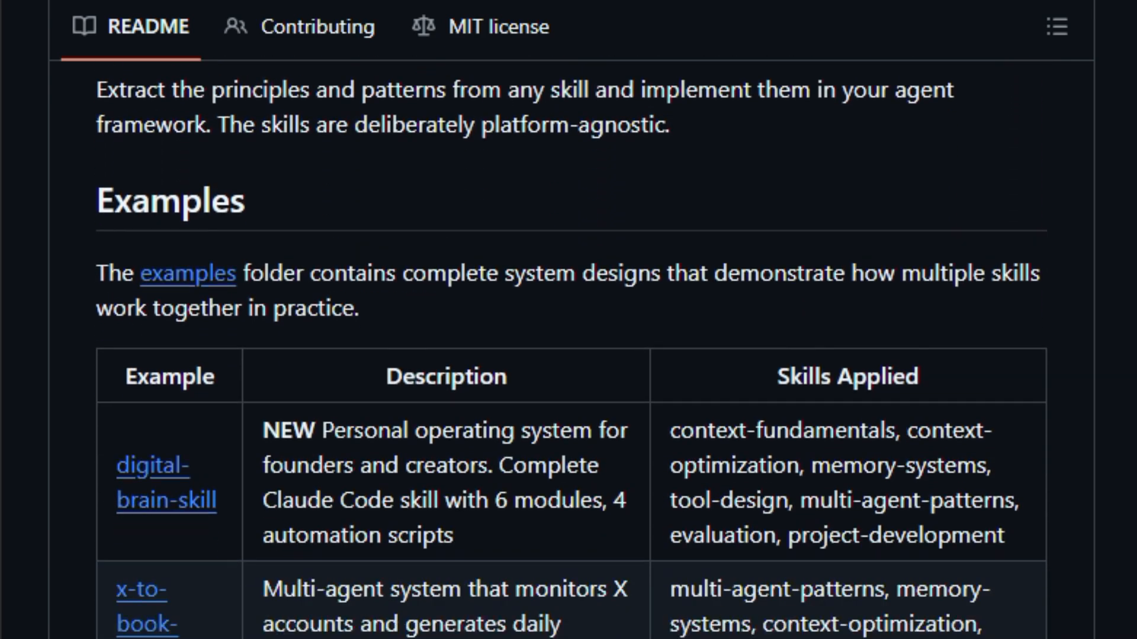
scroll(down, 3)
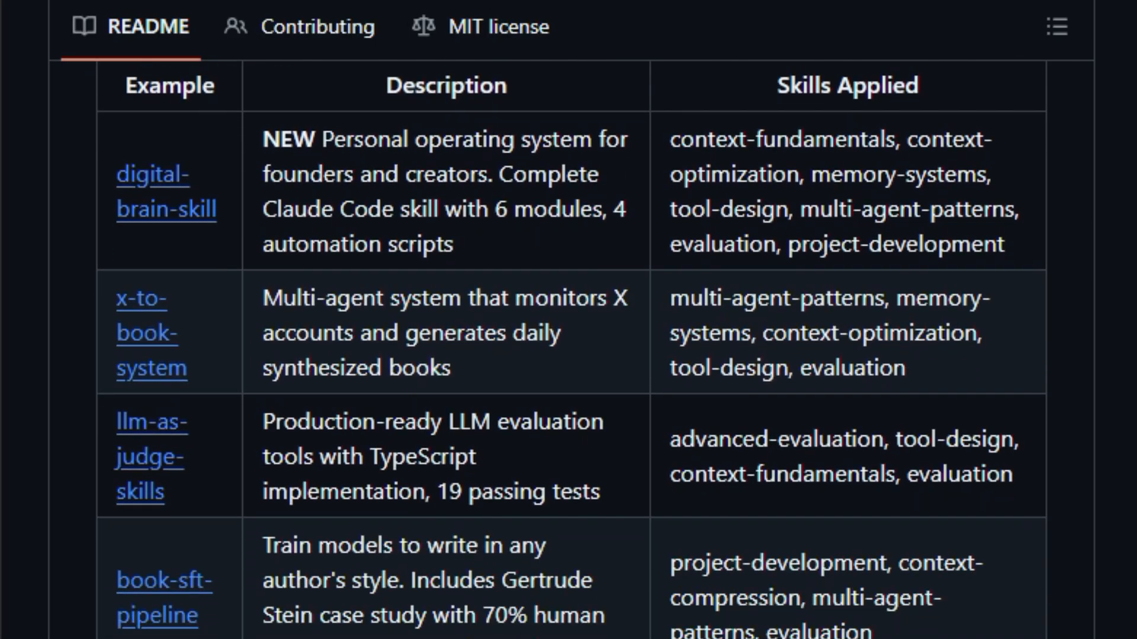
scroll(down, 3)
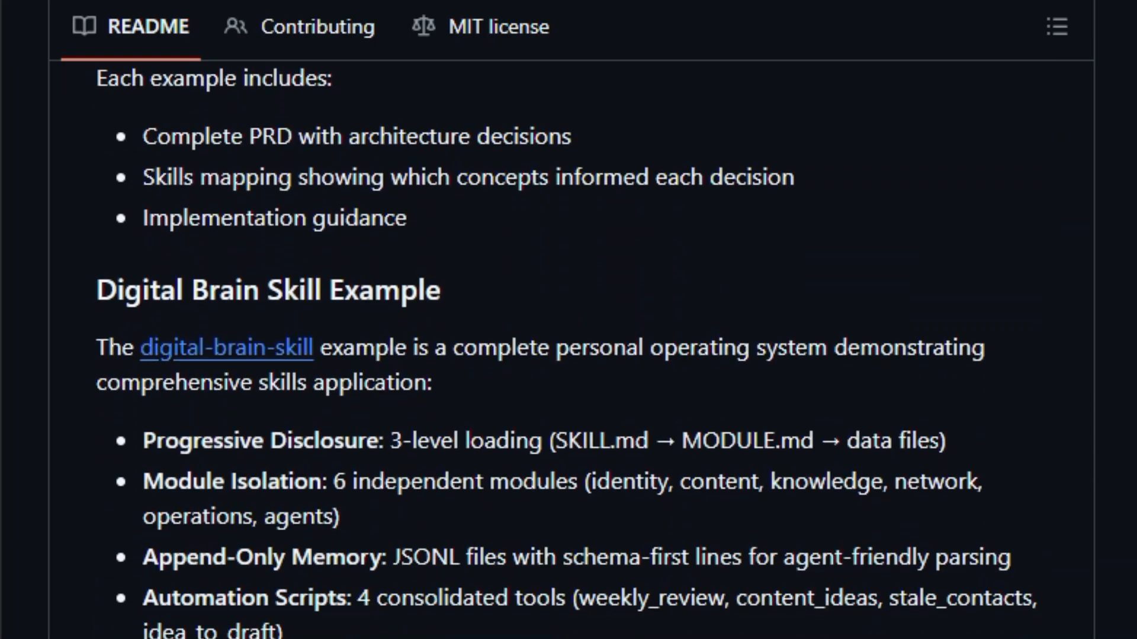
scroll(down, 3)
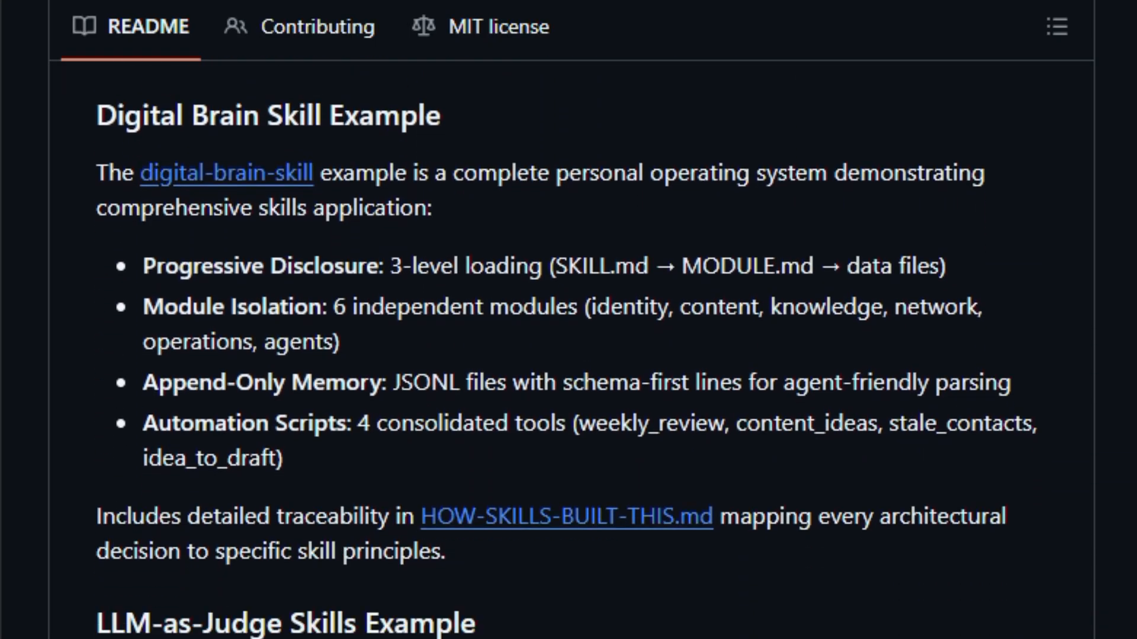
scroll(down, 3)
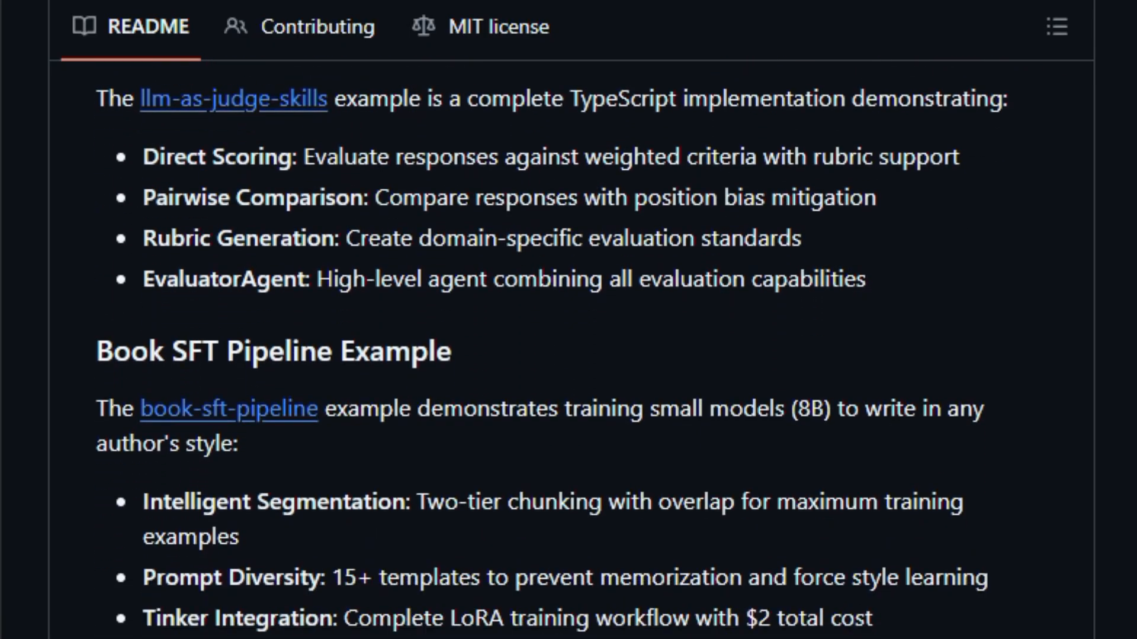
scroll(down, 3)
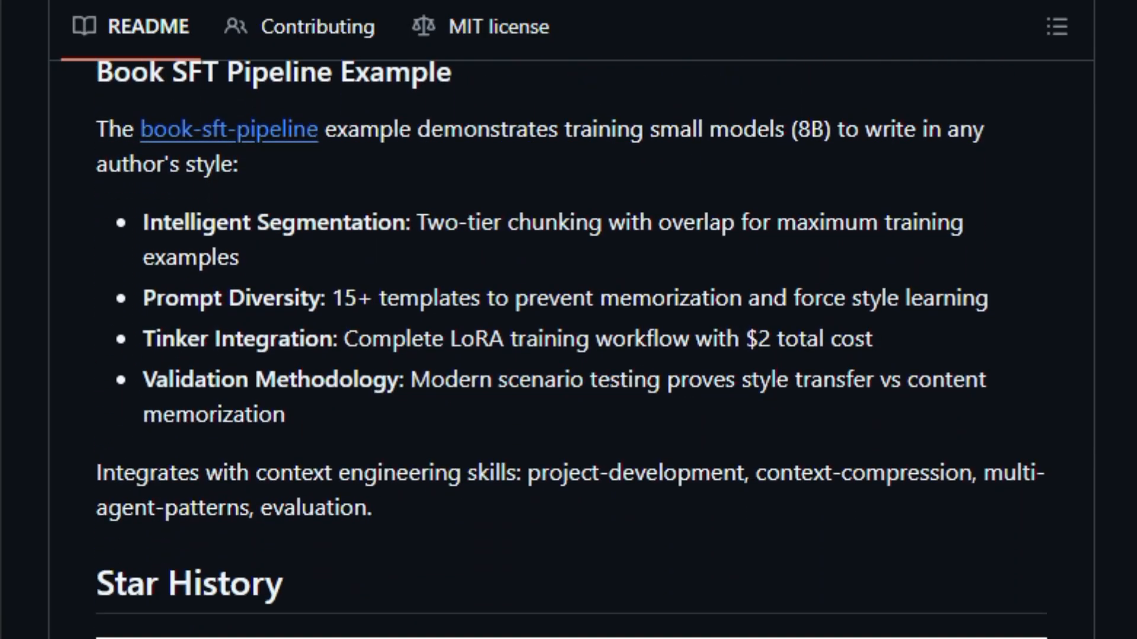
scroll(down, 3)
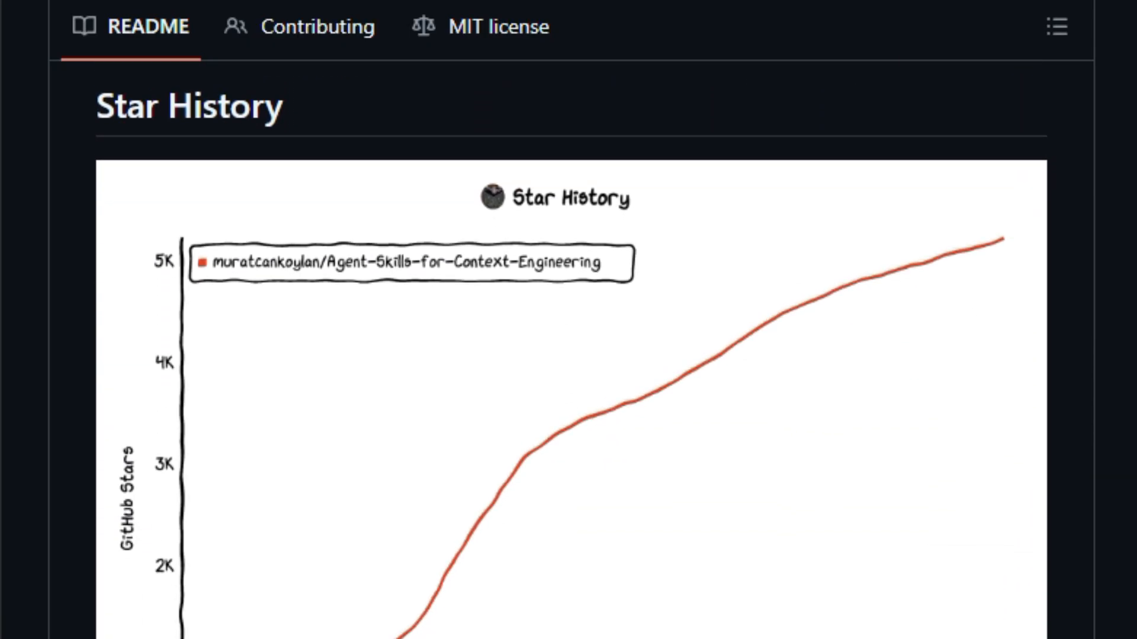
scroll(down, 3)
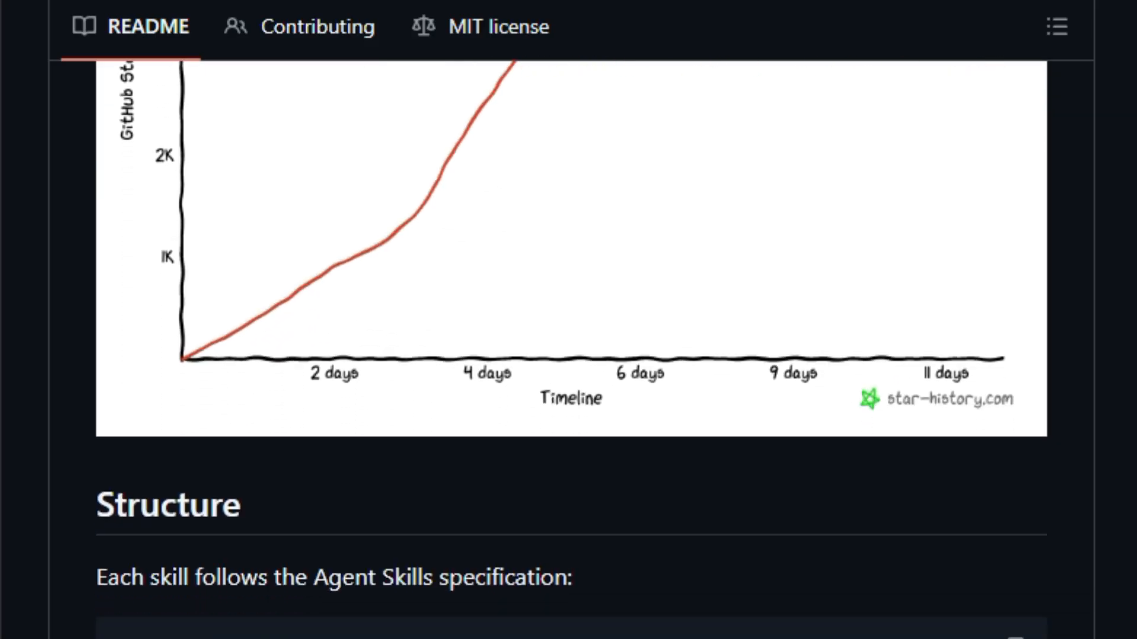
scroll(down, 3)
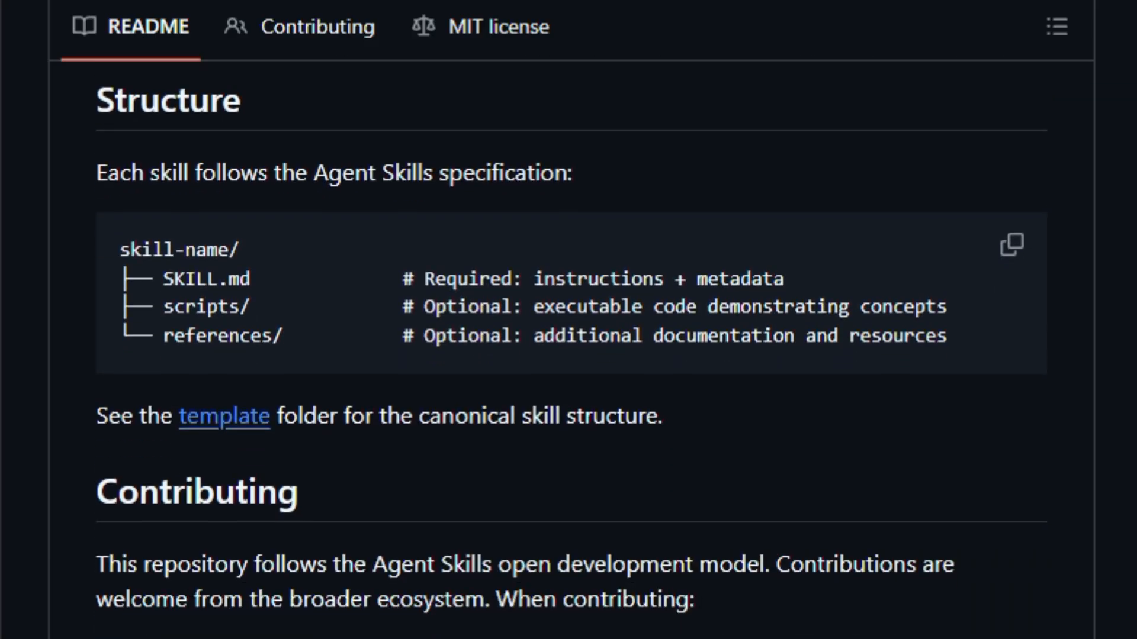
scroll(down, 3)
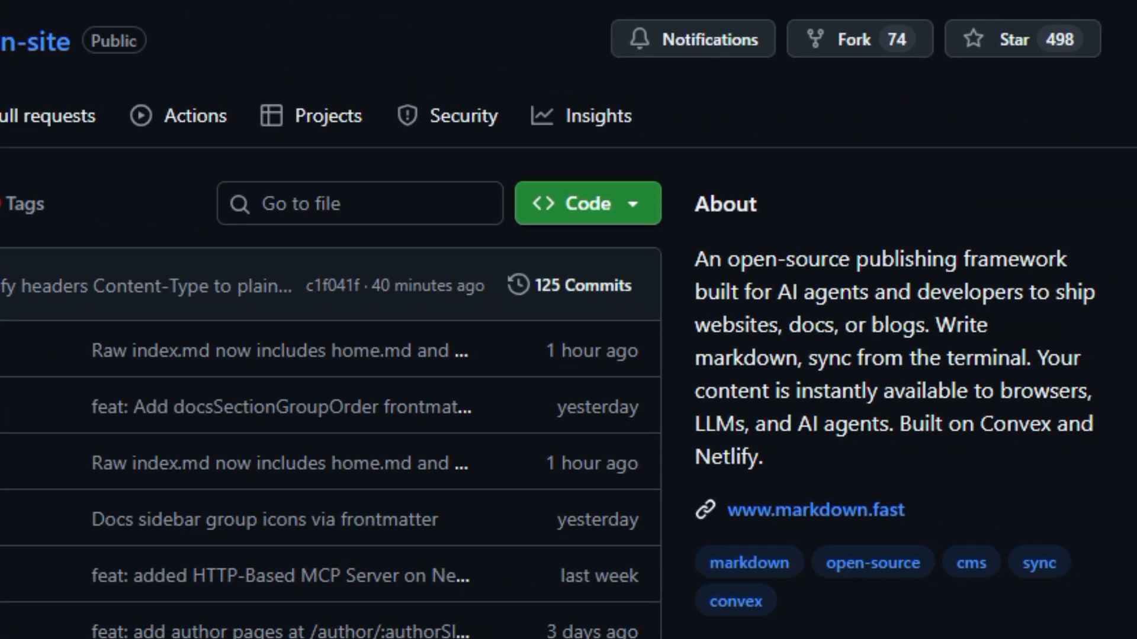
Scroll past the markdown sync framework repository's file list to the top of its README
scroll(down, 3)
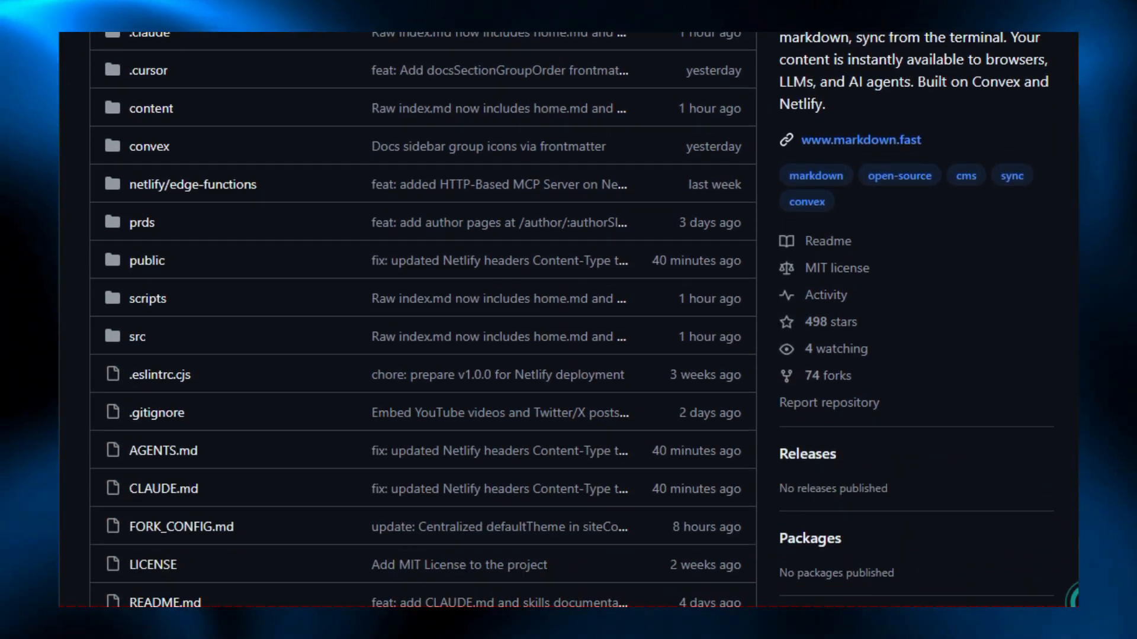
scroll(down, 3)
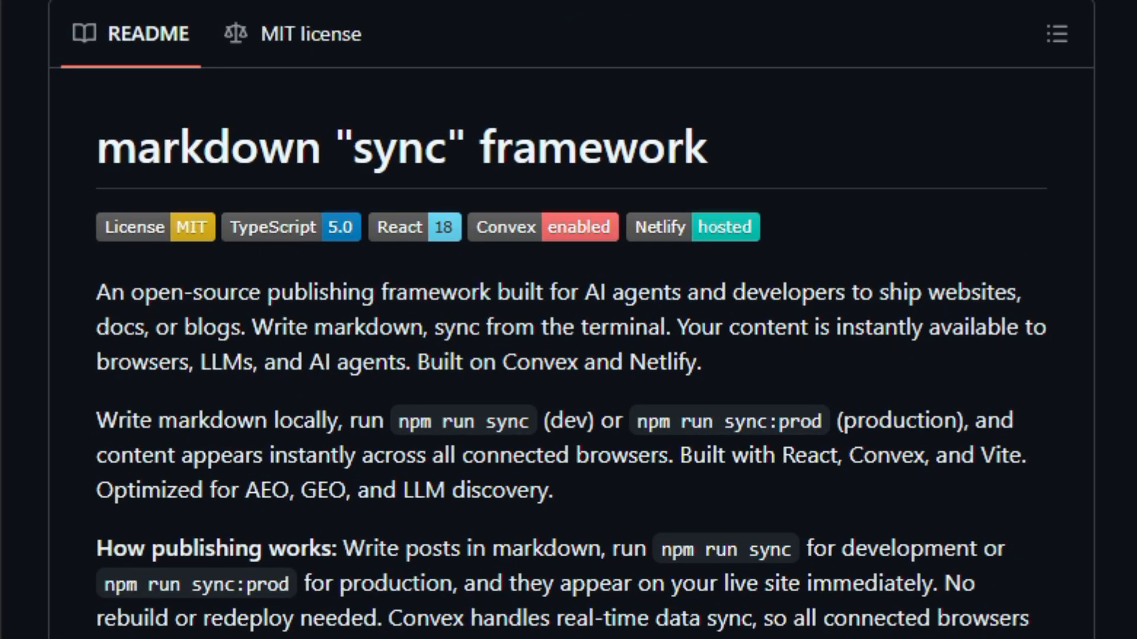
Scroll the markdown sync README through Documentation, Fork Configuration and Features
scroll(down, 3)
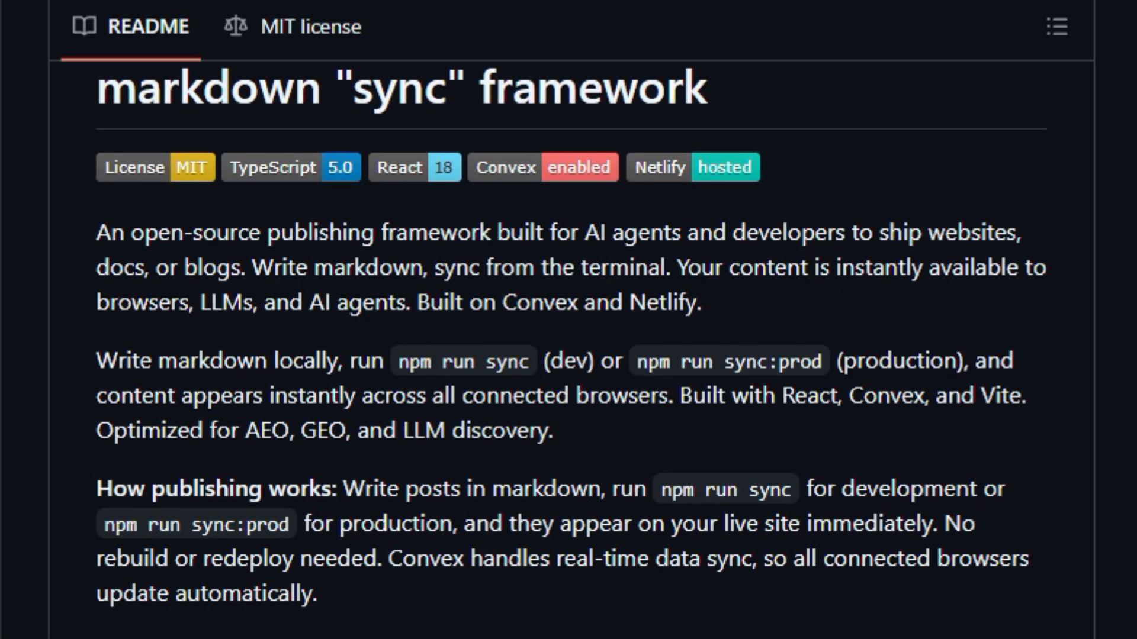
scroll(down, 3)
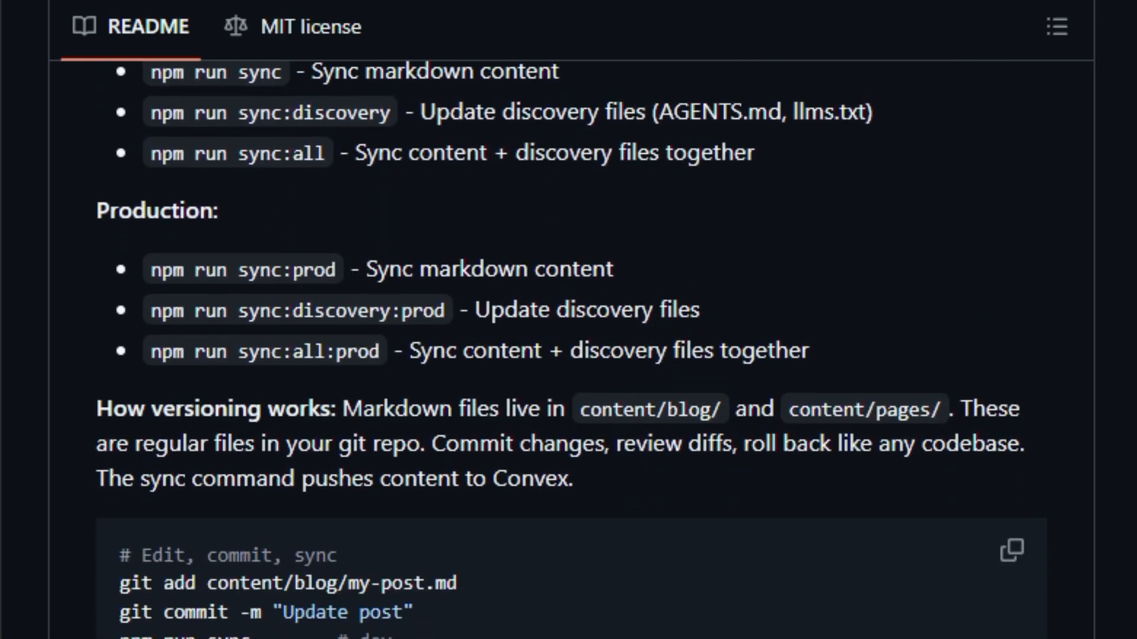
scroll(down, 3)
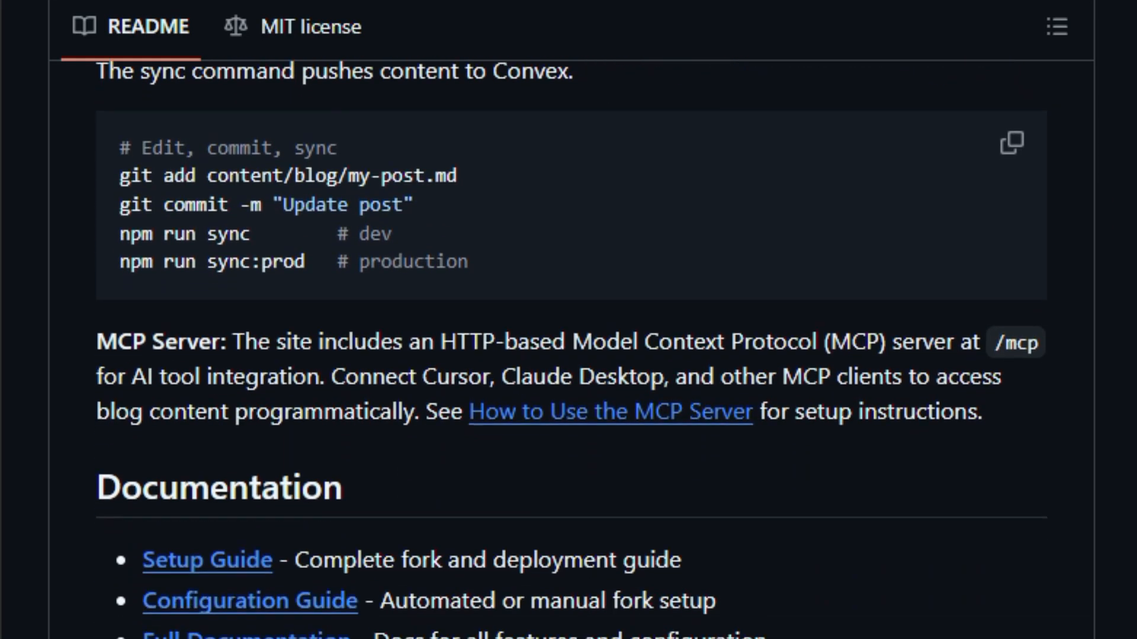
scroll(down, 3)
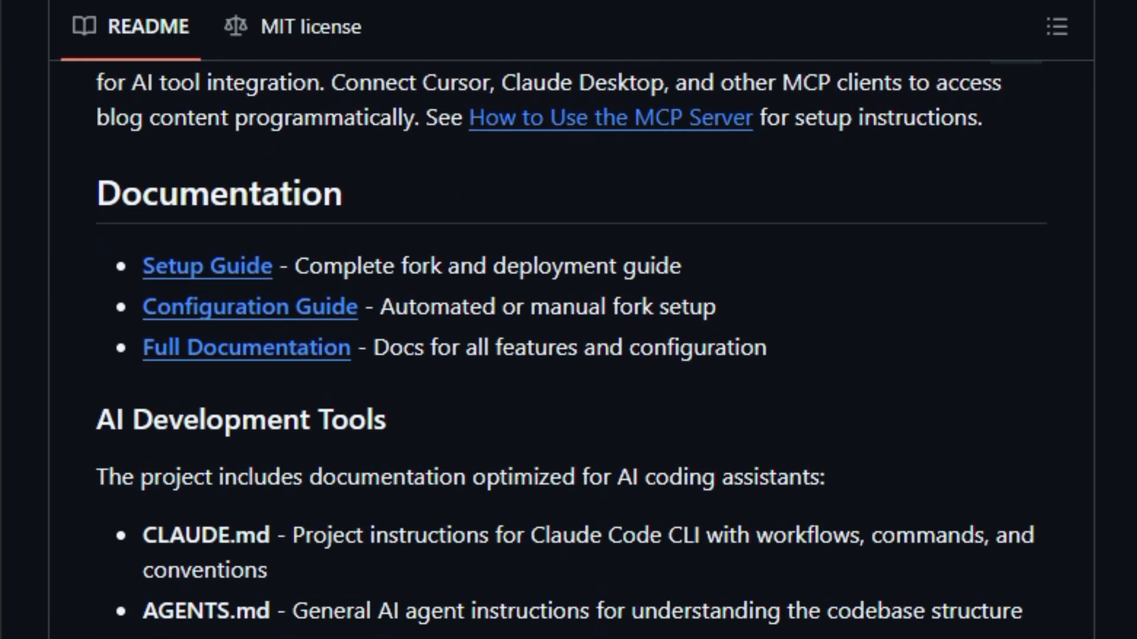
scroll(down, 3)
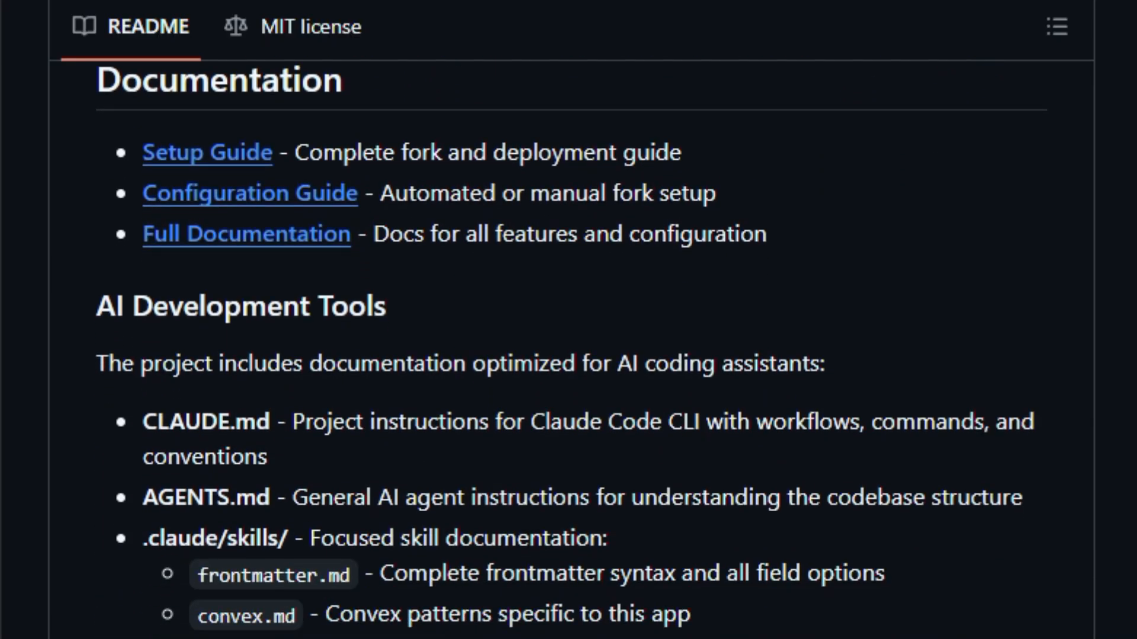
scroll(down, 3)
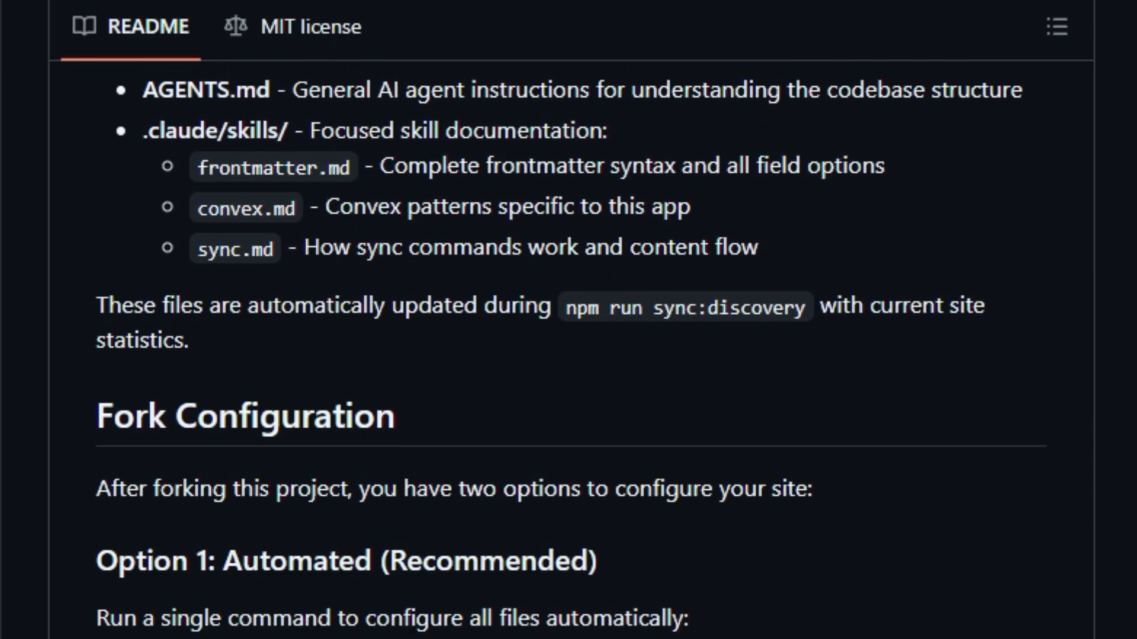
scroll(down, 3)
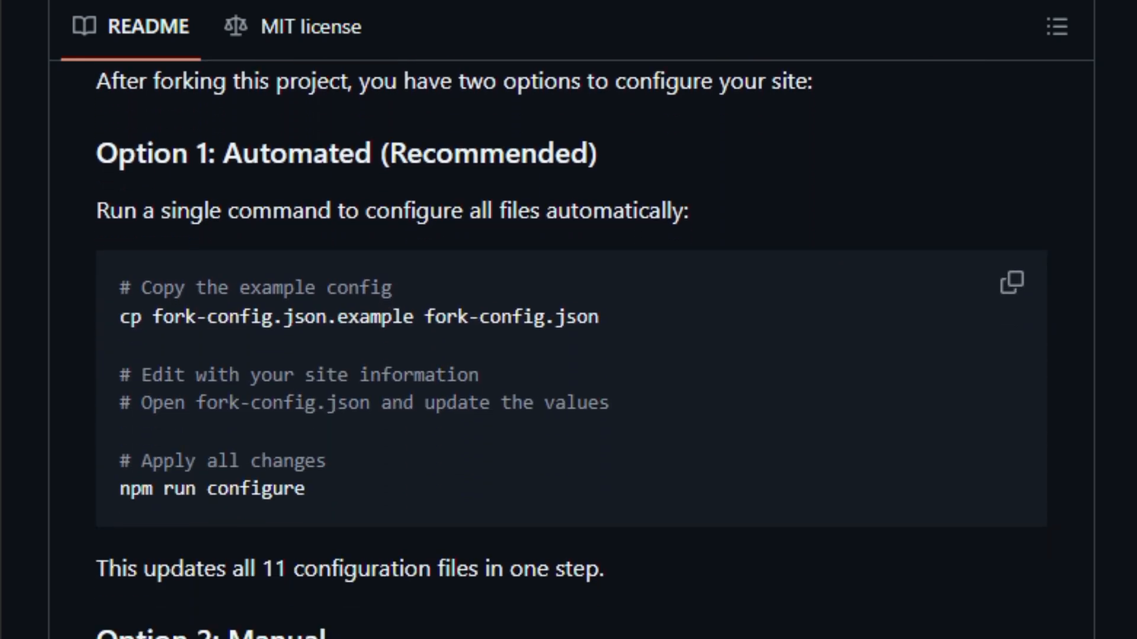
Continue down through SEO, AI access and MCP Server configuration to Content Import
scroll(down, 3)
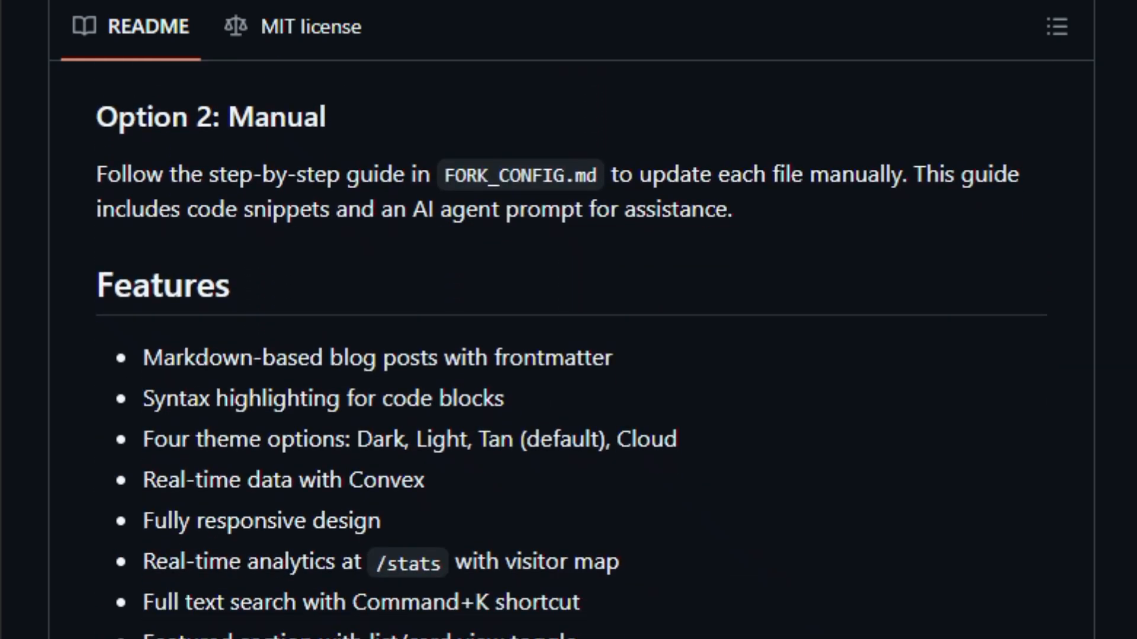
scroll(down, 3)
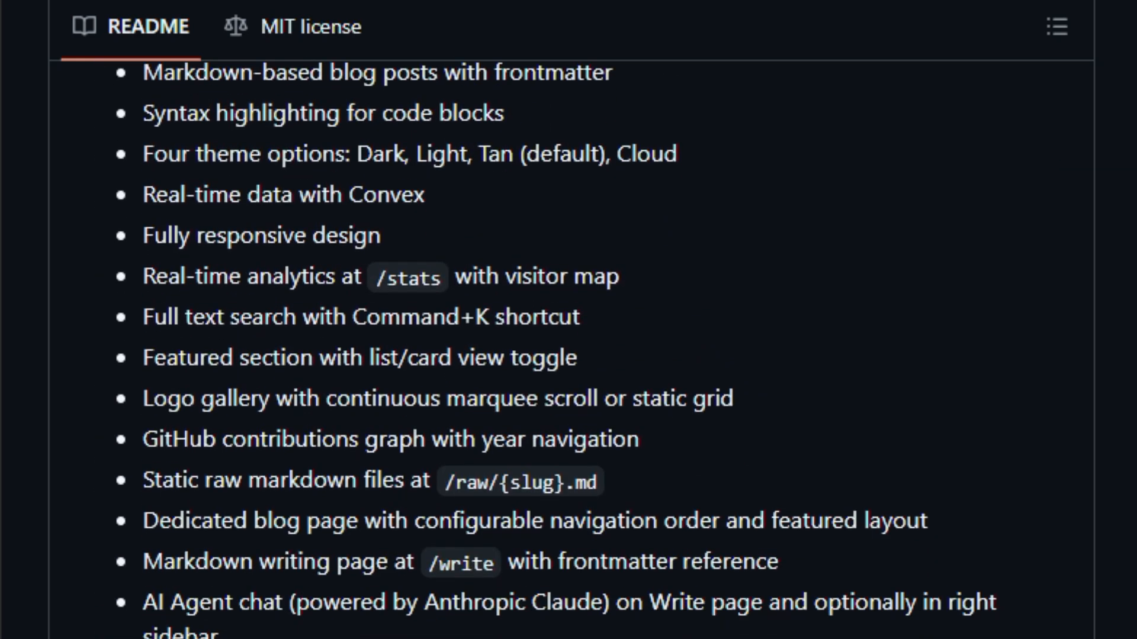
scroll(down, 3)
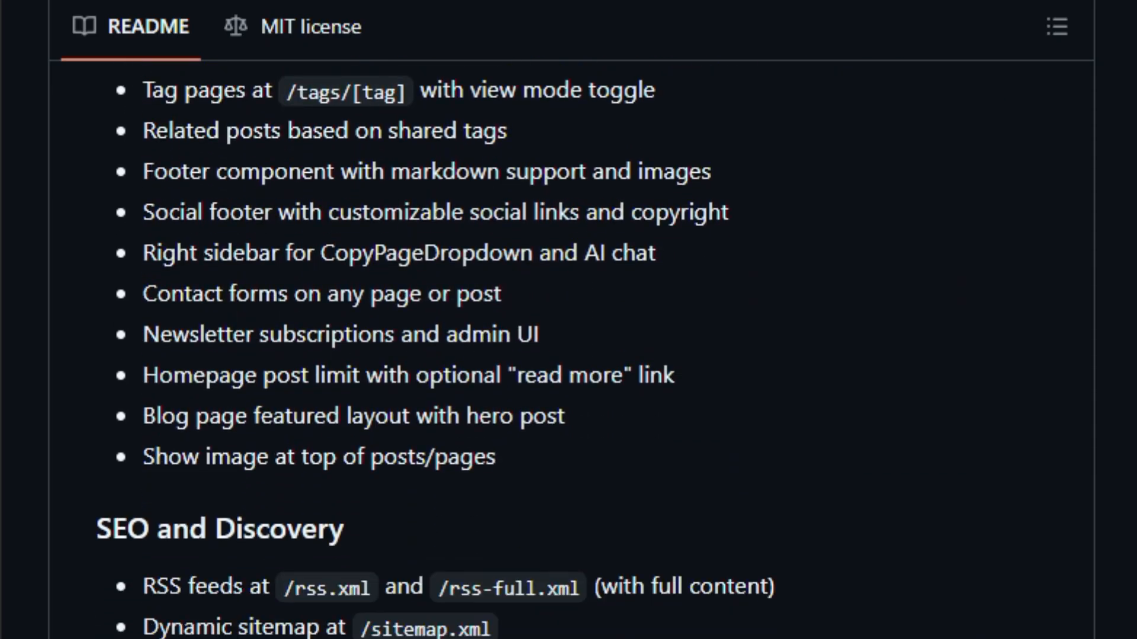
scroll(down, 3)
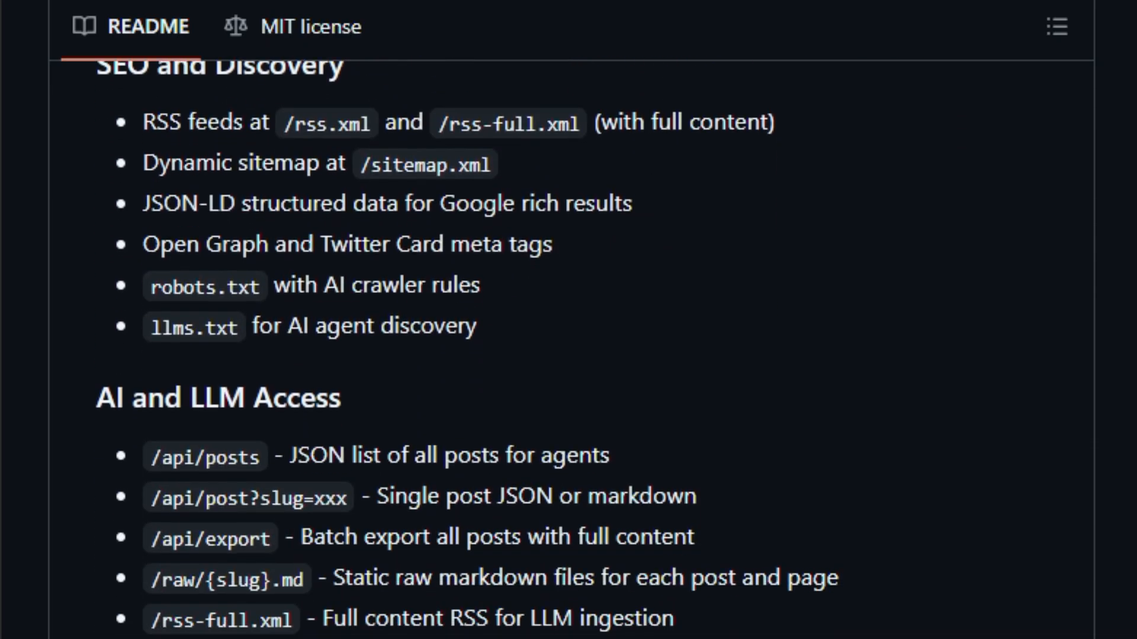
scroll(down, 3)
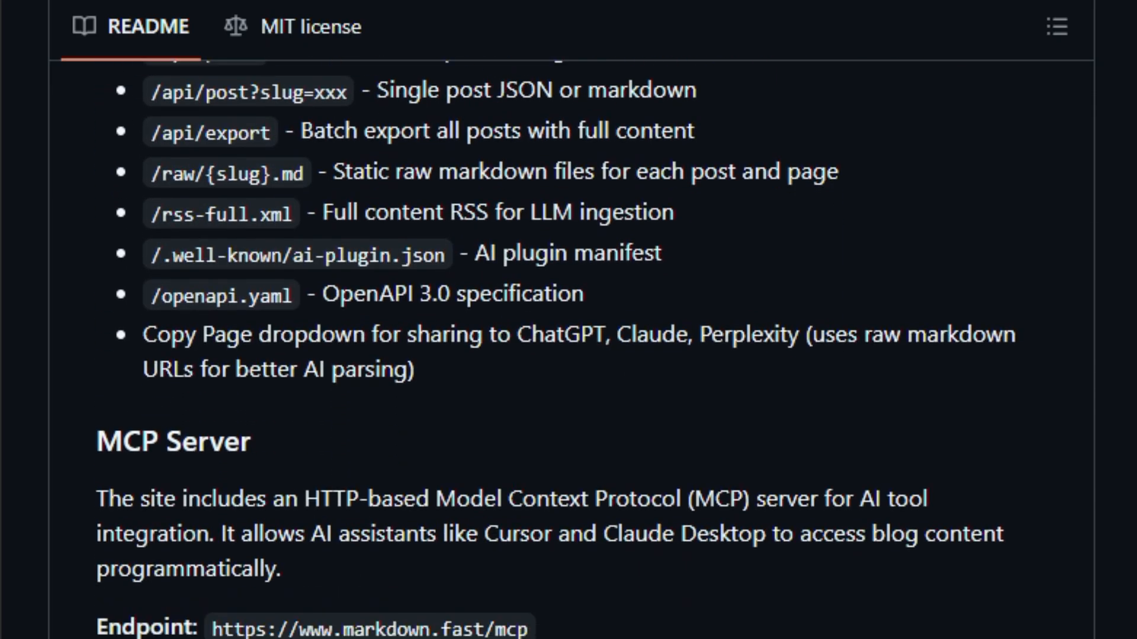
scroll(down, 3)
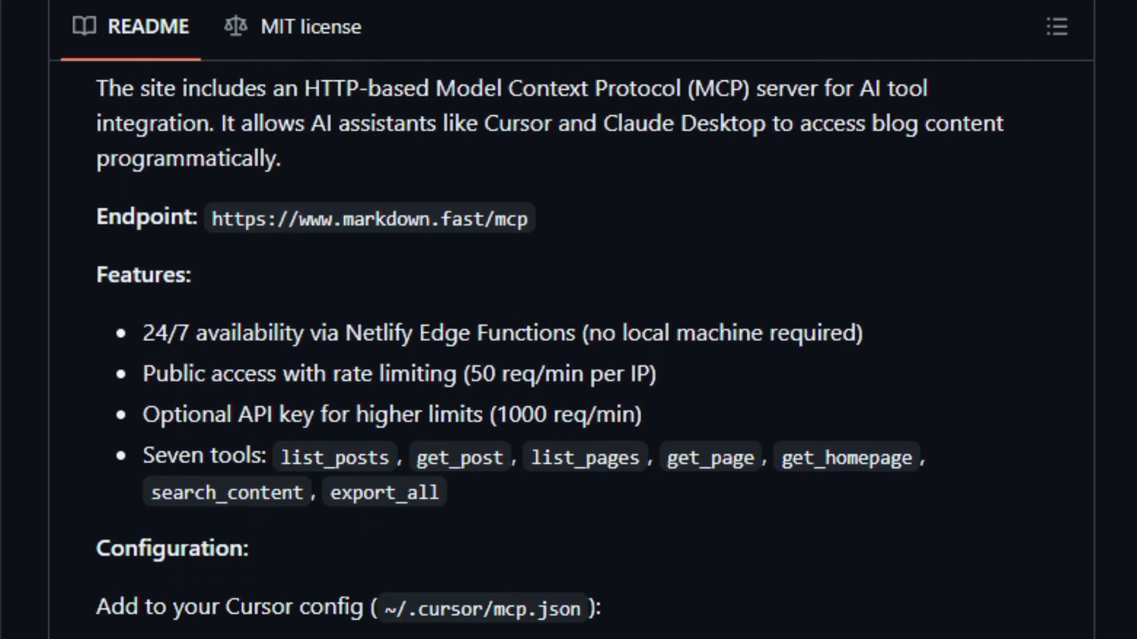
scroll(down, 3)
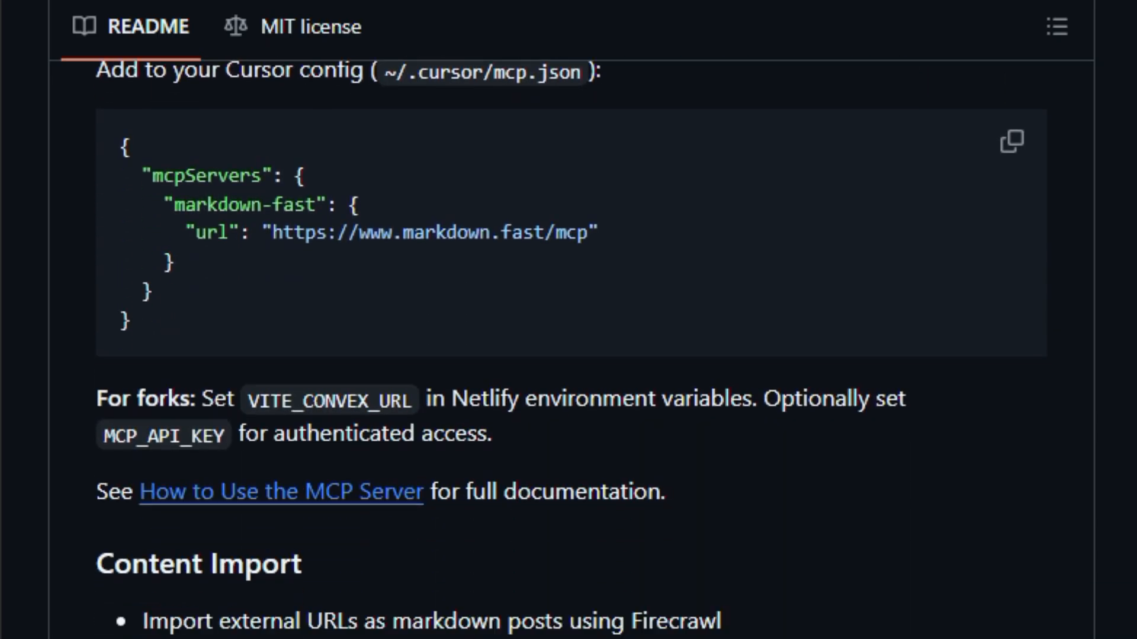
Scroll the markdown sync README from AgentMail past Getting Started, Static Pages and Logo Gallery to Visitor Map
scroll(down, 3)
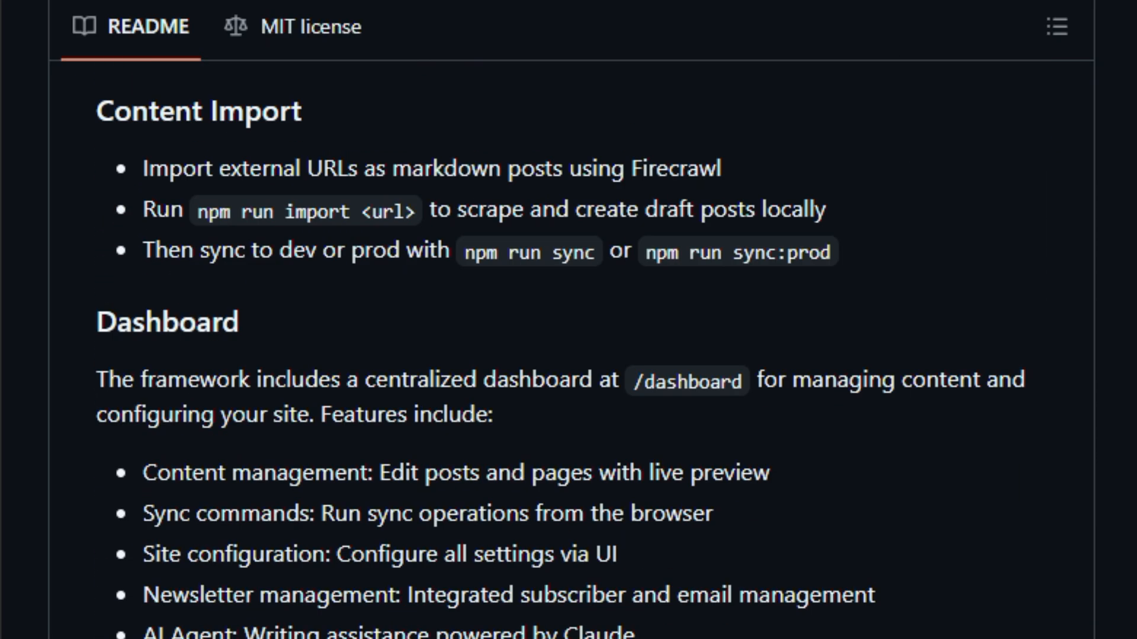
scroll(down, 3)
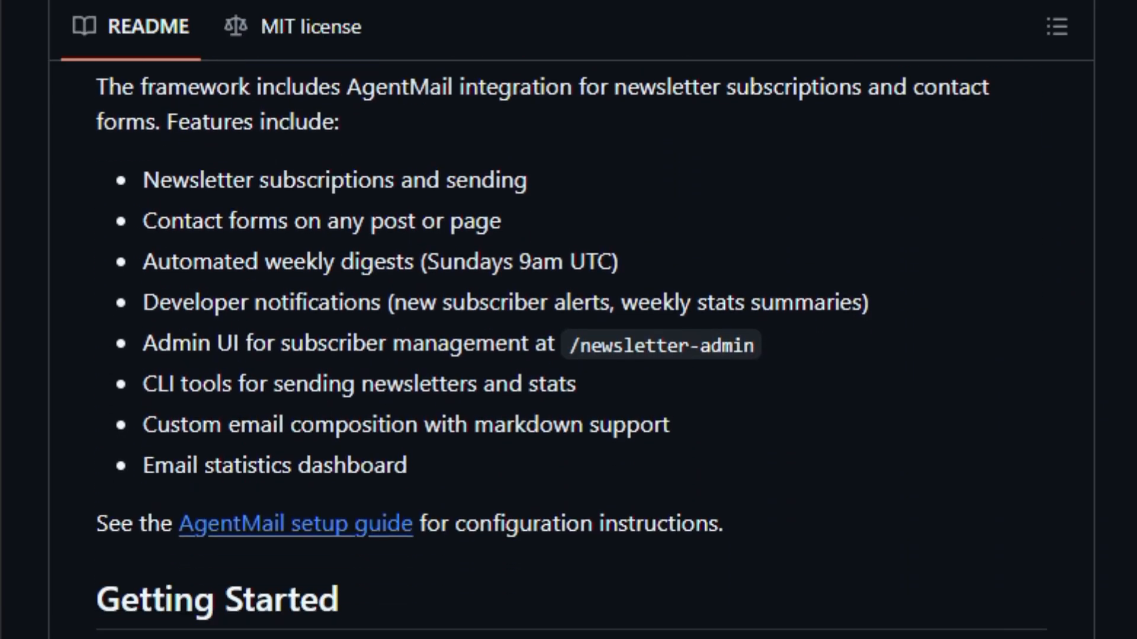
scroll(down, 3)
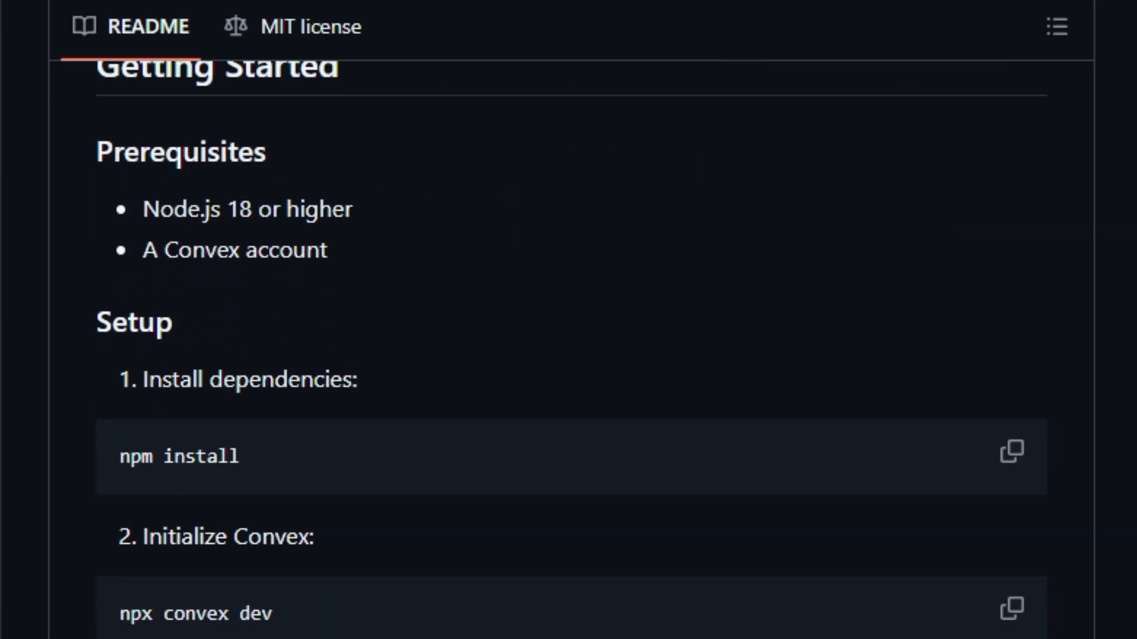
scroll(down, 3)
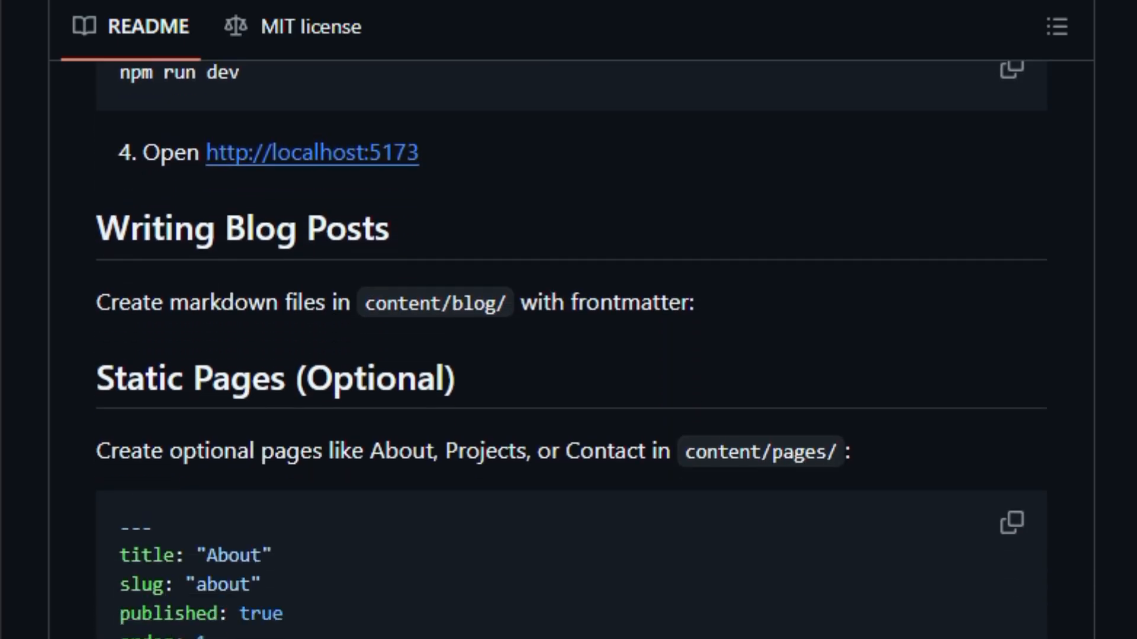
scroll(down, 3)
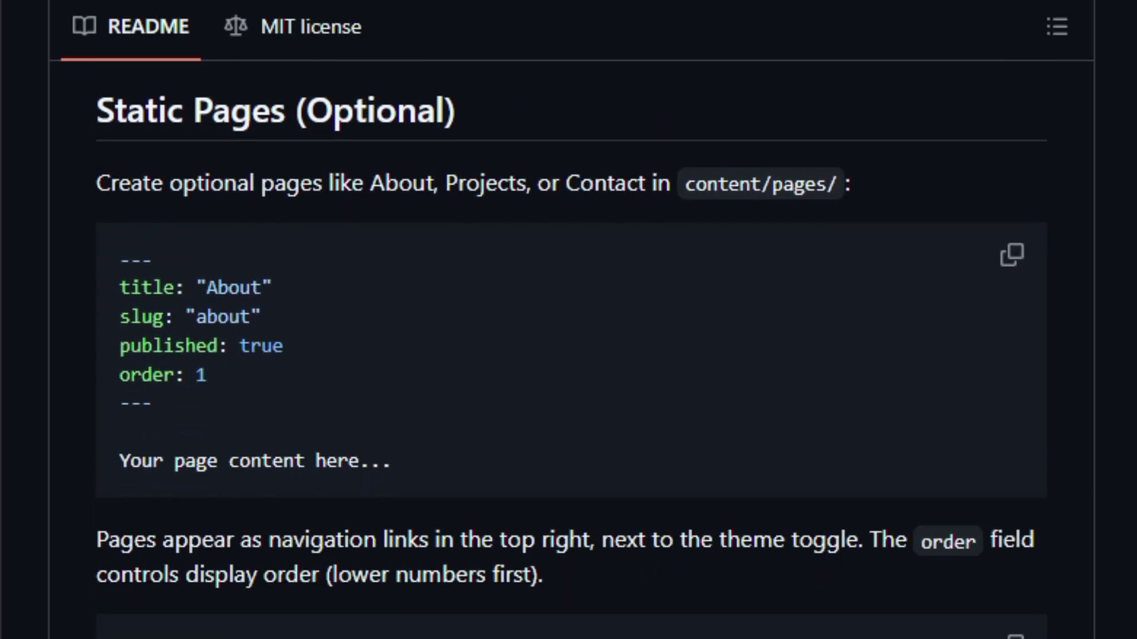
scroll(down, 3)
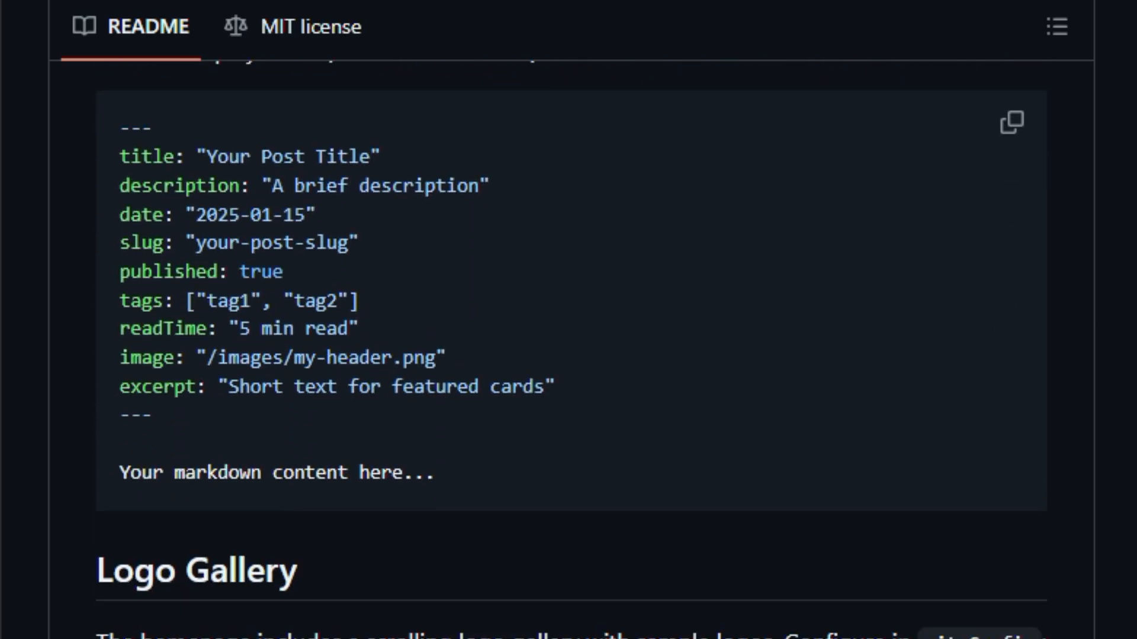
scroll(down, 3)
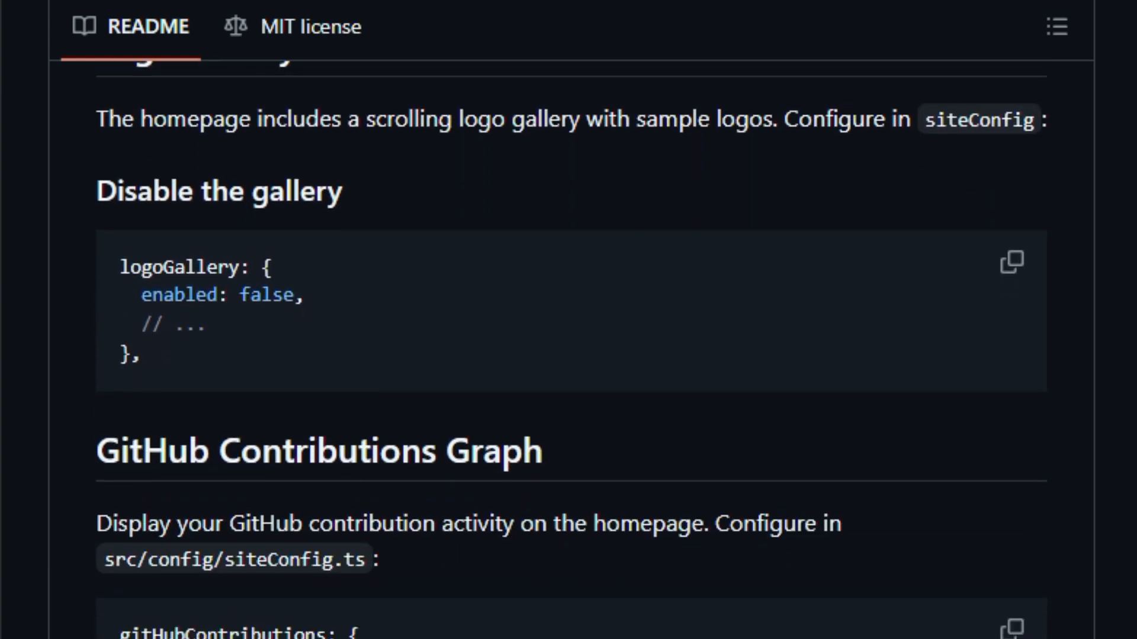
scroll(down, 3)
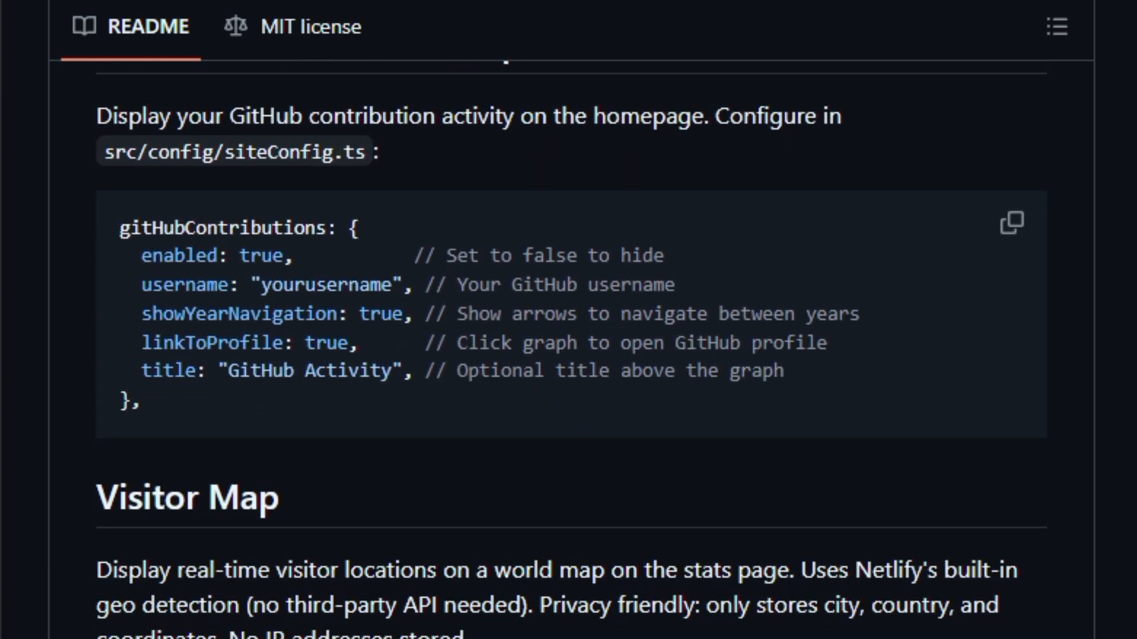
scroll(down, 3)
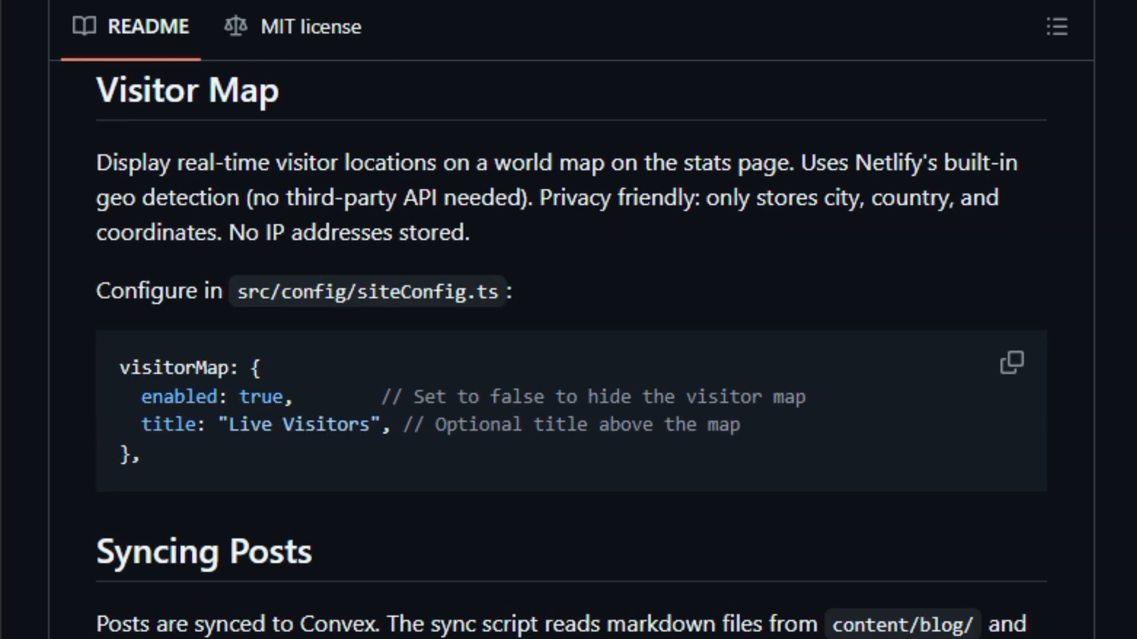
scroll(down, 3)
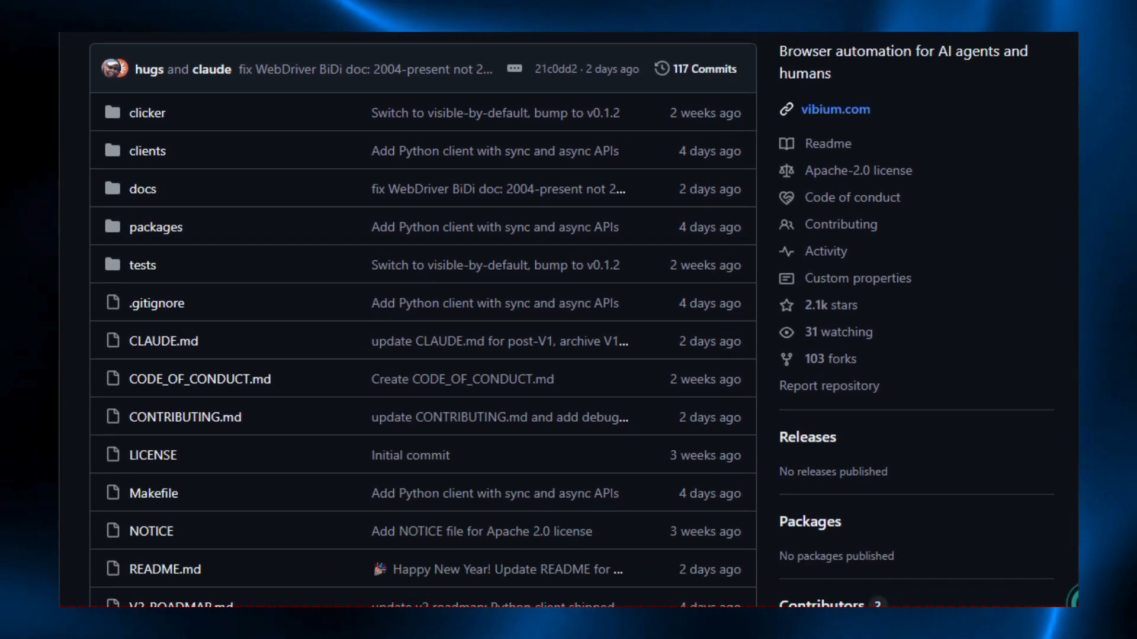
Scroll past the Vibium file list to the README introduction and Why Vibium section
scroll(down, 3)
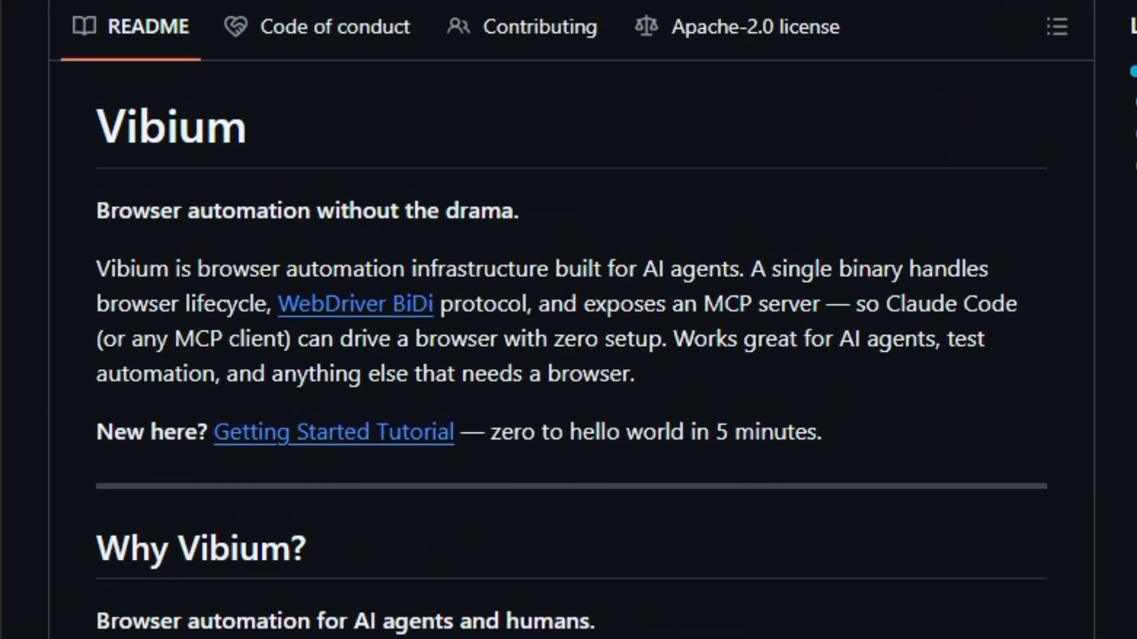
Scroll the Vibium README through installation, For Humans and Platform Support
scroll(down, 3)
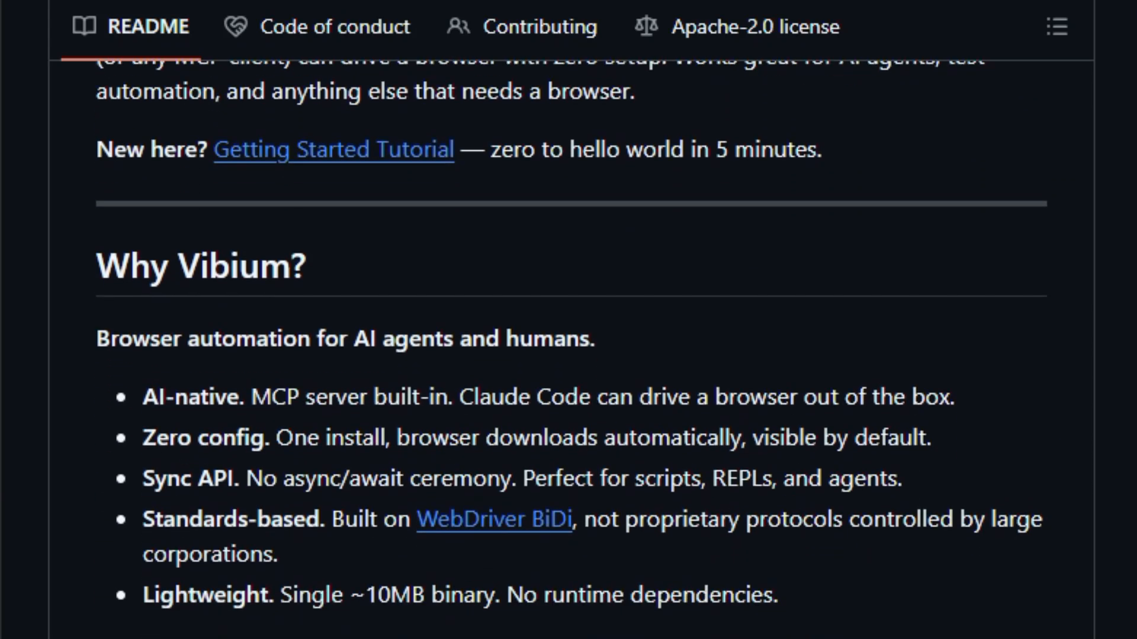
scroll(down, 3)
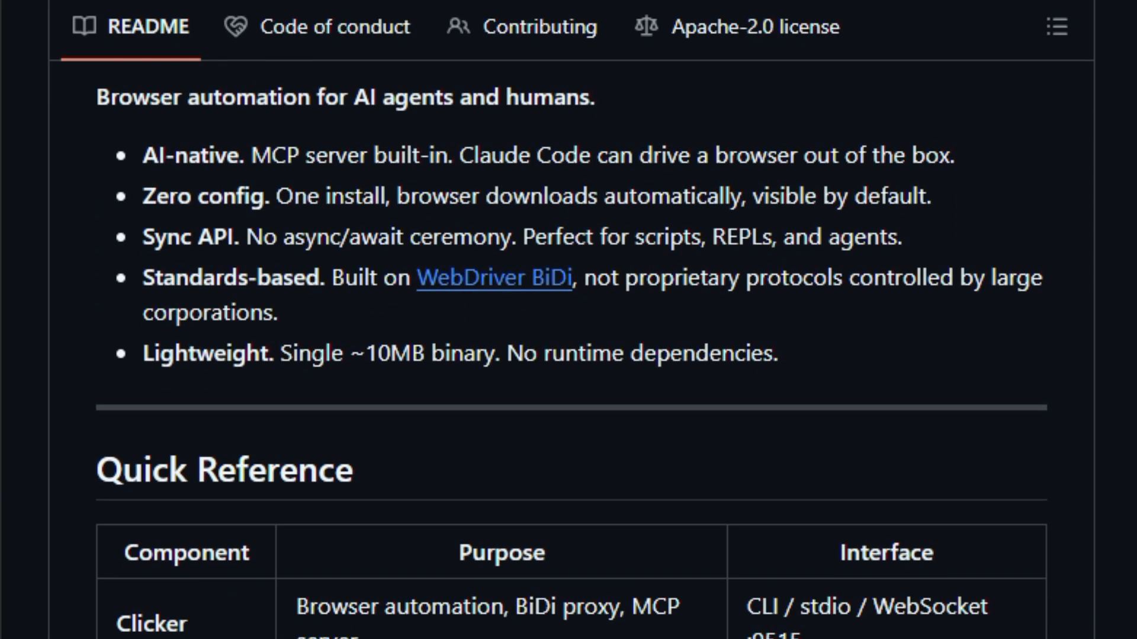
scroll(down, 3)
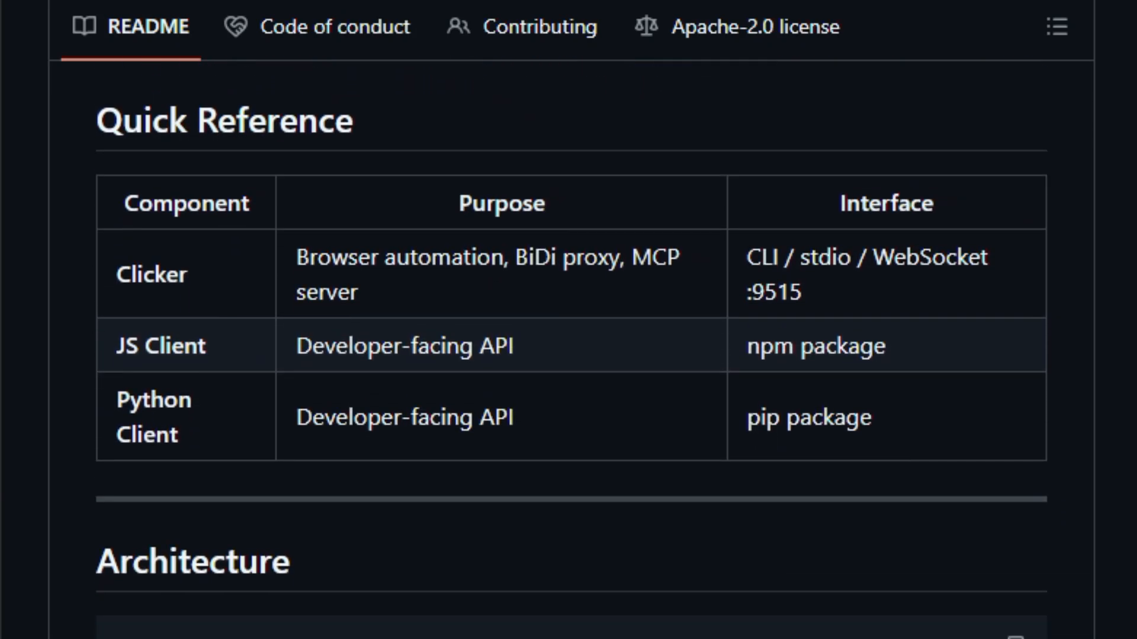
scroll(down, 3)
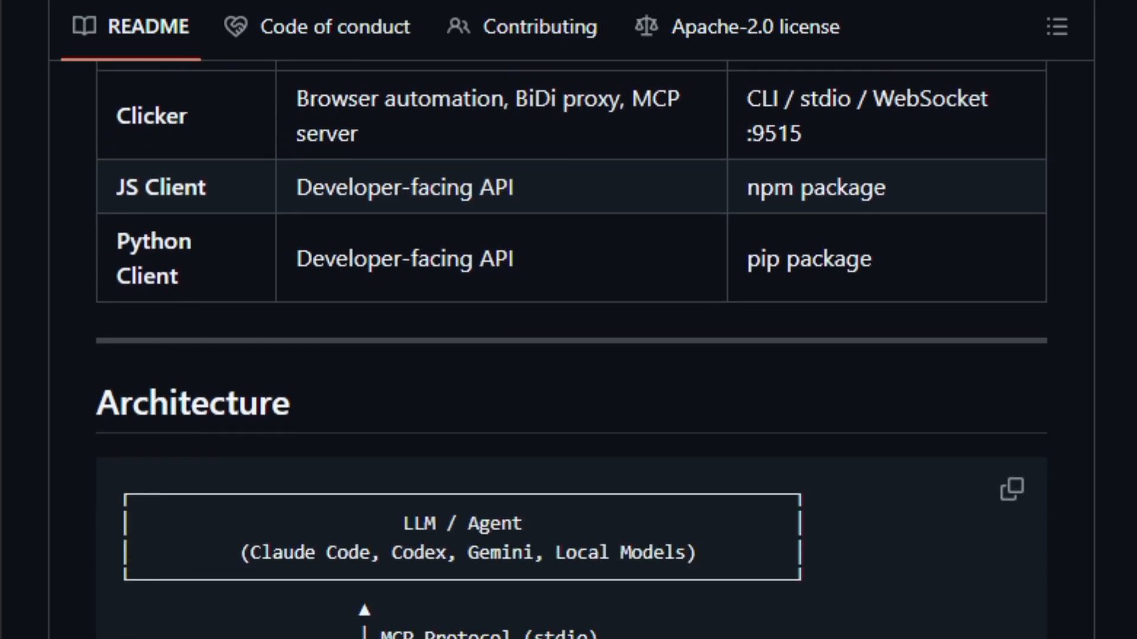
scroll(down, 3)
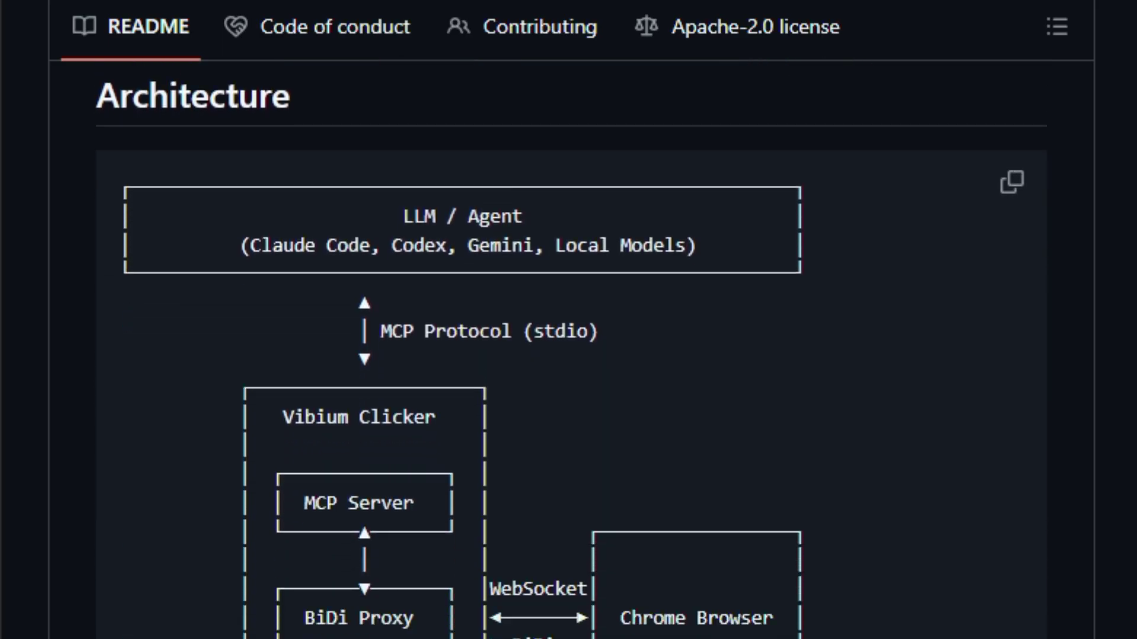
scroll(down, 3)
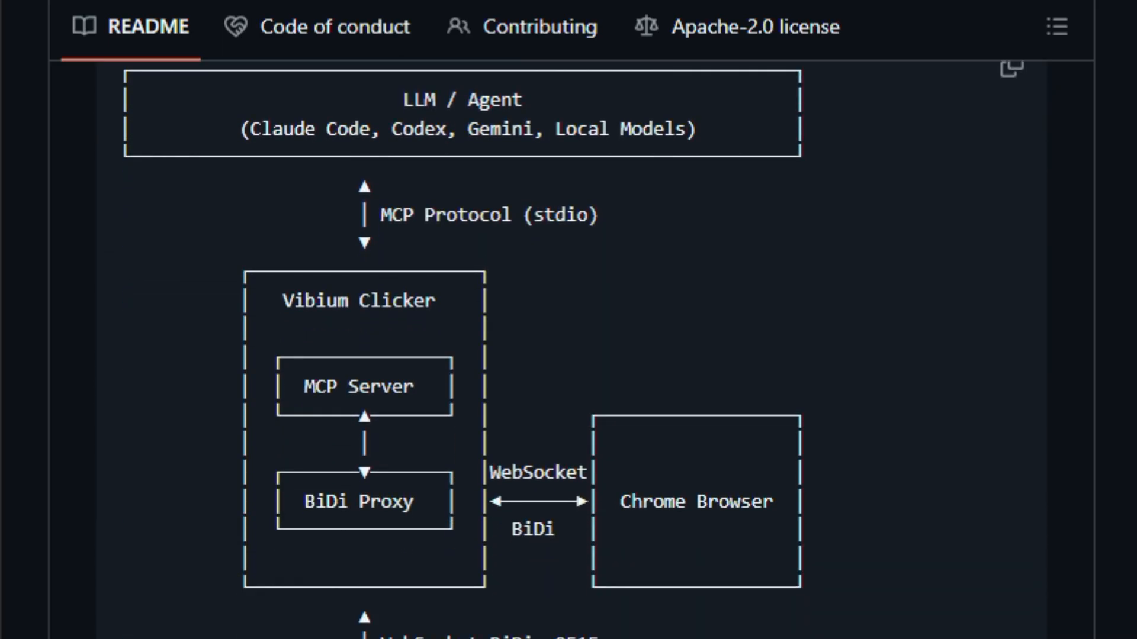
scroll(down, 3)
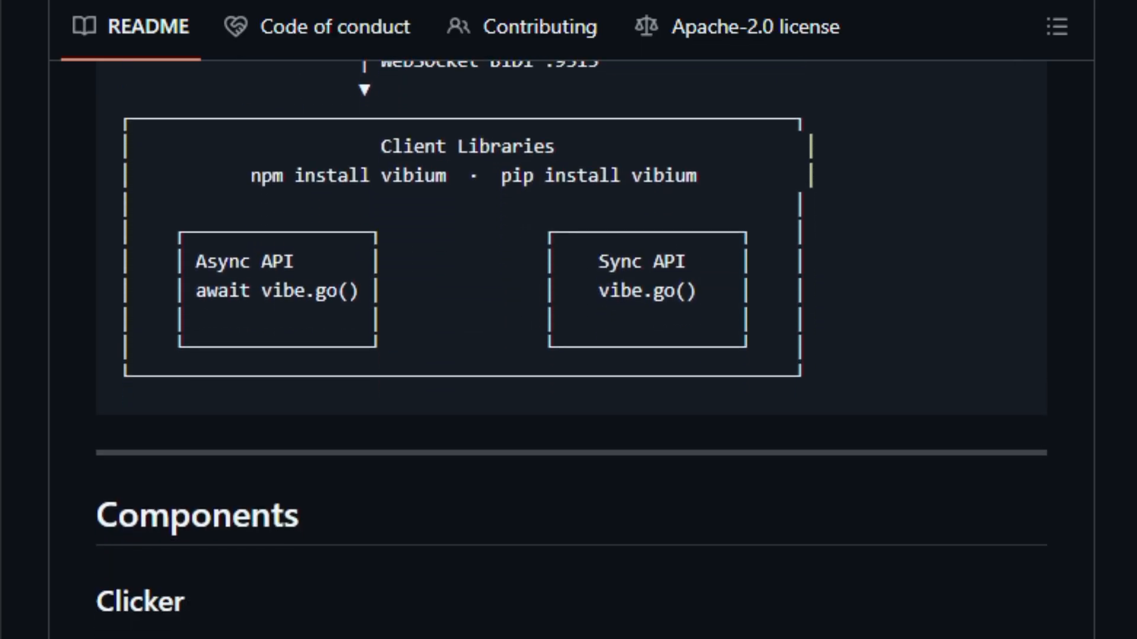
scroll(down, 3)
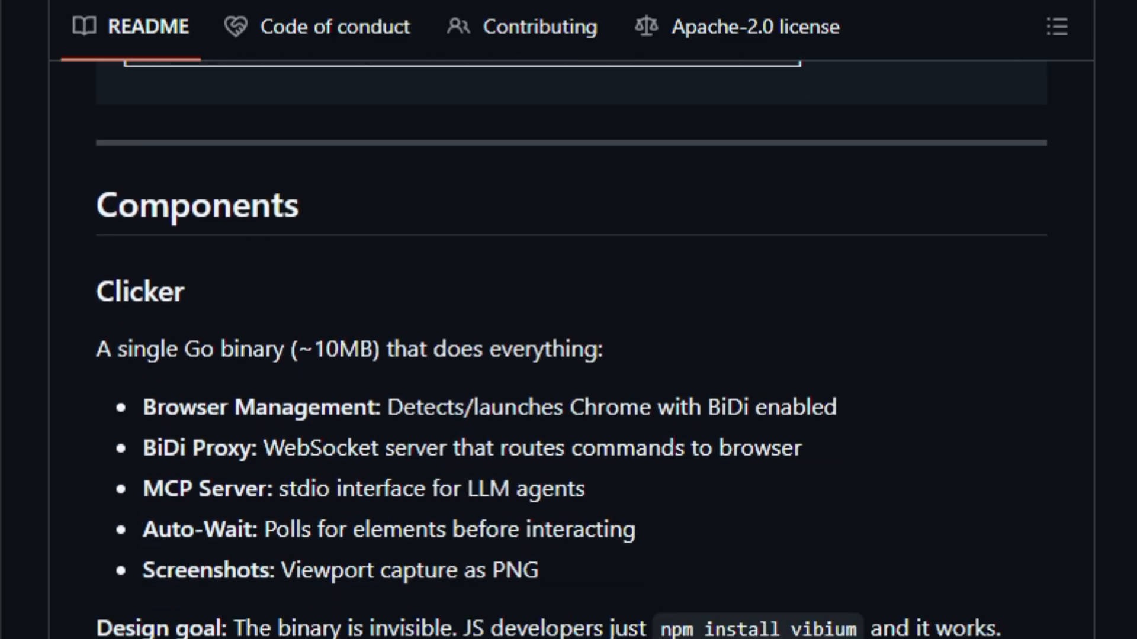
scroll(down, 3)
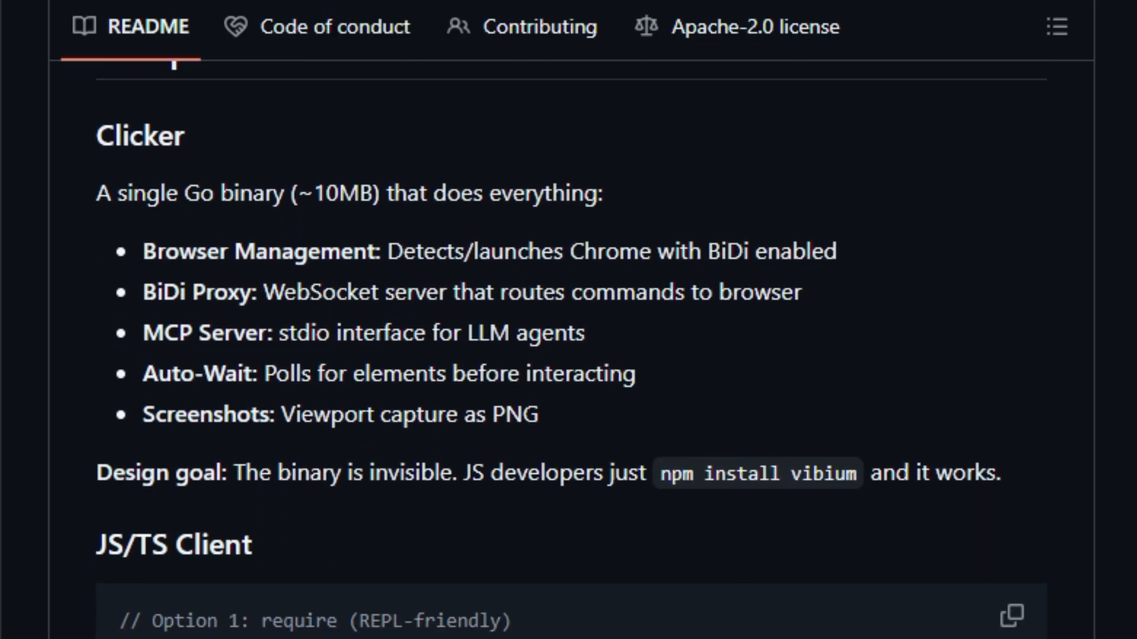
scroll(down, 3)
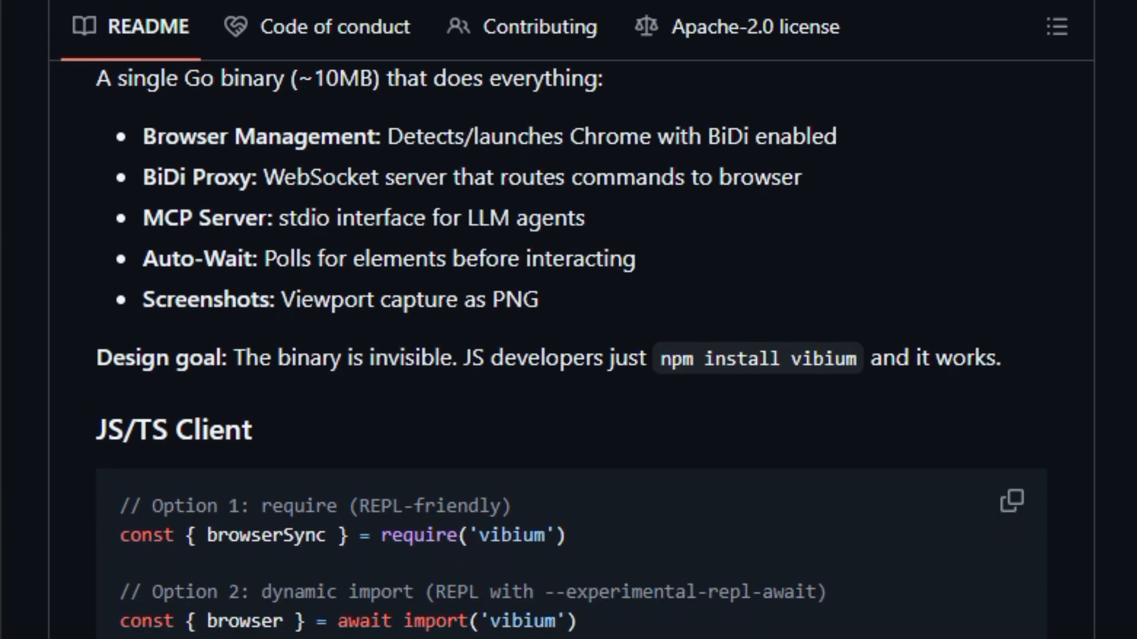
Continue down the Vibium README through Quick Start and Contributing
scroll(down, 3)
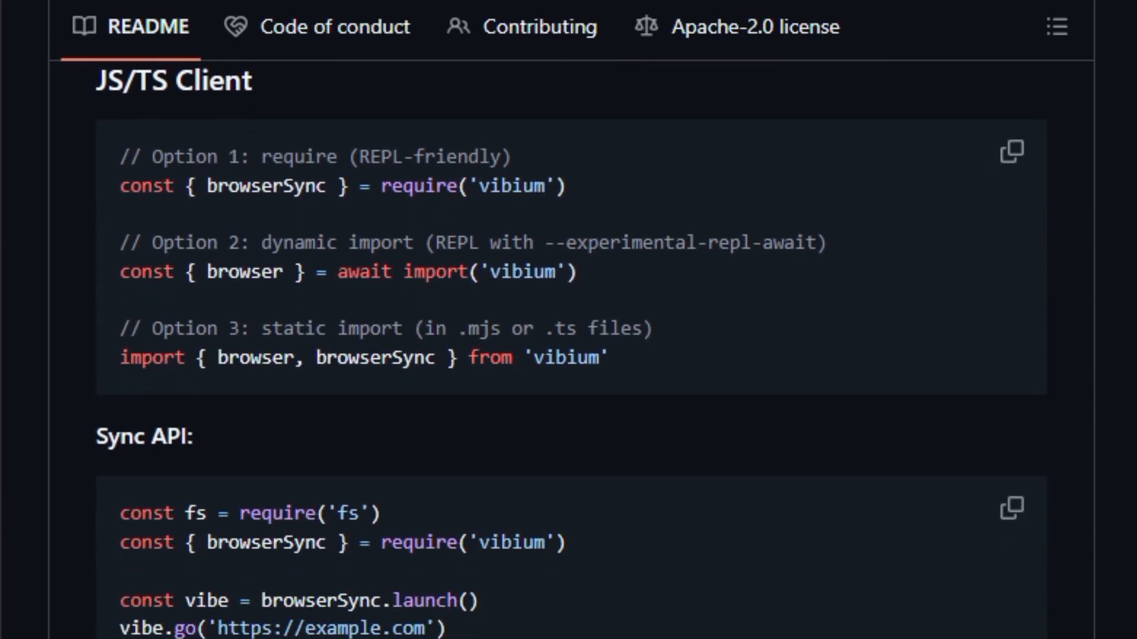
scroll(down, 3)
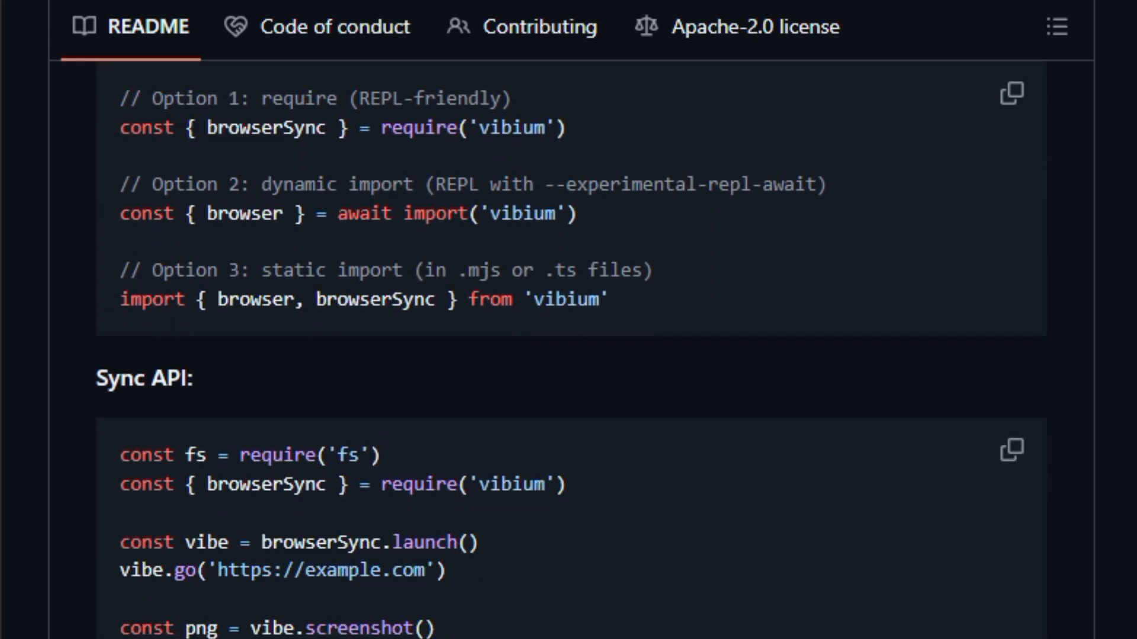
scroll(down, 3)
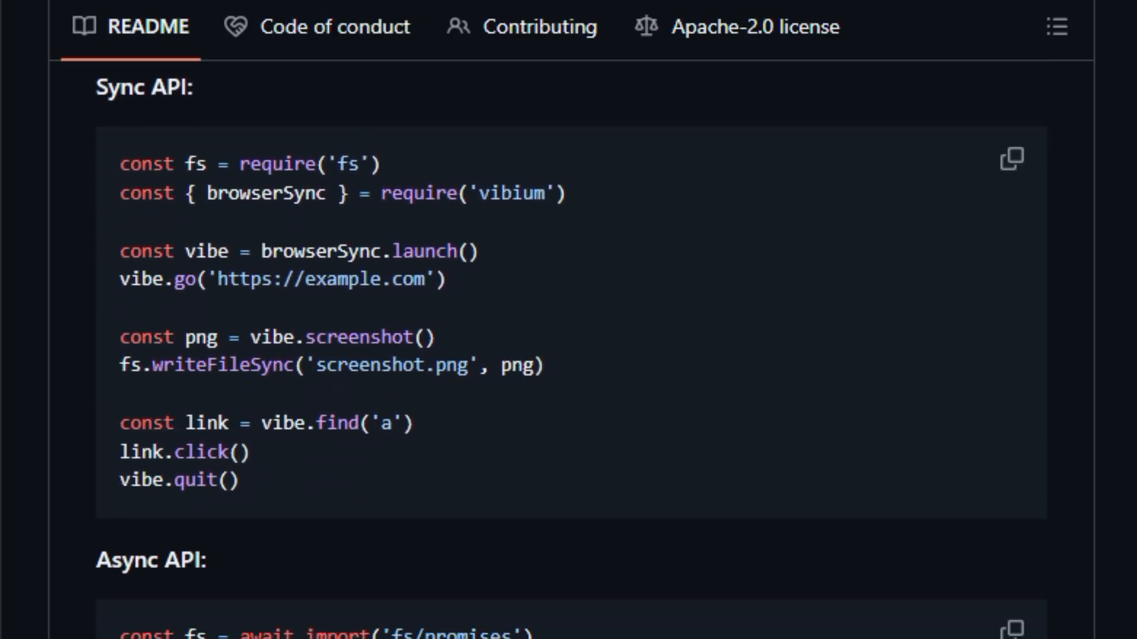
scroll(down, 3)
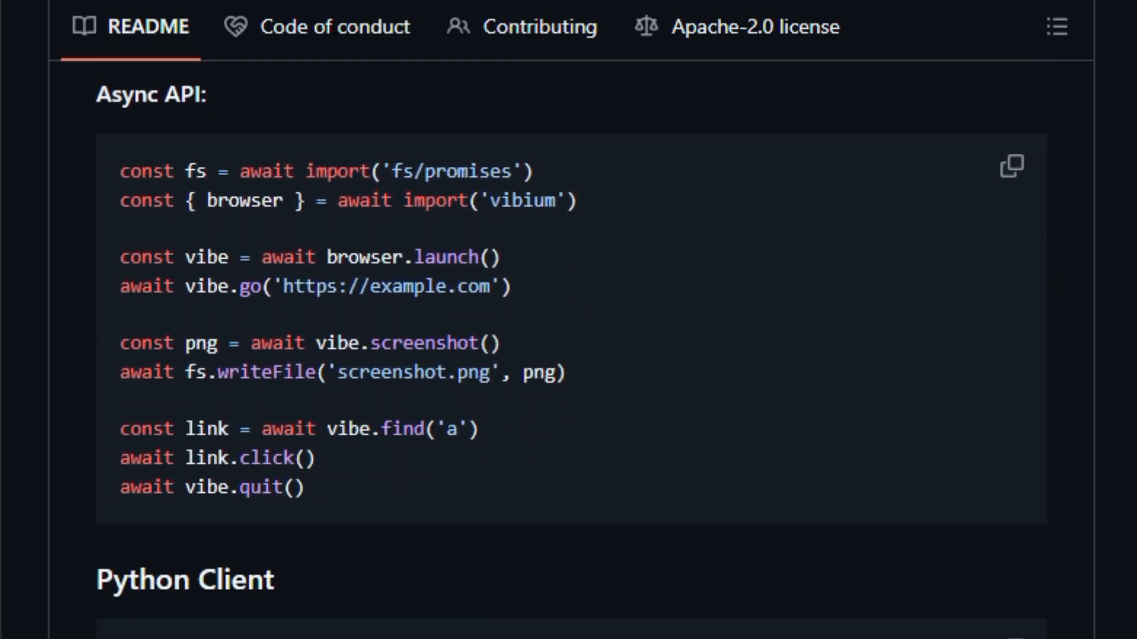
scroll(down, 3)
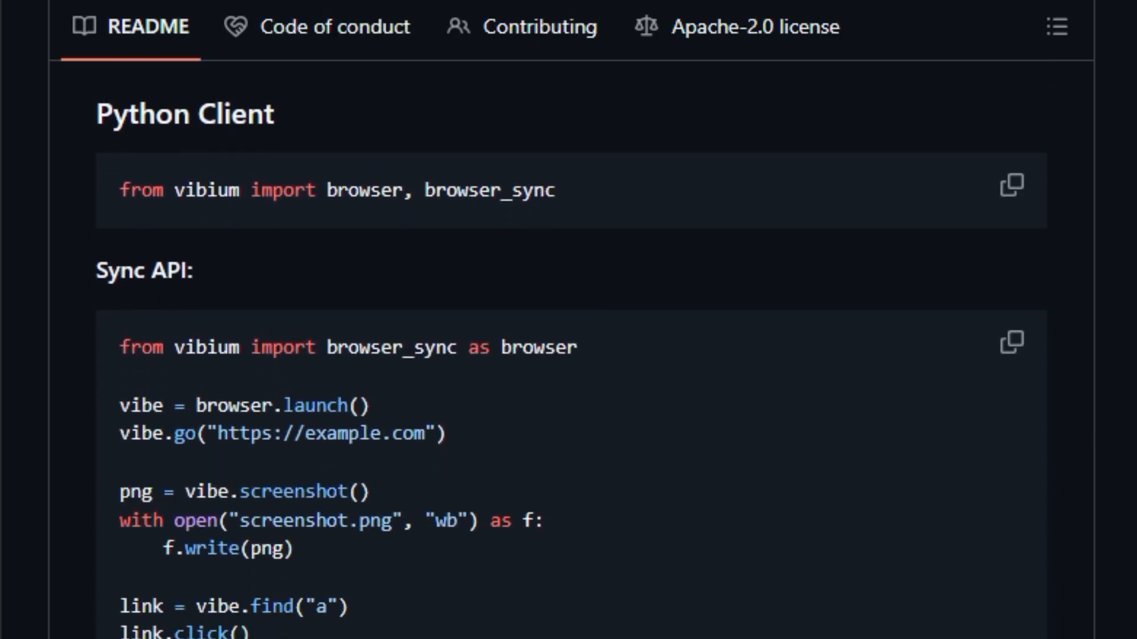
scroll(down, 3)
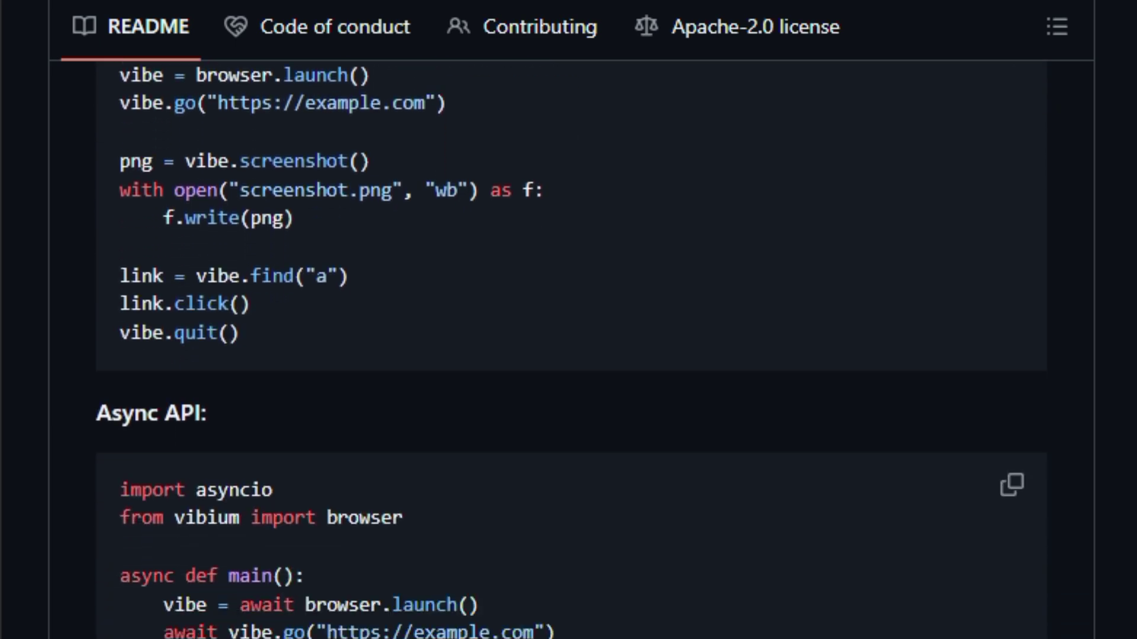
scroll(down, 3)
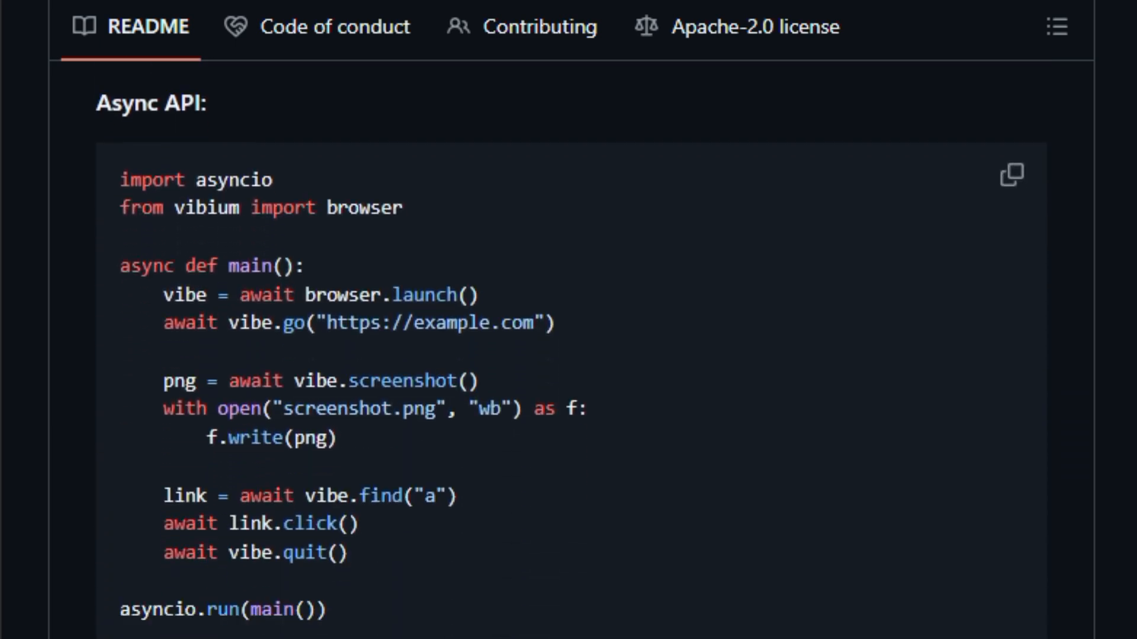
scroll(down, 3)
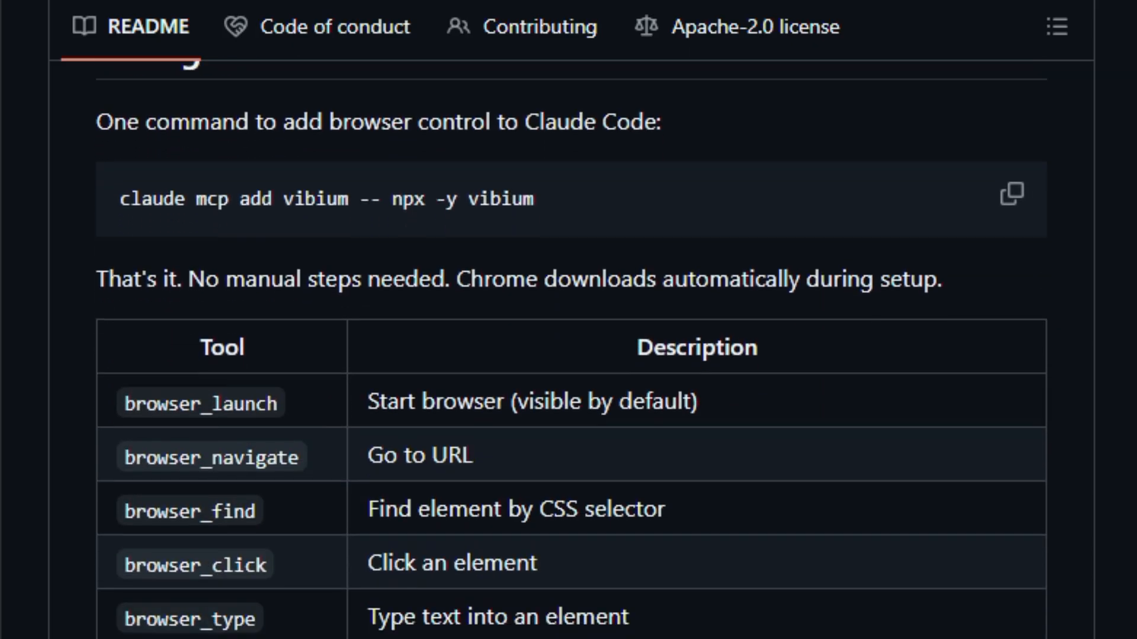
scroll(down, 3)
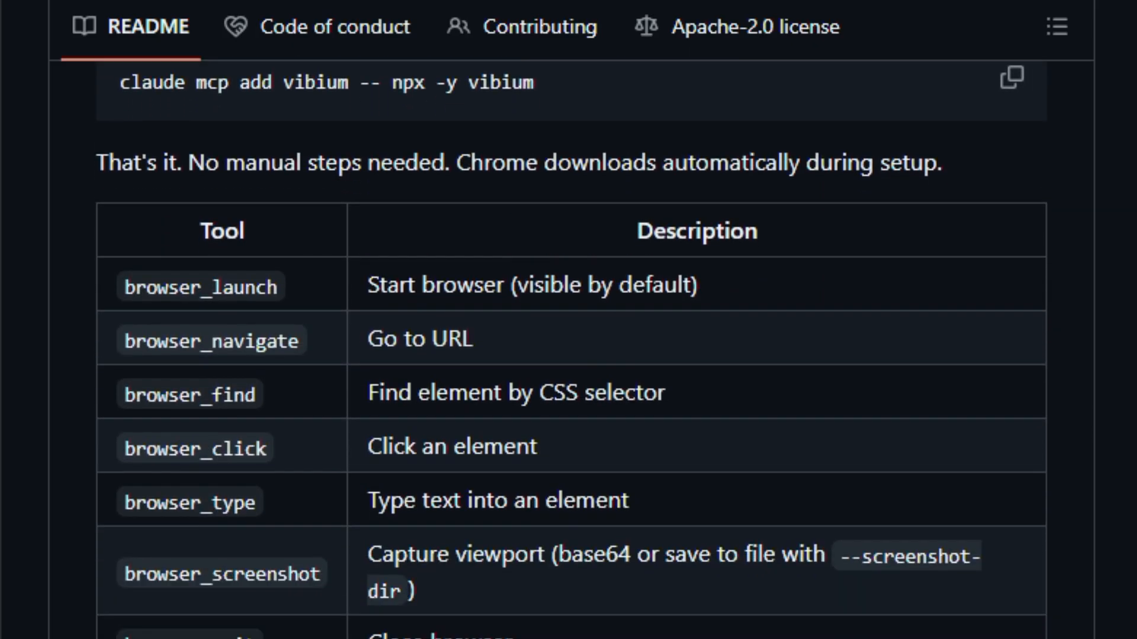
scroll(down, 3)
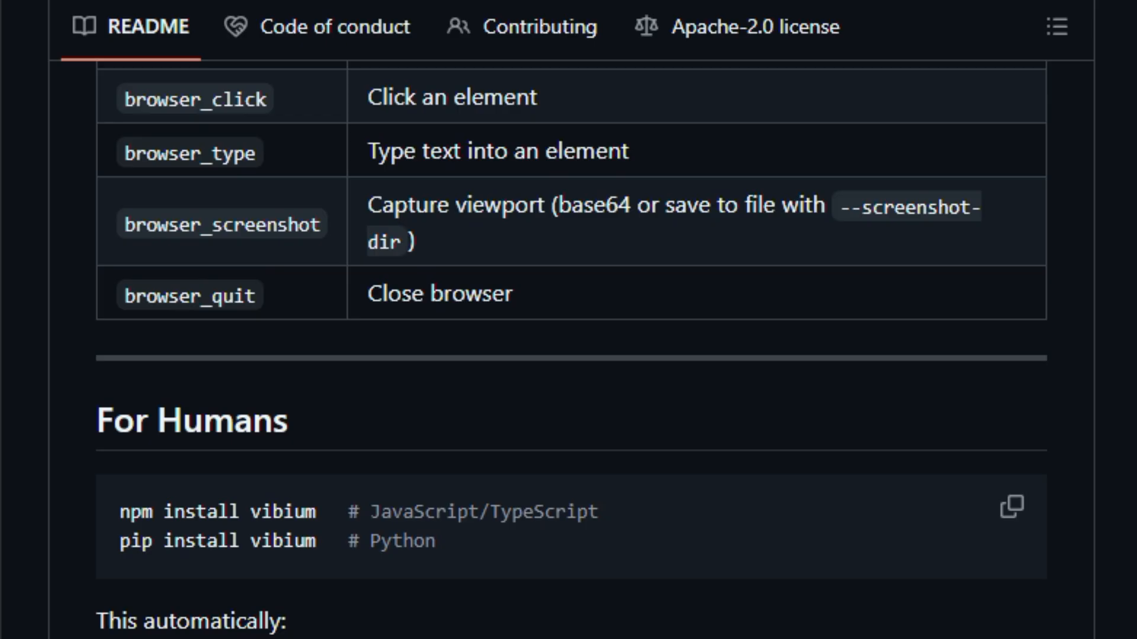
Scroll on to the Vibium Roadmap and Updates list at the README's end
scroll(down, 3)
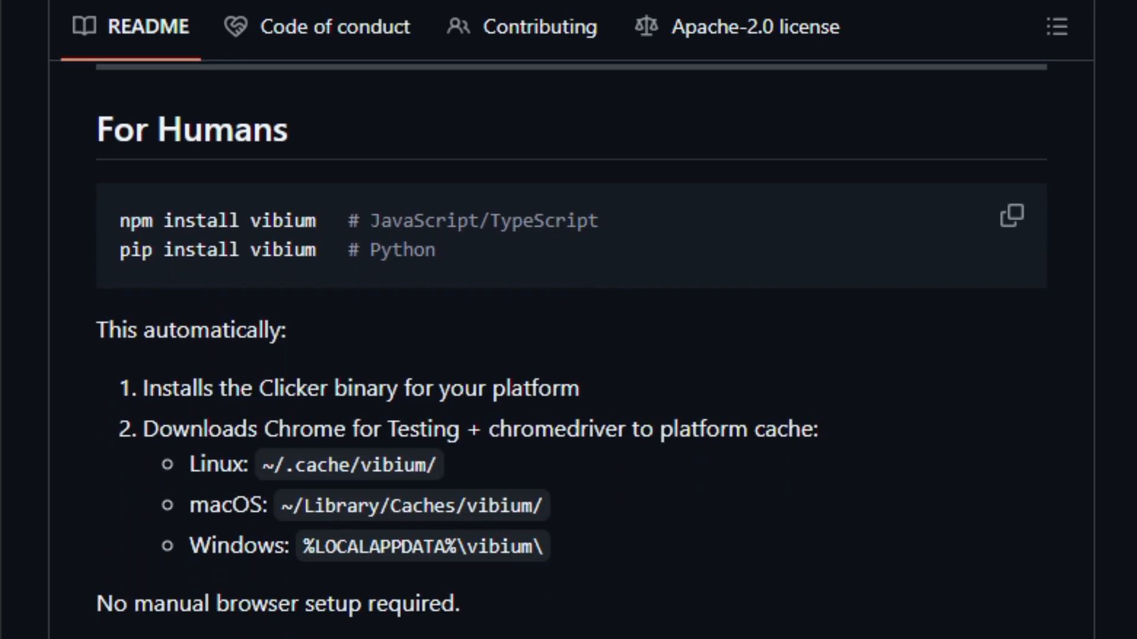
scroll(down, 3)
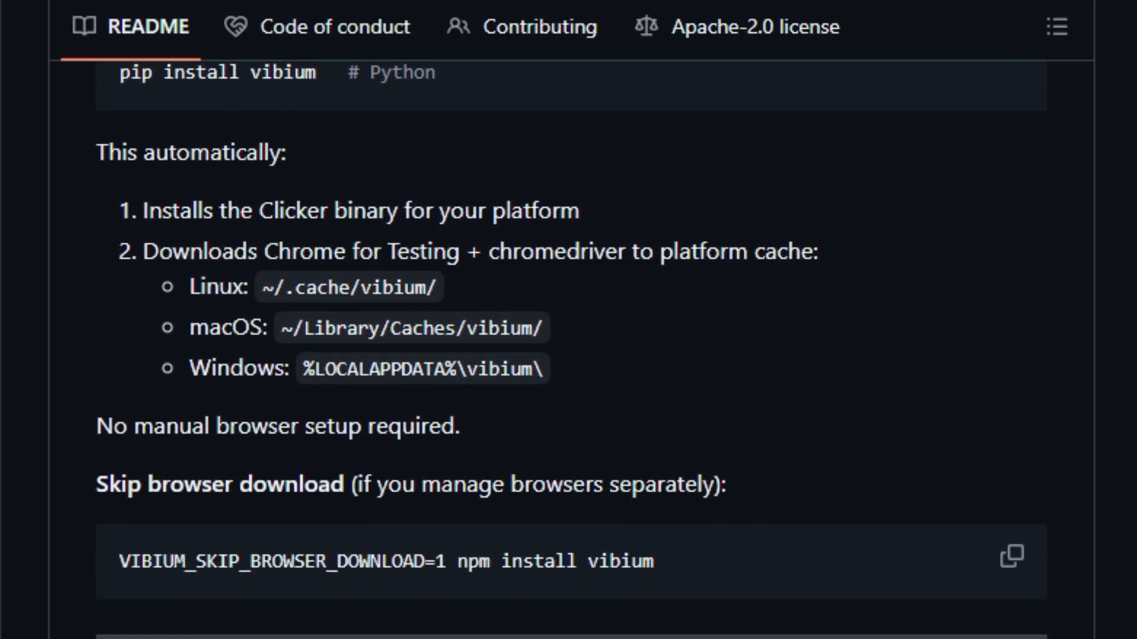
scroll(down, 3)
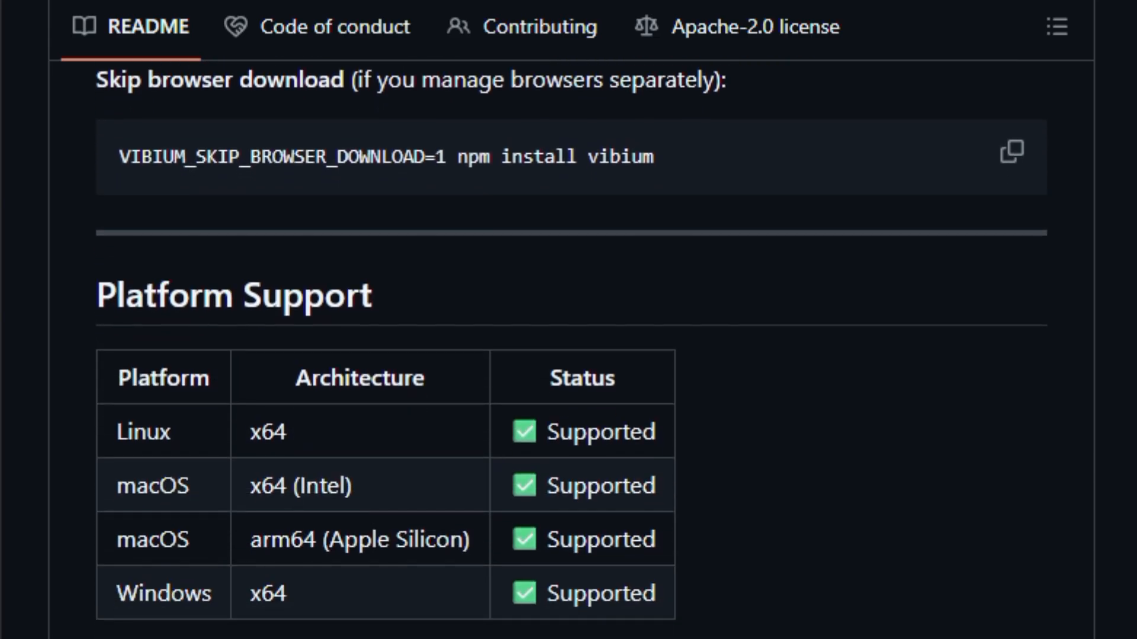
scroll(down, 3)
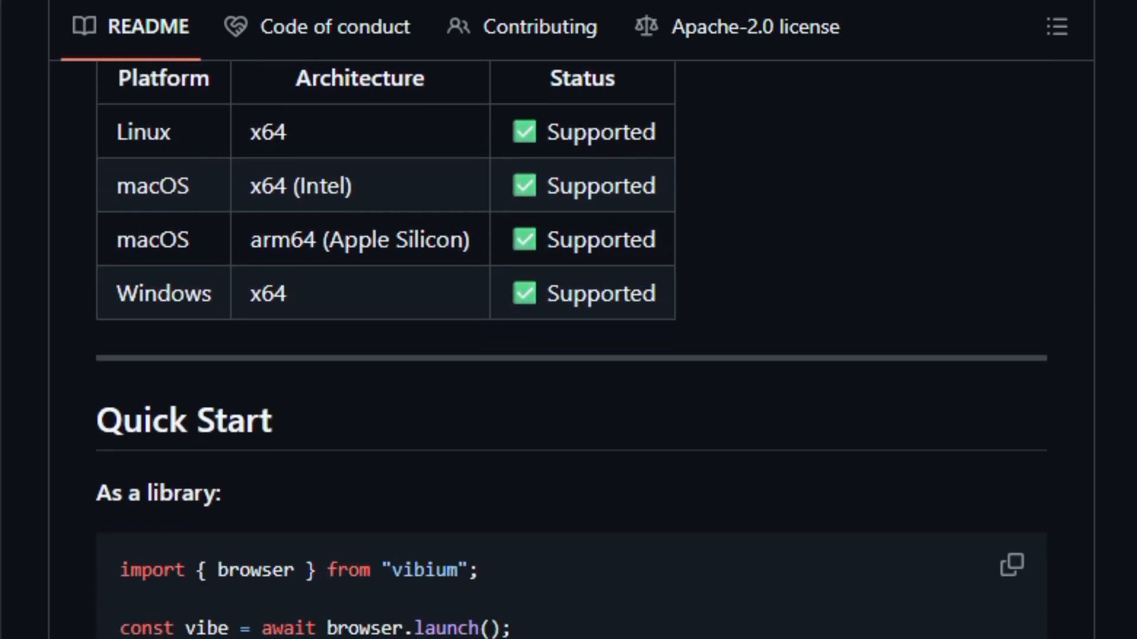
scroll(down, 3)
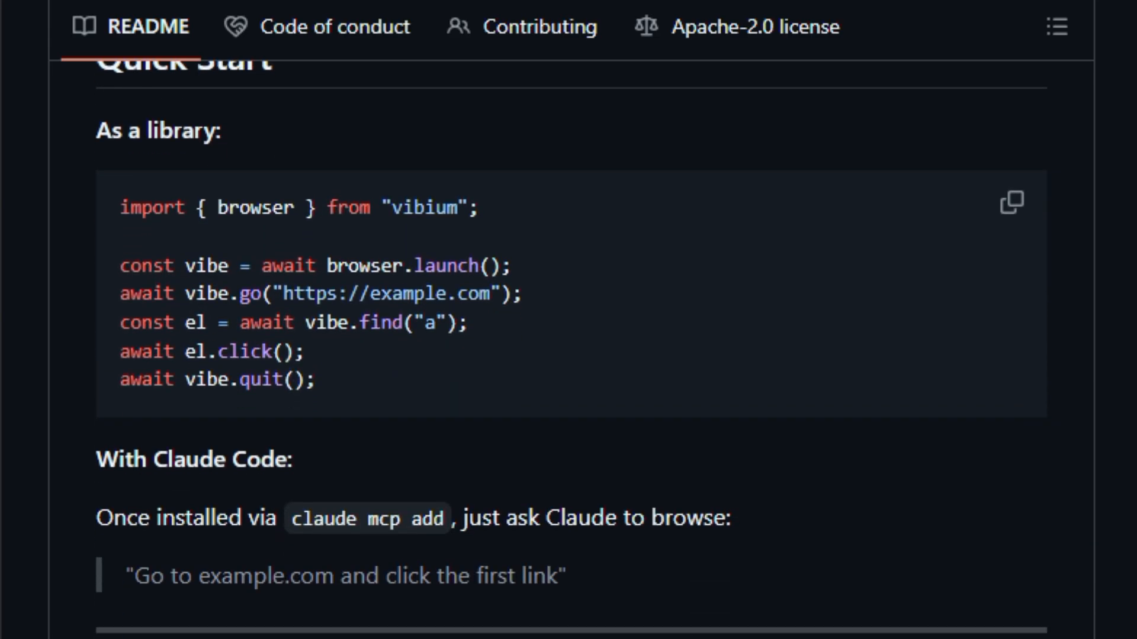
scroll(down, 3)
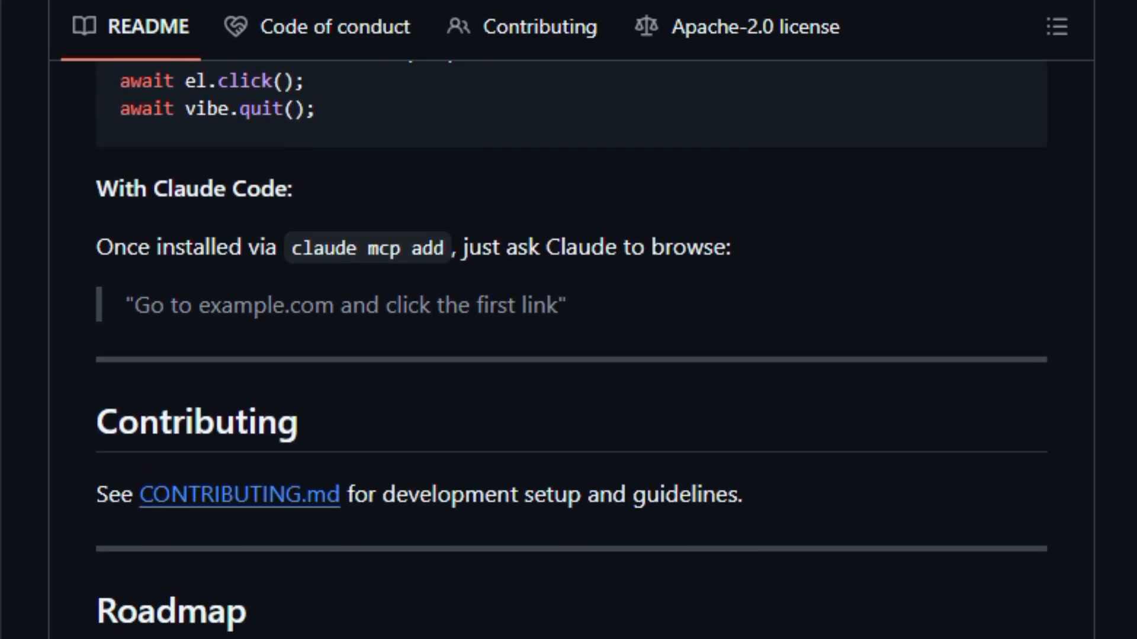
scroll(down, 3)
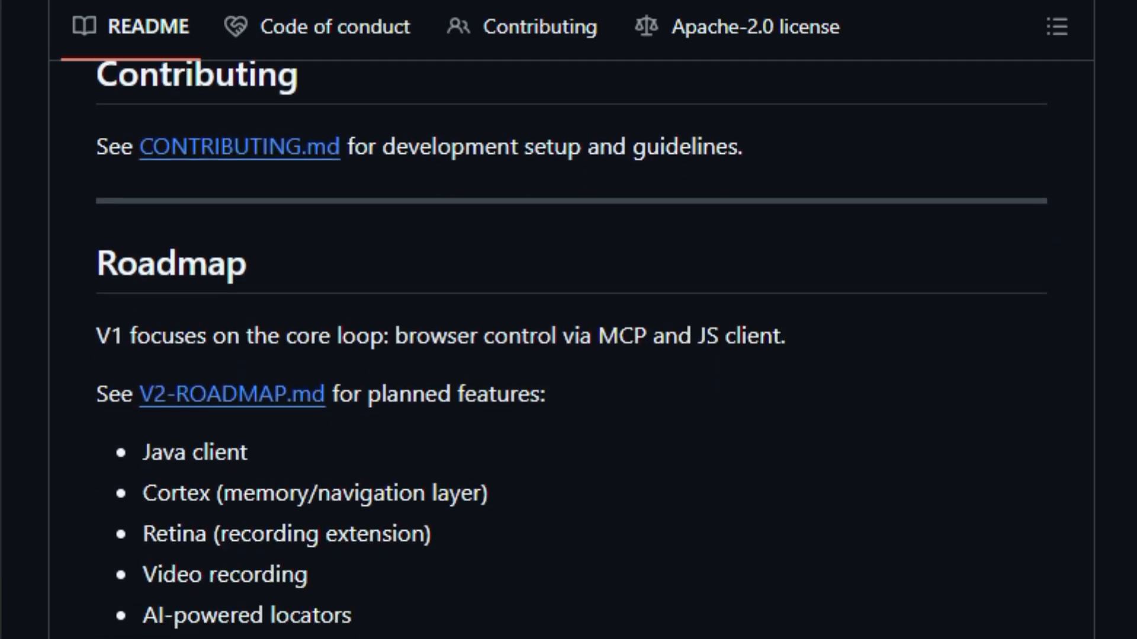
scroll(down, 3)
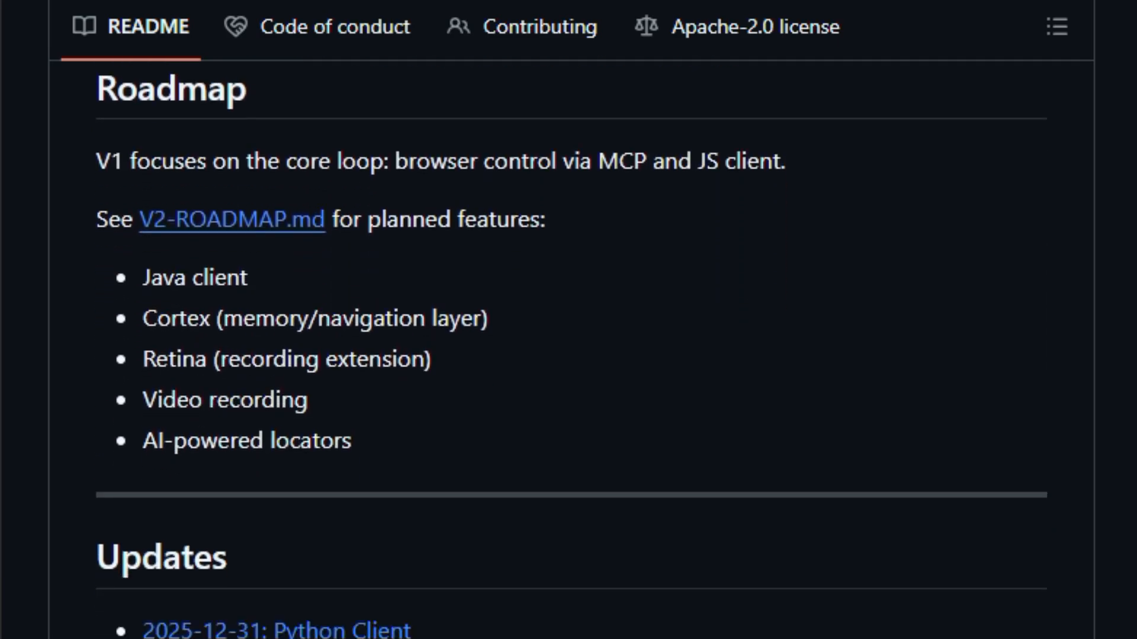
scroll(down, 3)
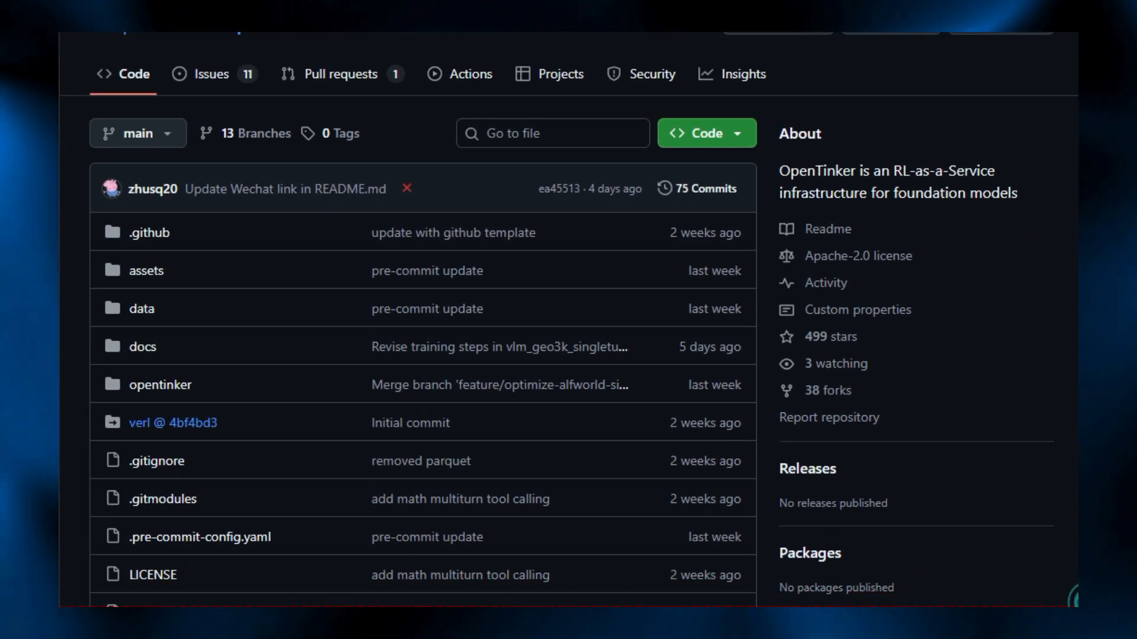
Scroll the OpenTinker README through the authentication and Environments sections
scroll(down, 3)
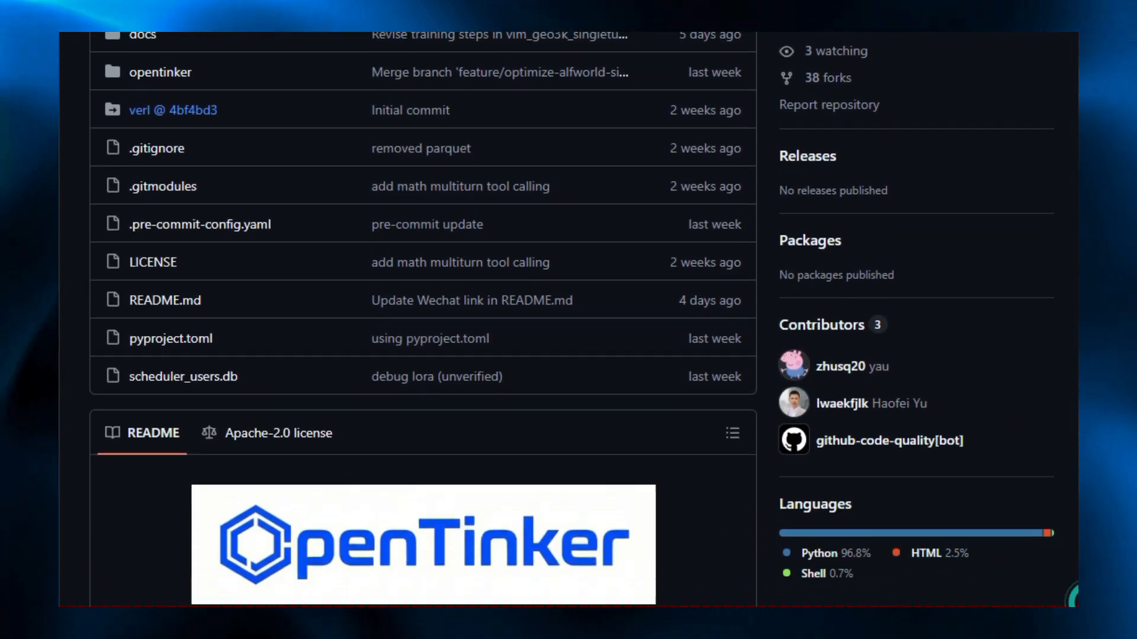
scroll(down, 3)
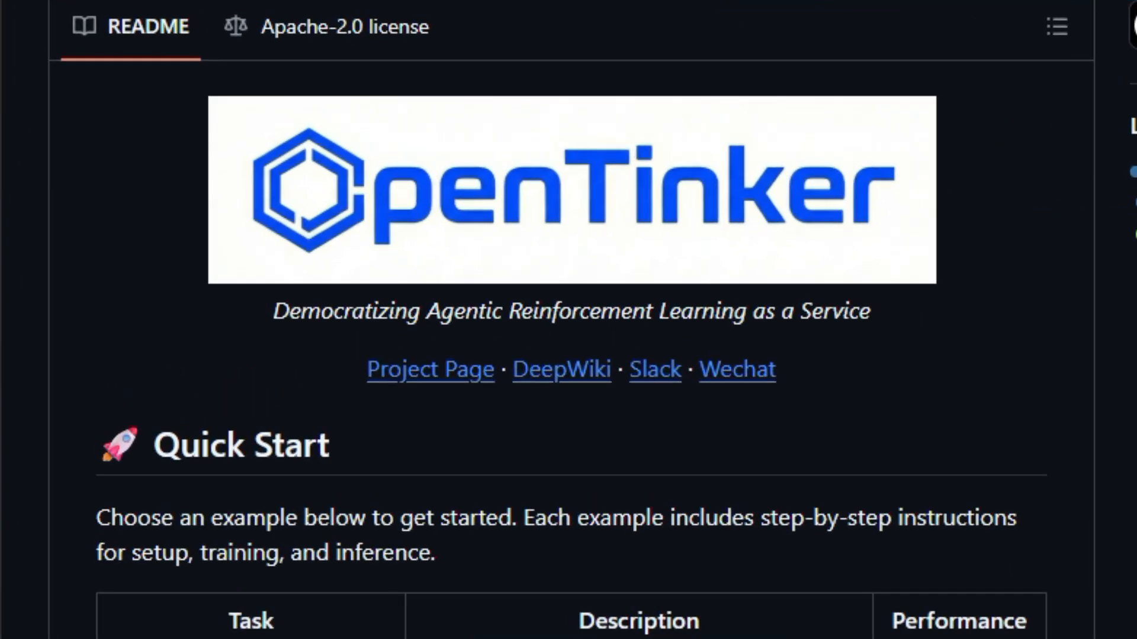
scroll(down, 3)
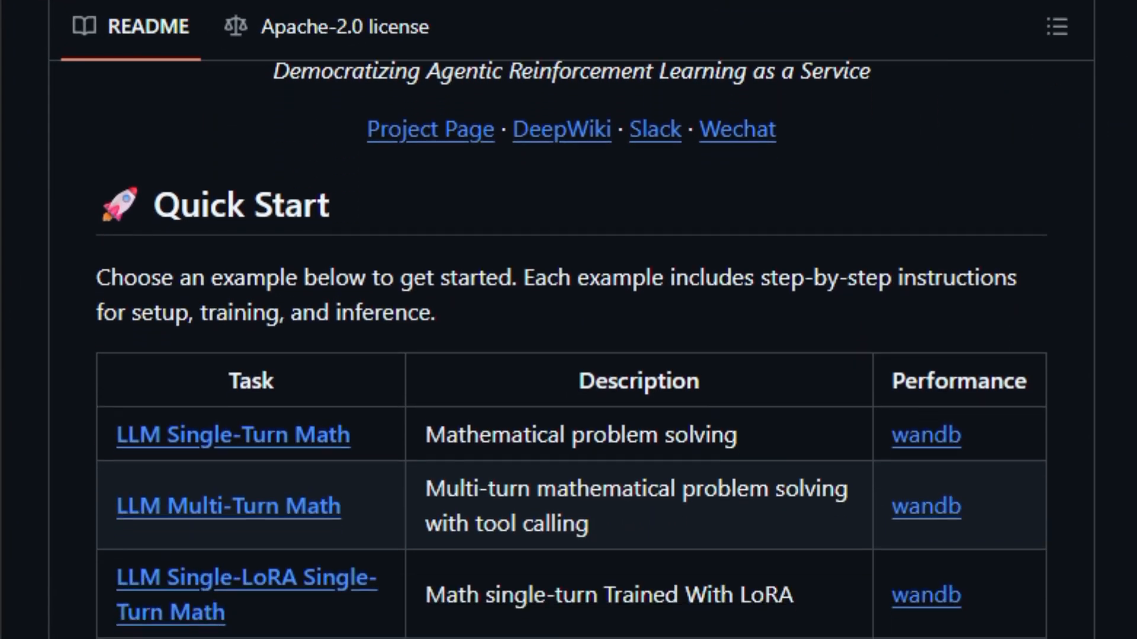
scroll(down, 3)
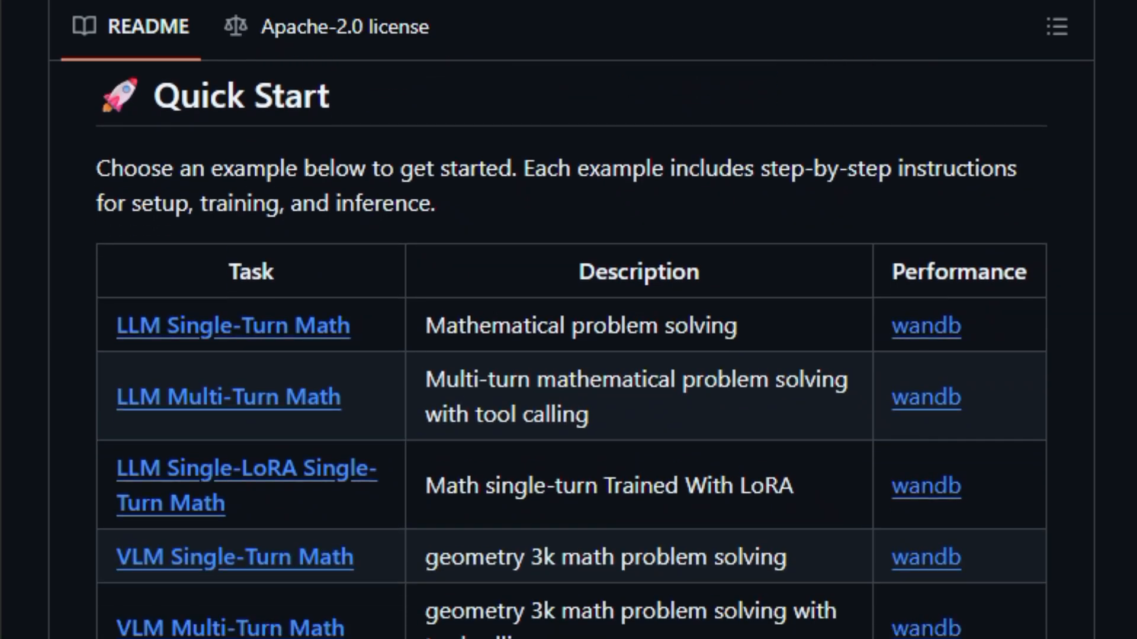
scroll(down, 3)
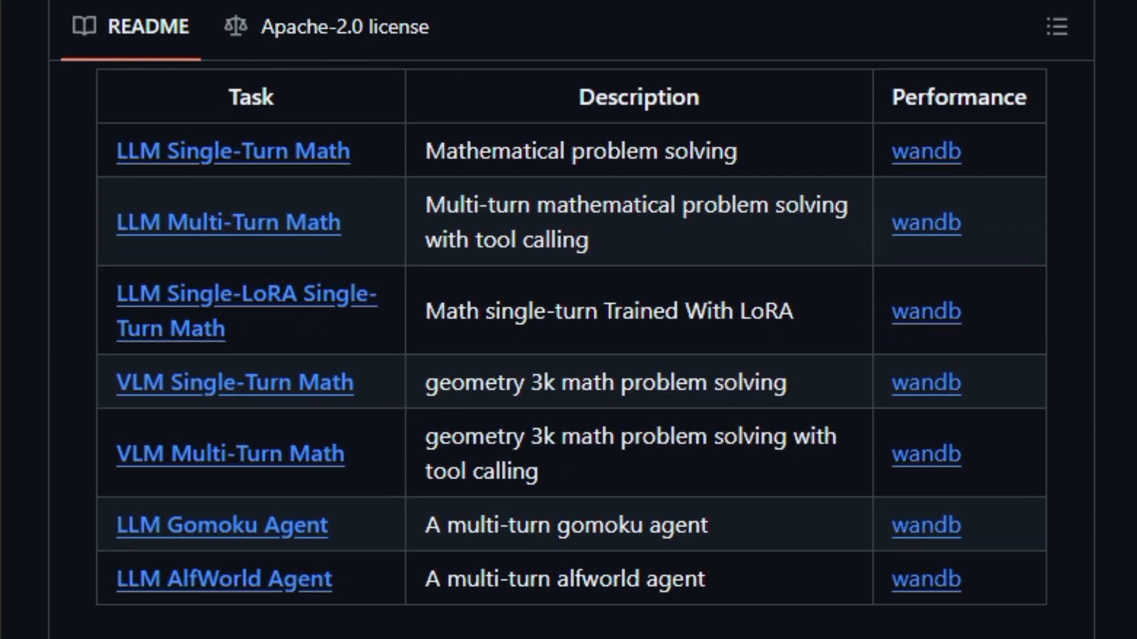
scroll(down, 3)
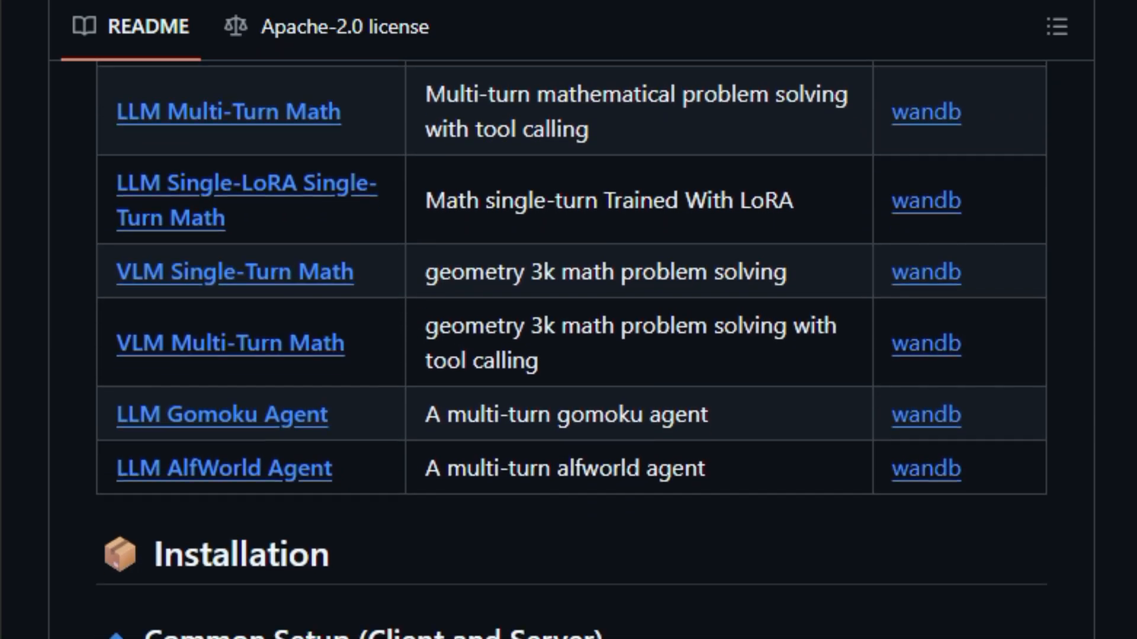
scroll(down, 3)
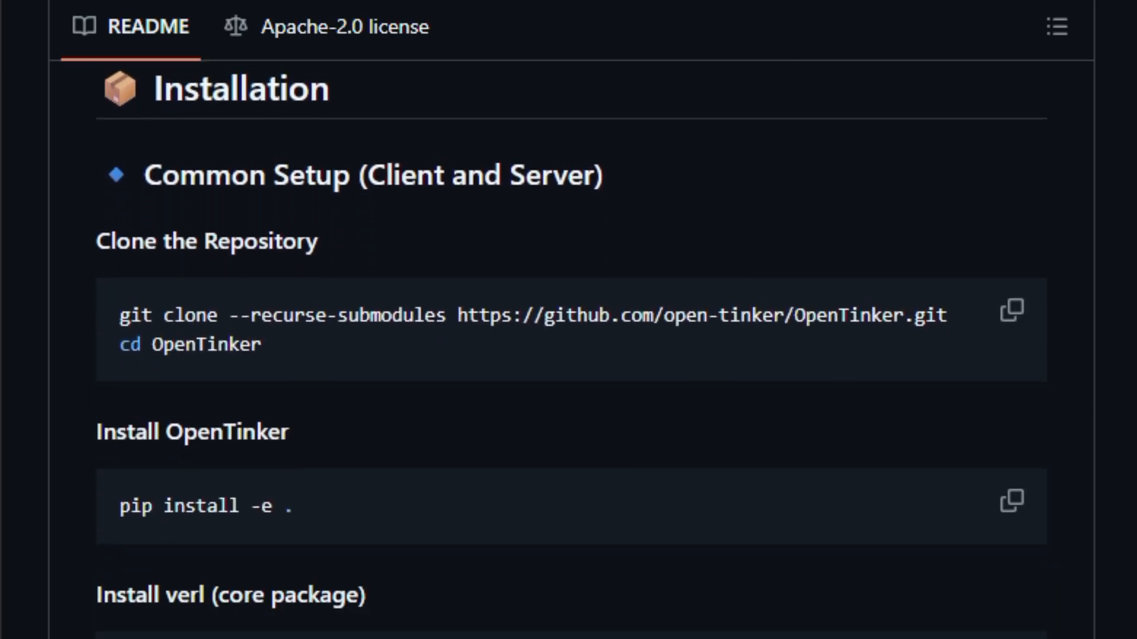
scroll(down, 3)
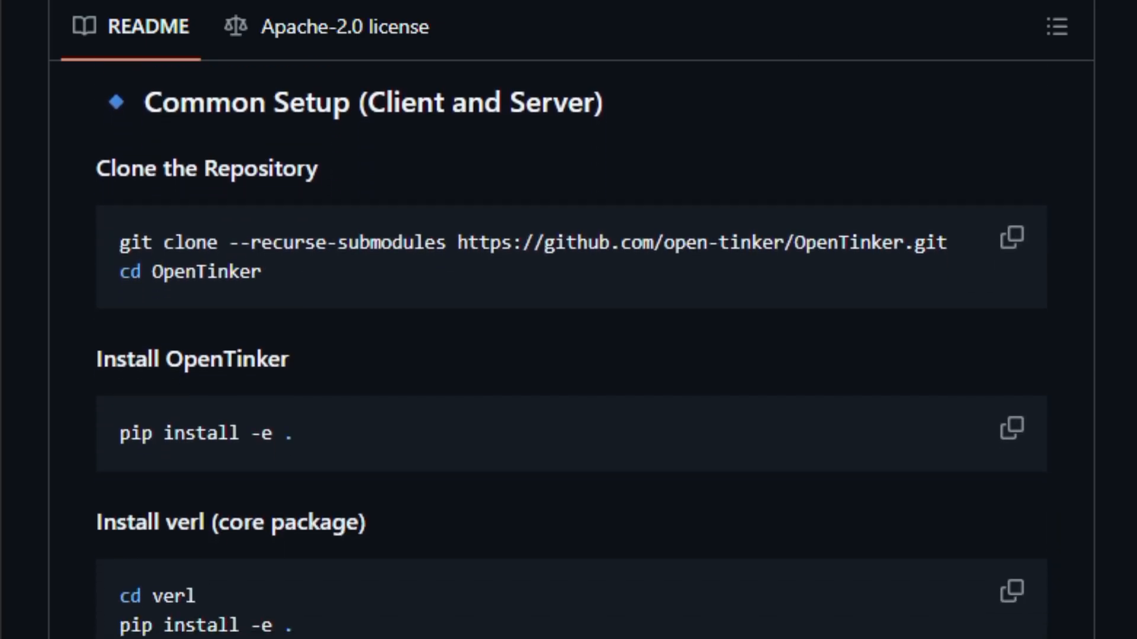
scroll(down, 3)
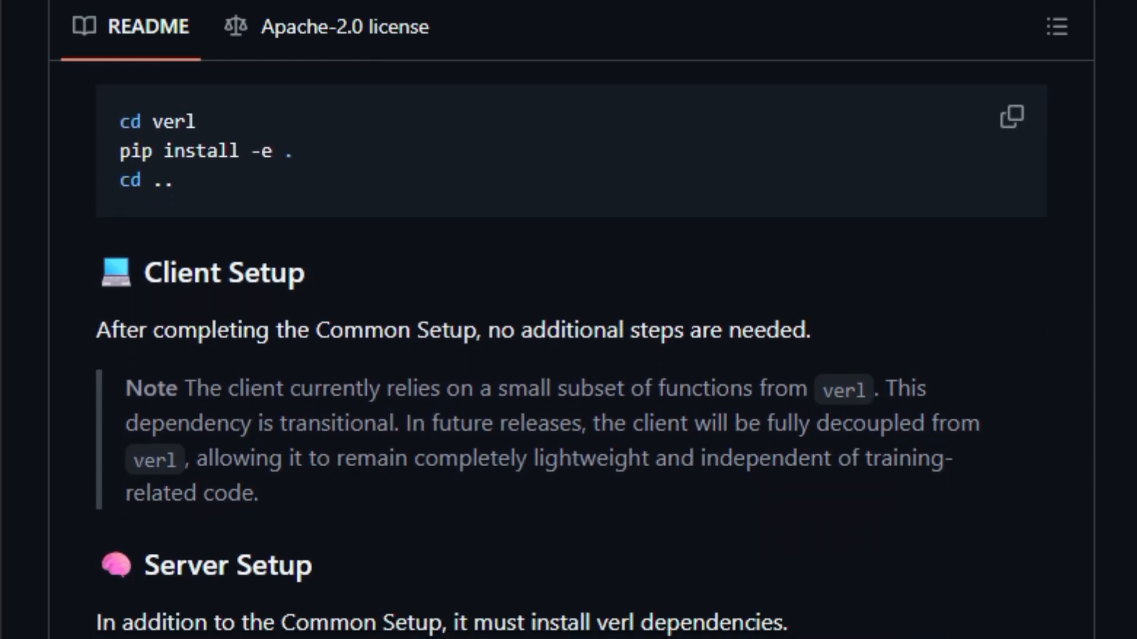
scroll(down, 3)
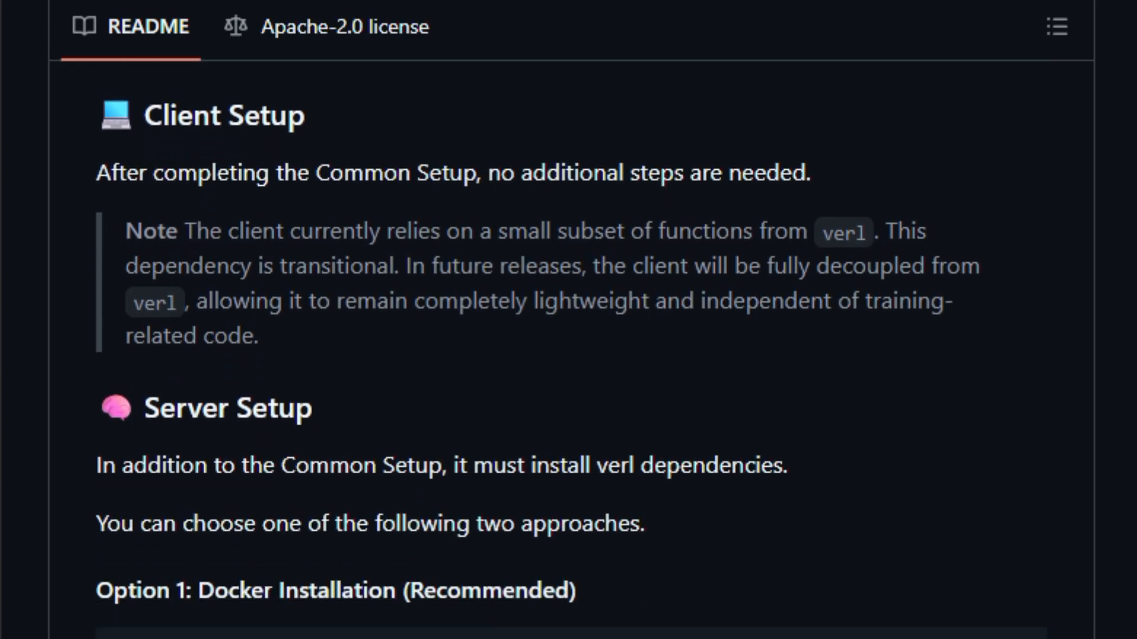
scroll(down, 3)
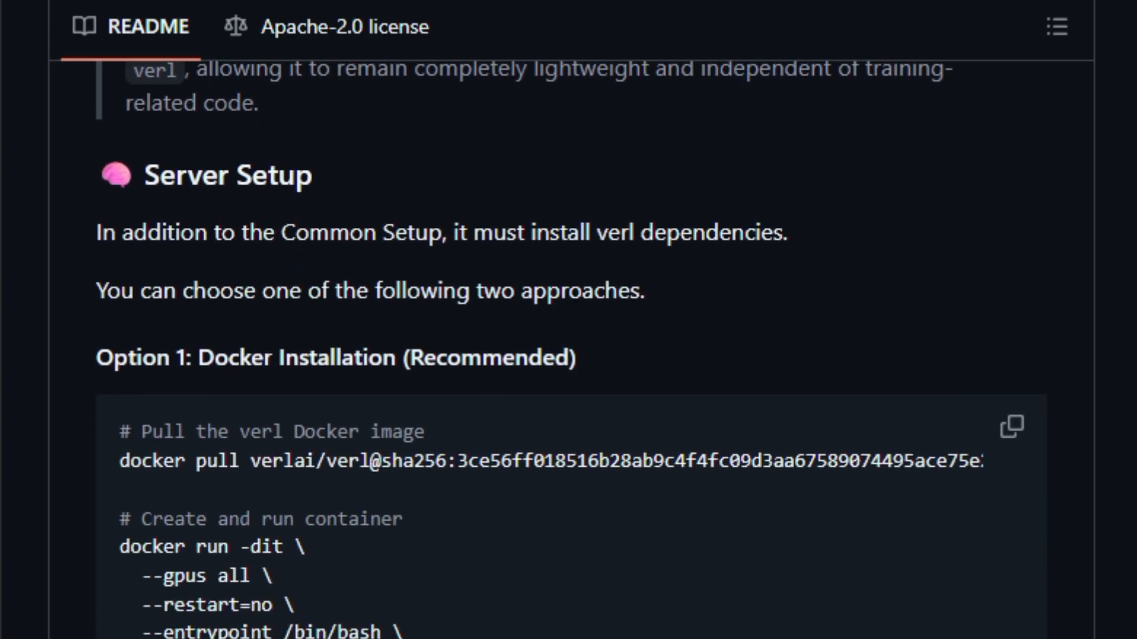
scroll(down, 3)
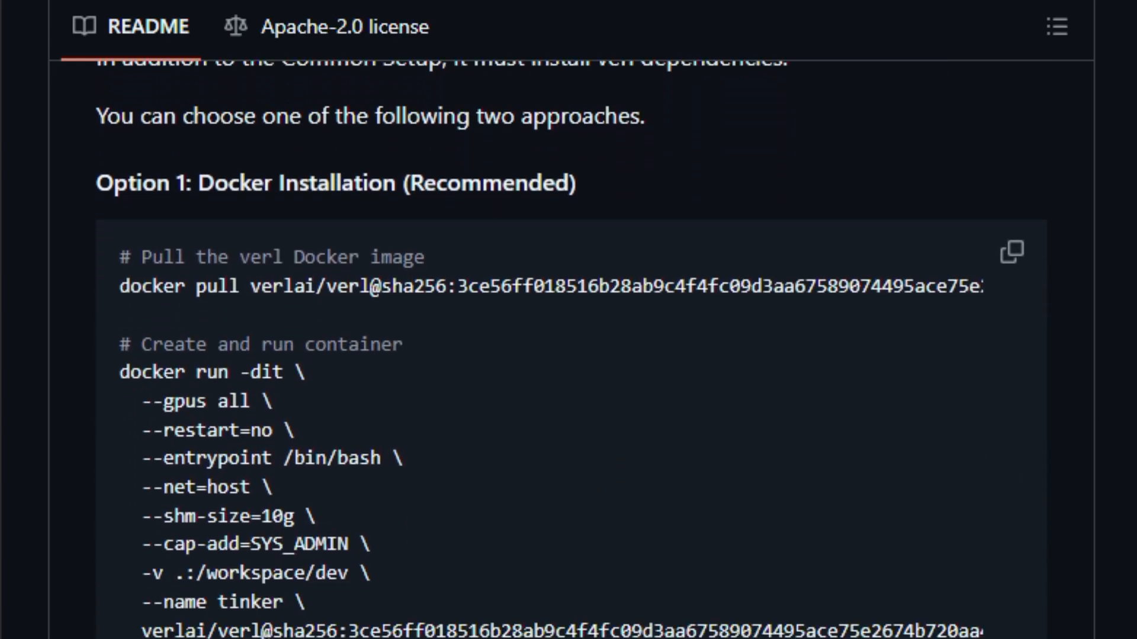
Continue to the Paradigm / Data Source / Interaction table of four environment design paradigms
scroll(down, 3)
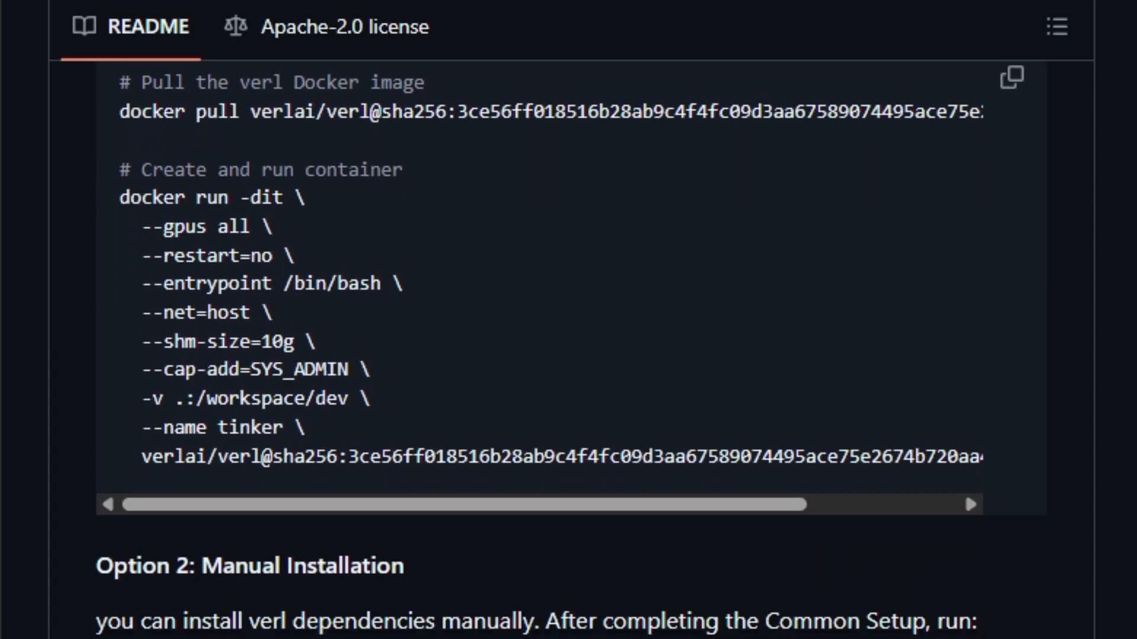
scroll(down, 3)
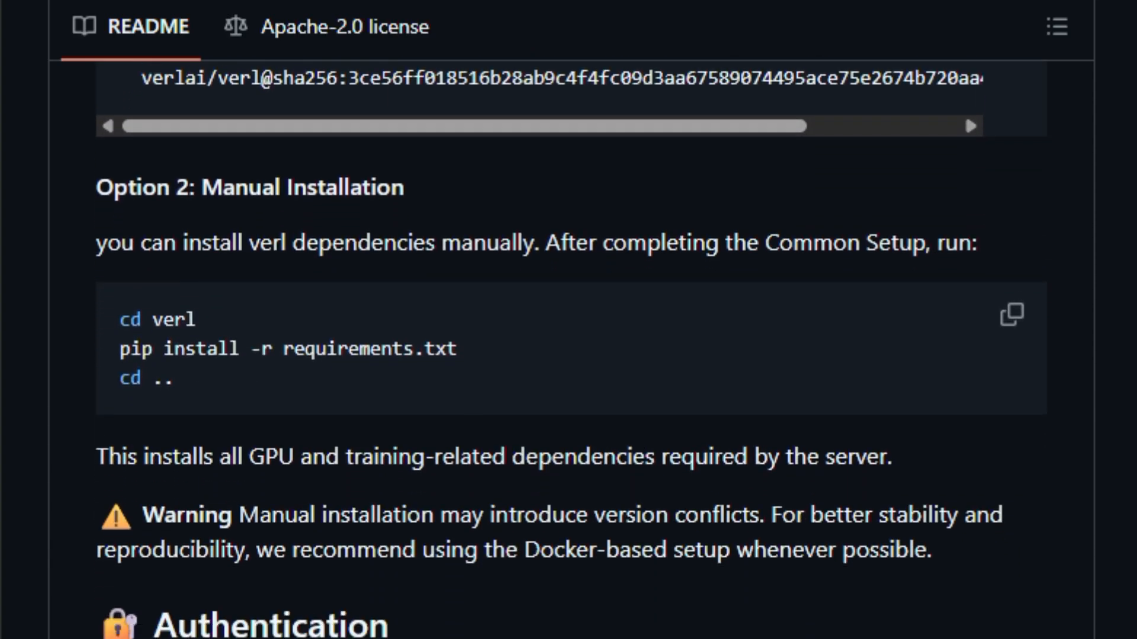
scroll(down, 3)
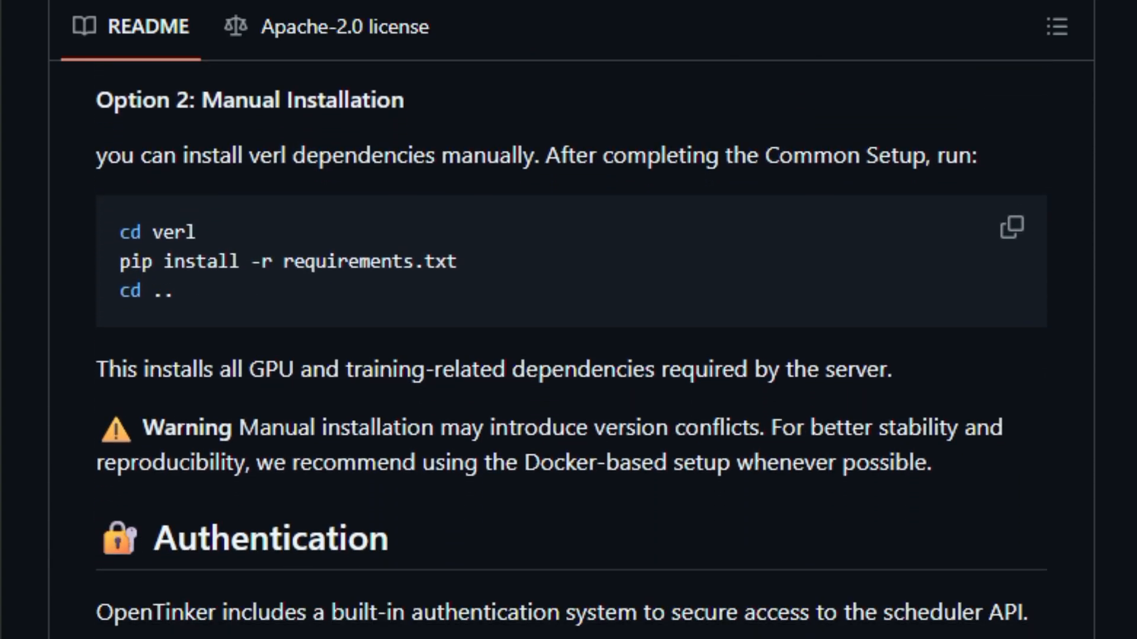
scroll(down, 3)
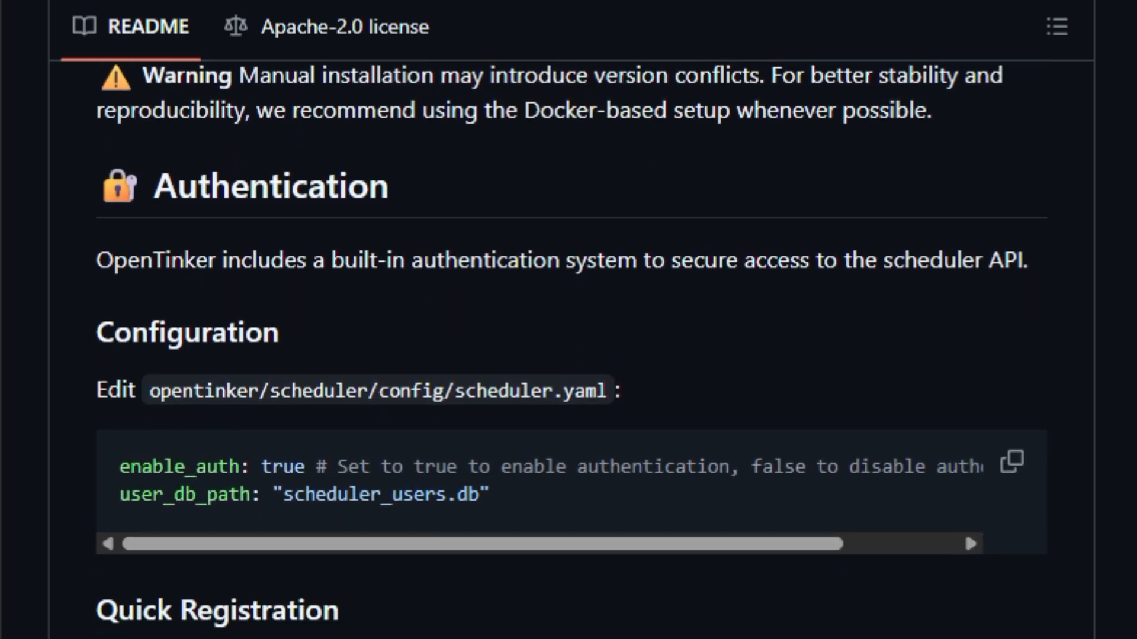
scroll(down, 3)
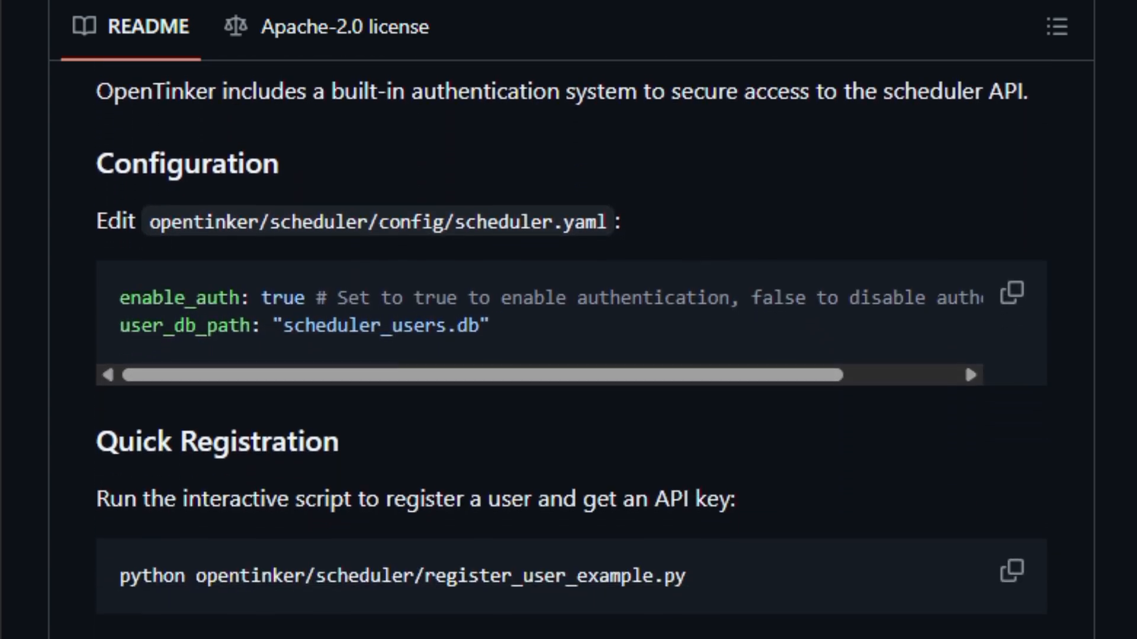
scroll(down, 3)
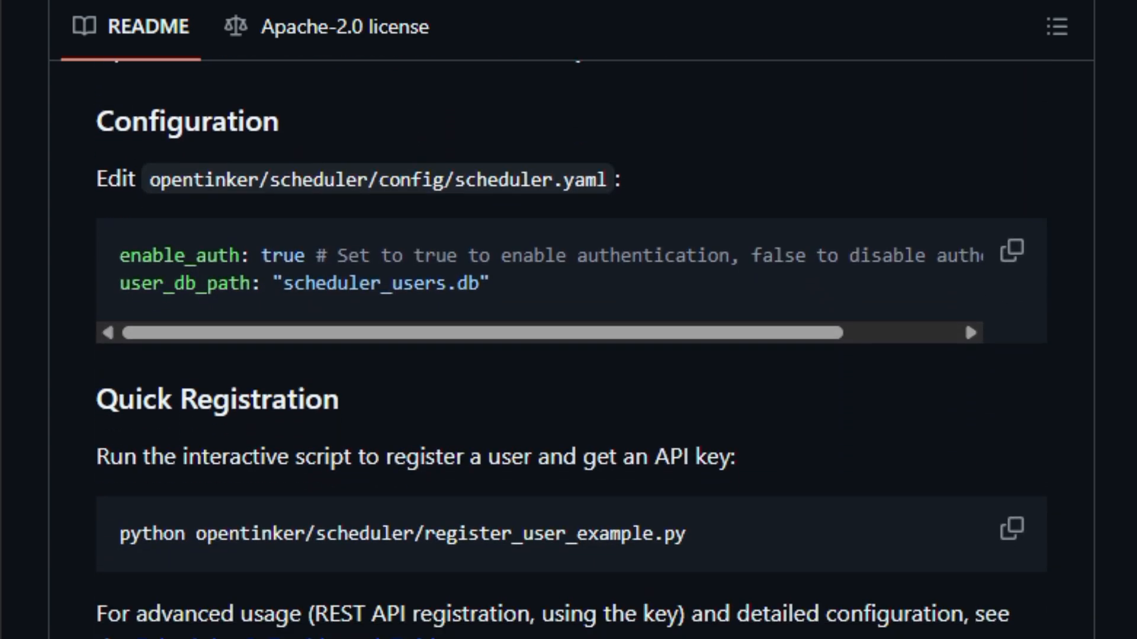
scroll(down, 3)
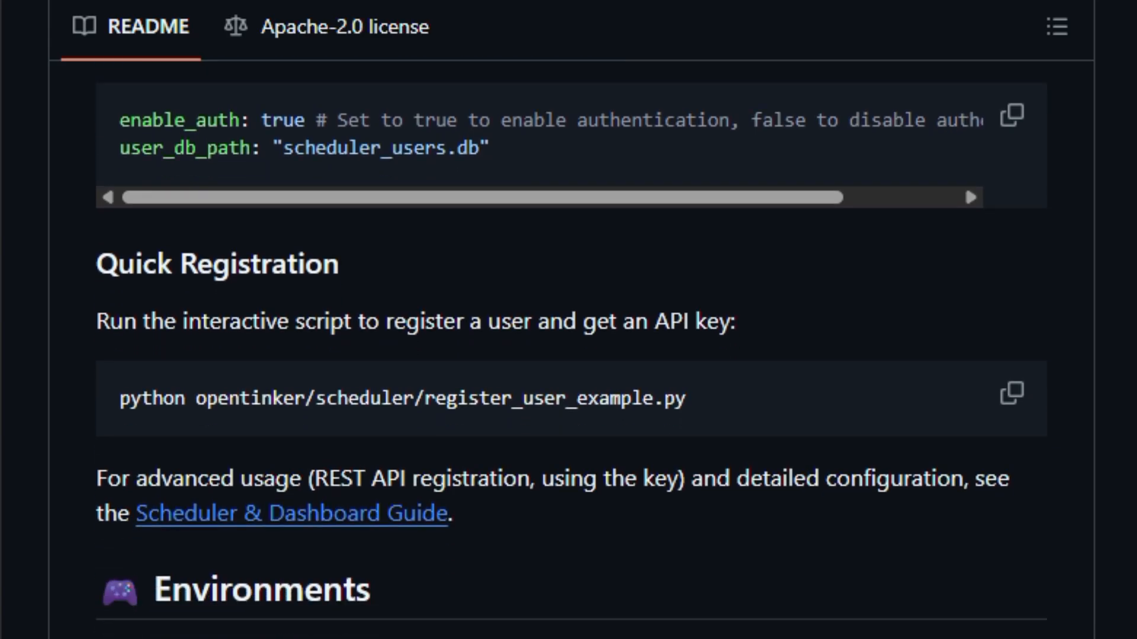
scroll(down, 3)
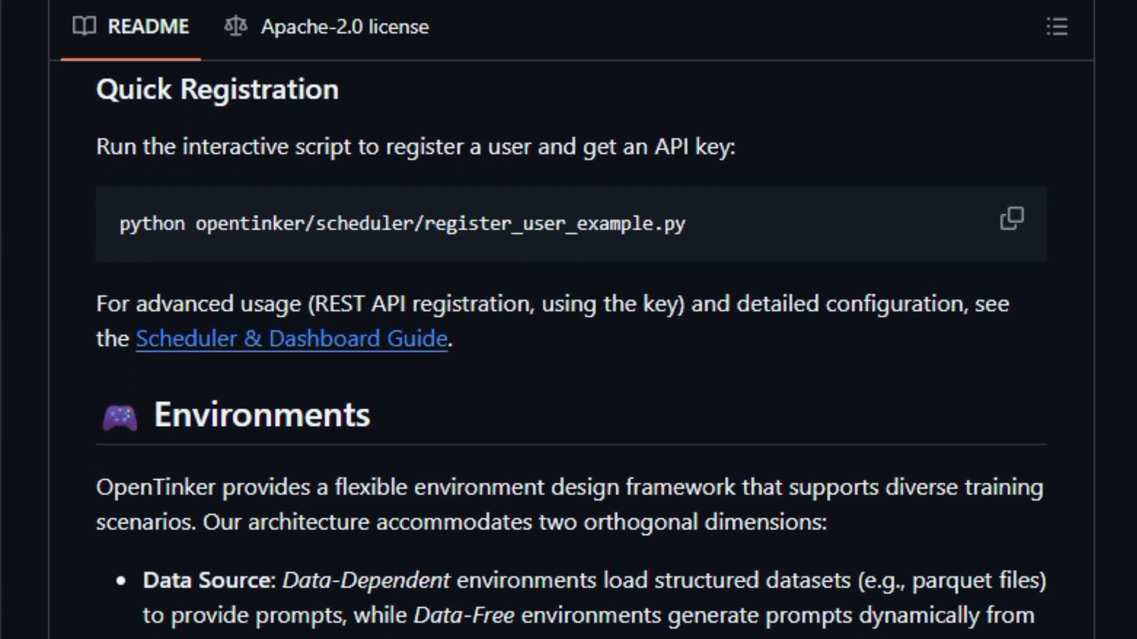
scroll(down, 3)
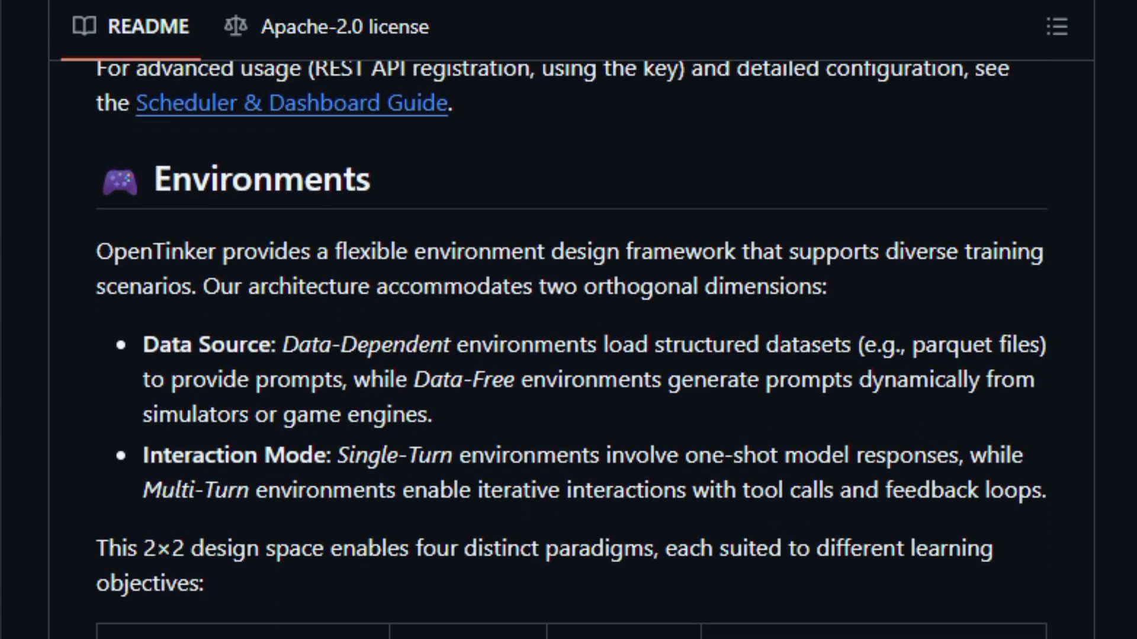
scroll(down, 3)
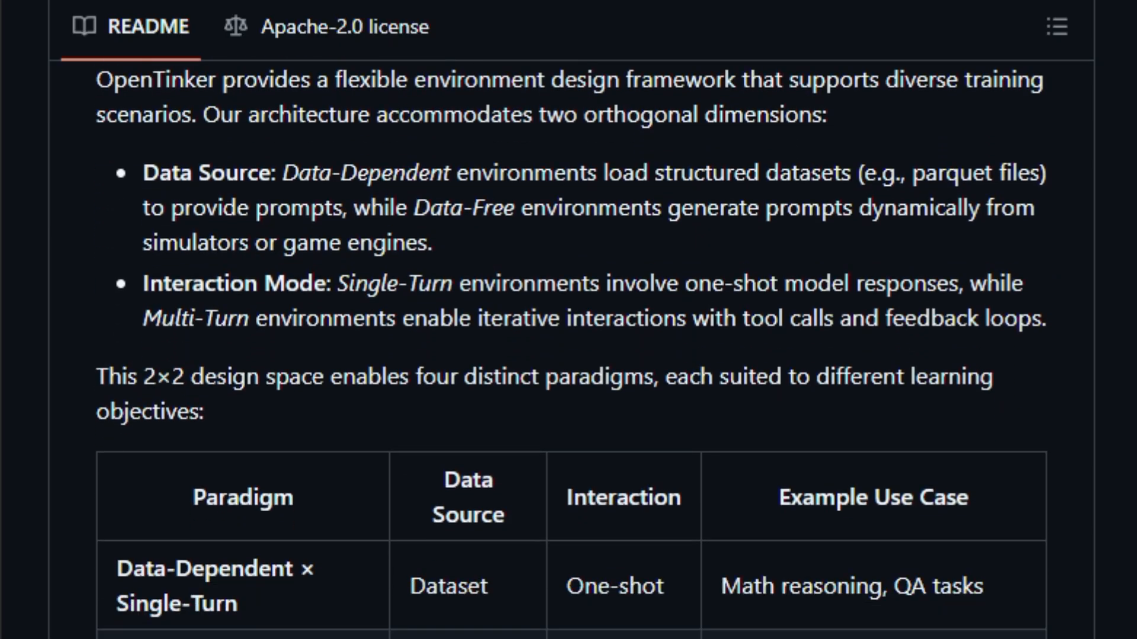
scroll(down, 3)
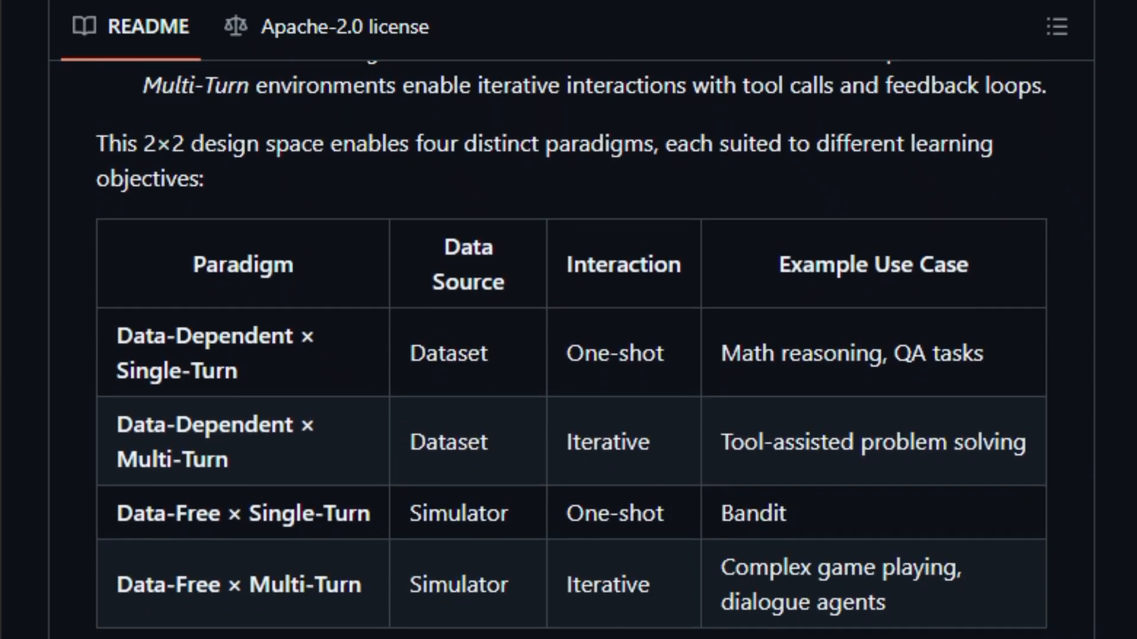
scroll(down, 3)
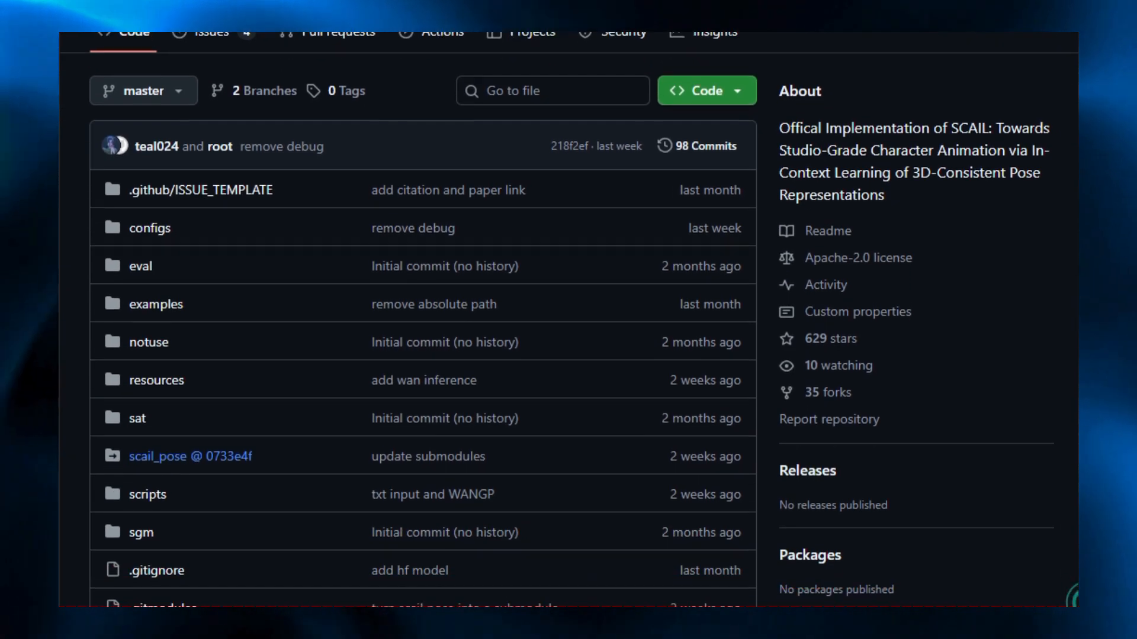
Scroll past the SCAIL file list into the README demo gallery and Getting Started
scroll(down, 3)
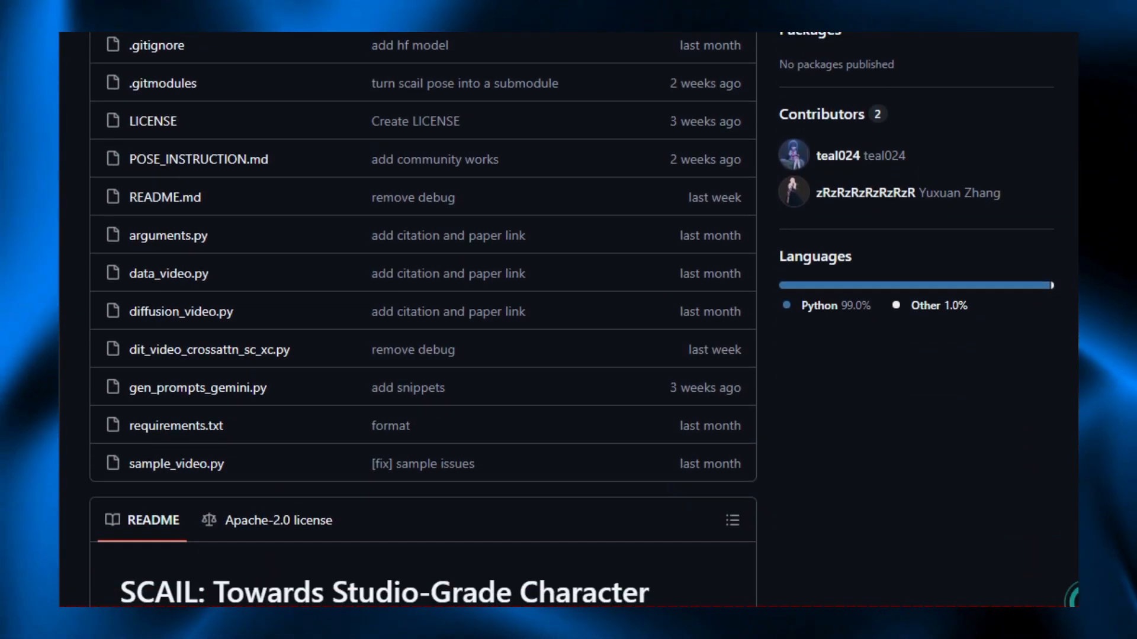
scroll(down, 3)
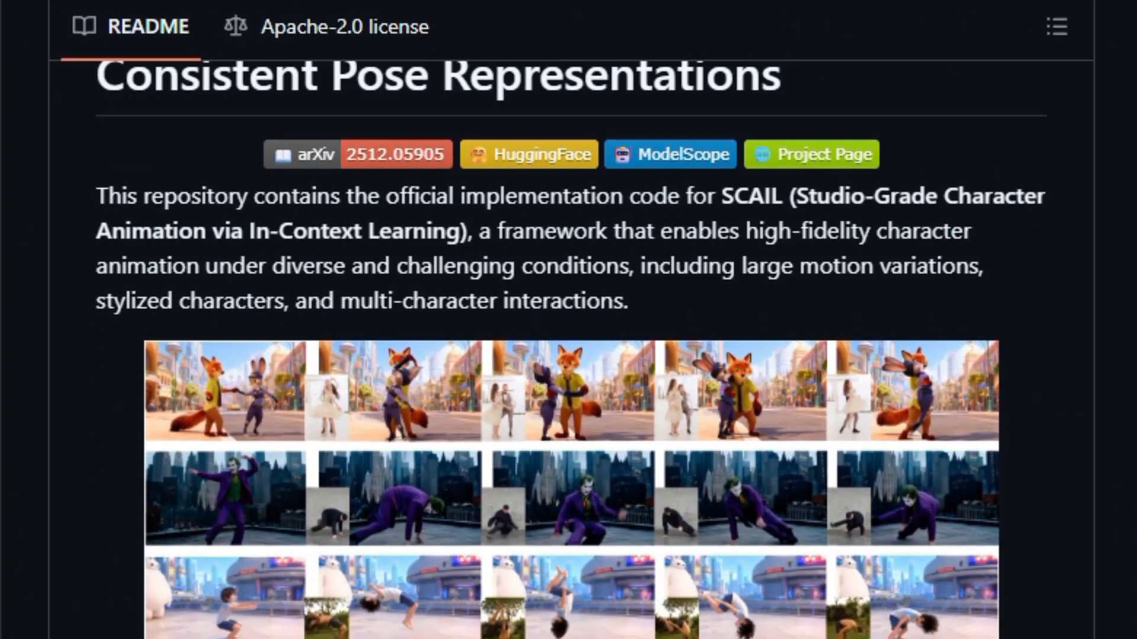
scroll(down, 3)
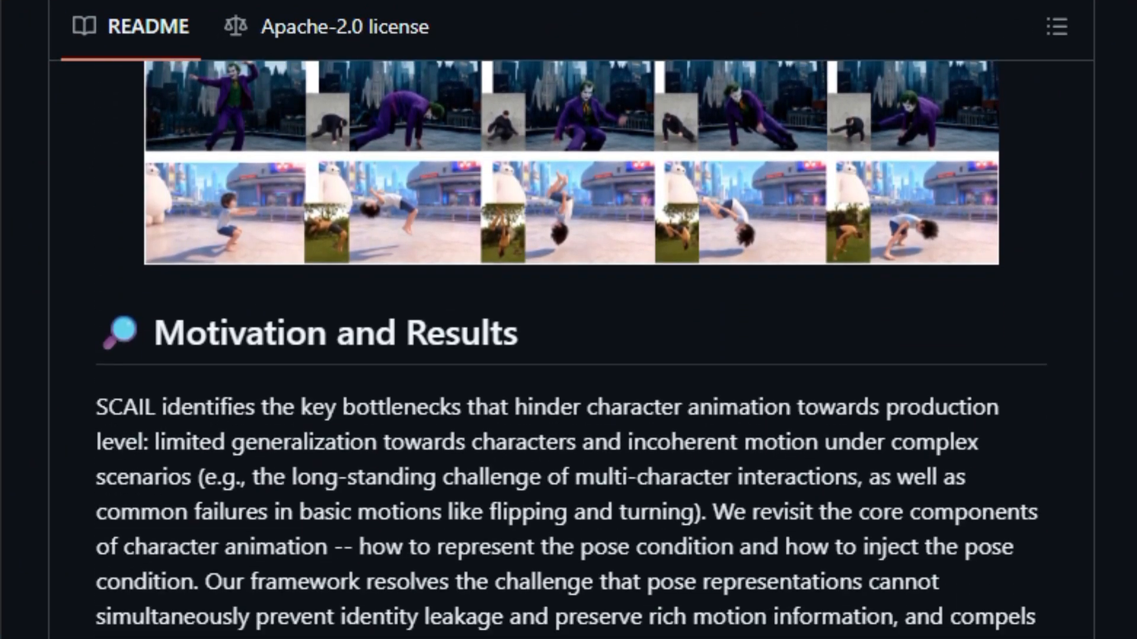
scroll(down, 3)
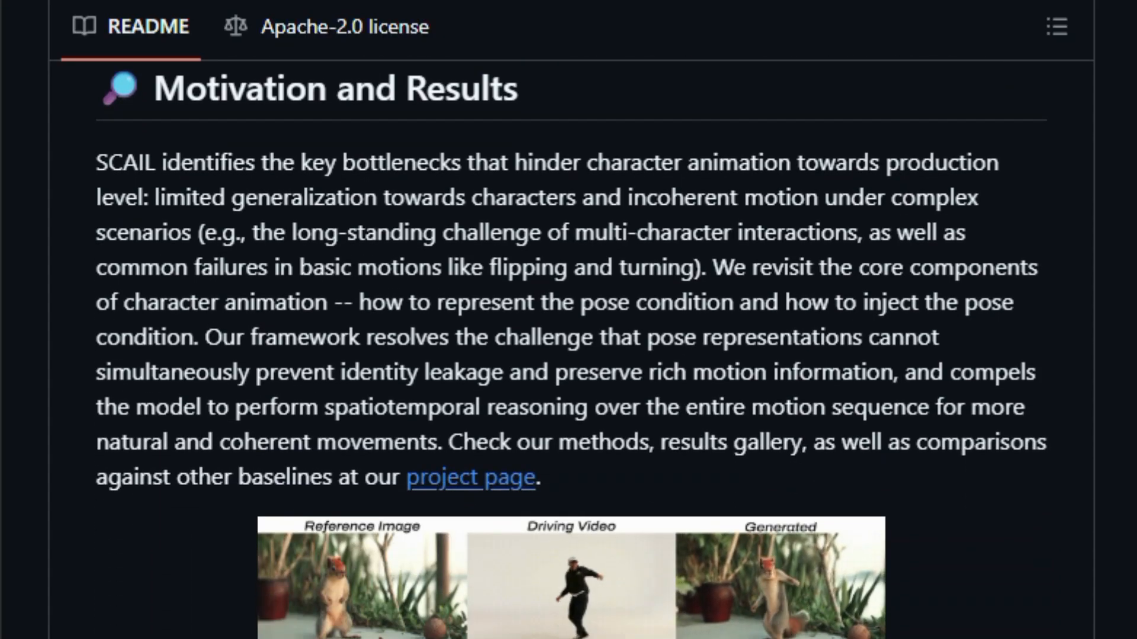
scroll(down, 3)
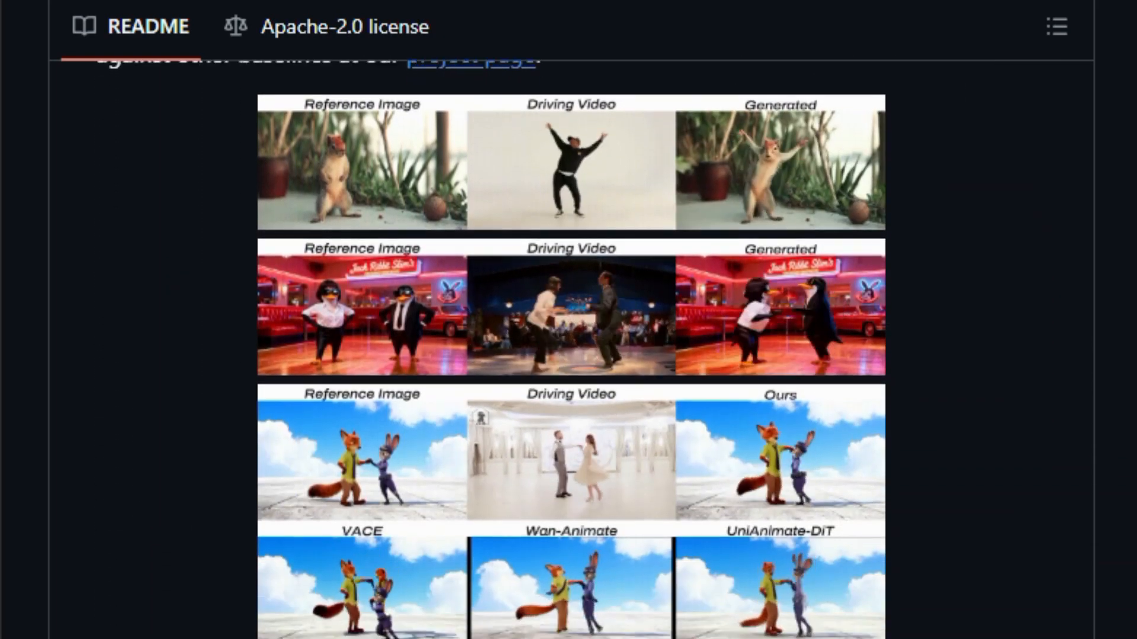
scroll(down, 3)
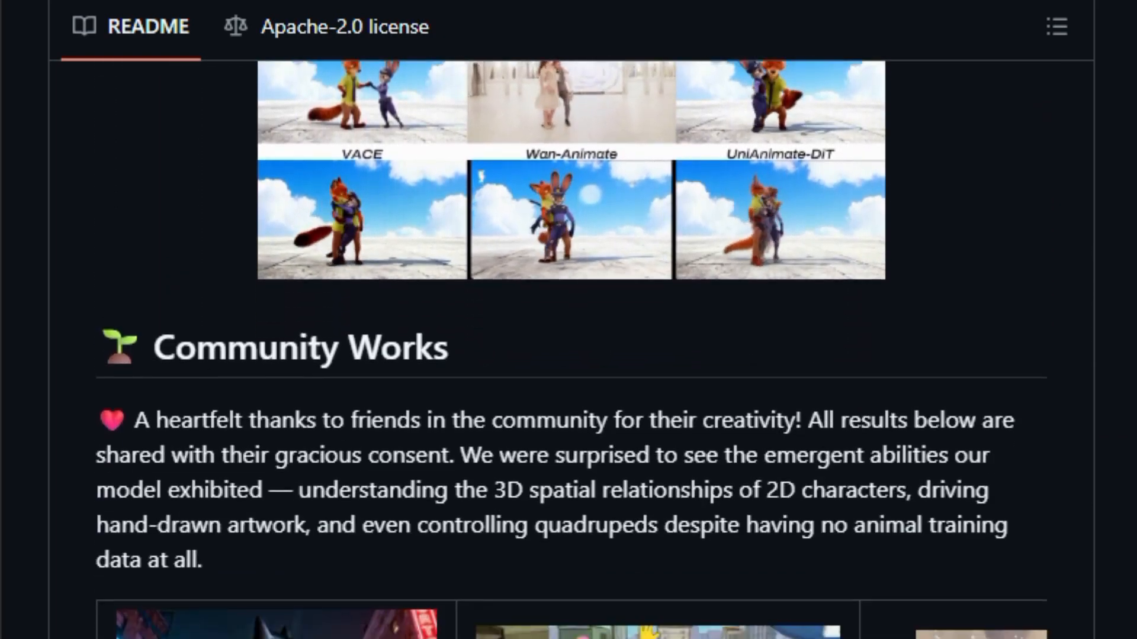
scroll(down, 3)
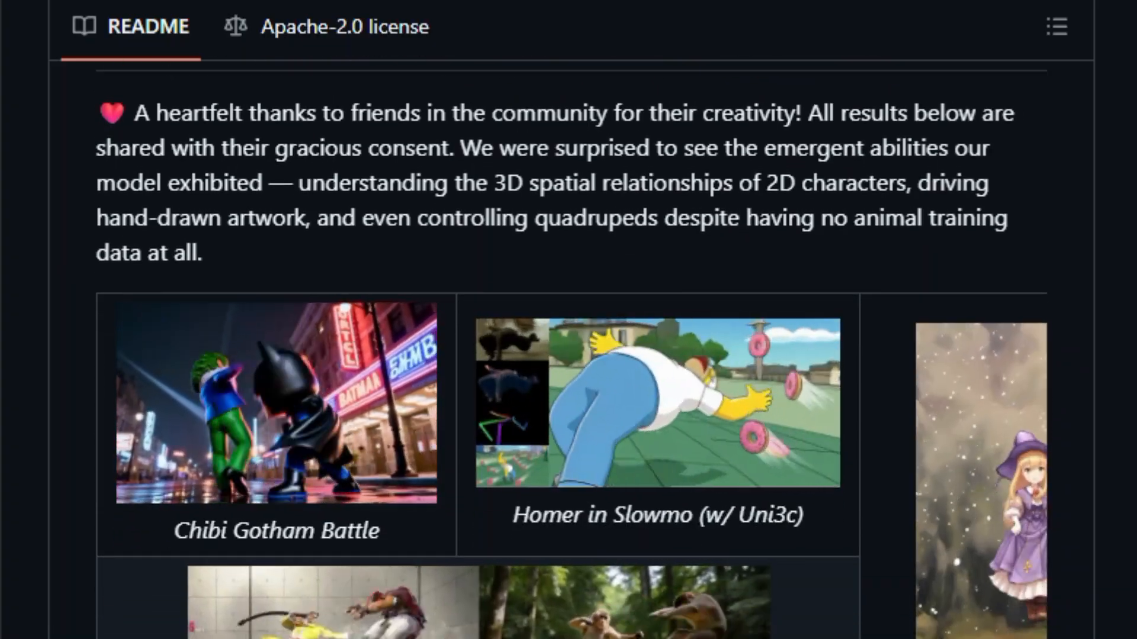
scroll(down, 3)
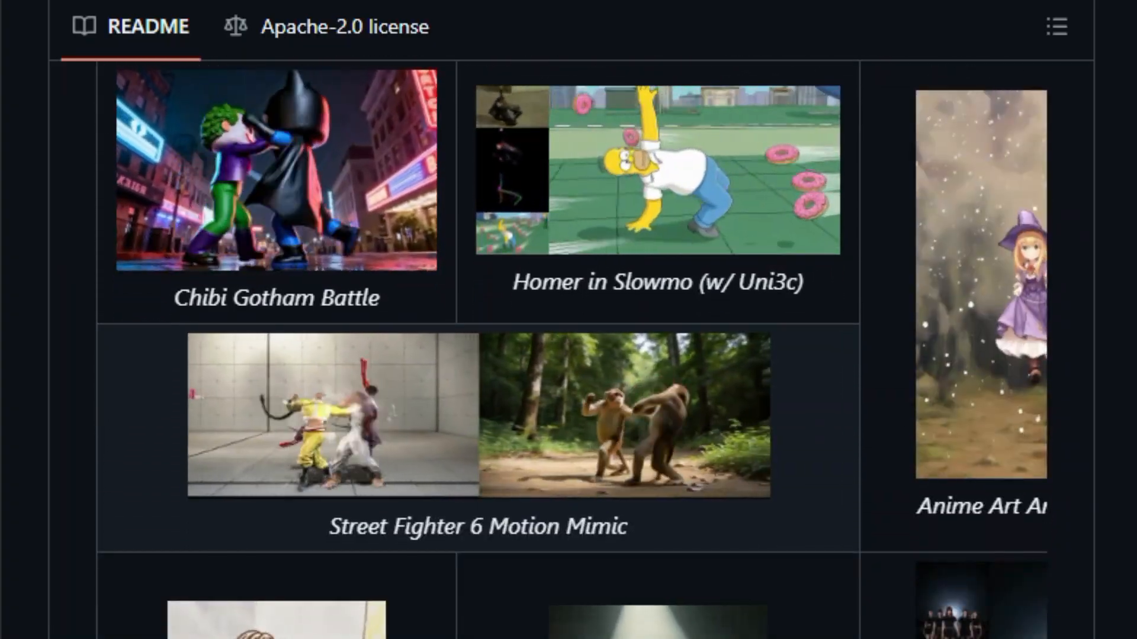
Continue through the Usage section covering pose extraction and Model Inference
scroll(down, 3)
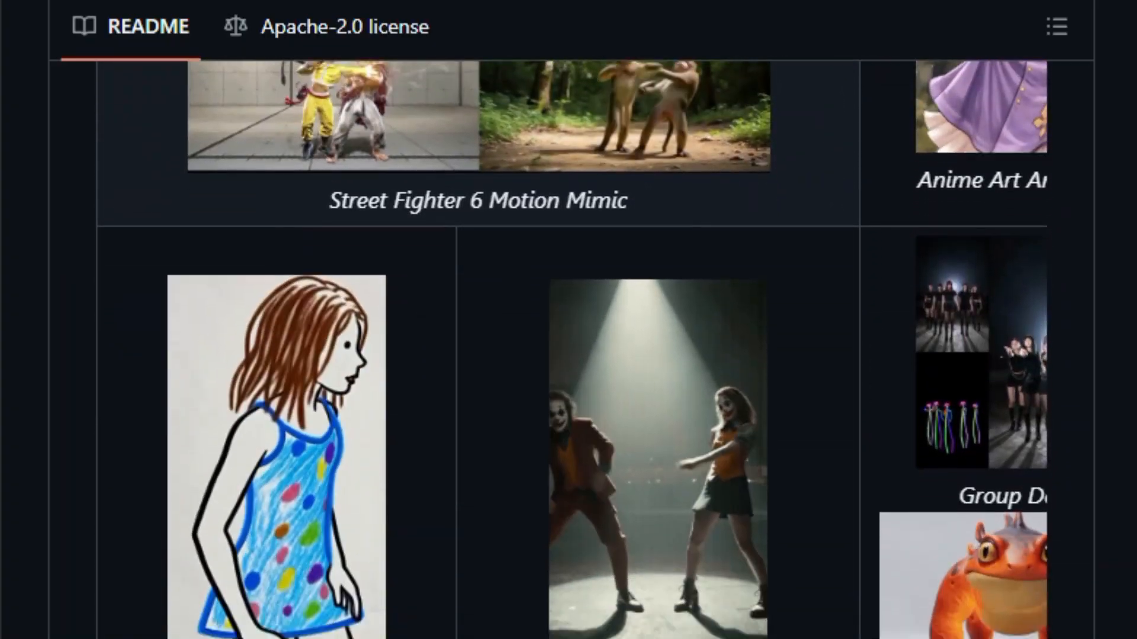
scroll(down, 3)
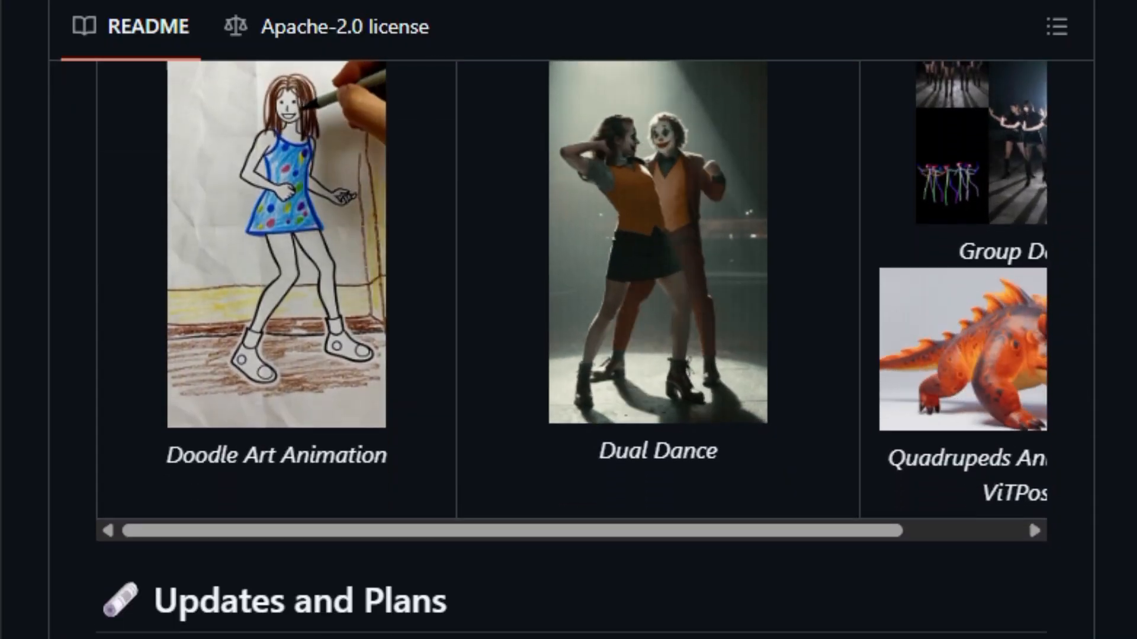
scroll(down, 3)
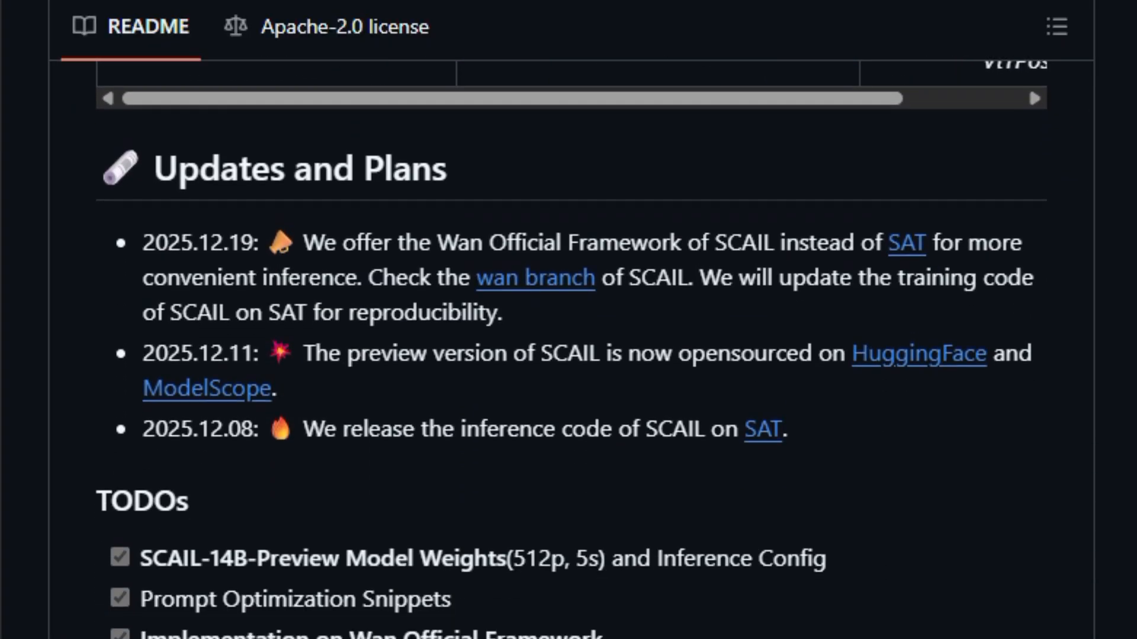
scroll(down, 3)
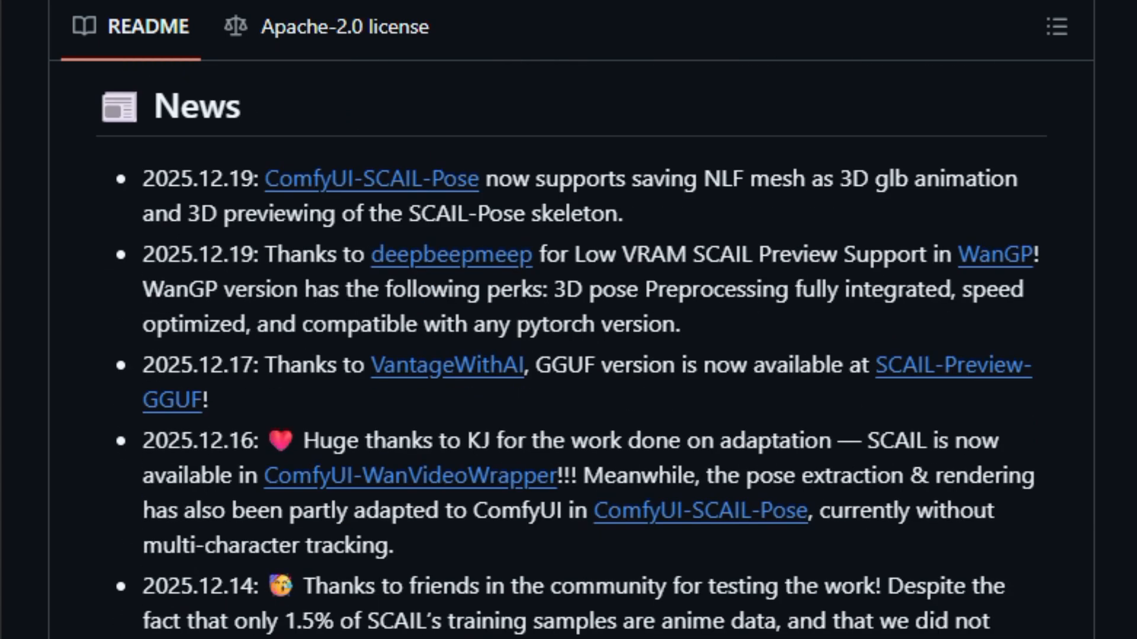
scroll(down, 3)
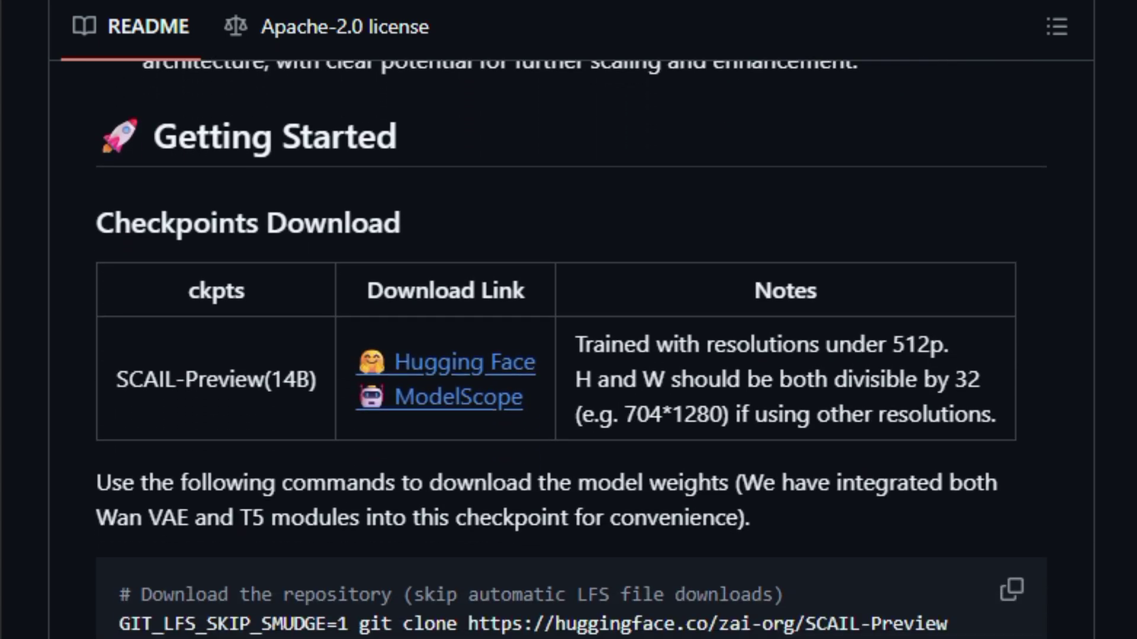
scroll(down, 3)
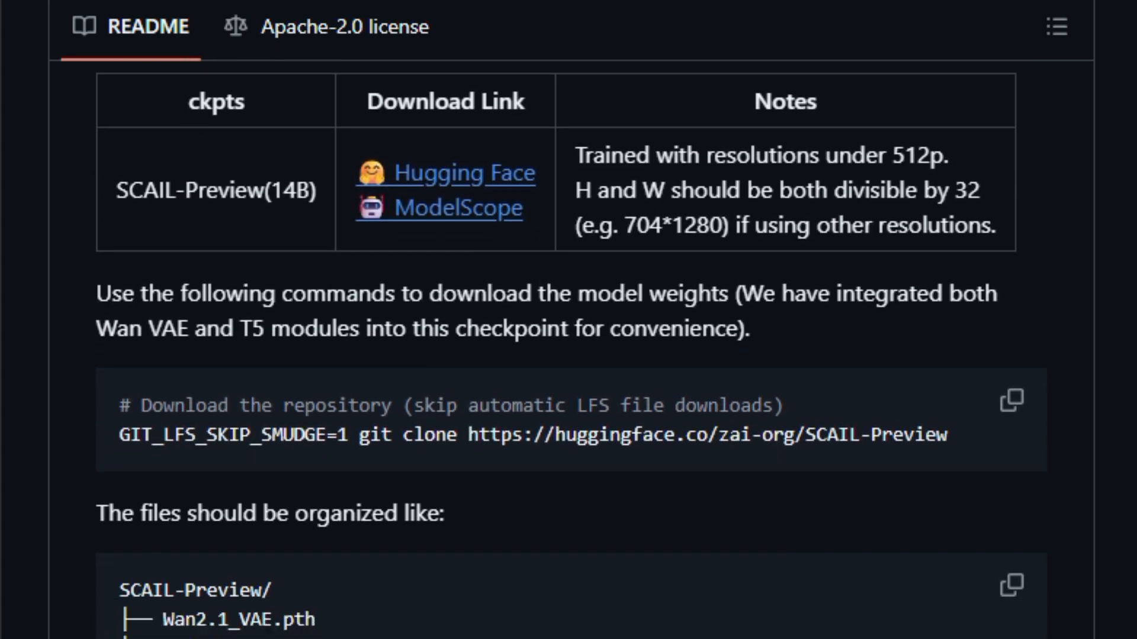
scroll(down, 3)
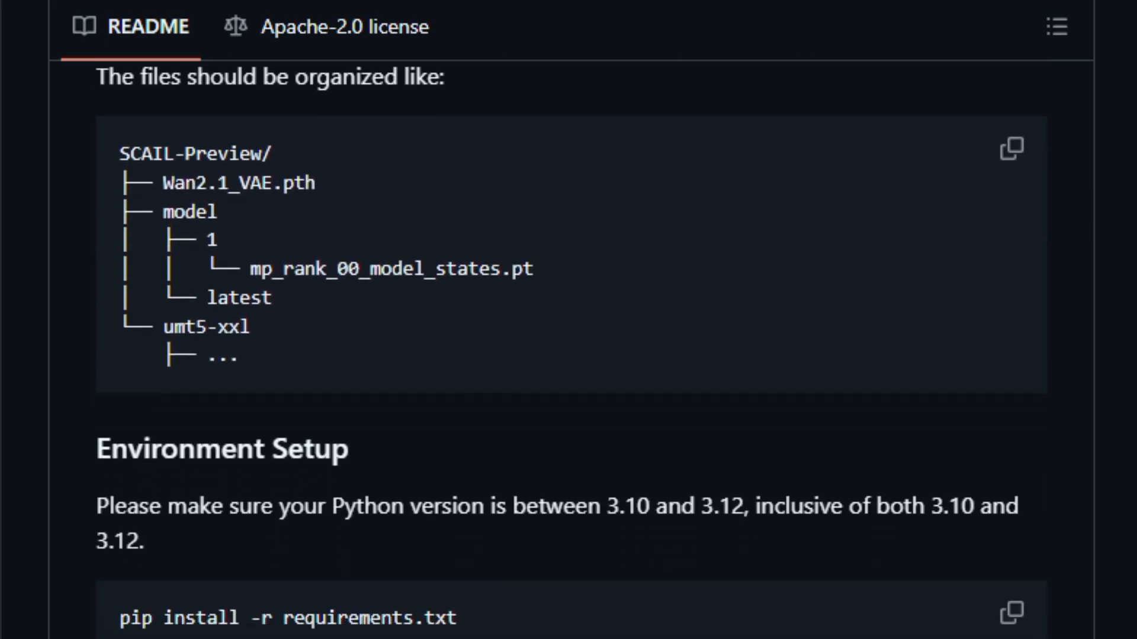
scroll(down, 3)
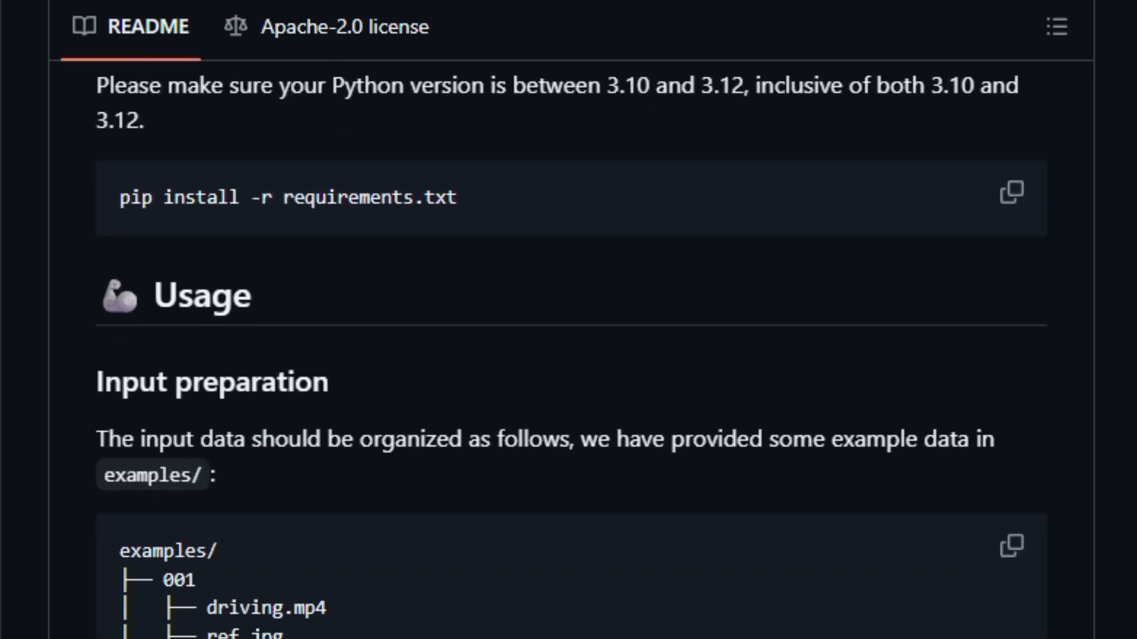
Scroll on to the SCAIL README's Acknowledgements and Citation
scroll(down, 3)
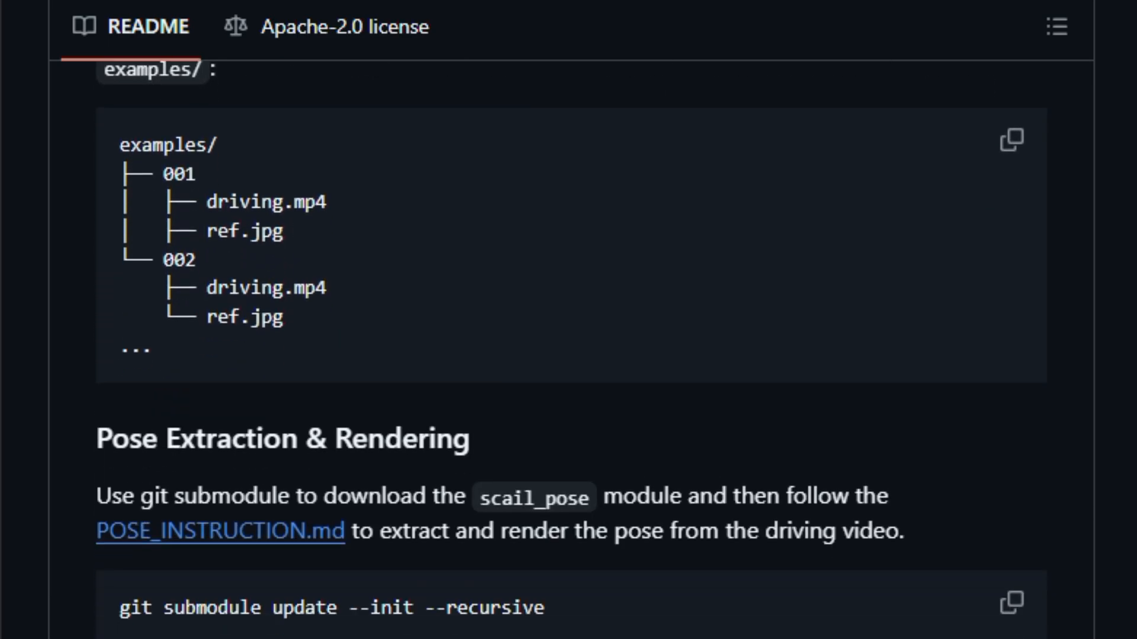
scroll(down, 3)
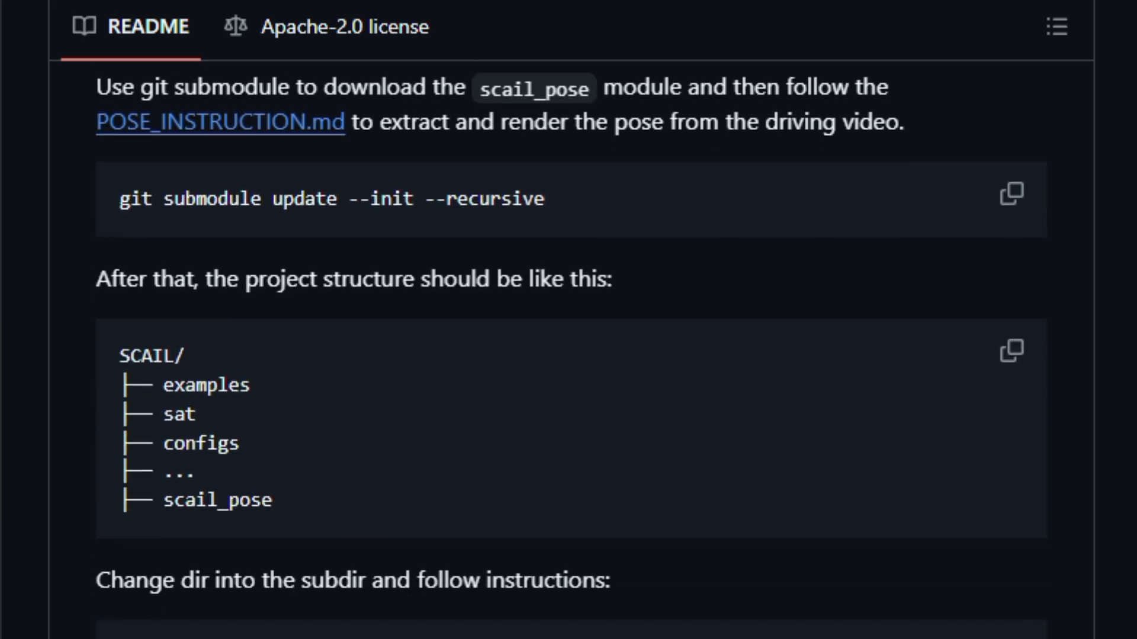
scroll(down, 3)
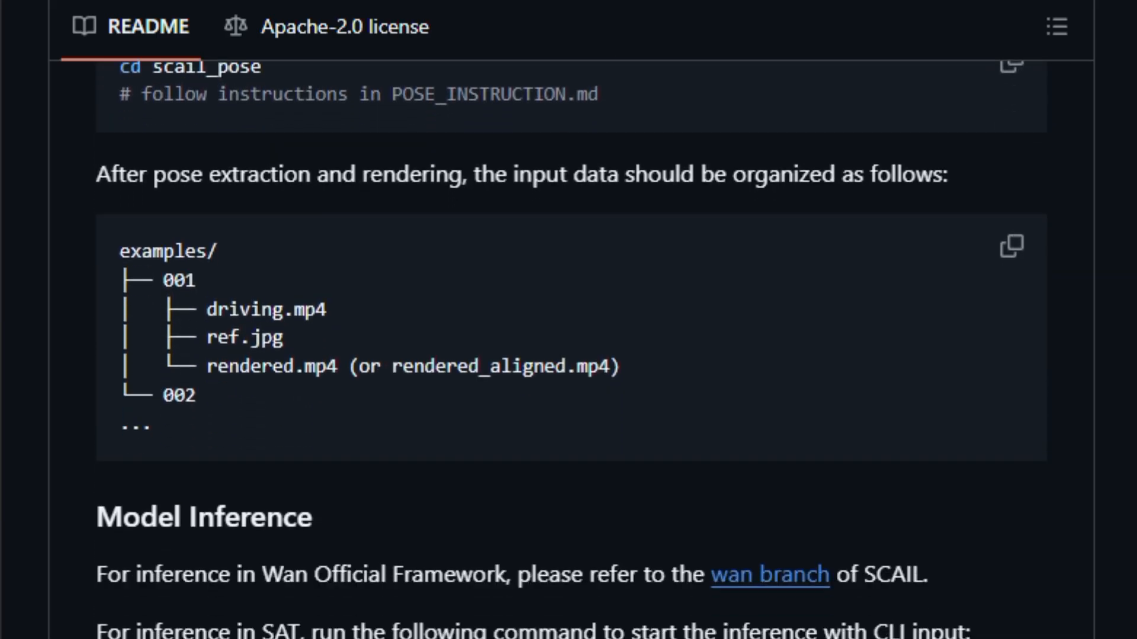
scroll(down, 3)
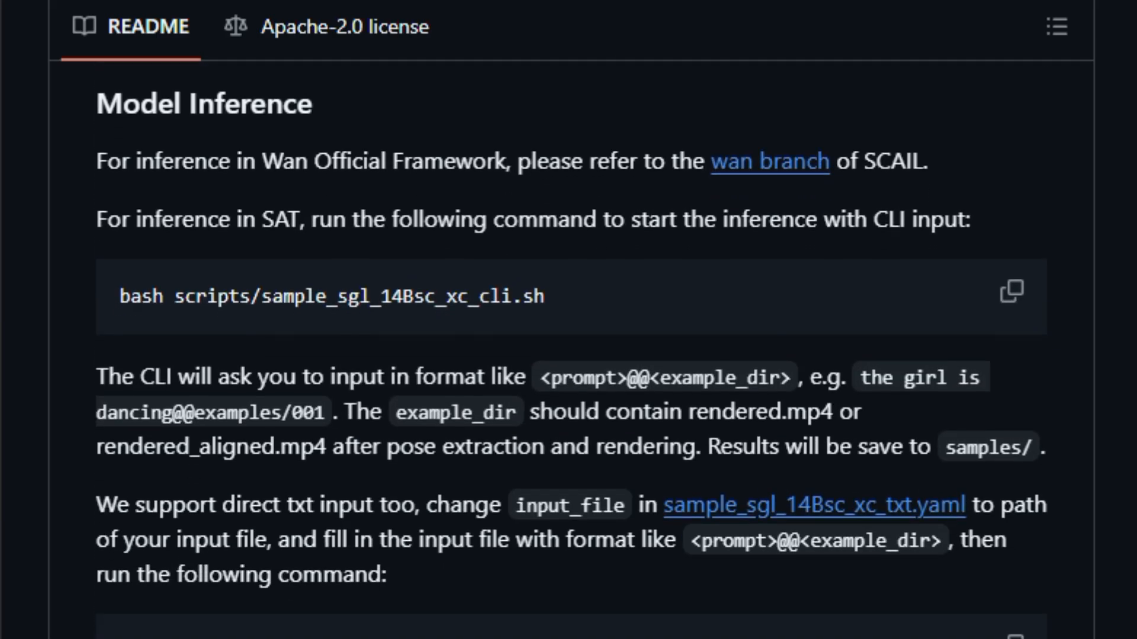
scroll(down, 3)
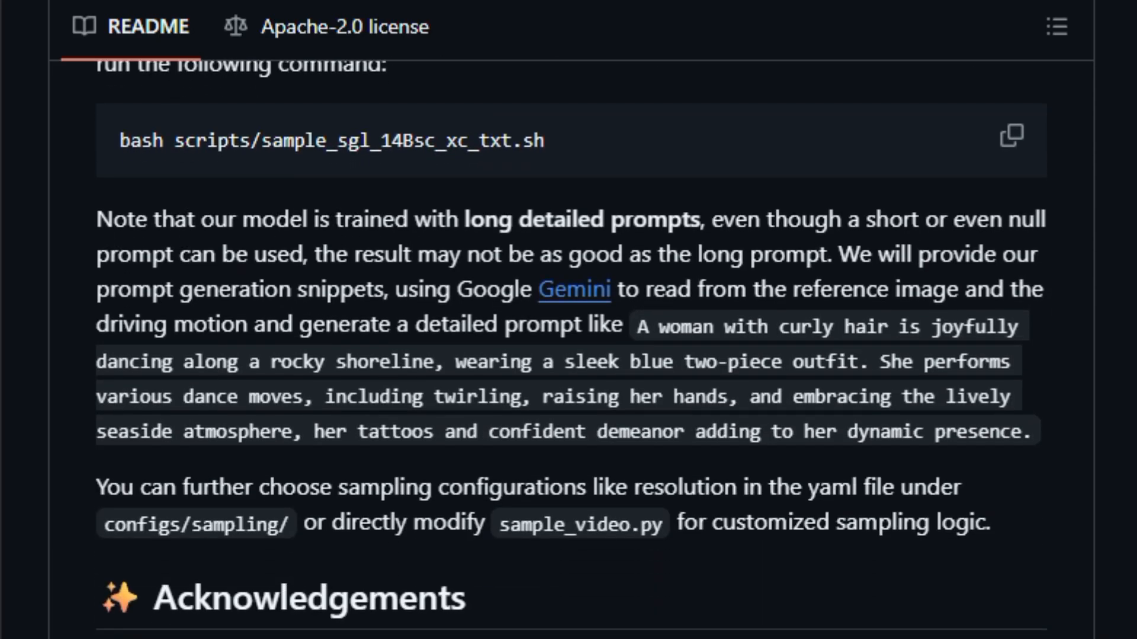
scroll(down, 3)
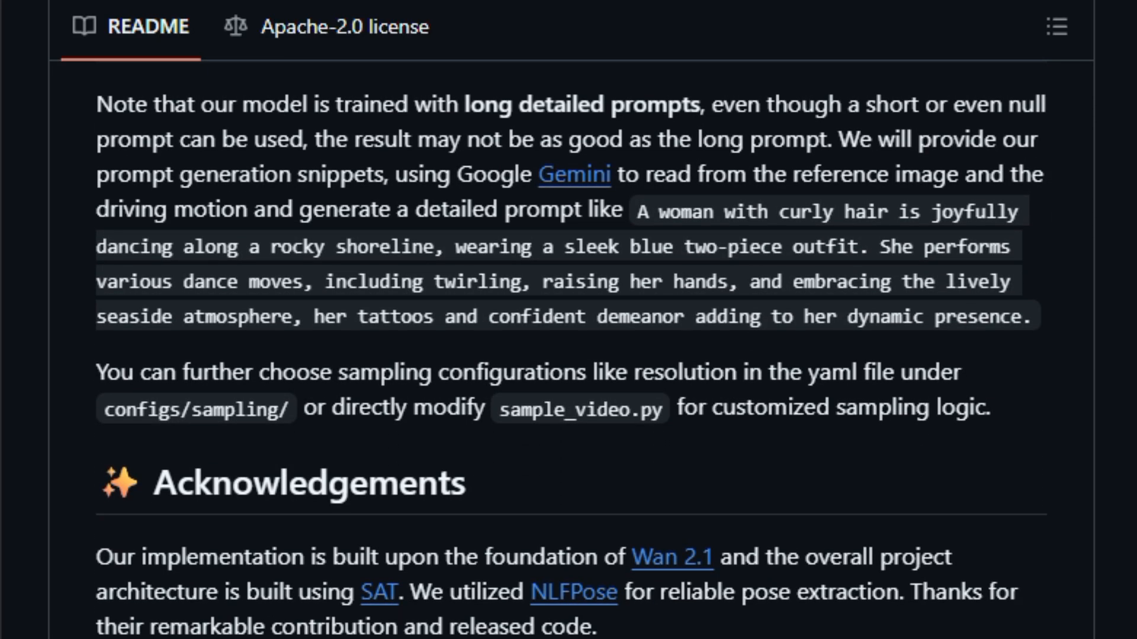
scroll(down, 3)
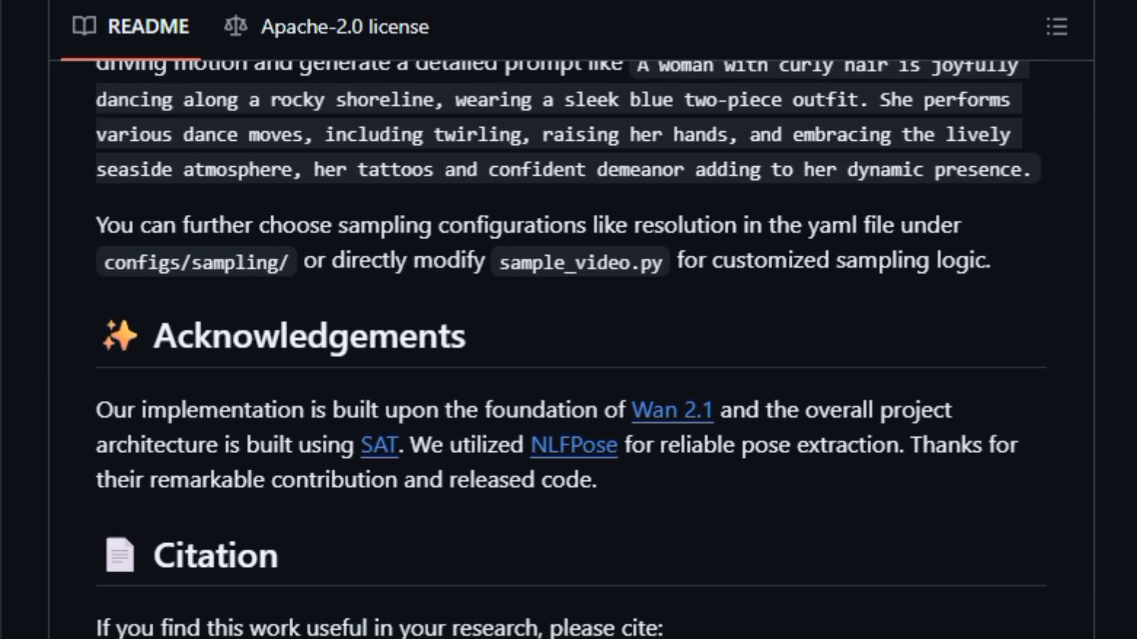
scroll(down, 3)
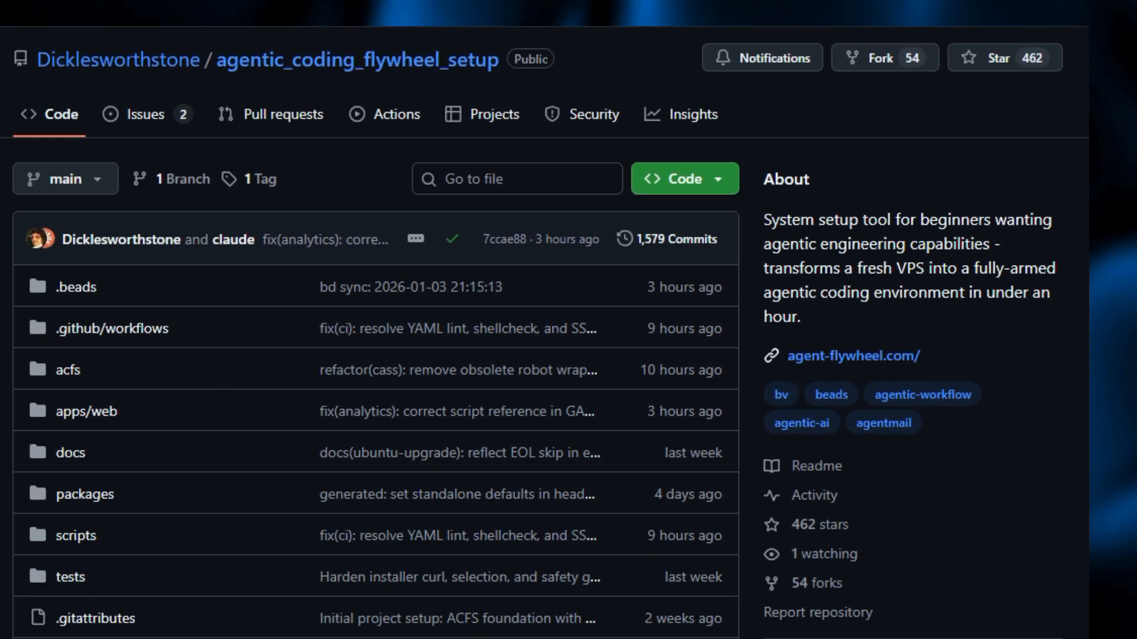
Scroll the ACFS README past the pinned-release install notes, TL;DR and The ACFS Experience
scroll(down, 3)
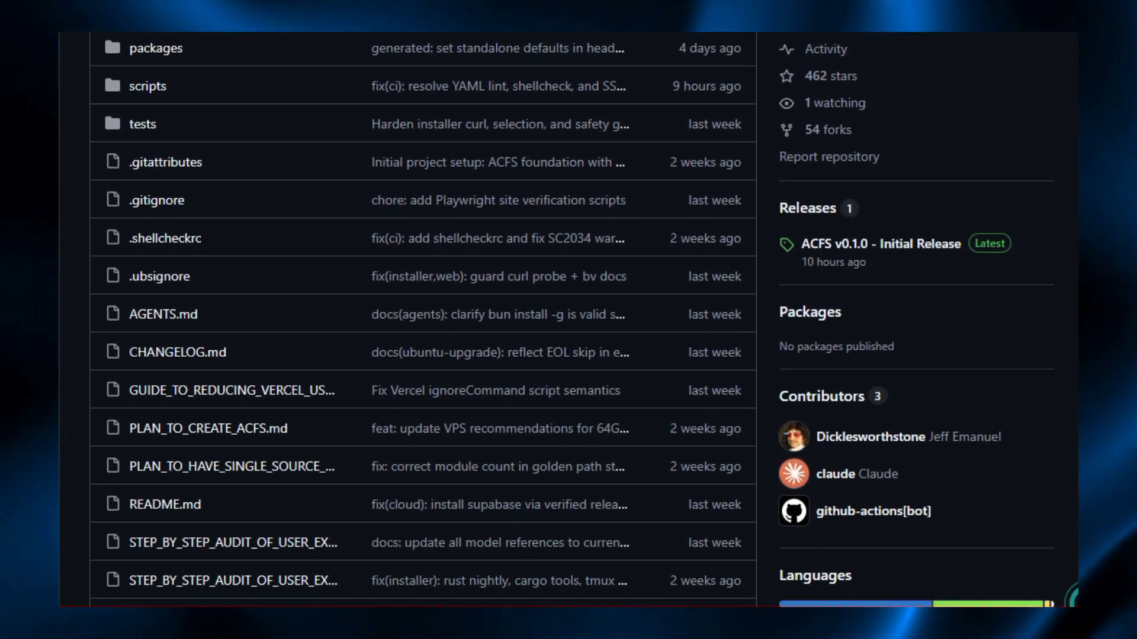
scroll(down, 3)
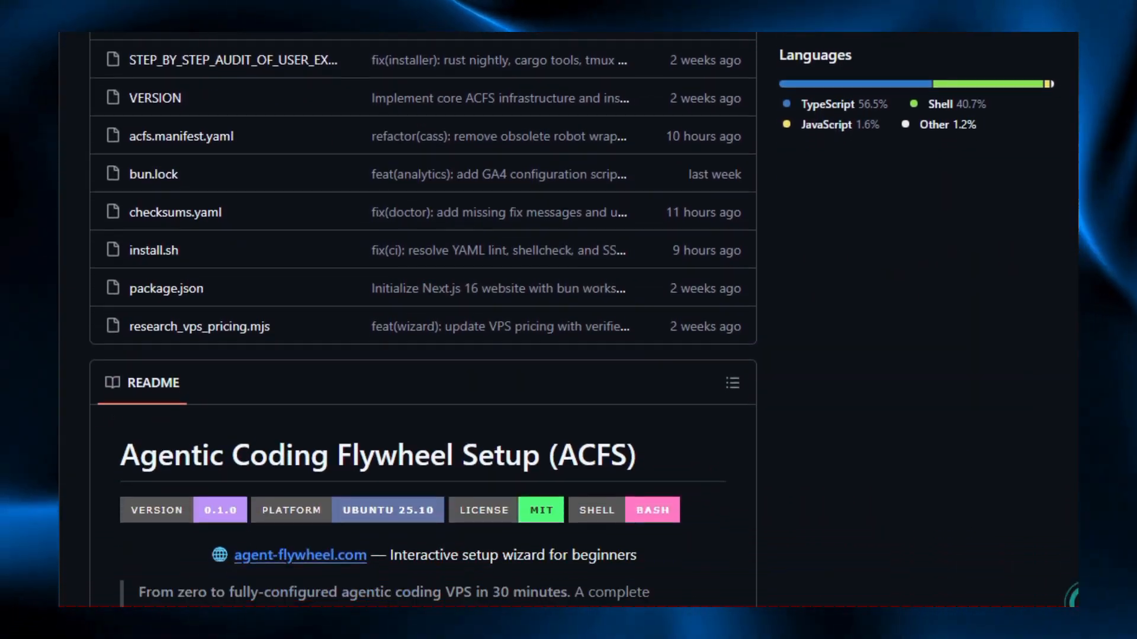
scroll(down, 3)
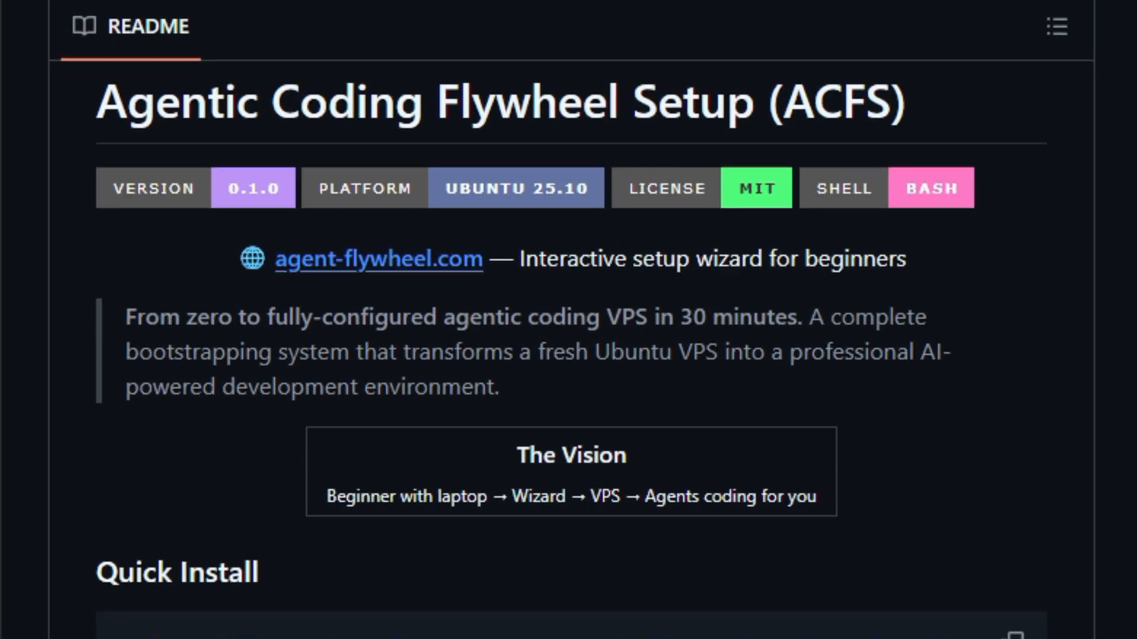
scroll(down, 3)
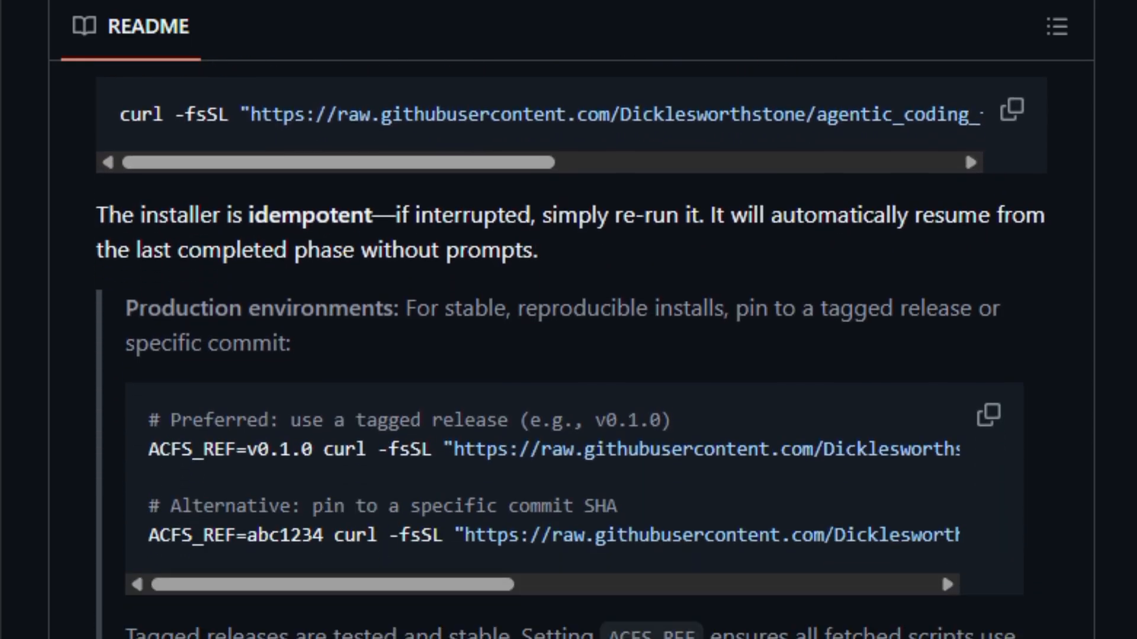
scroll(down, 3)
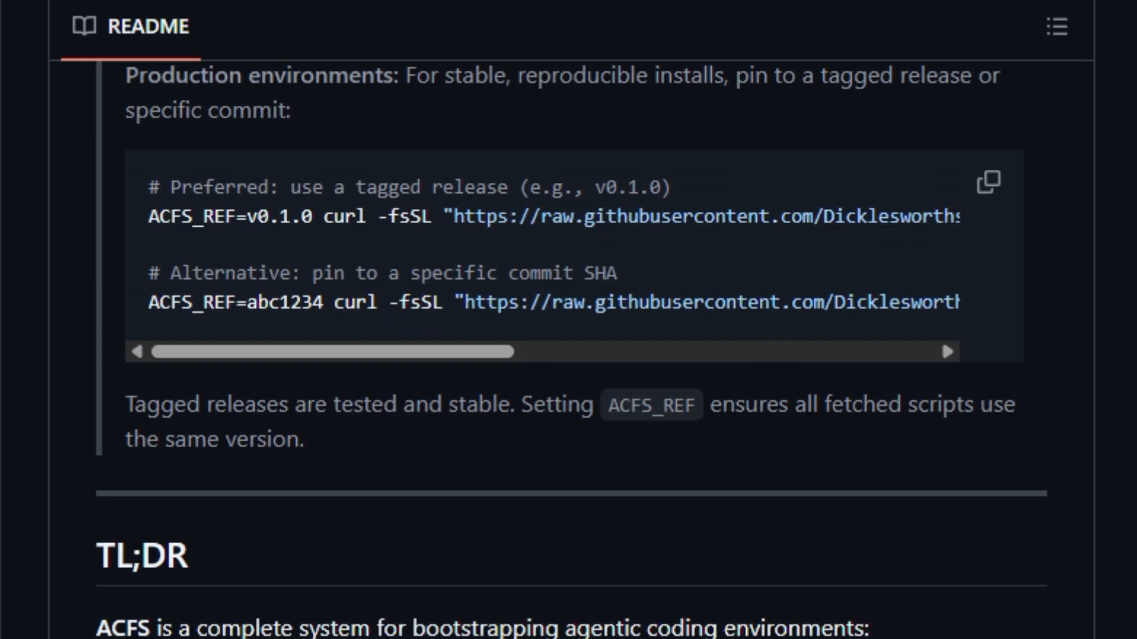
scroll(down, 3)
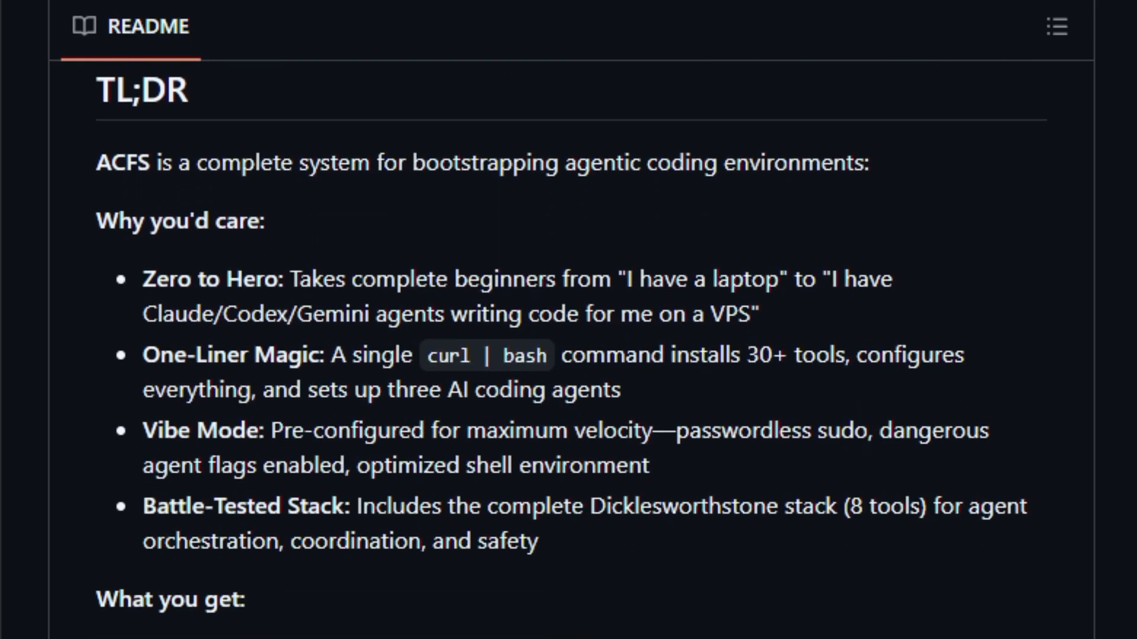
scroll(down, 3)
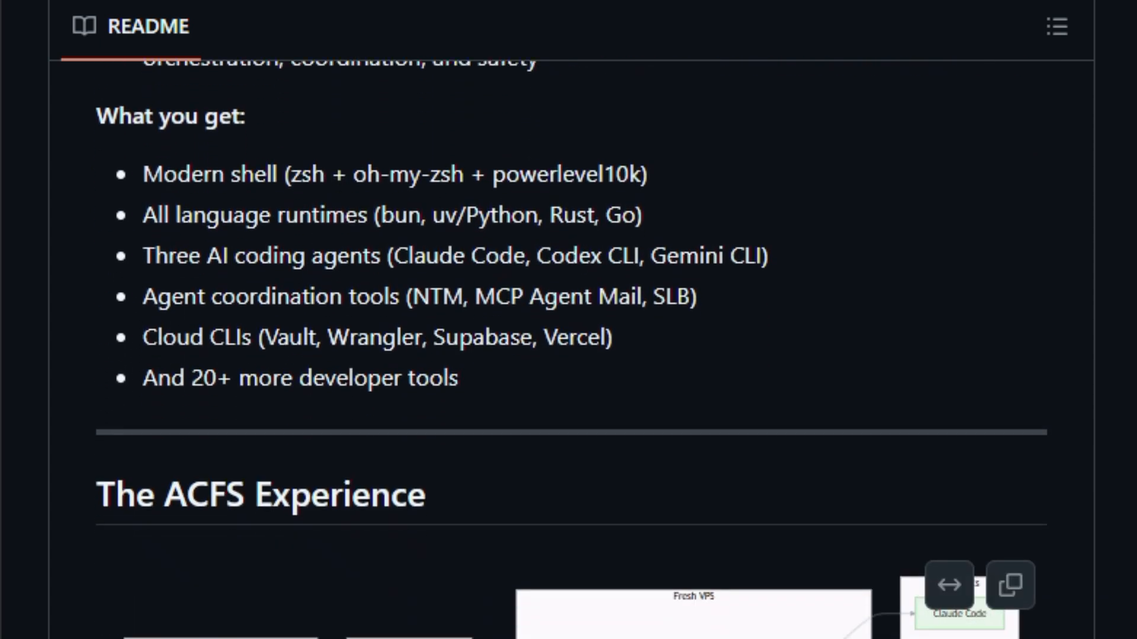
scroll(down, 3)
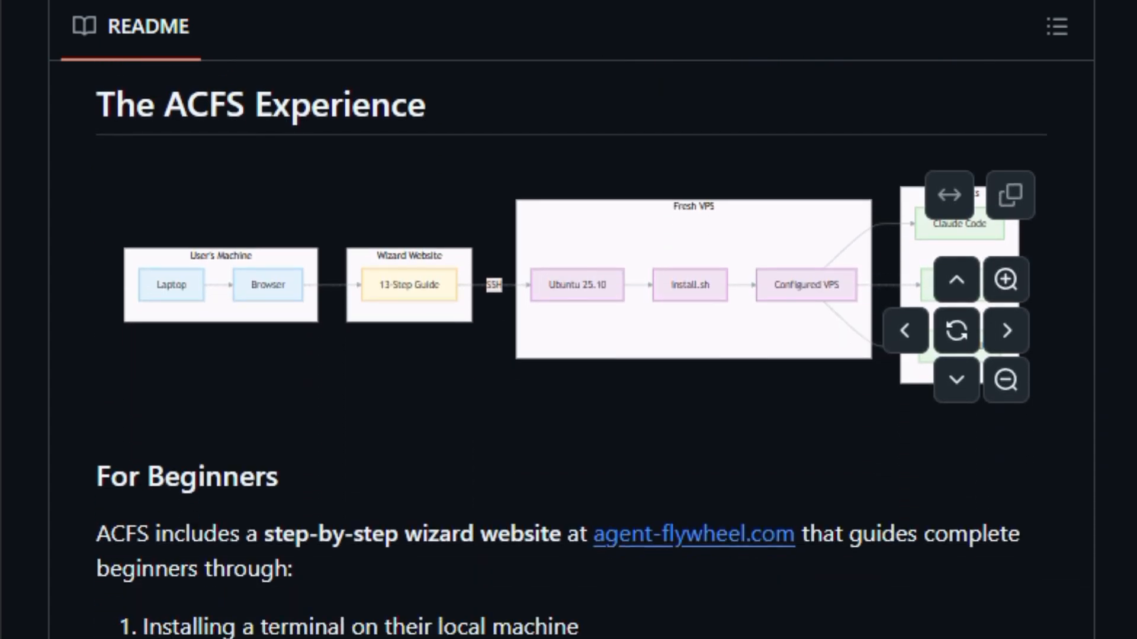
Continue through For Developers, For Teams and Architecture & Design to the data flow diagram
scroll(down, 3)
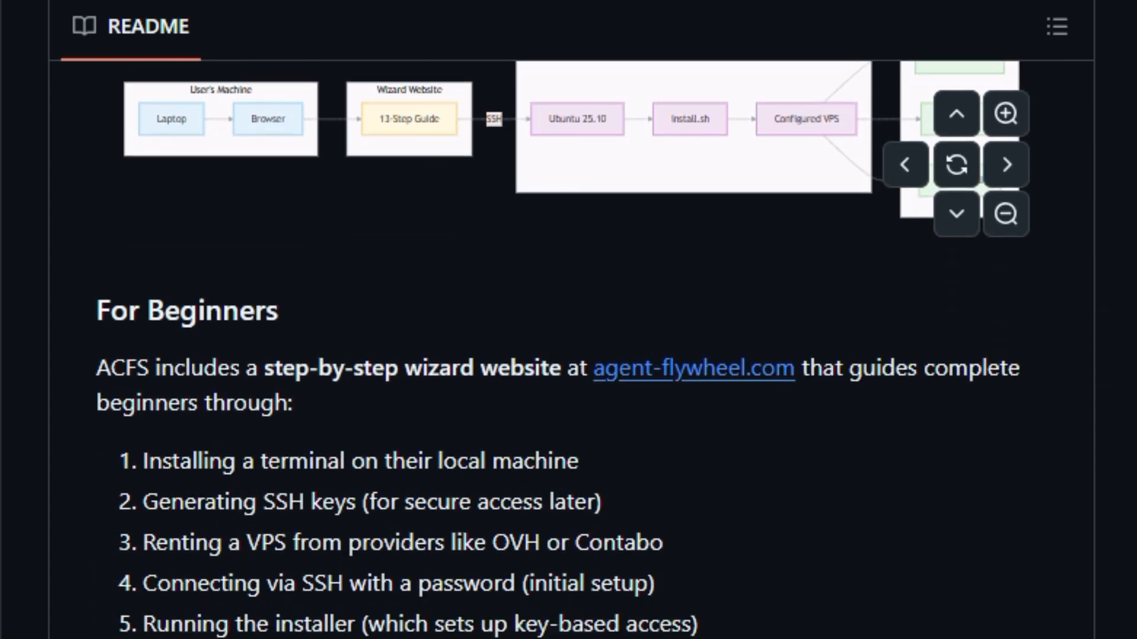
scroll(down, 3)
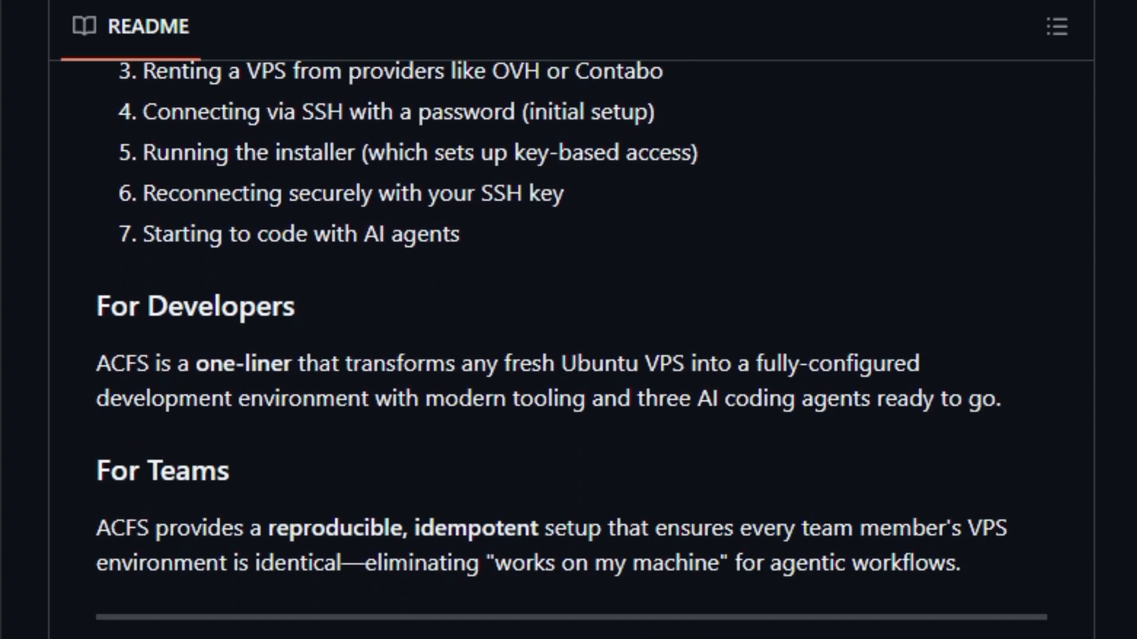
scroll(down, 3)
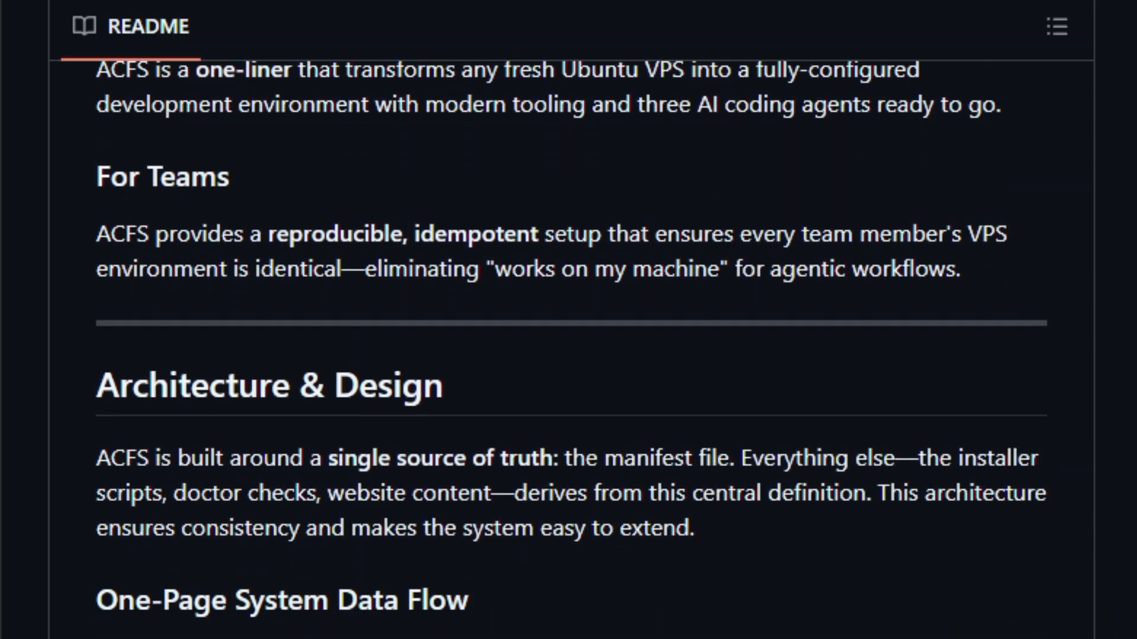
scroll(down, 3)
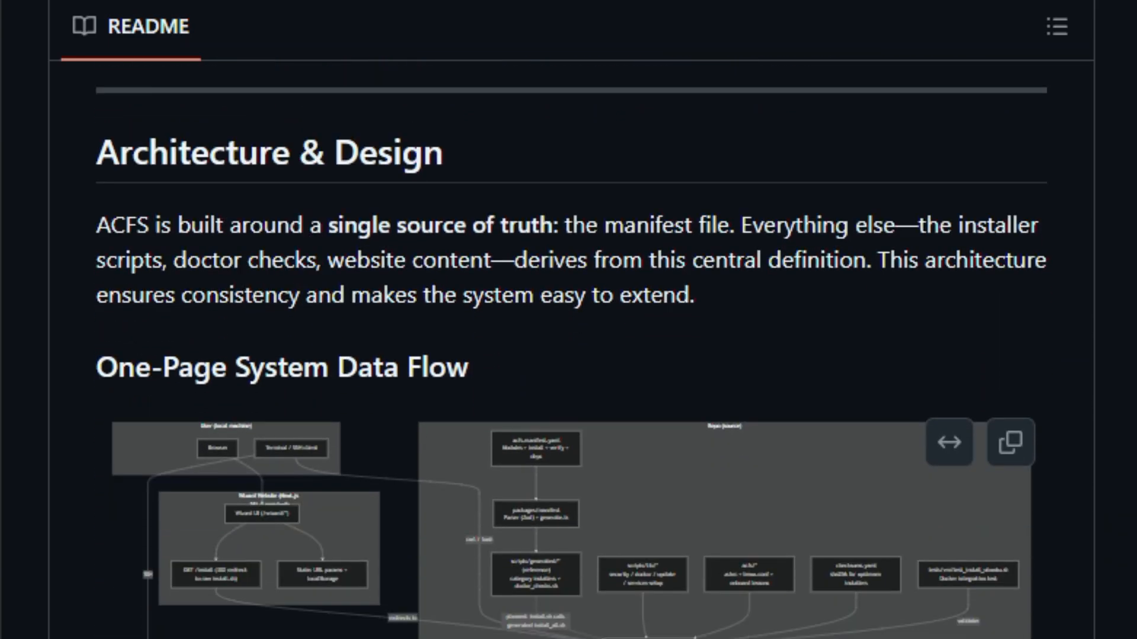
scroll(down, 3)
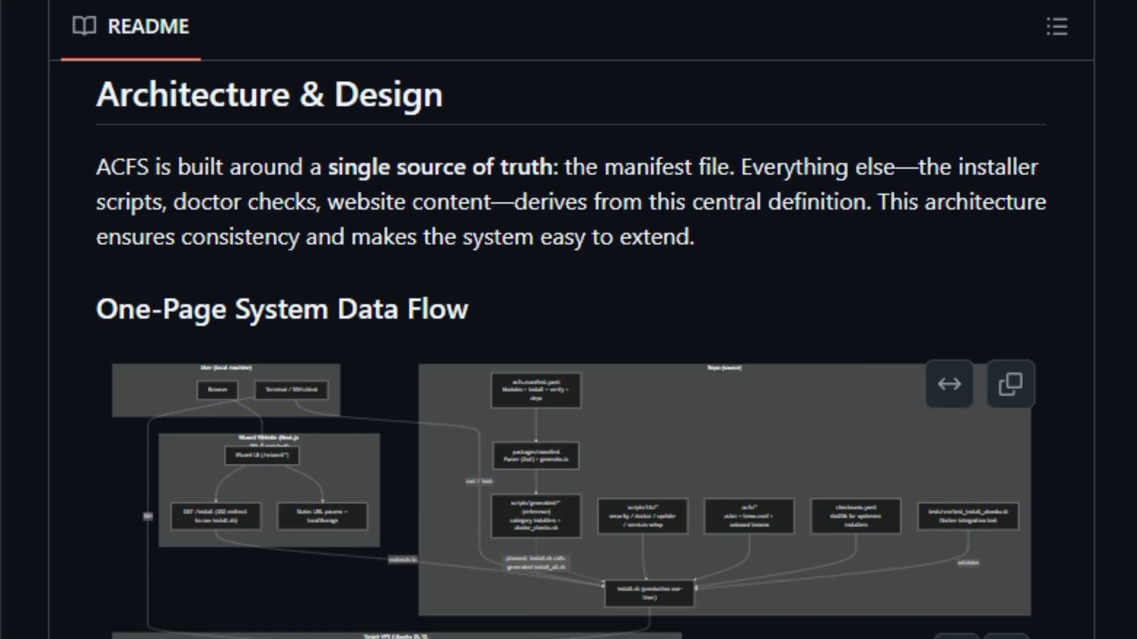
scroll(down, 3)
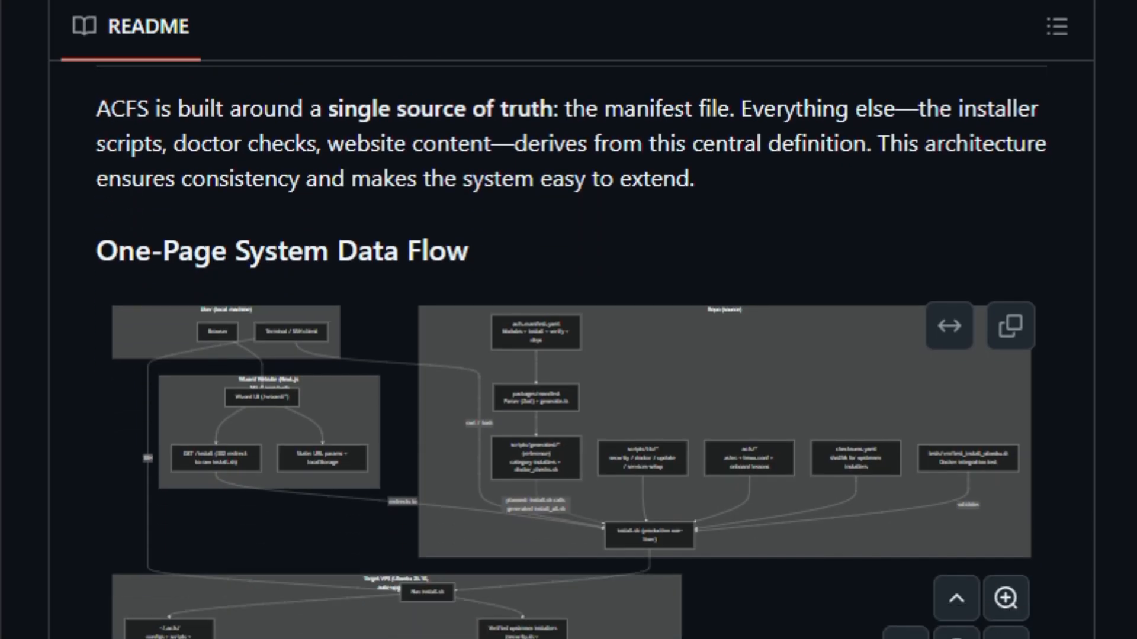
scroll(down, 3)
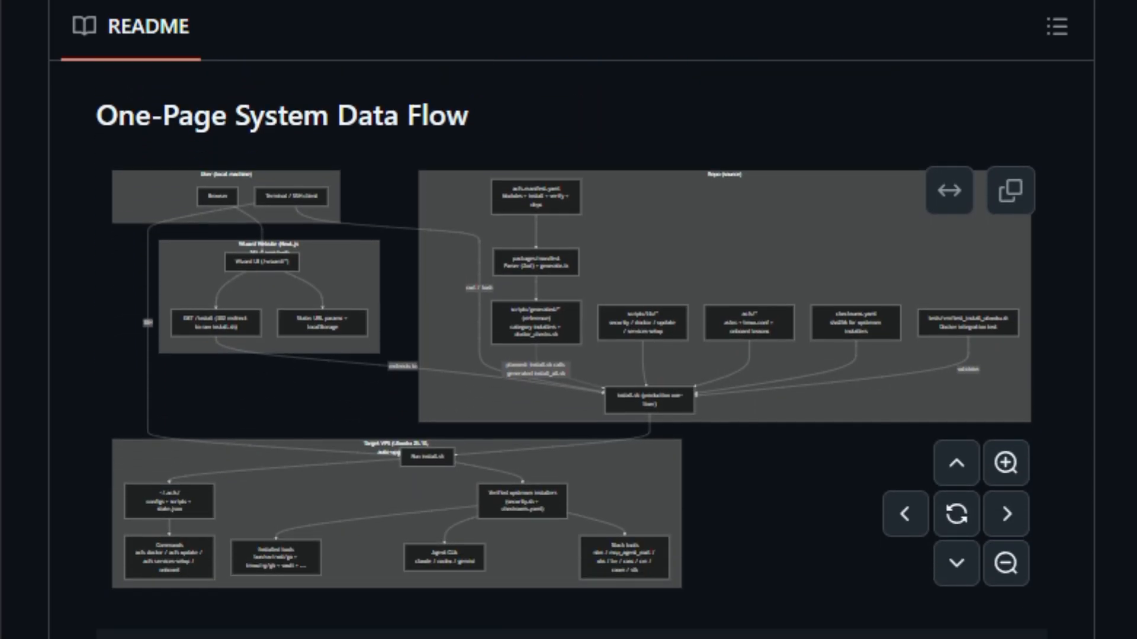
scroll(down, 3)
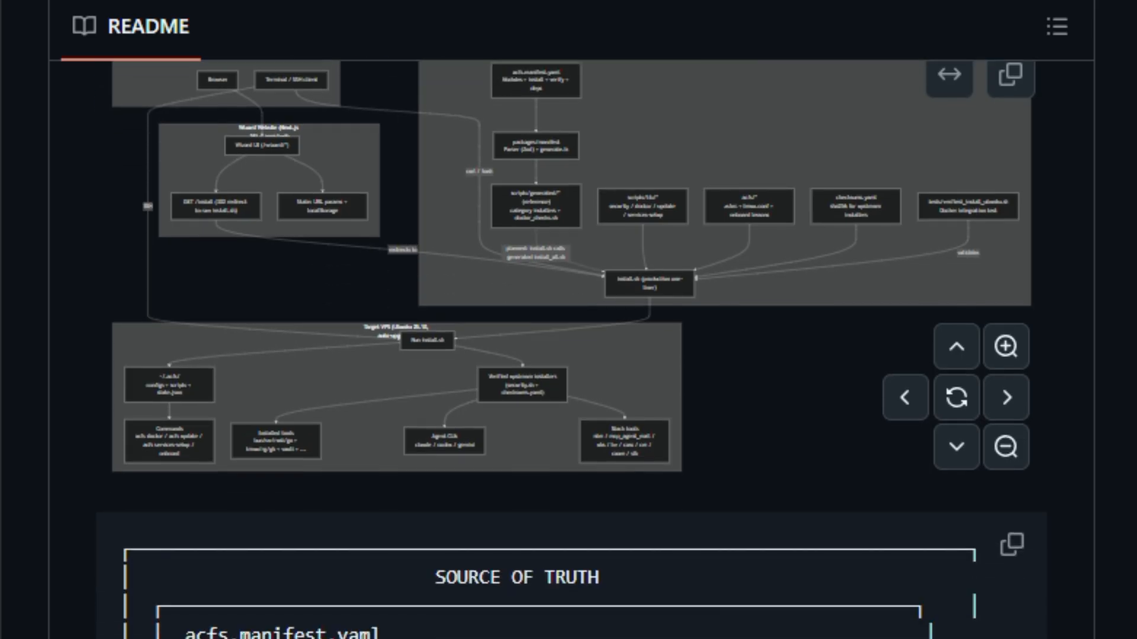
scroll(down, 3)
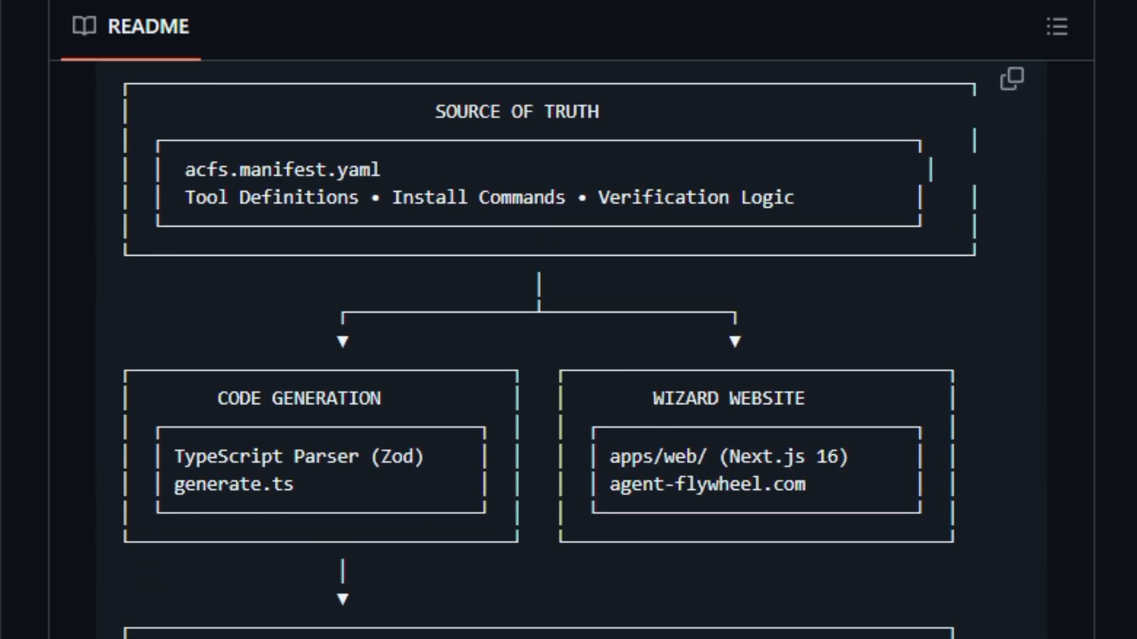
Scroll through the Source of Truth diagram's installer and Target VPS stages to Why This Architecture
scroll(down, 3)
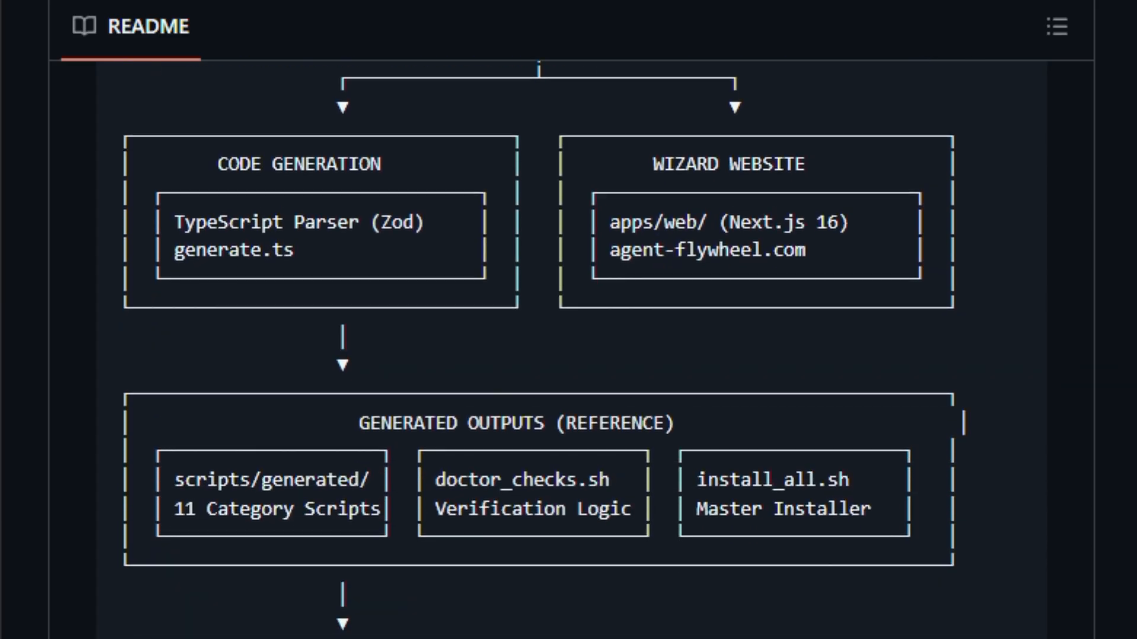
scroll(down, 3)
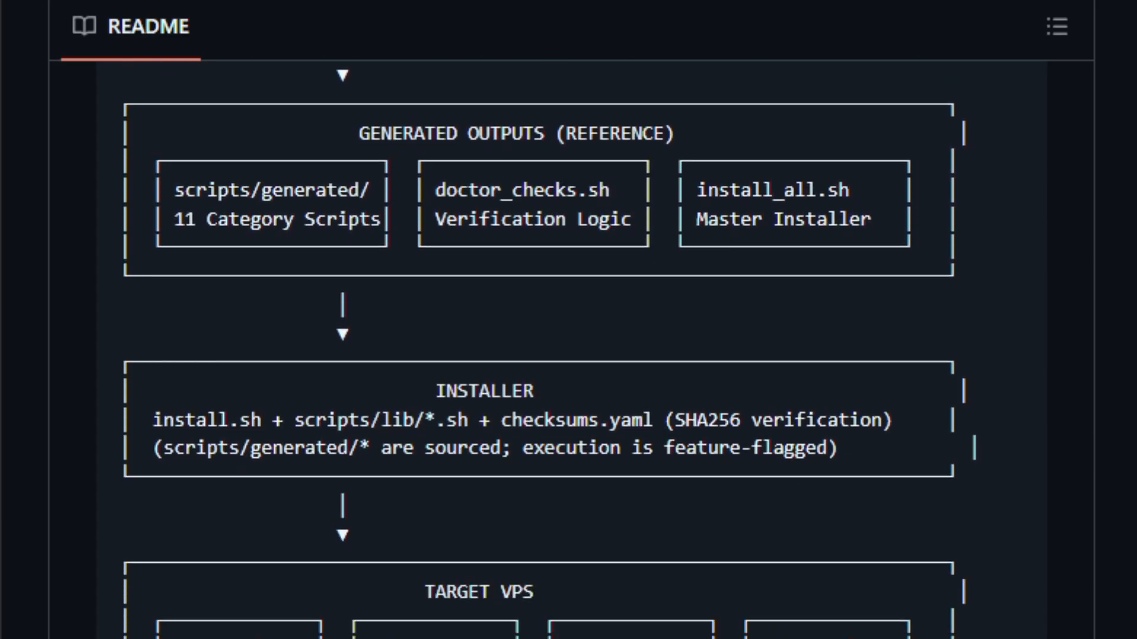
scroll(down, 3)
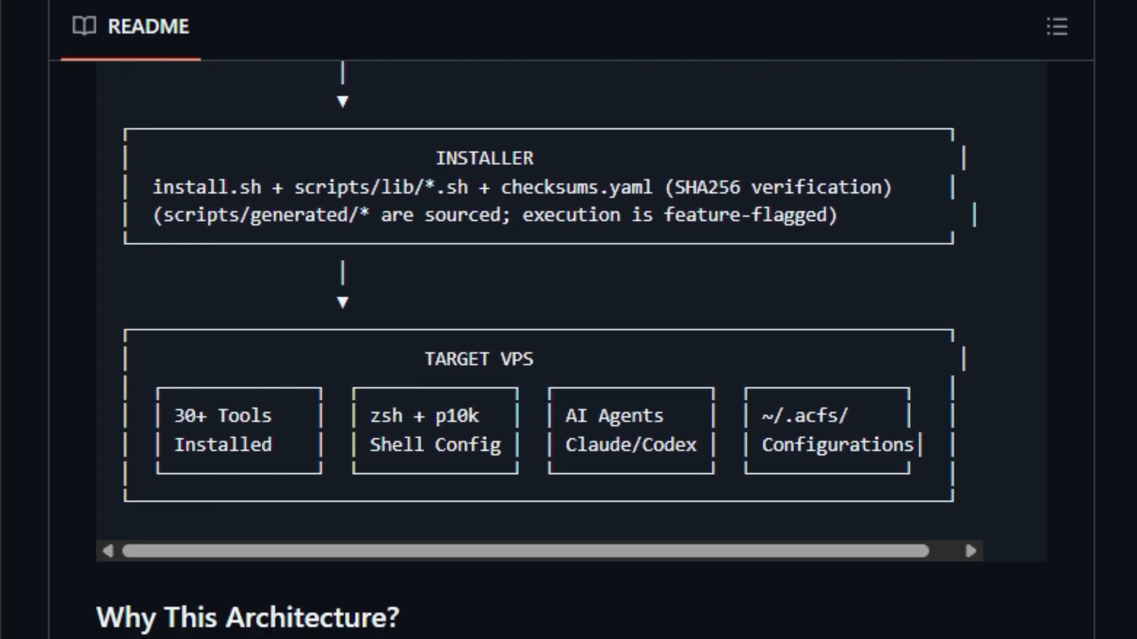
scroll(down, 3)
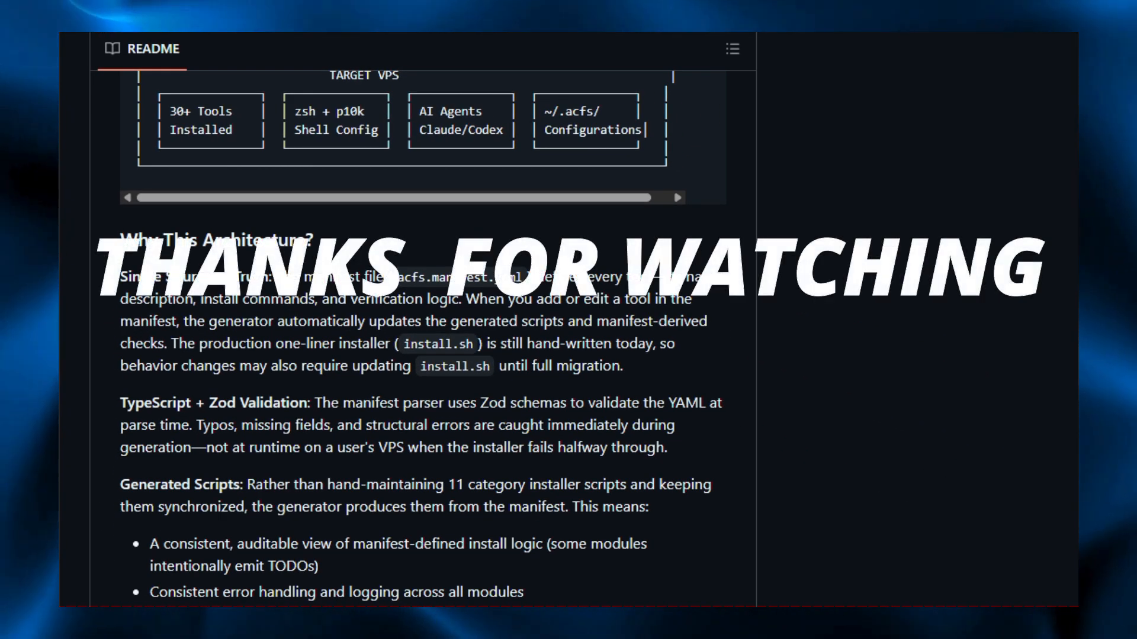
Scroll past Why This Architecture, the components table and The Manifest System to The Generator Pipeline
scroll(down, 3)
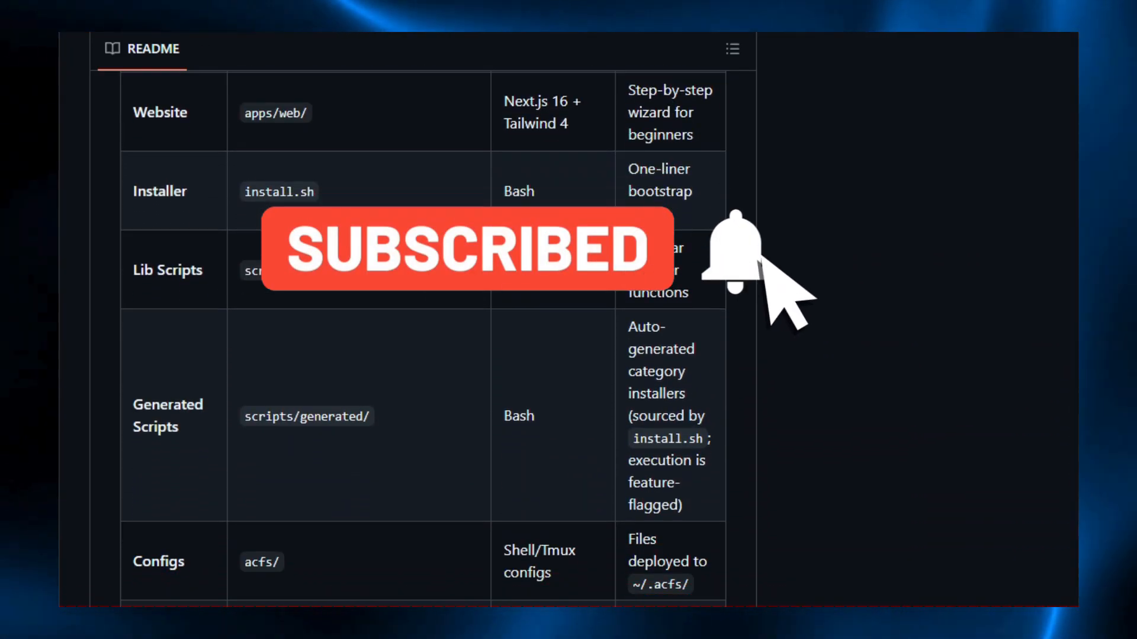
scroll(down, 3)
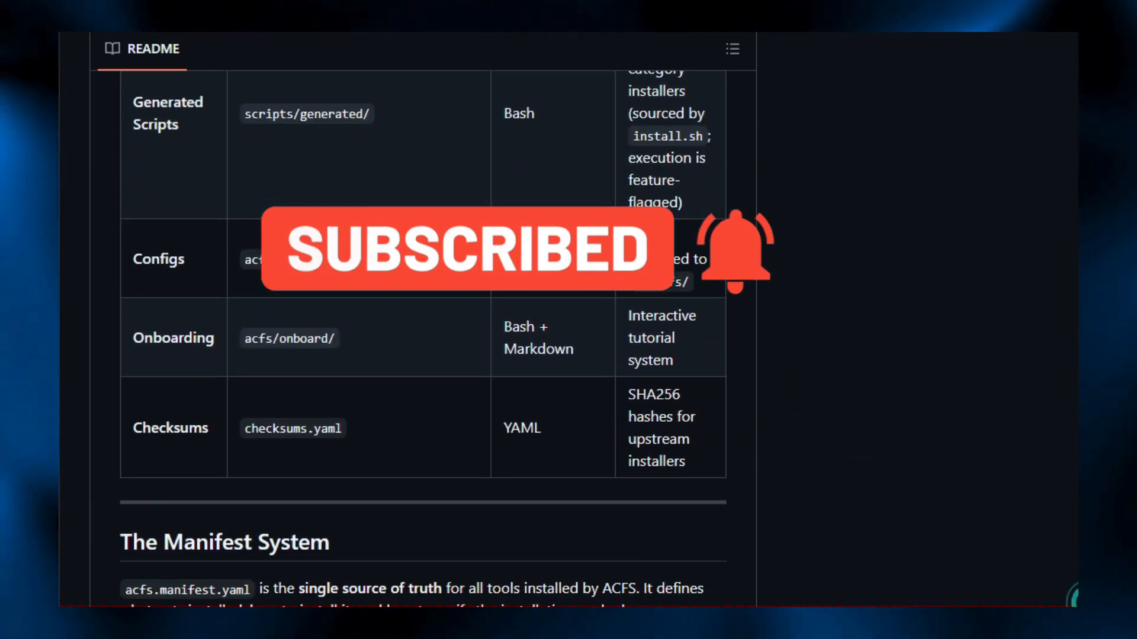
scroll(down, 3)
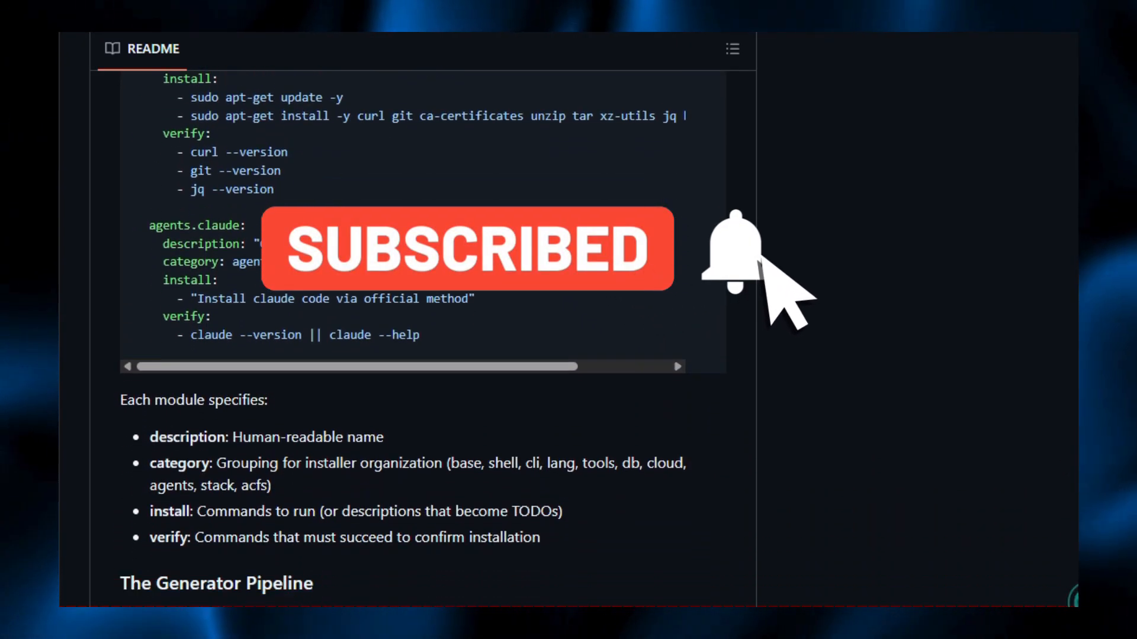
scroll(down, 3)
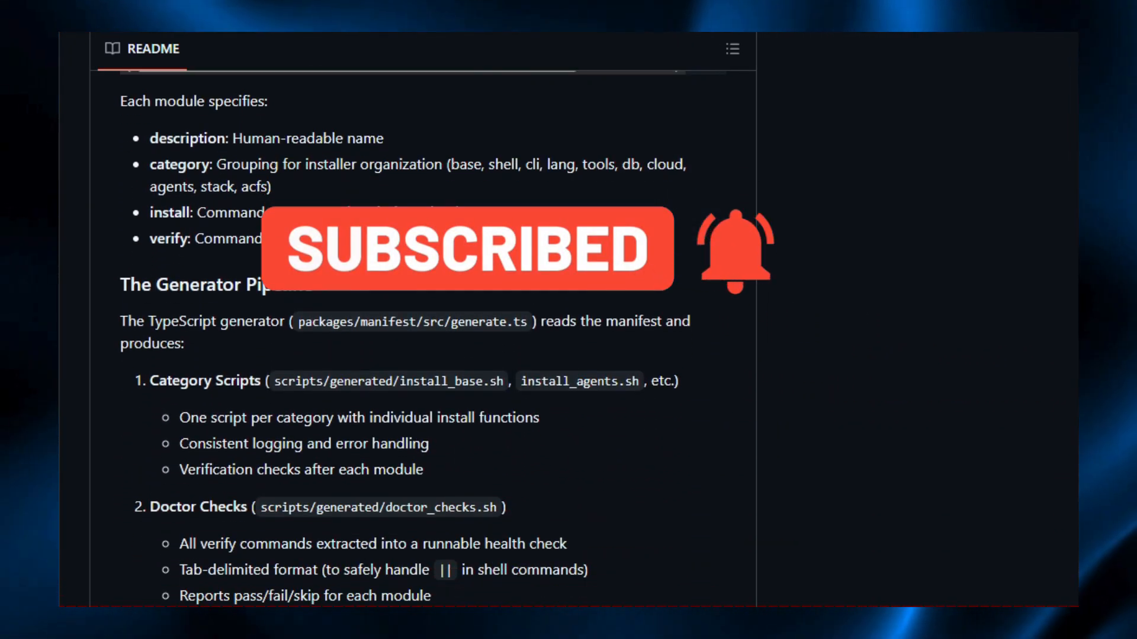
scroll(down, 3)
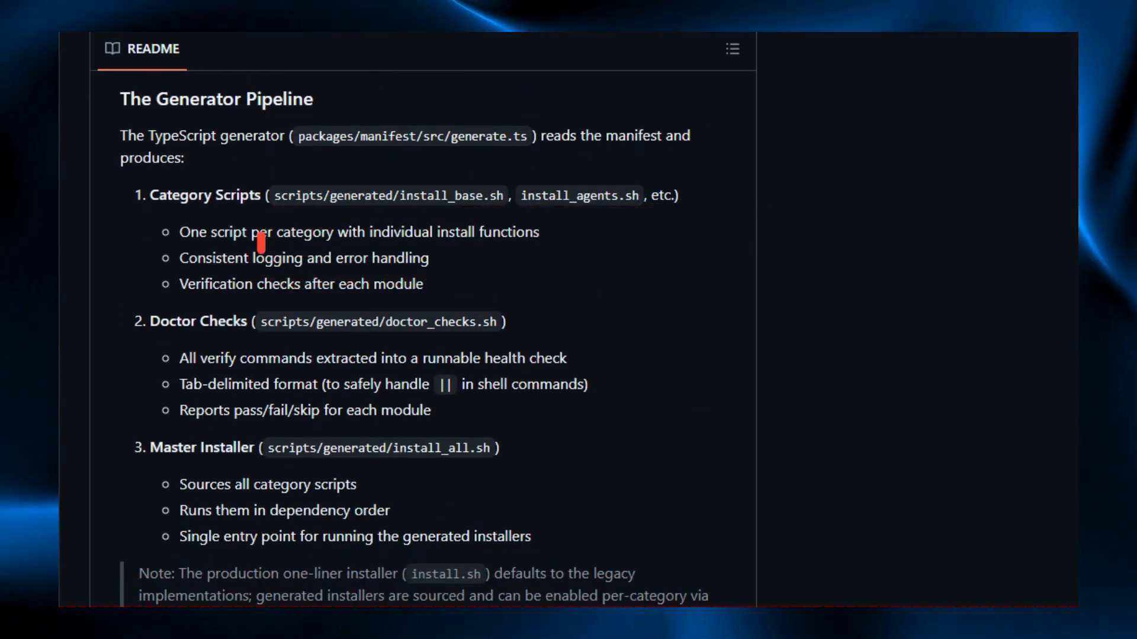